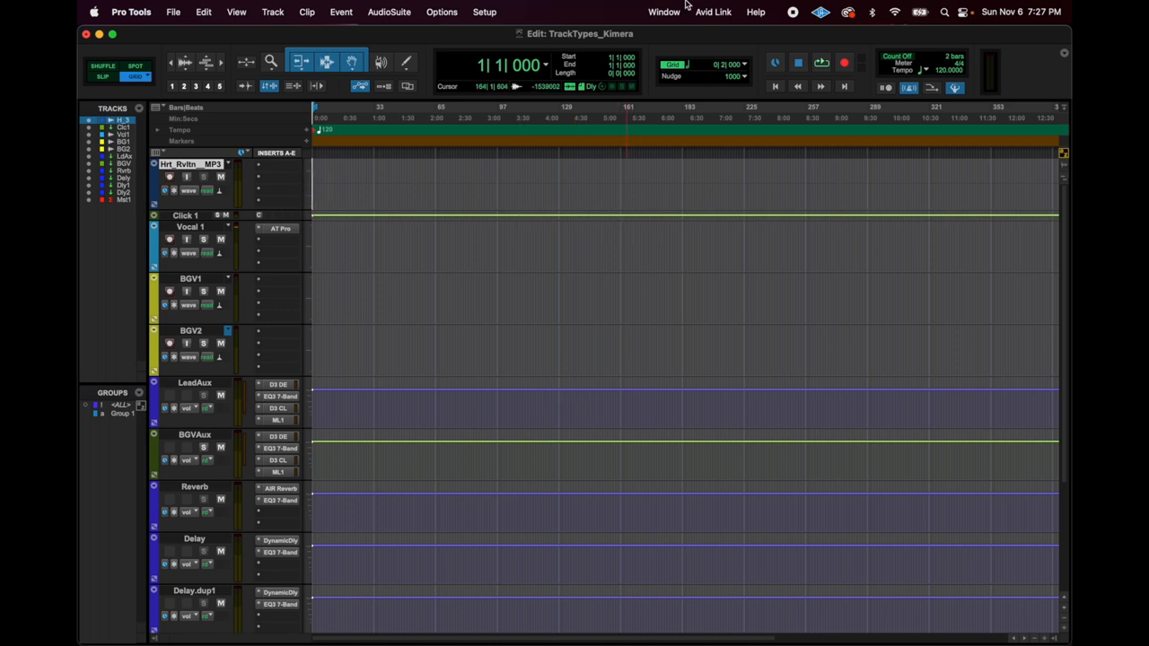
- Show the Mix window with the TrackTypes_Kimera tracks, inserts, sends and master
{"action": "left_click", "coordinate": [664, 12]}
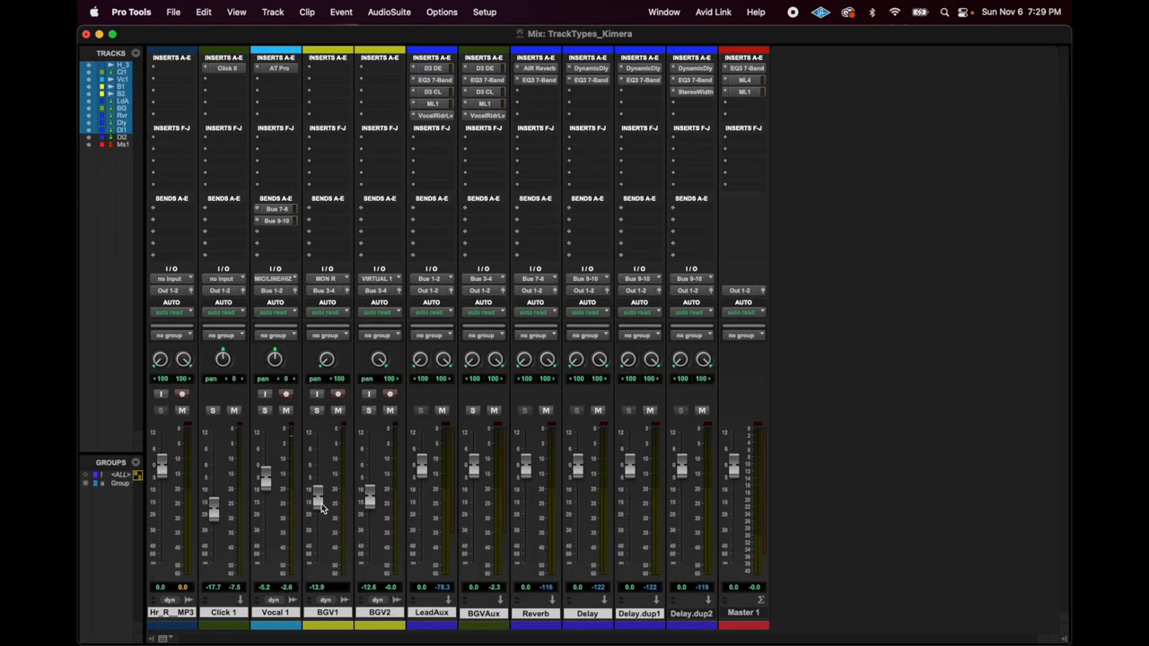
{"action": "mouse_move", "coordinate": [321, 501]}
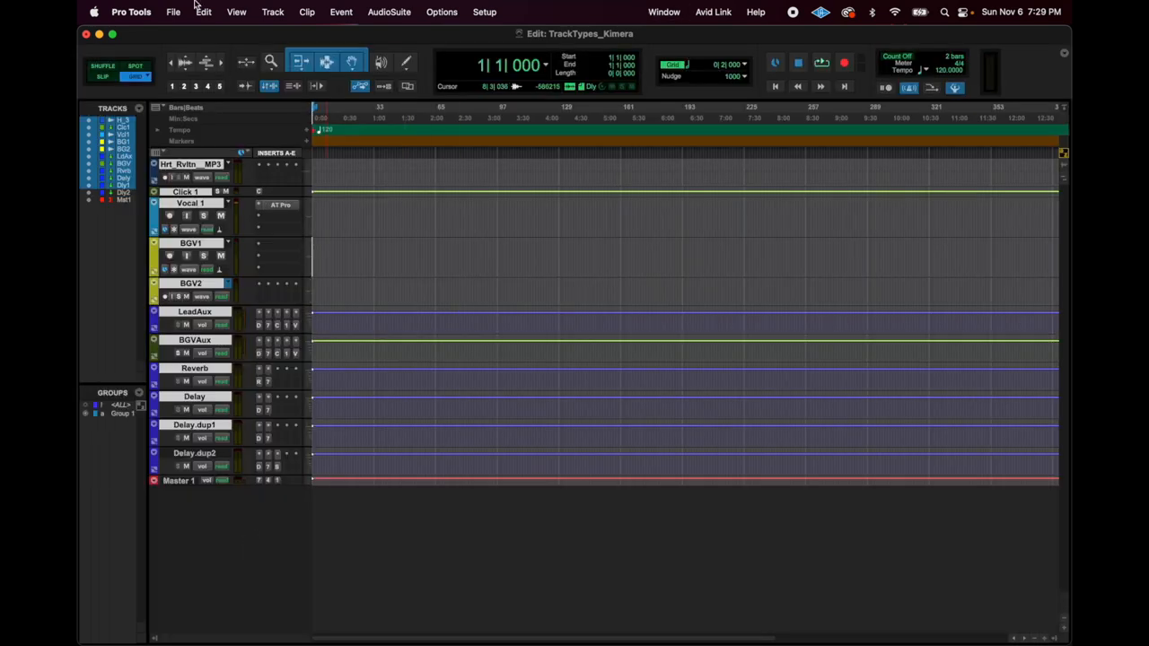
- Open Save As Template and check the category list, keeping Songwriter selected
{"action": "left_click", "coordinate": [174, 12]}
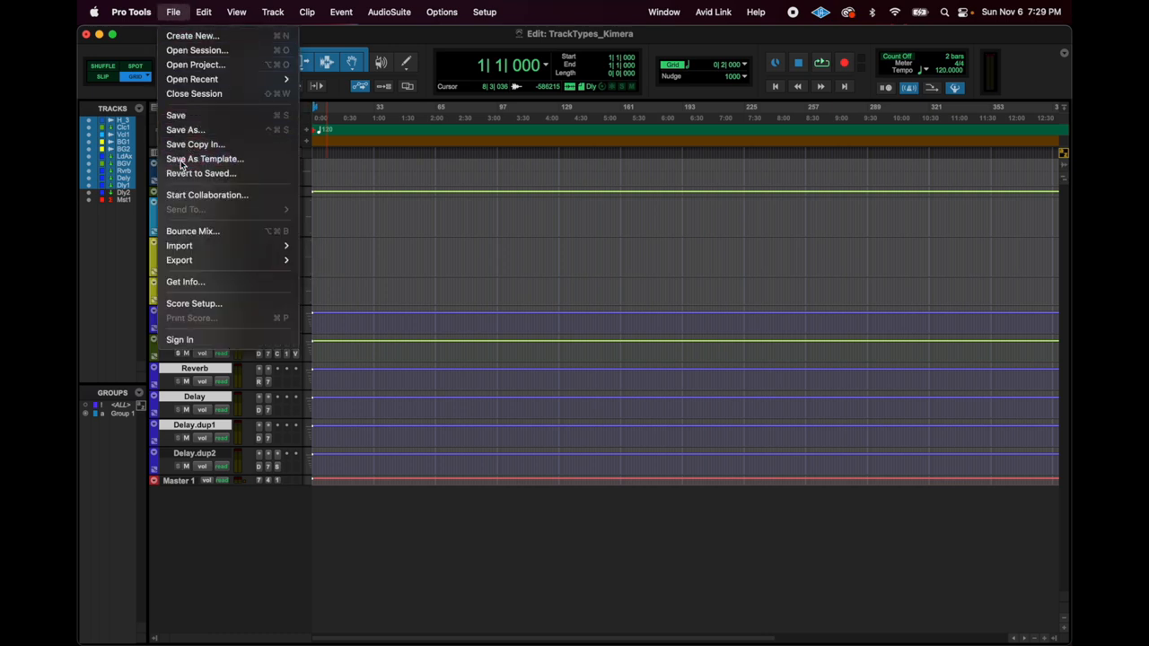
{"action": "left_click", "coordinate": [204, 158]}
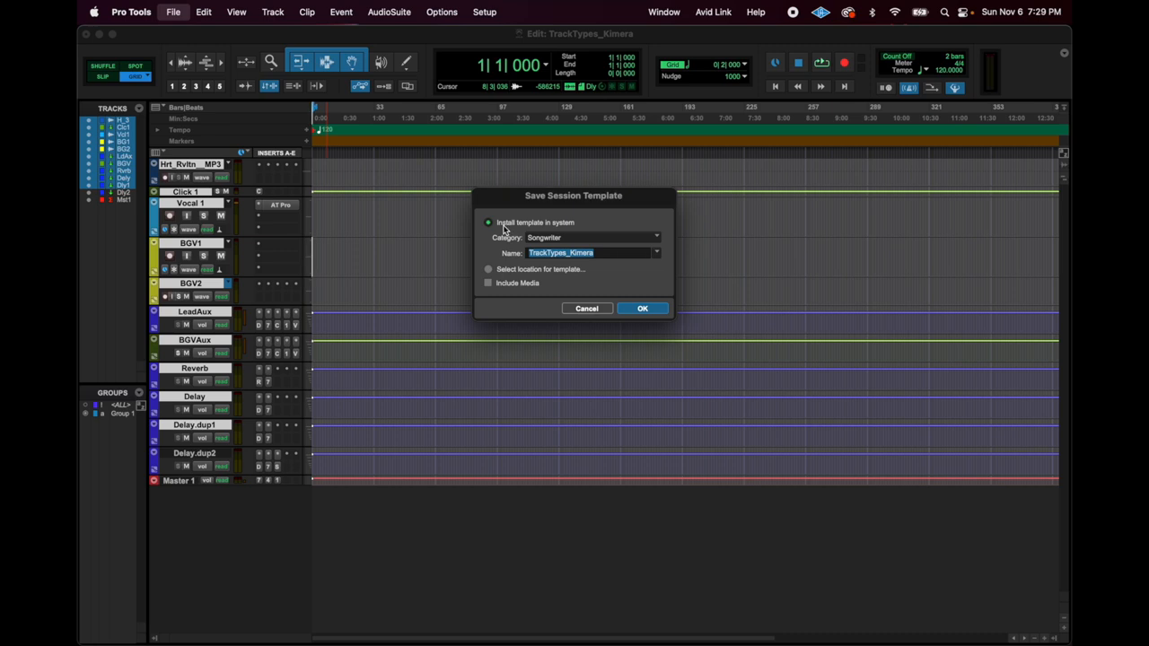
{"action": "mouse_move", "coordinate": [566, 231]}
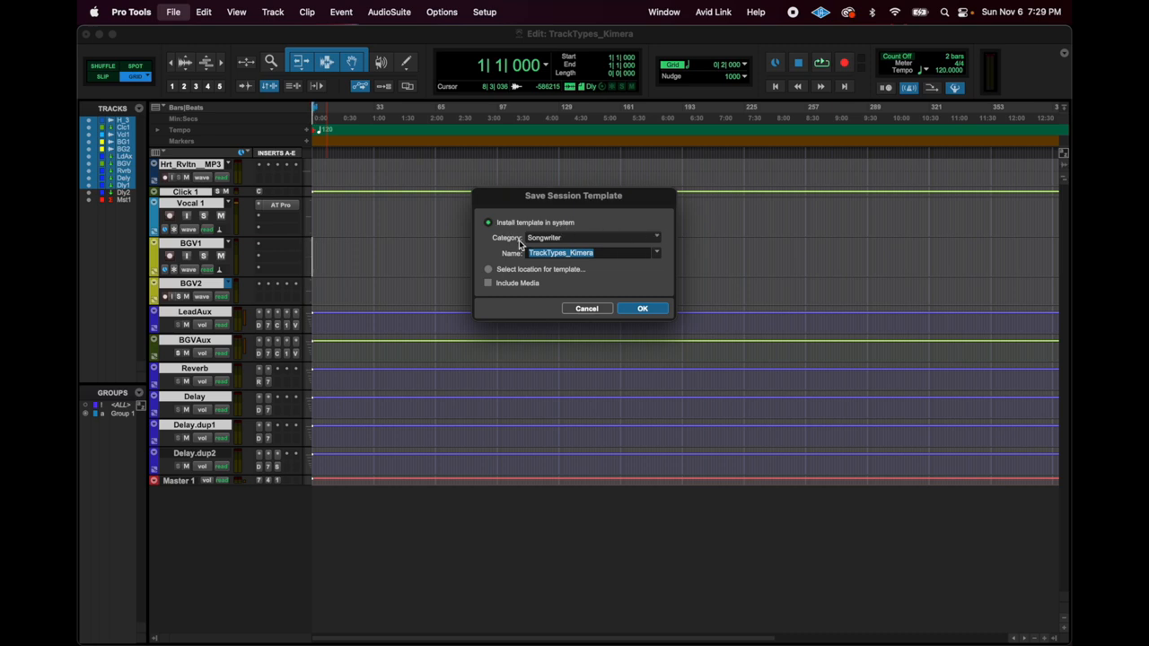
{"action": "mouse_move", "coordinate": [655, 239]}
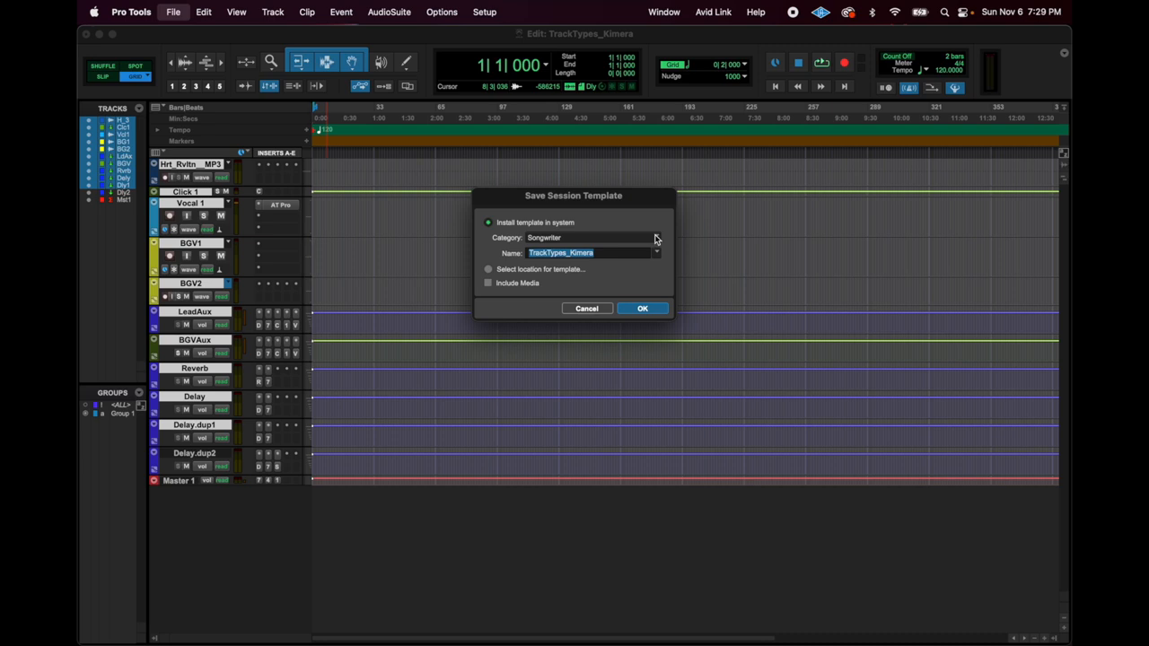
{"action": "left_click", "coordinate": [655, 238]}
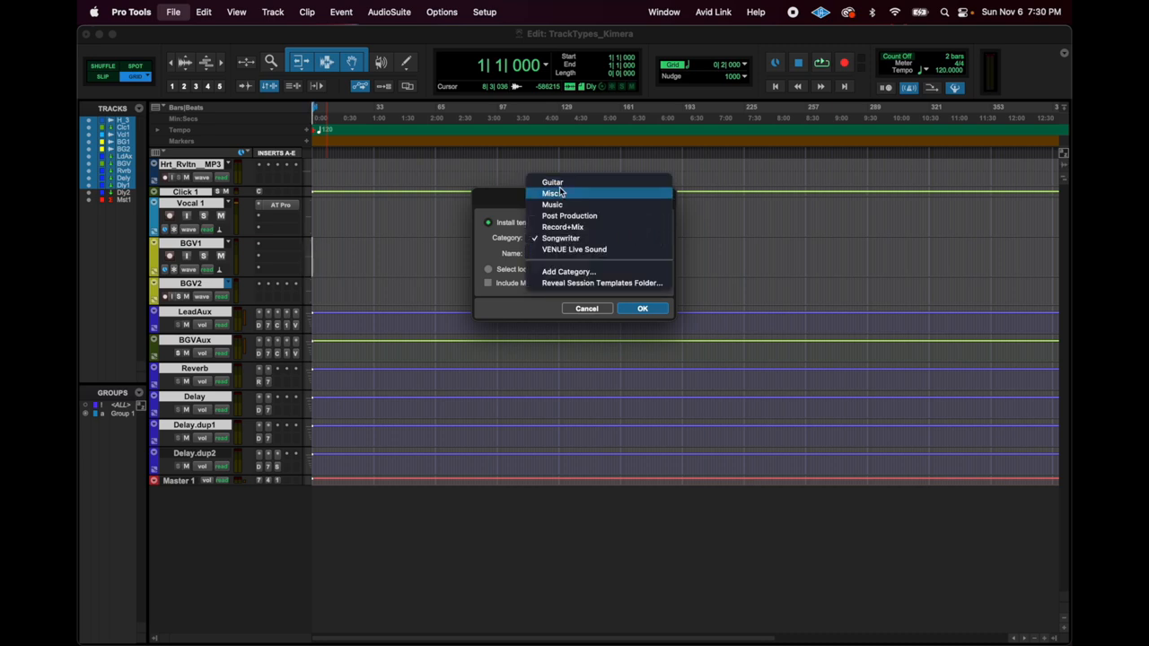
{"action": "mouse_move", "coordinate": [561, 204]}
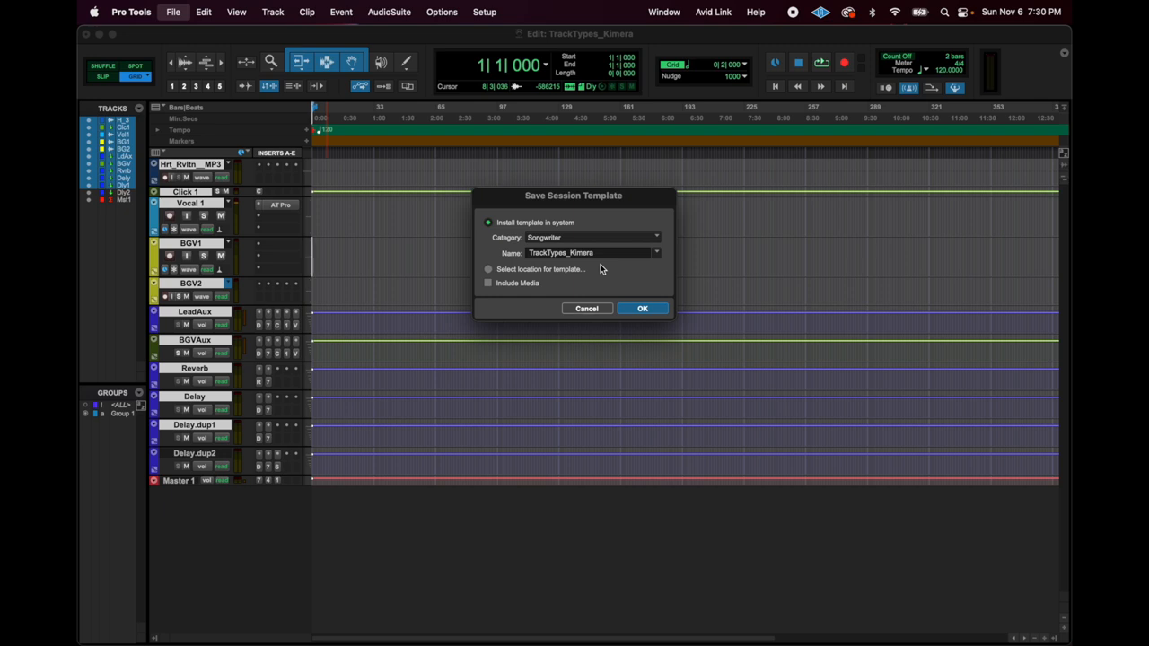
{"action": "mouse_move", "coordinate": [655, 258]}
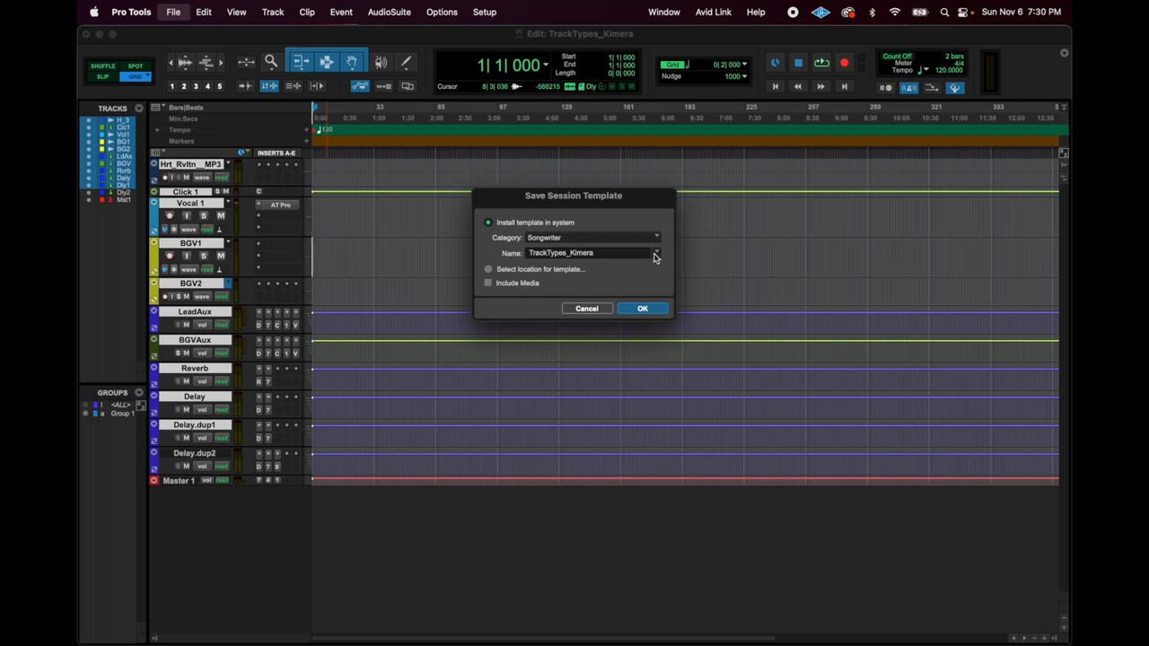
- Browse the existing Songwriter template names, trying Template2022M1 and Songwriter - Singer
{"action": "left_click", "coordinate": [655, 252]}
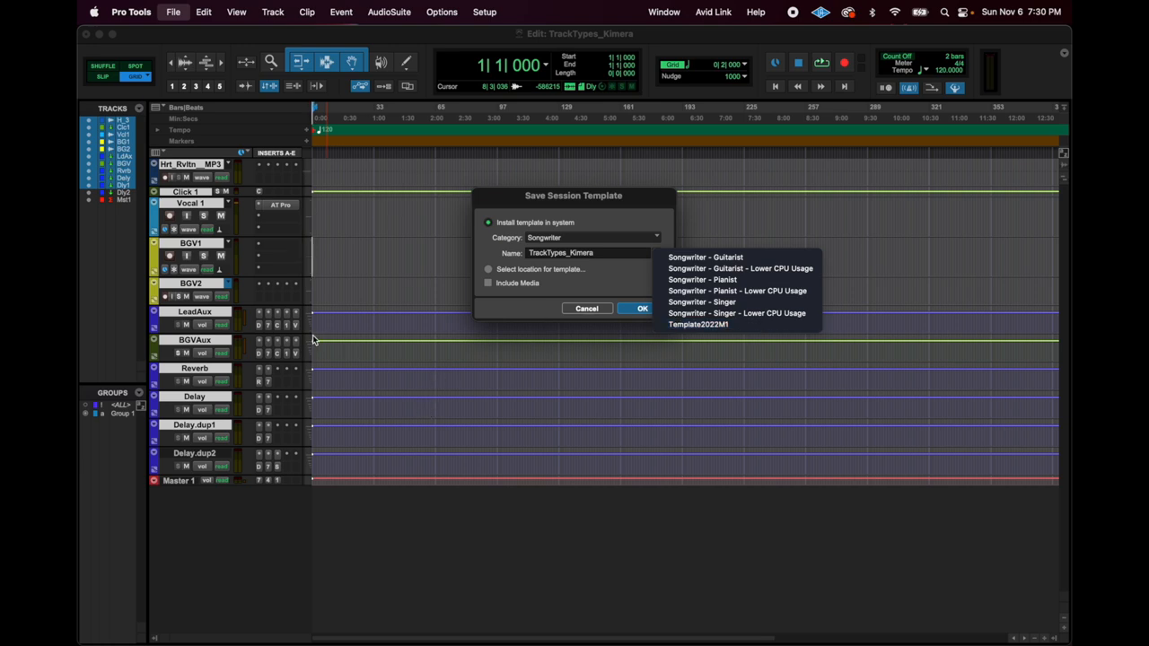
{"action": "mouse_move", "coordinate": [141, 416]}
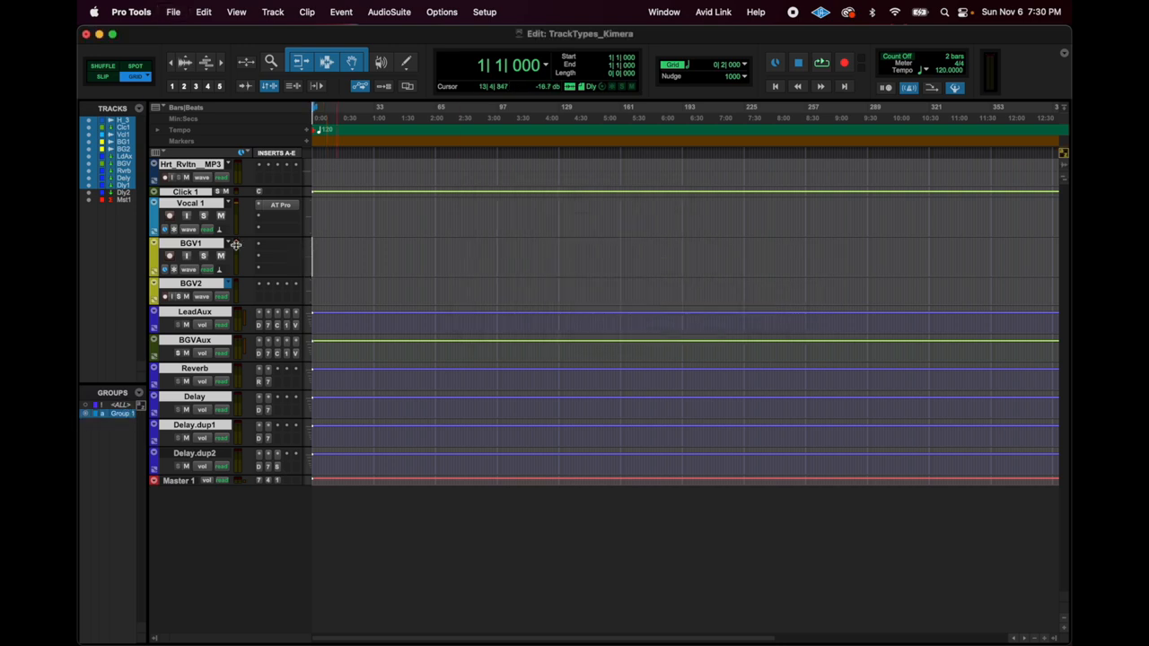
{"action": "left_click", "coordinate": [173, 12]}
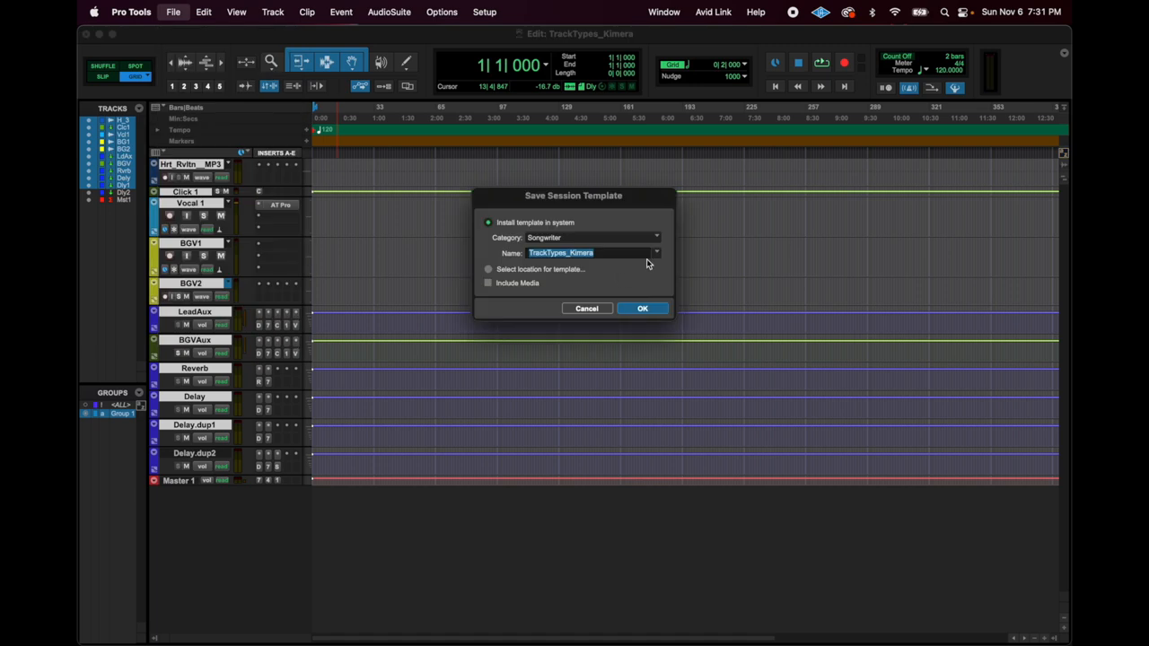
{"action": "left_click", "coordinate": [655, 252]}
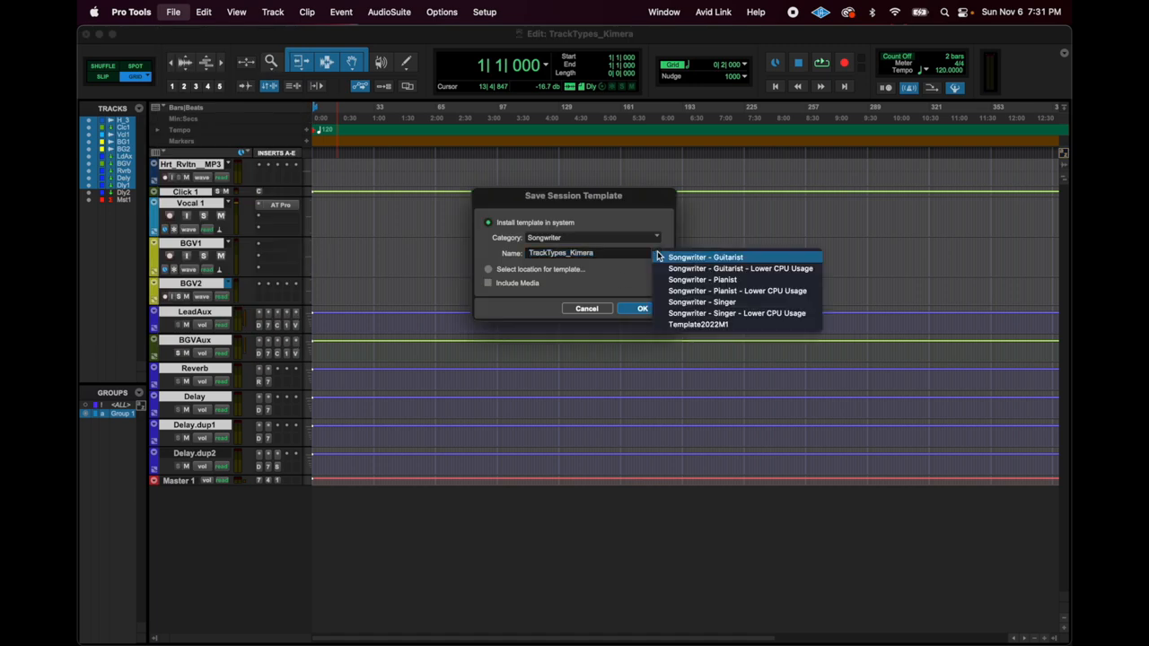
{"action": "left_click", "coordinate": [698, 324]}
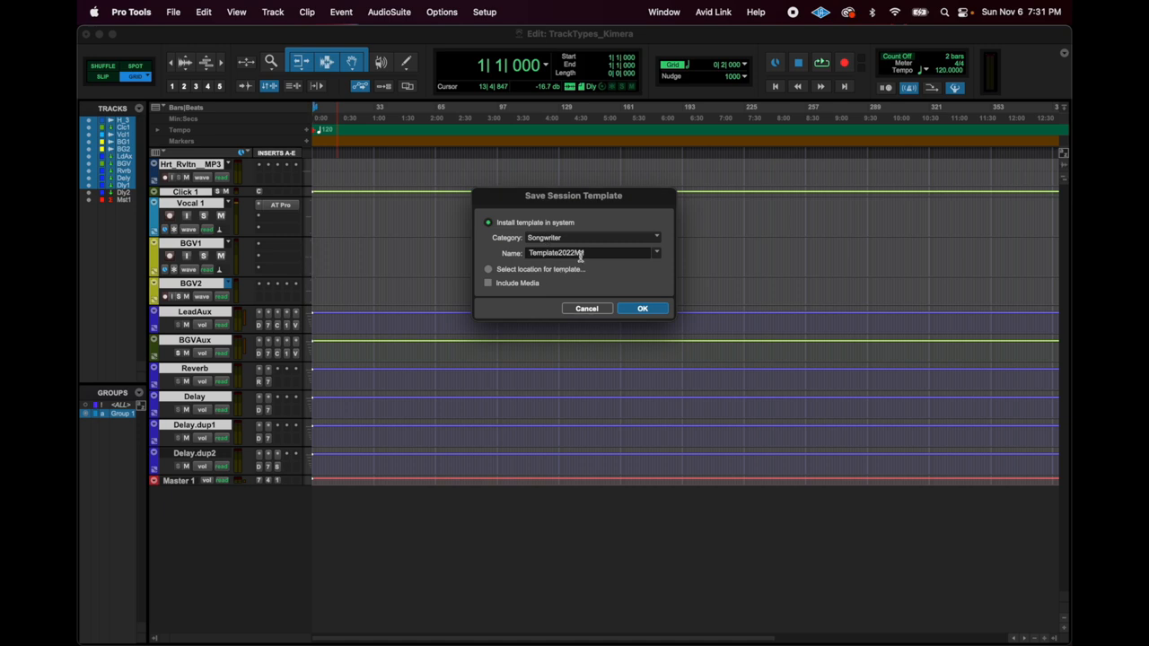
{"action": "left_click", "coordinate": [655, 237]}
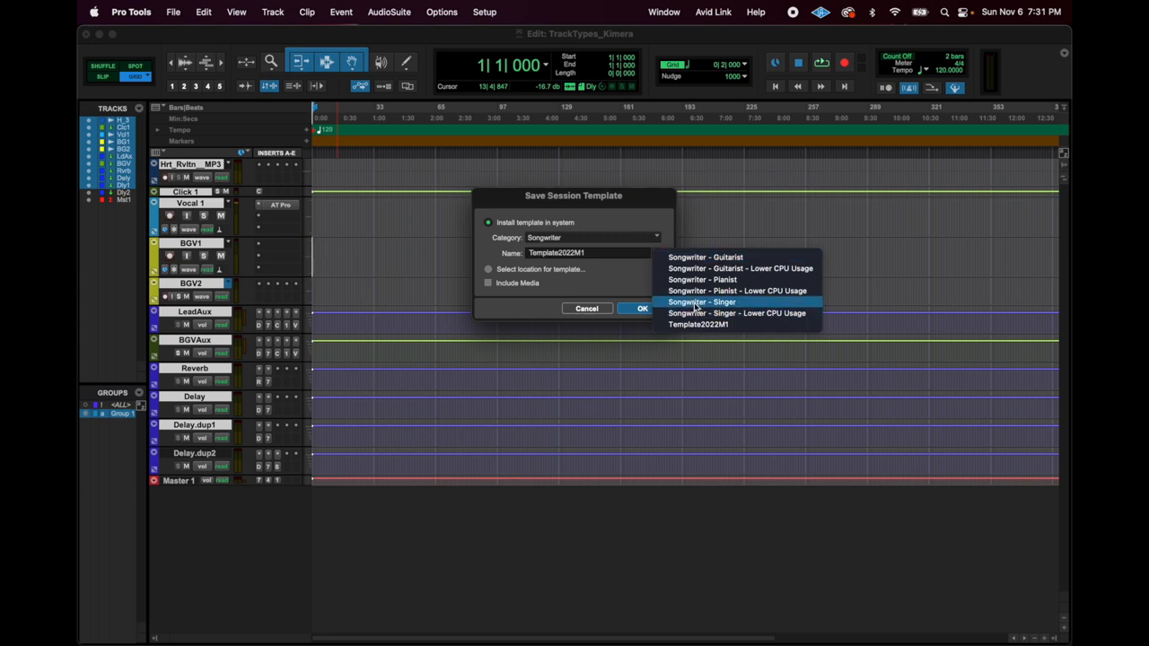
{"action": "left_click", "coordinate": [702, 302]}
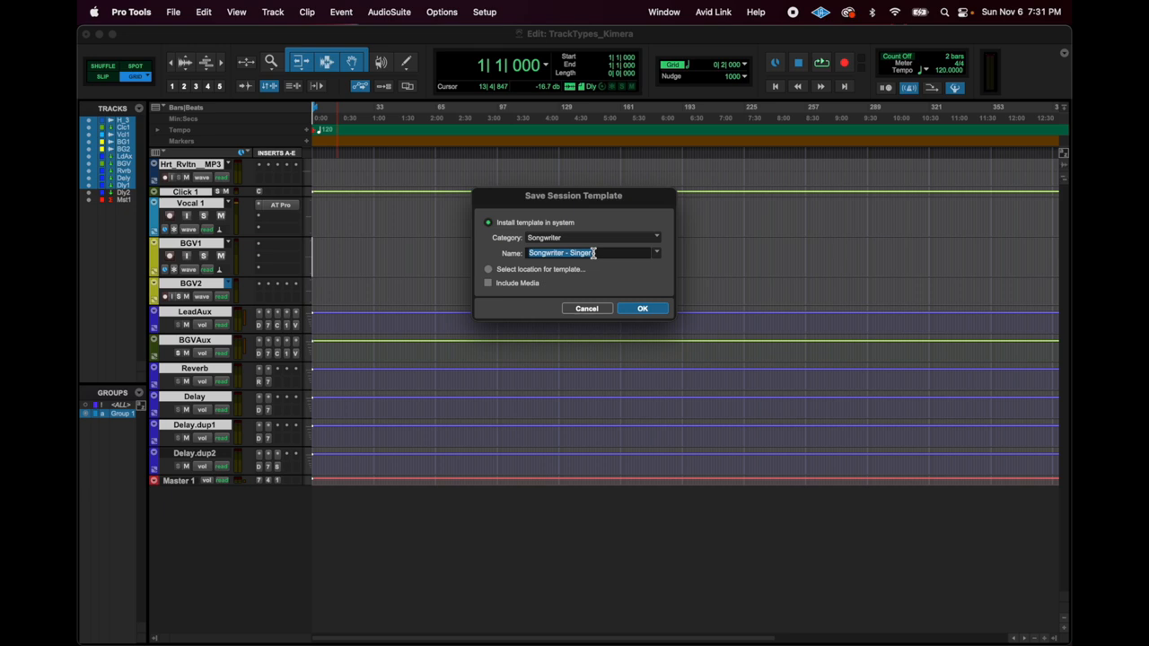
- Name the template KimsSampleTemplate and install it
{"action": "type", "text": "K"}
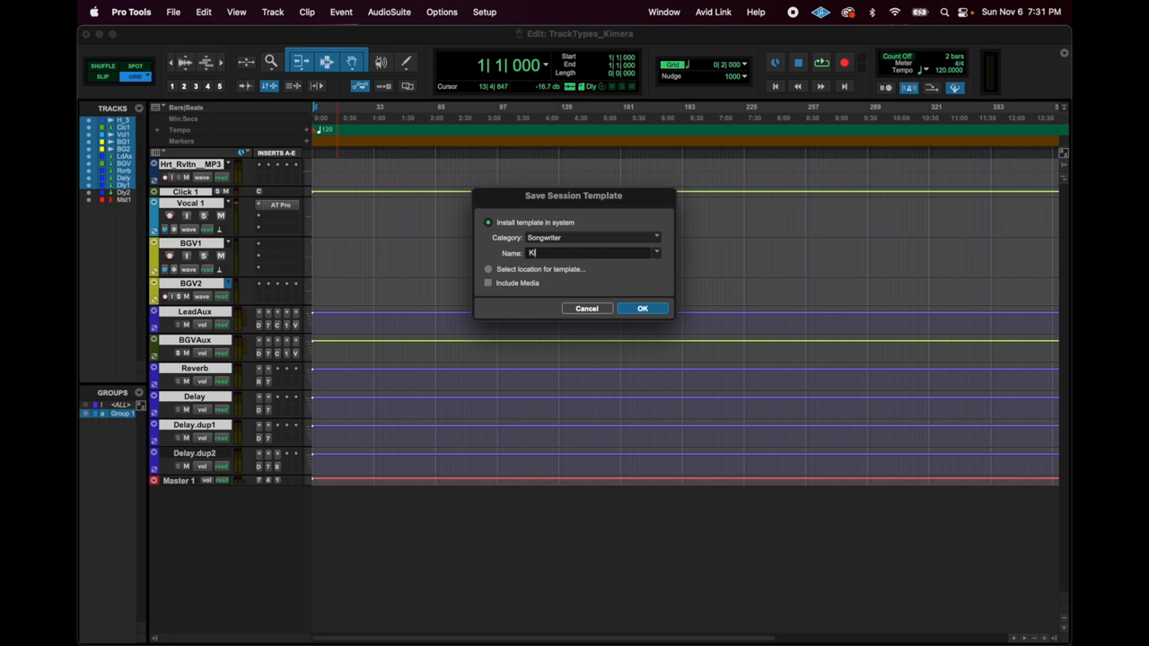
{"action": "type", "text": "imsSampleTemp"}
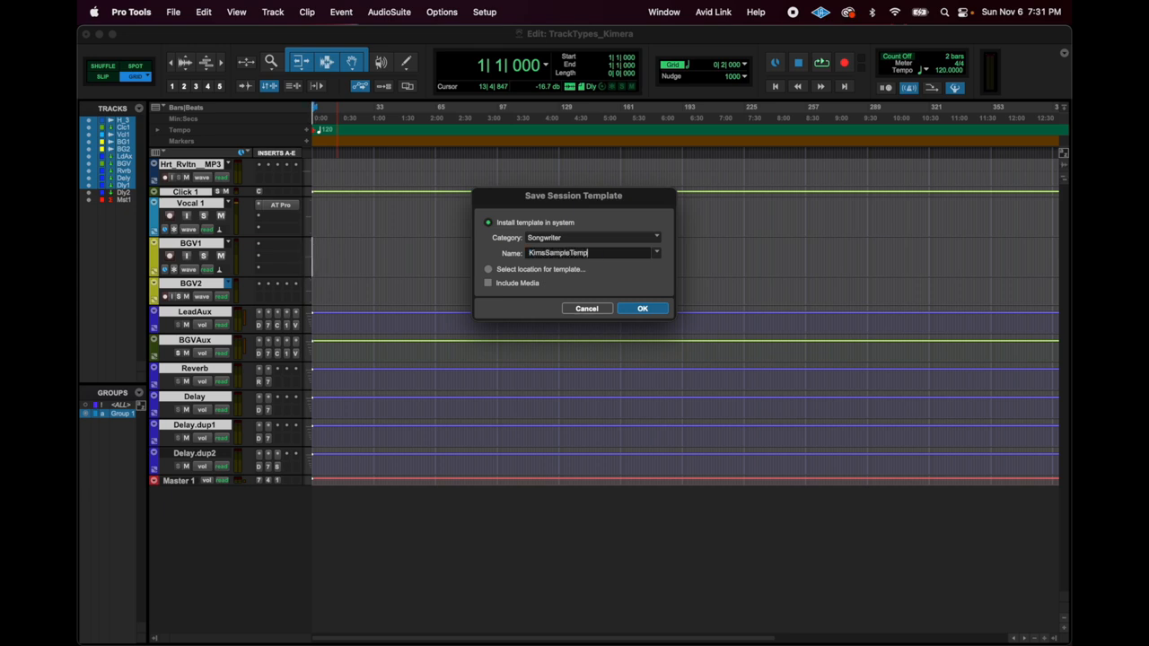
{"action": "type", "text": "late"}
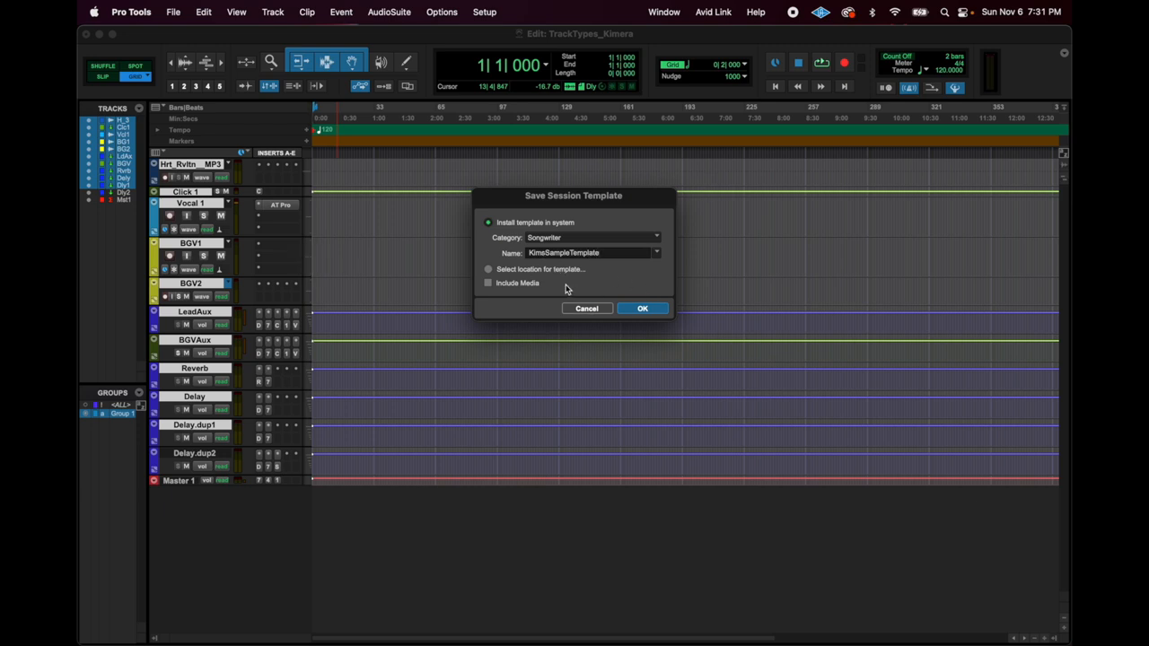
{"action": "left_click", "coordinate": [642, 308]}
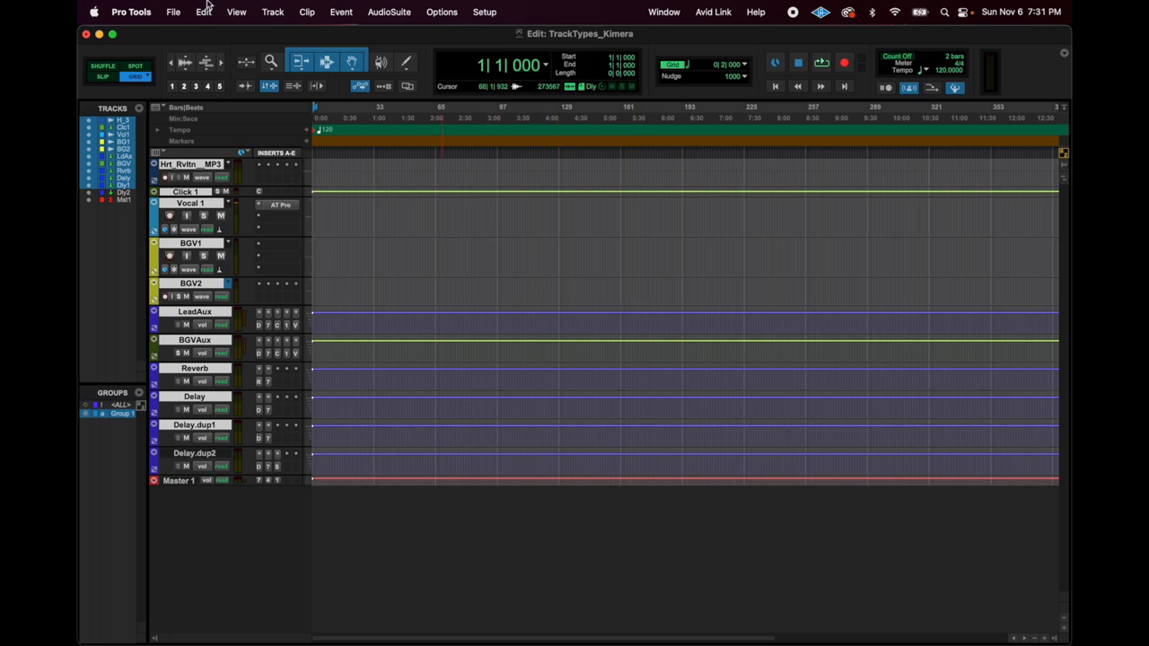
- Close the session and create a new session from KimsSampleTemplate
{"action": "left_click", "coordinate": [174, 12]}
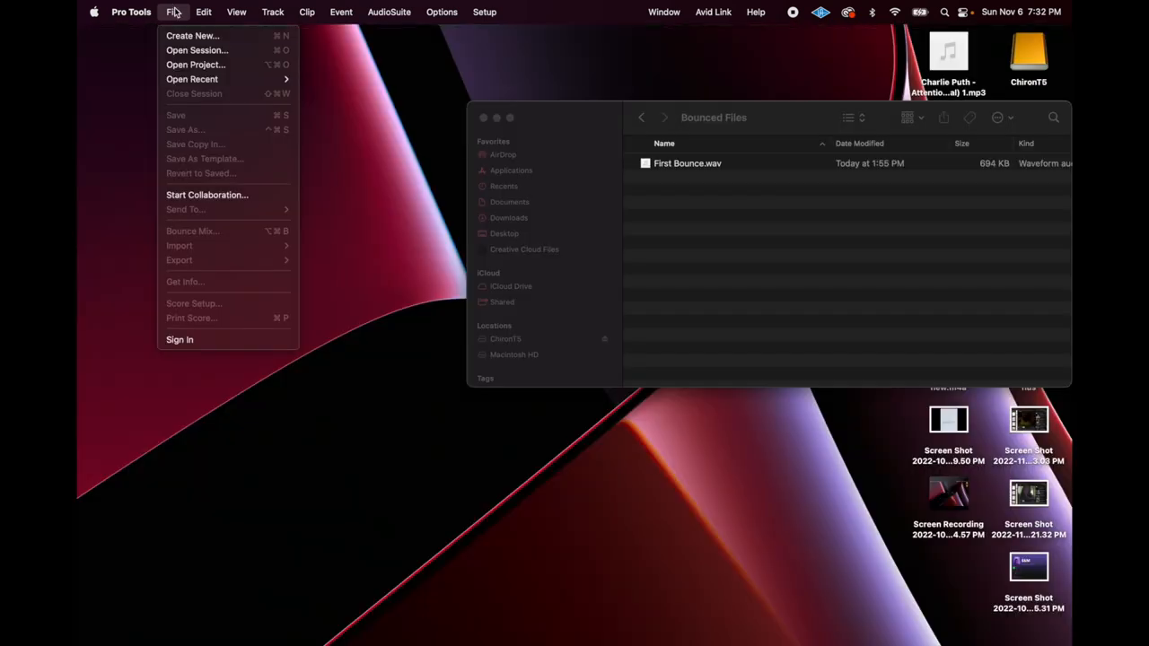
{"action": "left_click", "coordinate": [192, 36]}
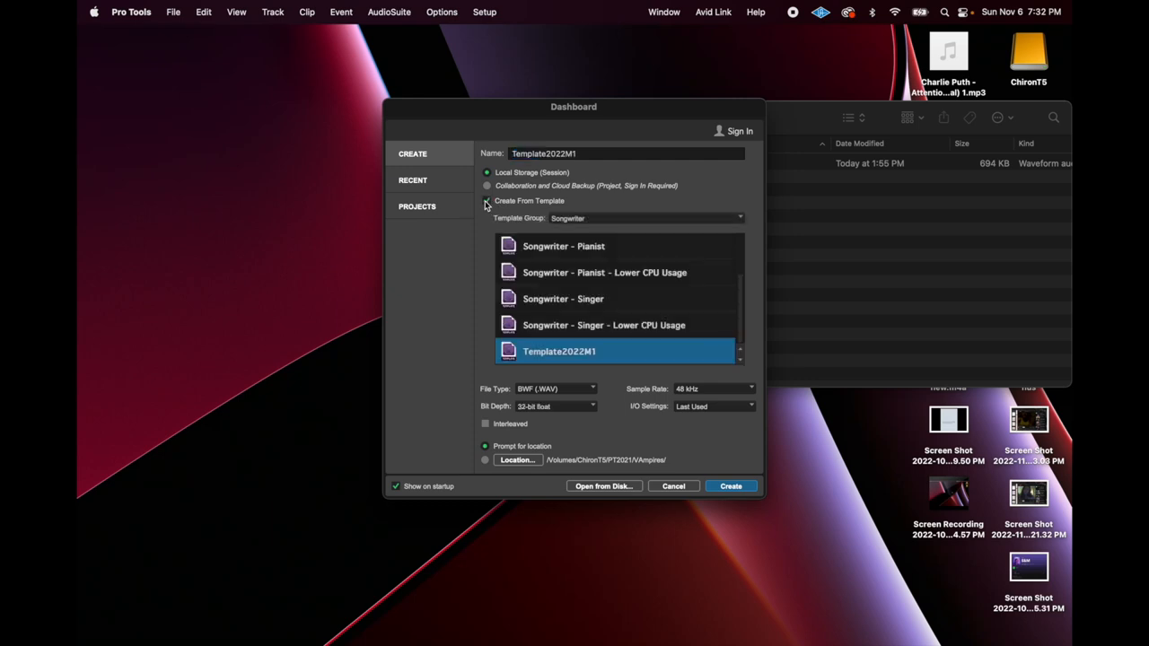
{"action": "mouse_move", "coordinate": [576, 339]}
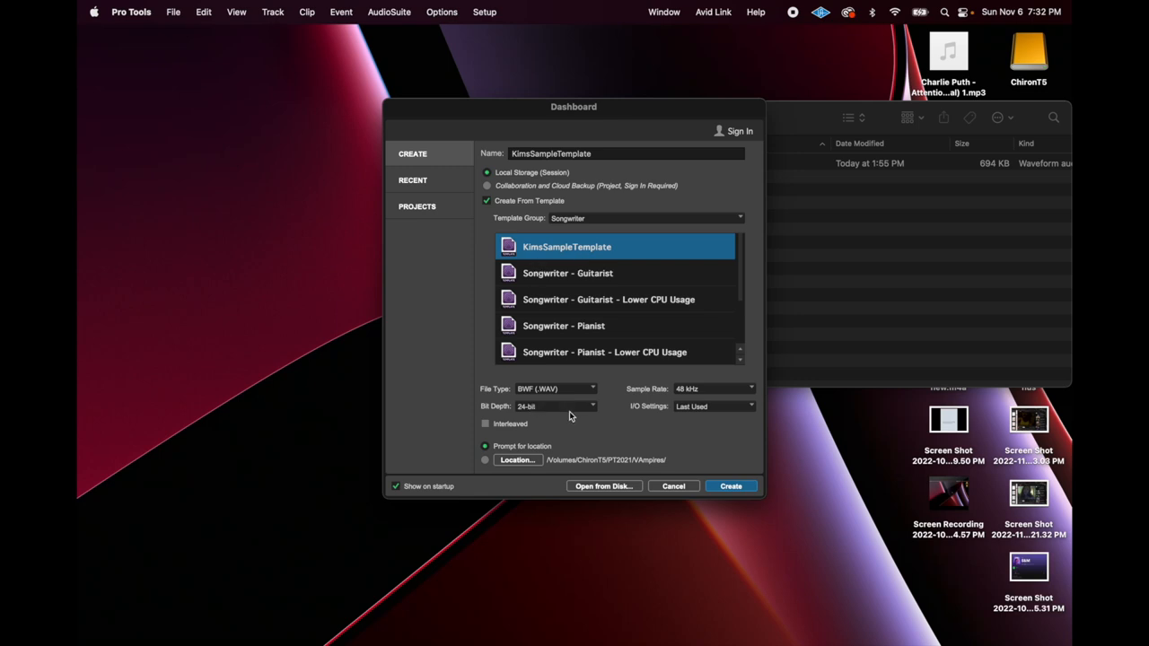
{"action": "mouse_move", "coordinate": [705, 466]}
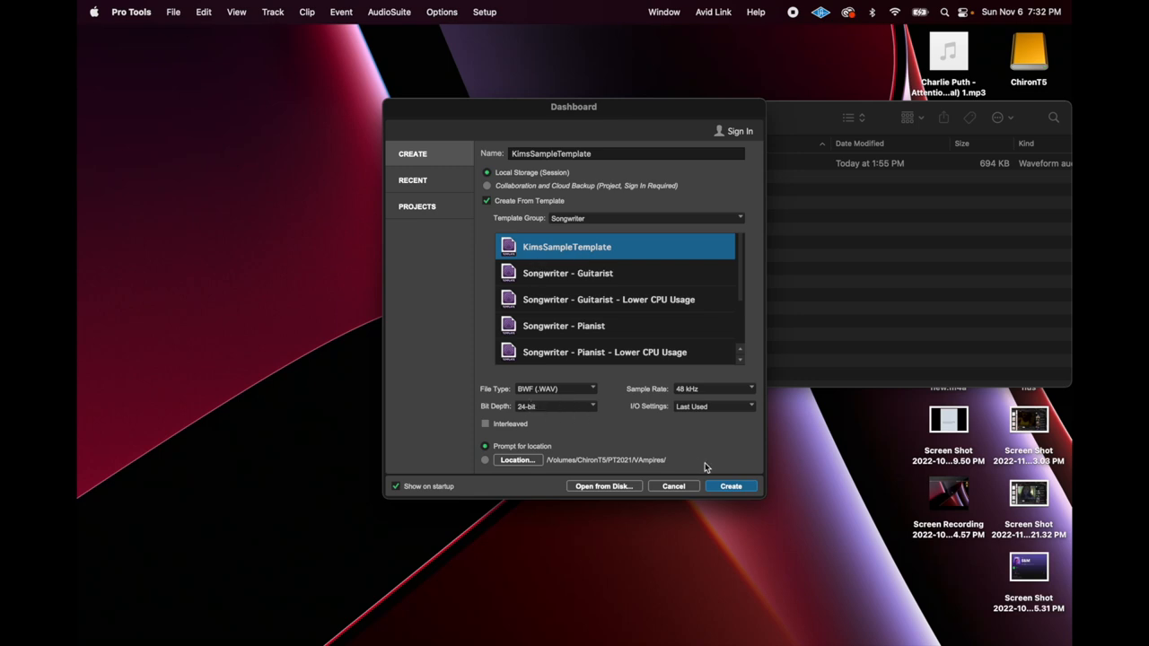
{"action": "mouse_move", "coordinate": [747, 490]}
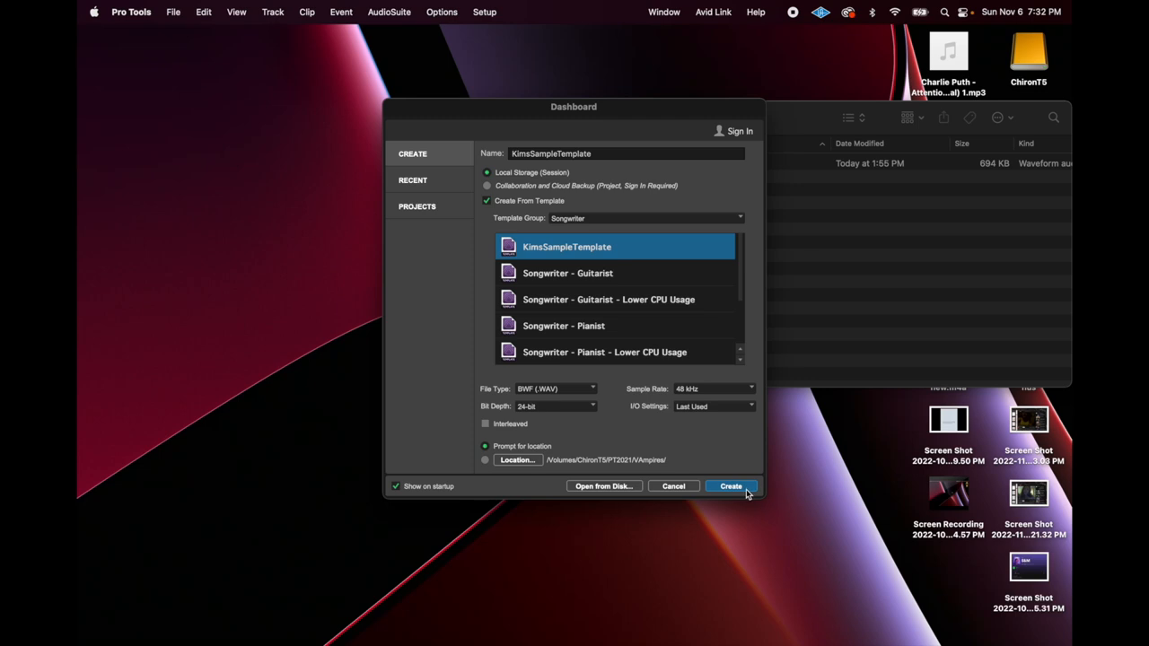
{"action": "left_click", "coordinate": [731, 485]}
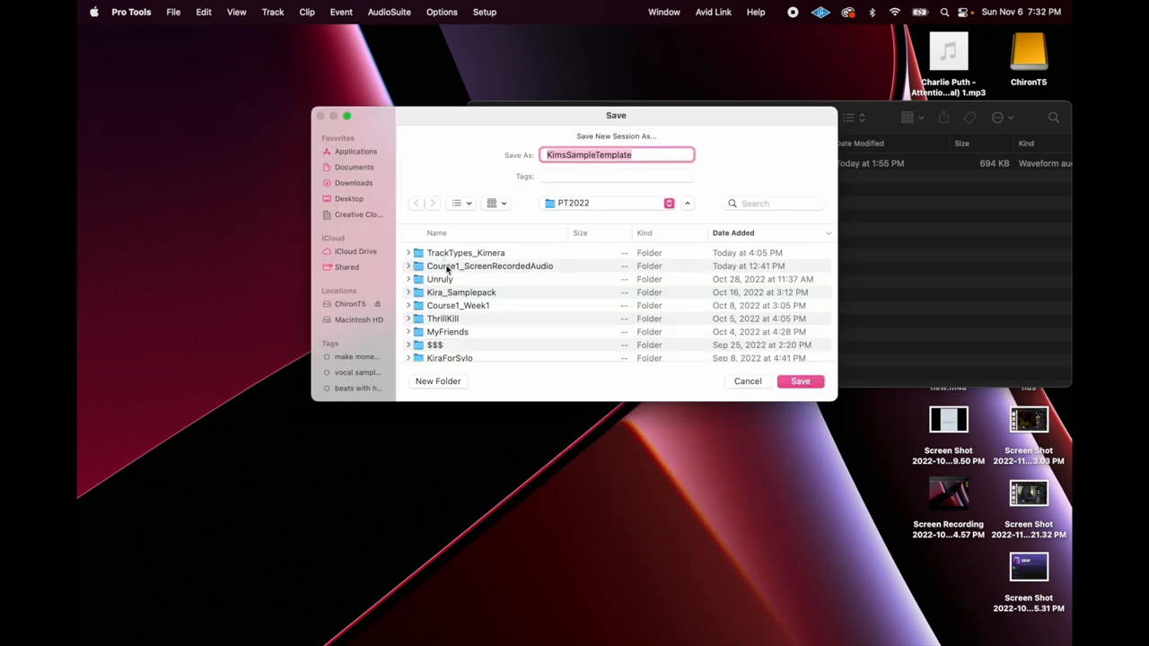
- Save the new session in Course1_ScreenRecordedAudio, editing its name with '_O'
{"action": "double_click", "coordinate": [490, 266]}
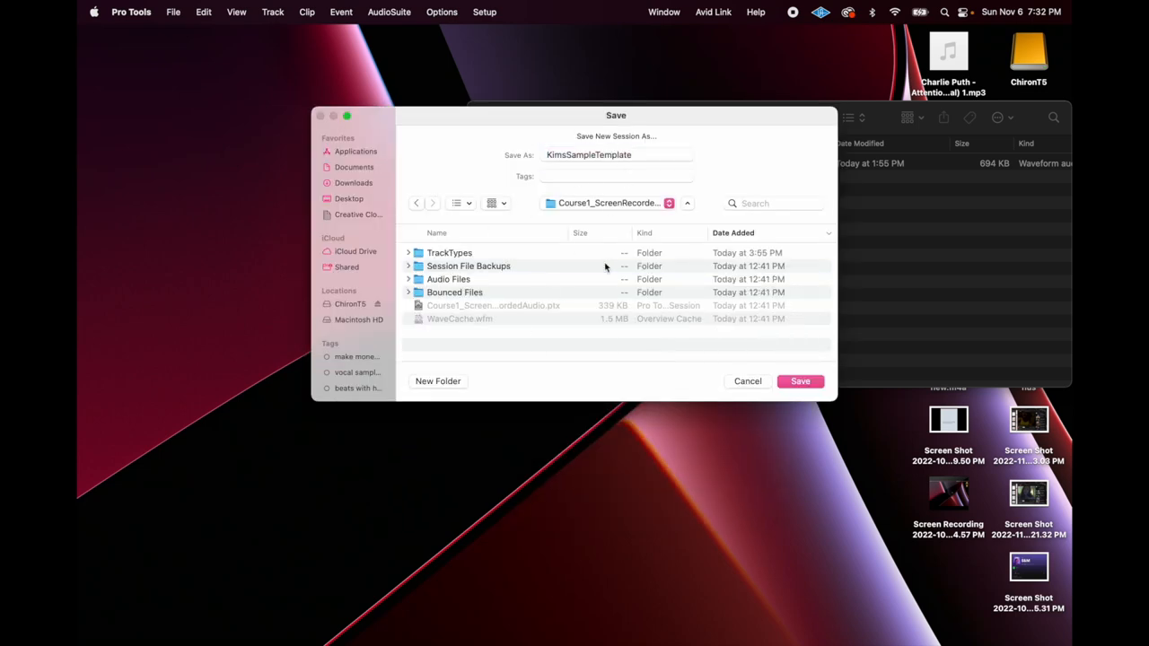
{"action": "left_click", "coordinate": [617, 154]}
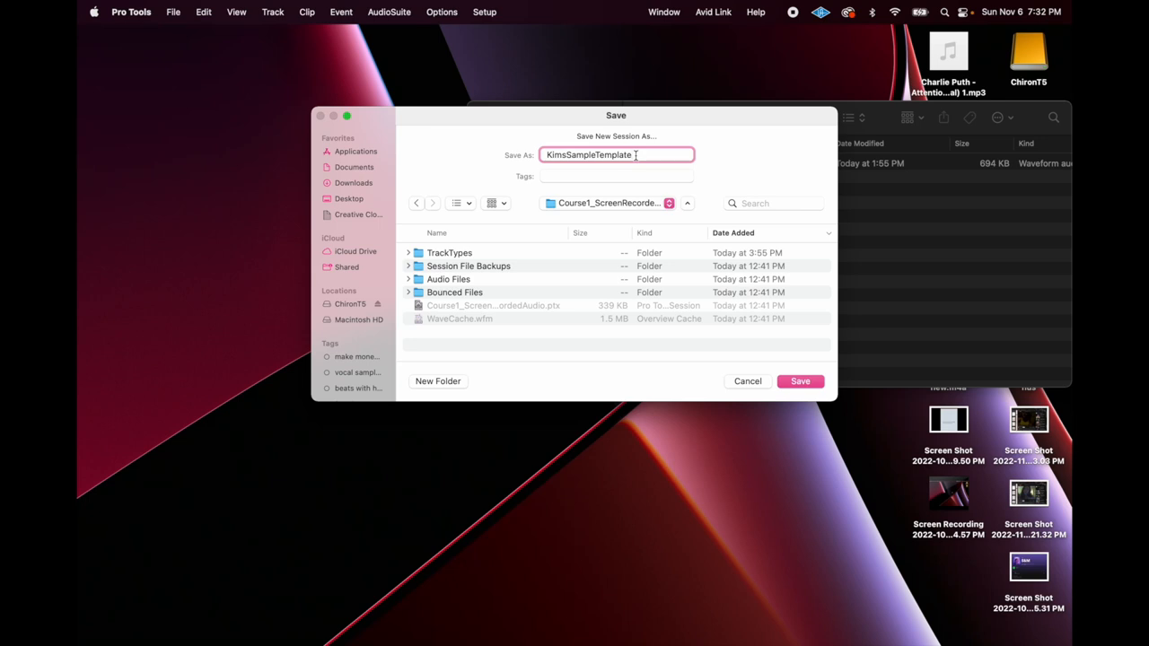
{"action": "type", "text": "_O"}
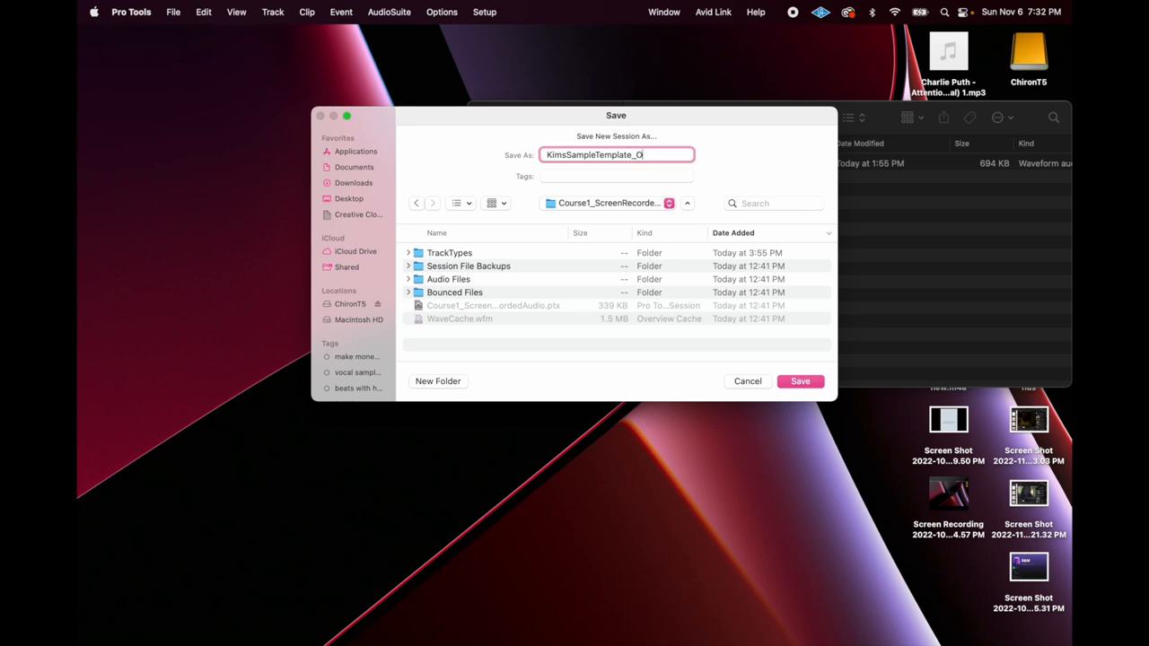
{"action": "left_click", "coordinate": [798, 380]}
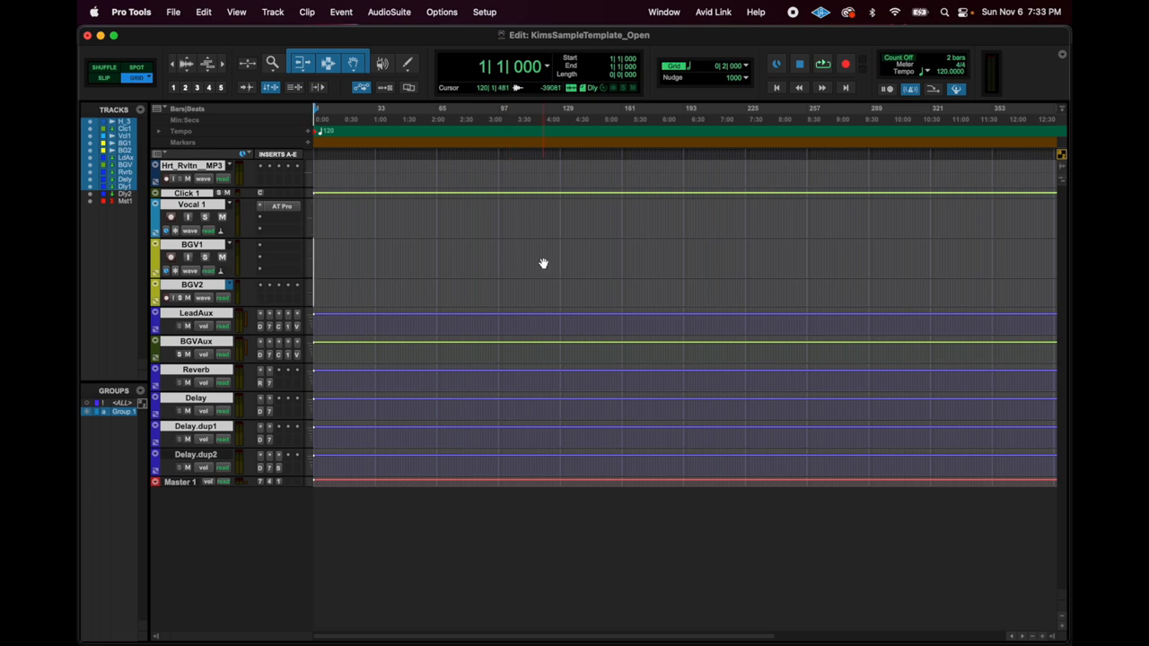
{"action": "mouse_move", "coordinate": [566, 277]}
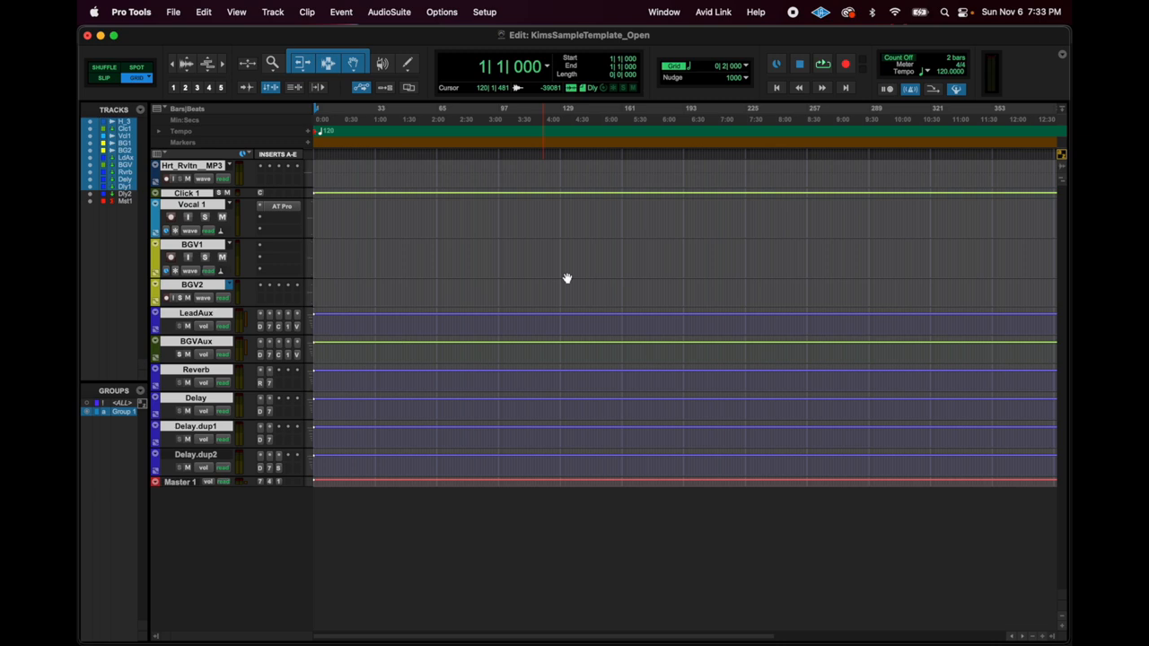
{"action": "mouse_move", "coordinate": [534, 290]}
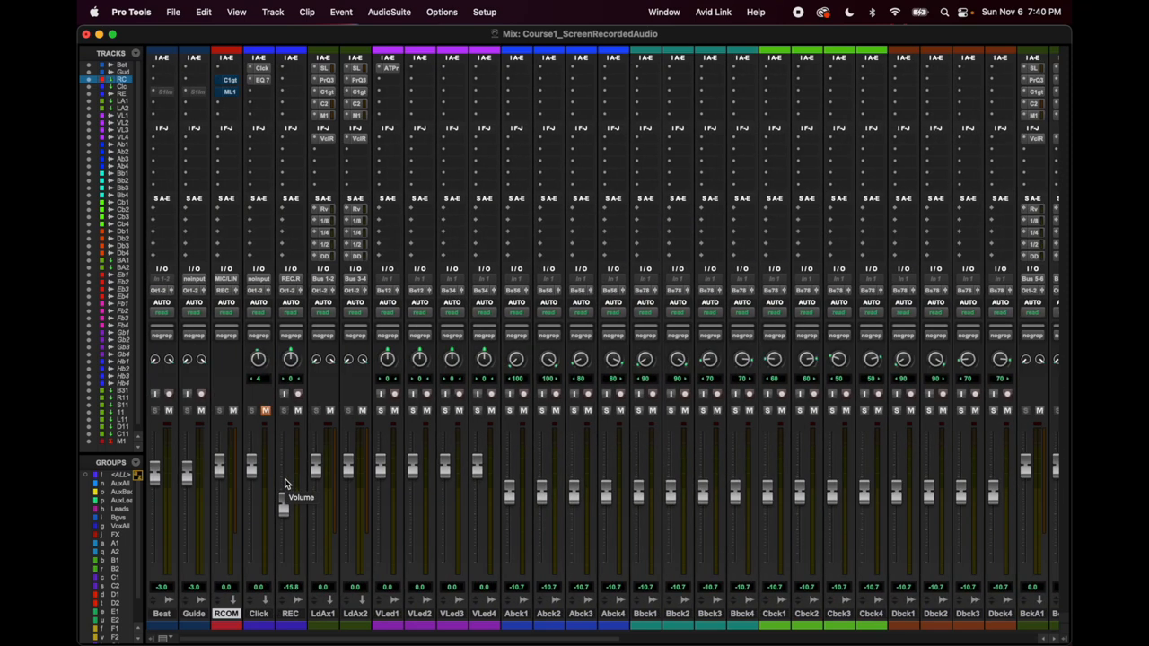
{"action": "mouse_move", "coordinate": [419, 303]}
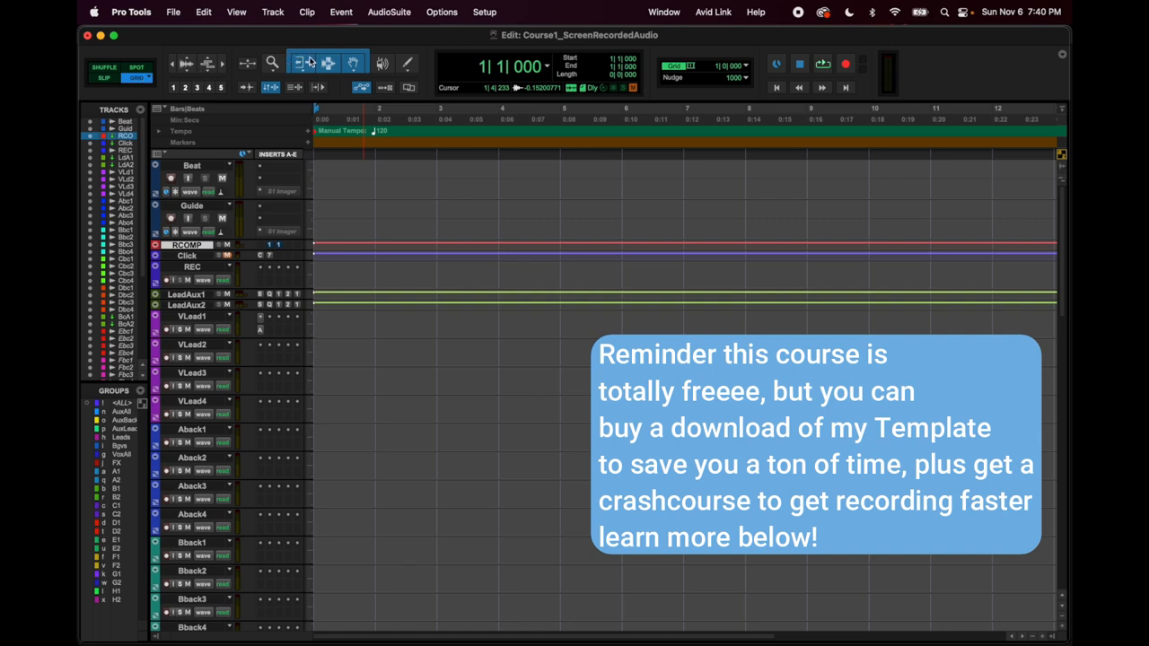
- Try the Grabber and Scrub tools, returning to the Smart tool each time
{"action": "left_click", "coordinate": [329, 62]}
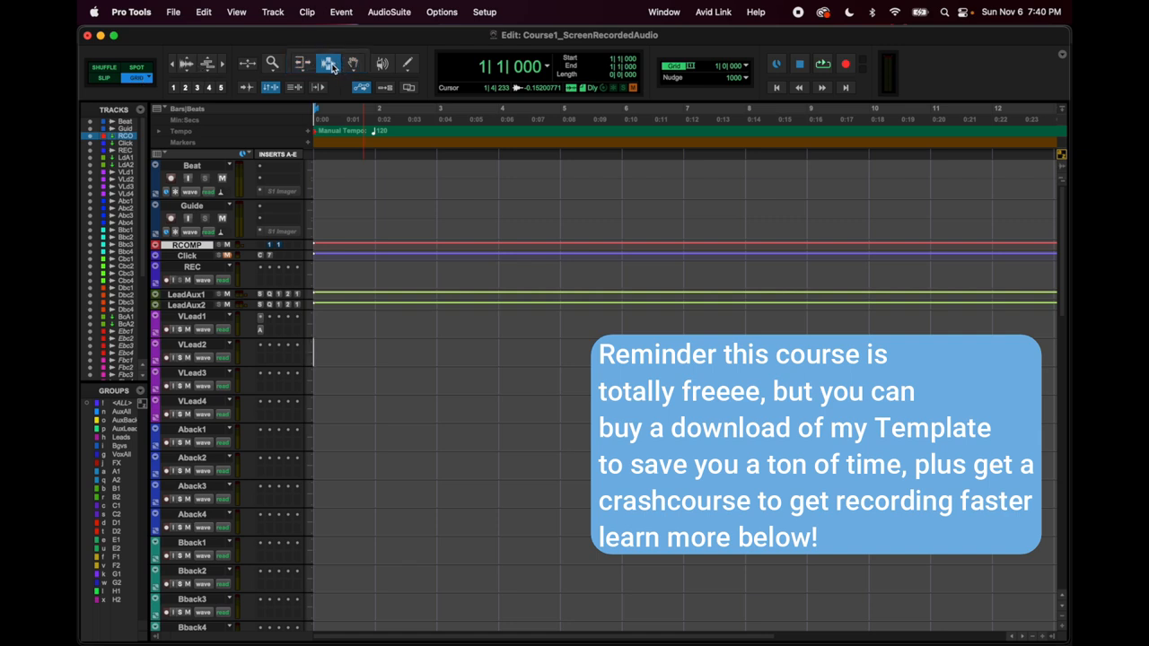
{"action": "left_click", "coordinate": [303, 63]}
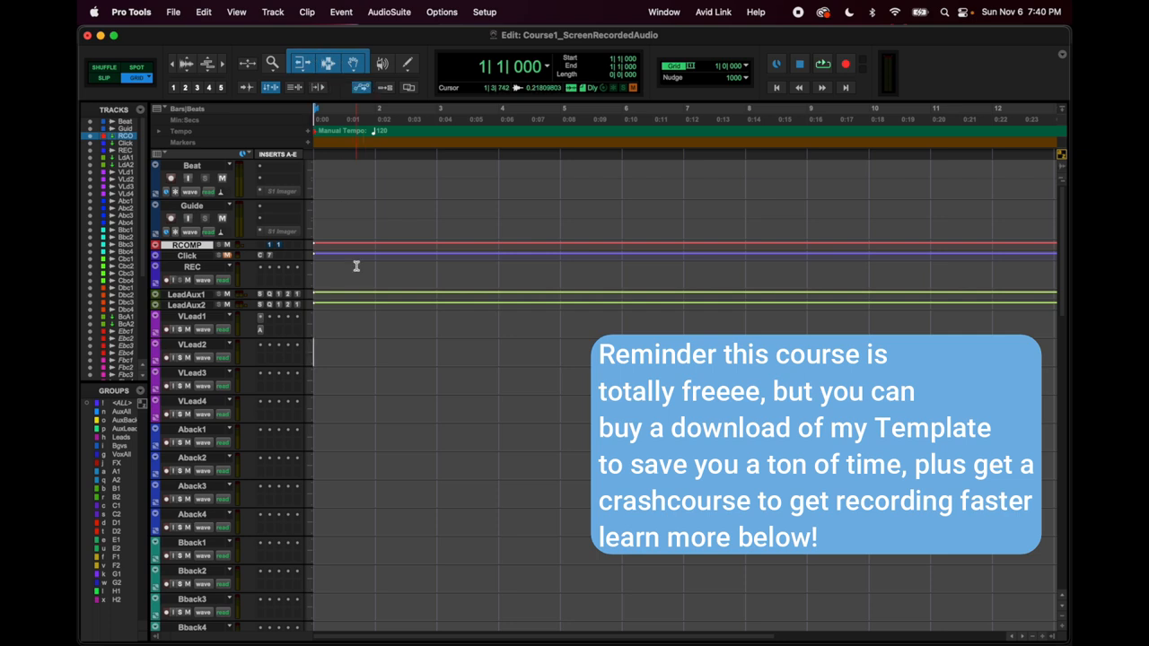
{"action": "left_click", "coordinate": [382, 63]}
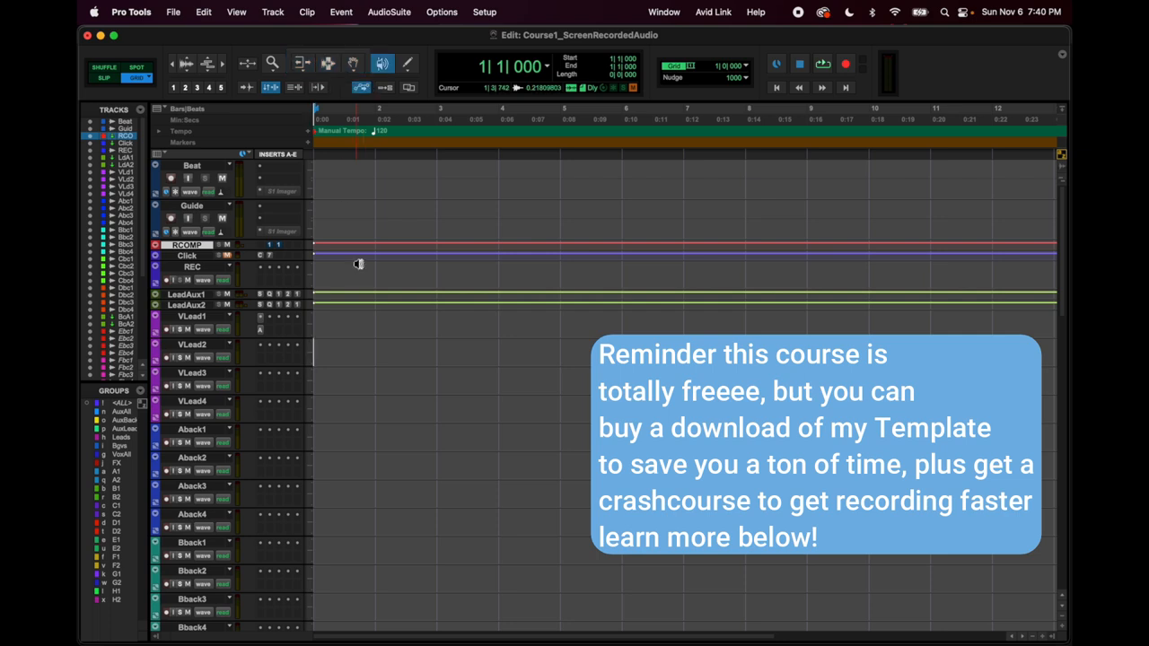
{"action": "left_click", "coordinate": [272, 63]}
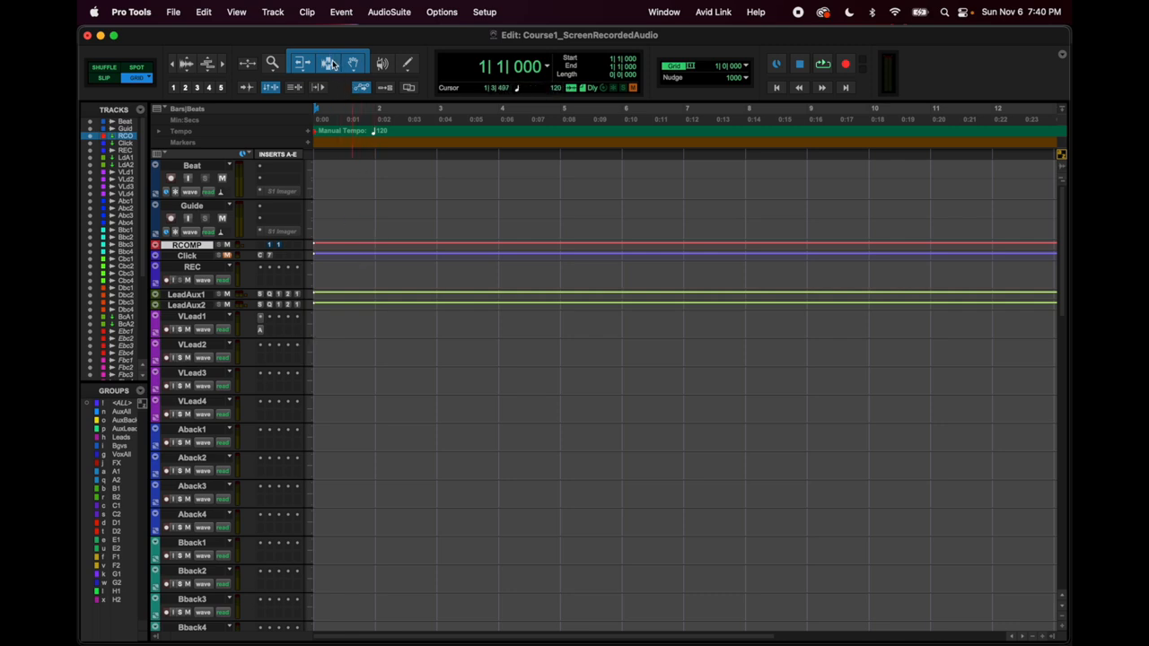
{"action": "left_click", "coordinate": [353, 63]}
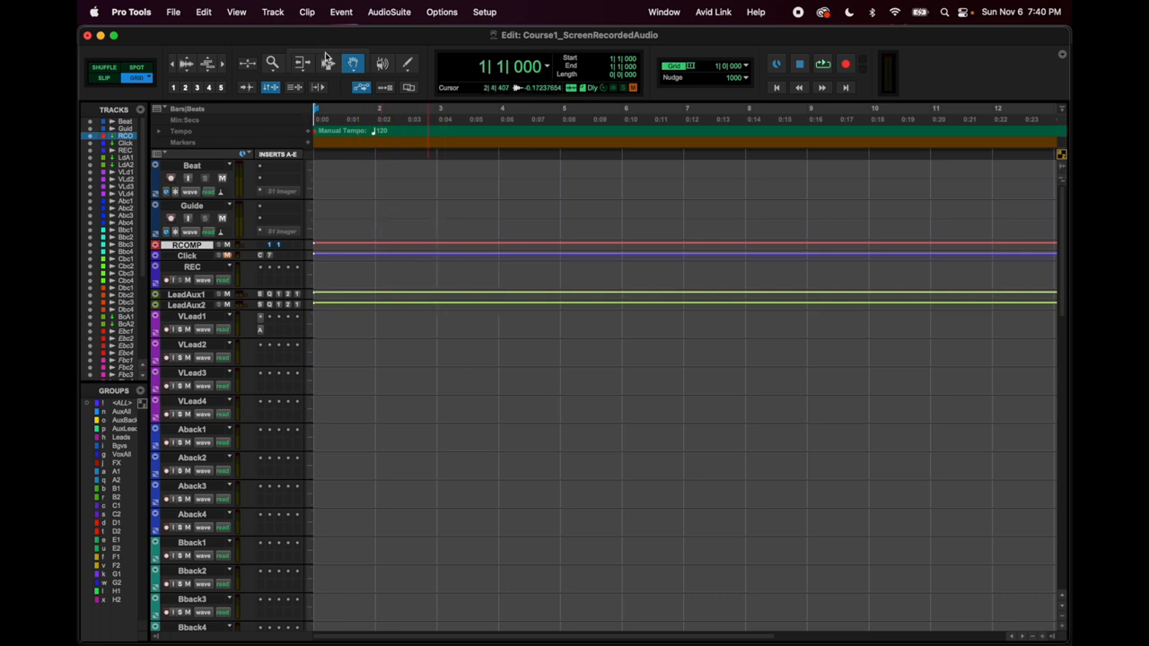
{"action": "left_click", "coordinate": [301, 63]}
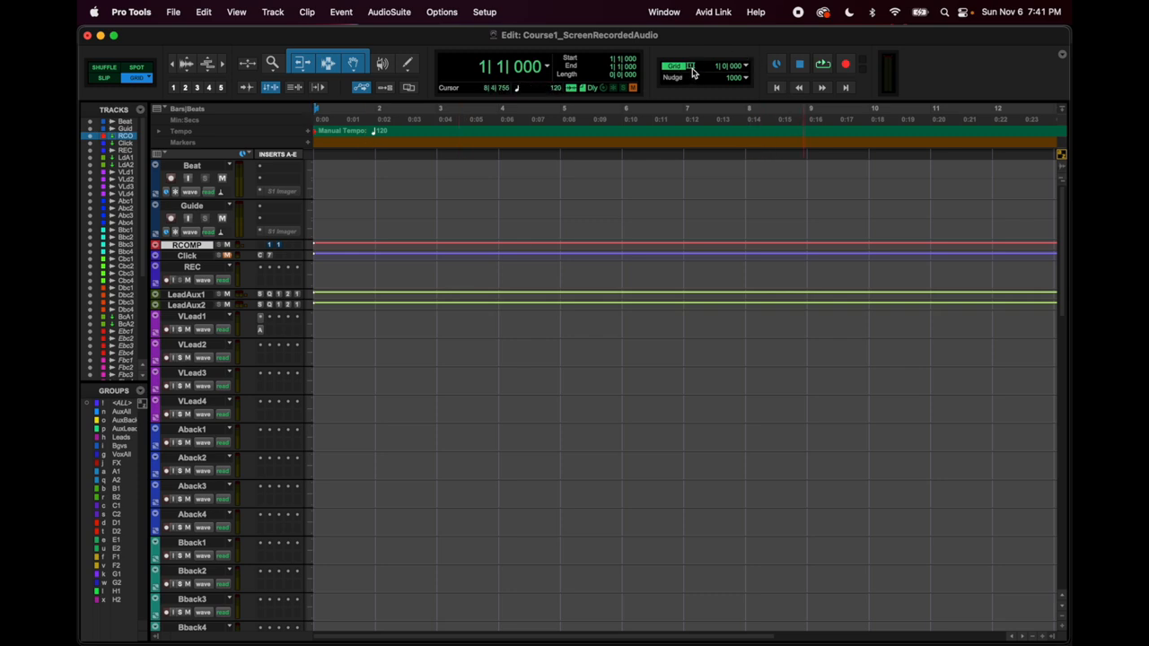
- Play back the empty session timeline in the Edit window
{"action": "left_click", "coordinate": [691, 66]}
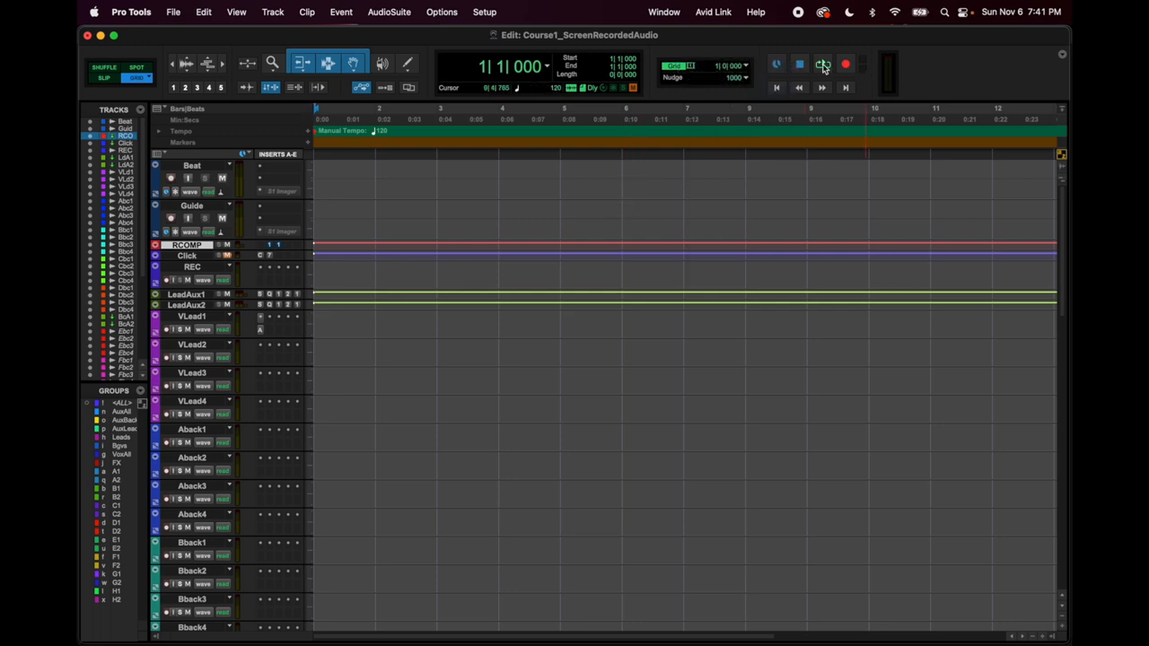
{"action": "mouse_move", "coordinate": [823, 64]}
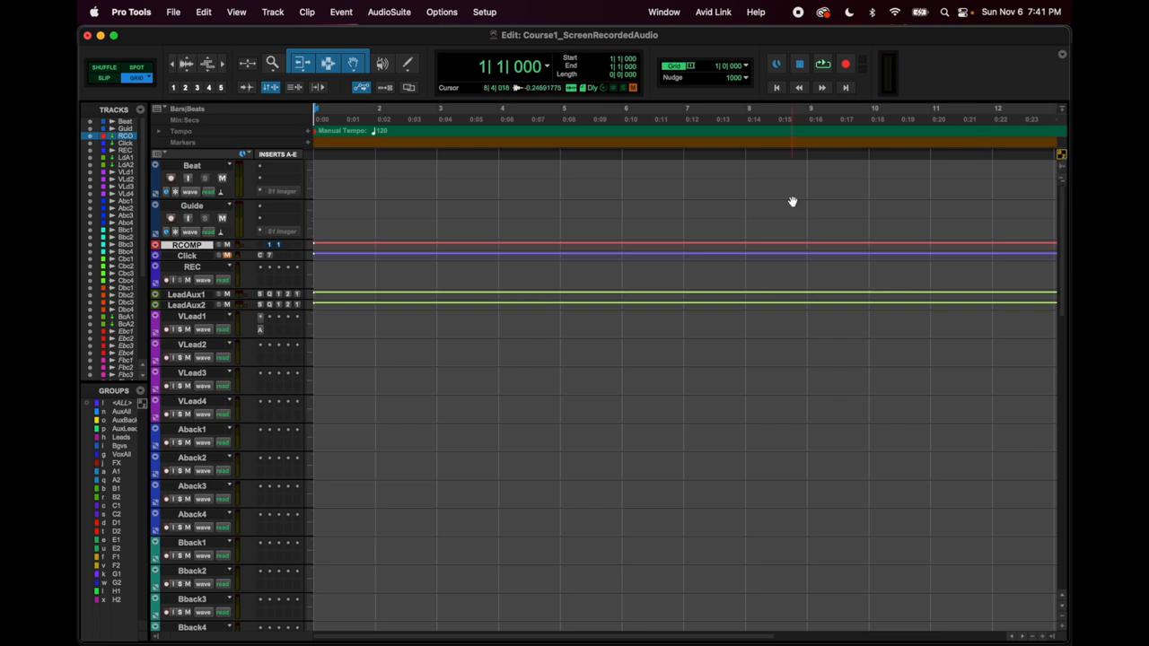
{"action": "left_click", "coordinate": [701, 219]}
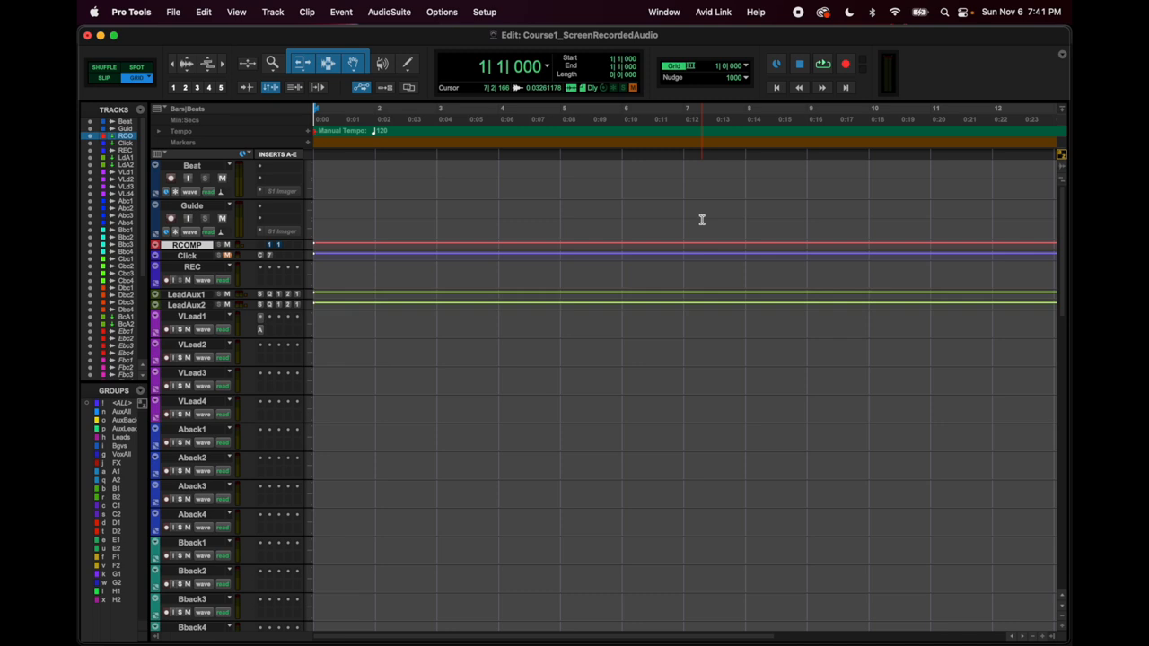
{"action": "left_click", "coordinate": [186, 109]}
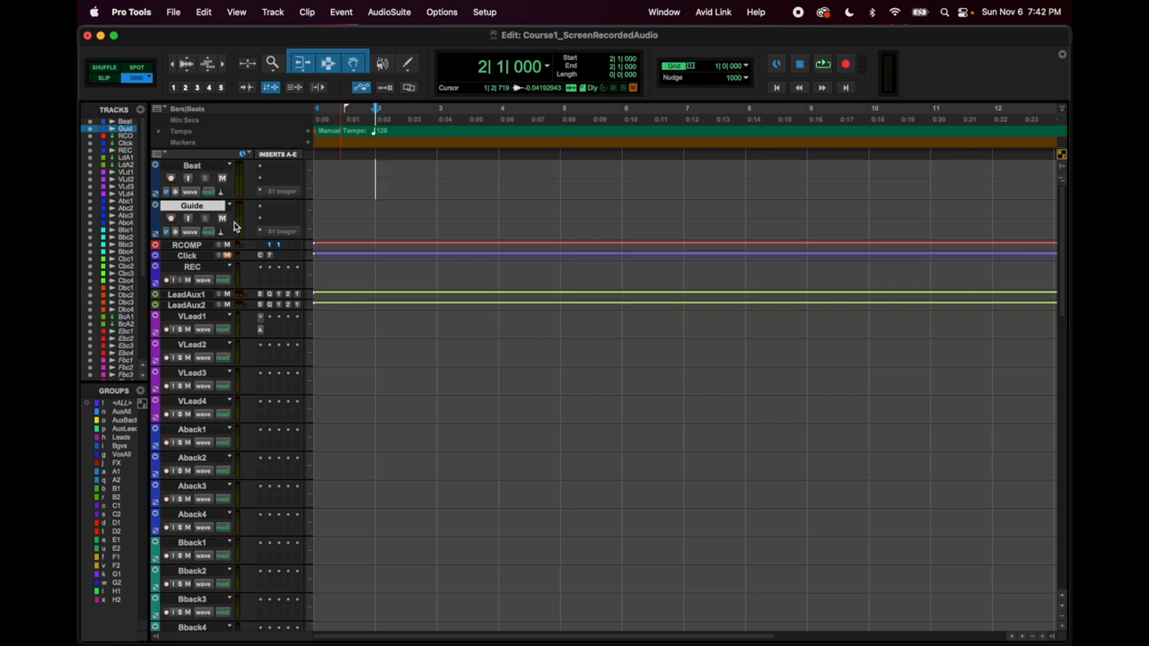
- Mute the Guide track with its M button in the Edit window
{"action": "left_click", "coordinate": [222, 218]}
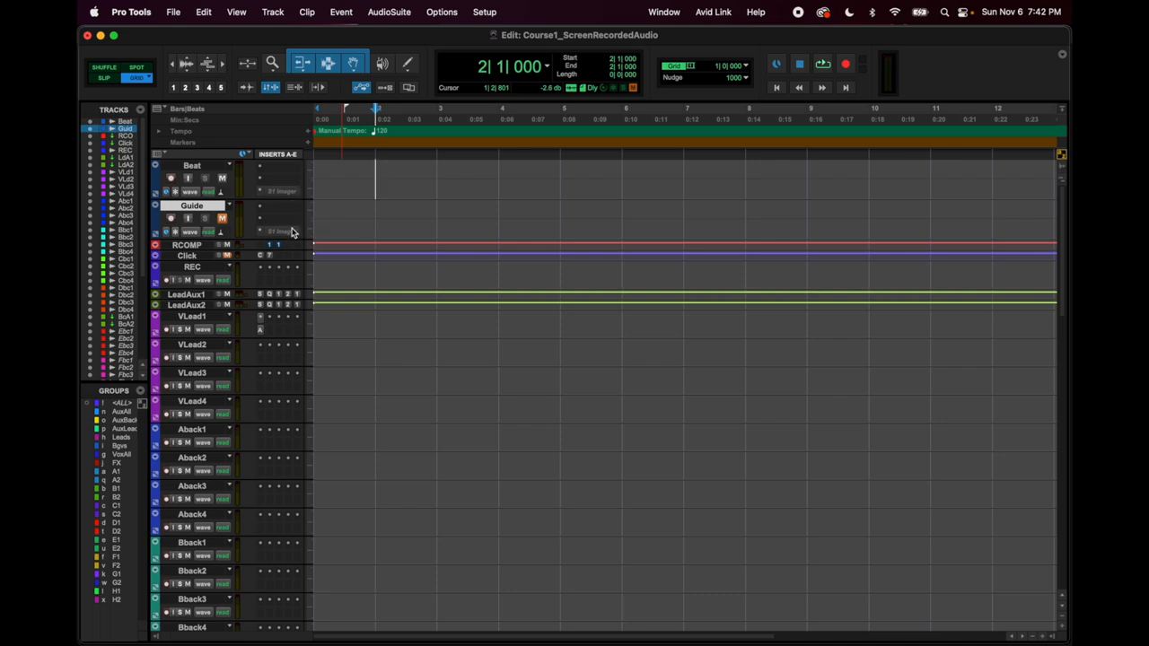
{"action": "mouse_move", "coordinate": [284, 199]}
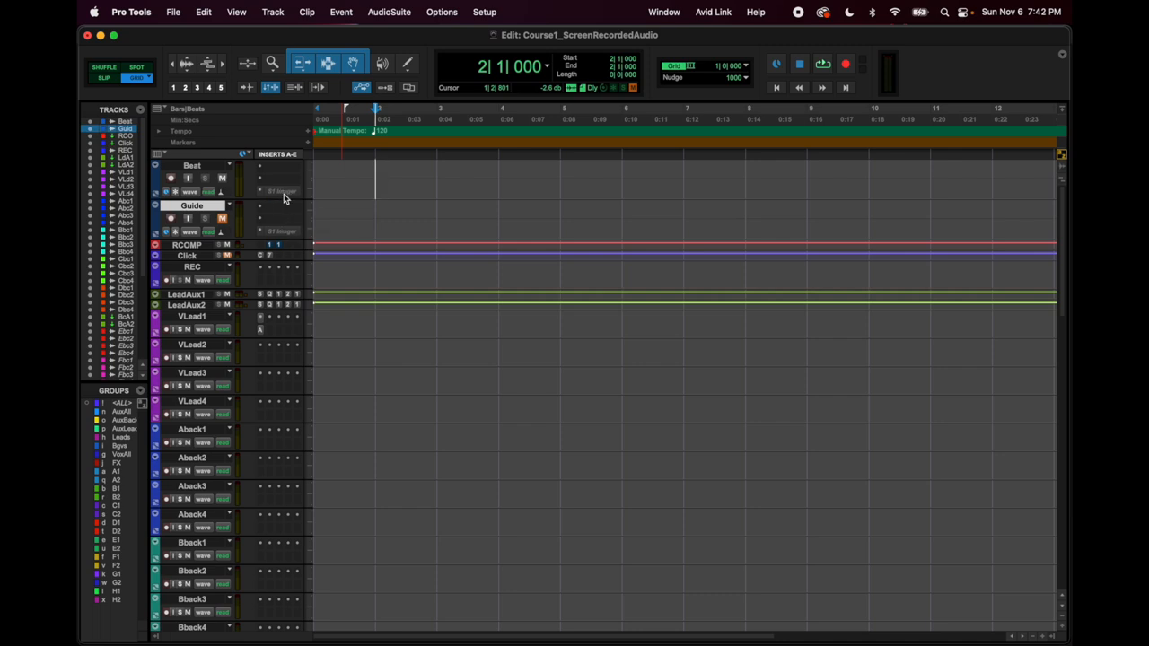
{"action": "mouse_move", "coordinate": [282, 191]}
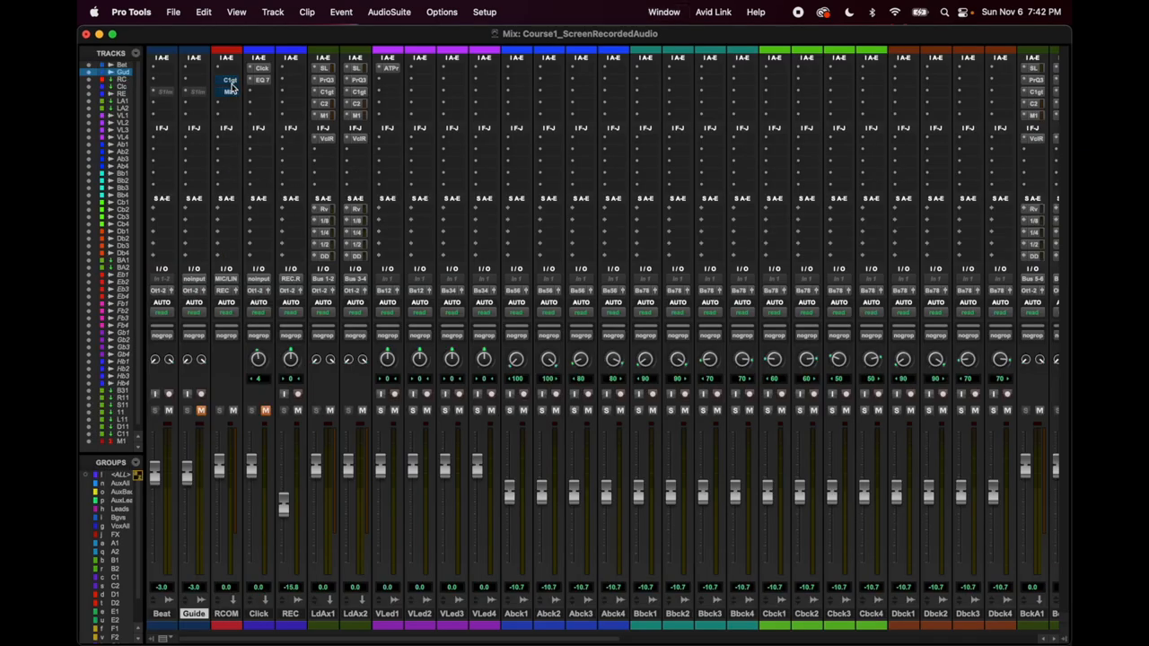
{"action": "mouse_move", "coordinate": [235, 86]}
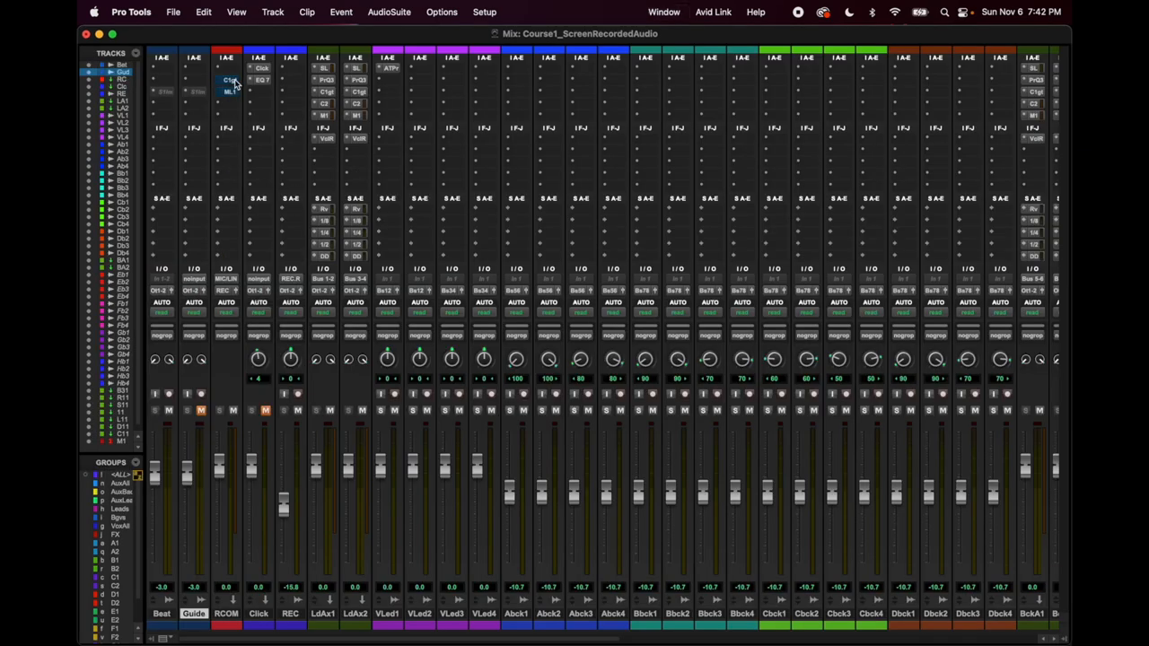
{"action": "mouse_move", "coordinate": [231, 90]}
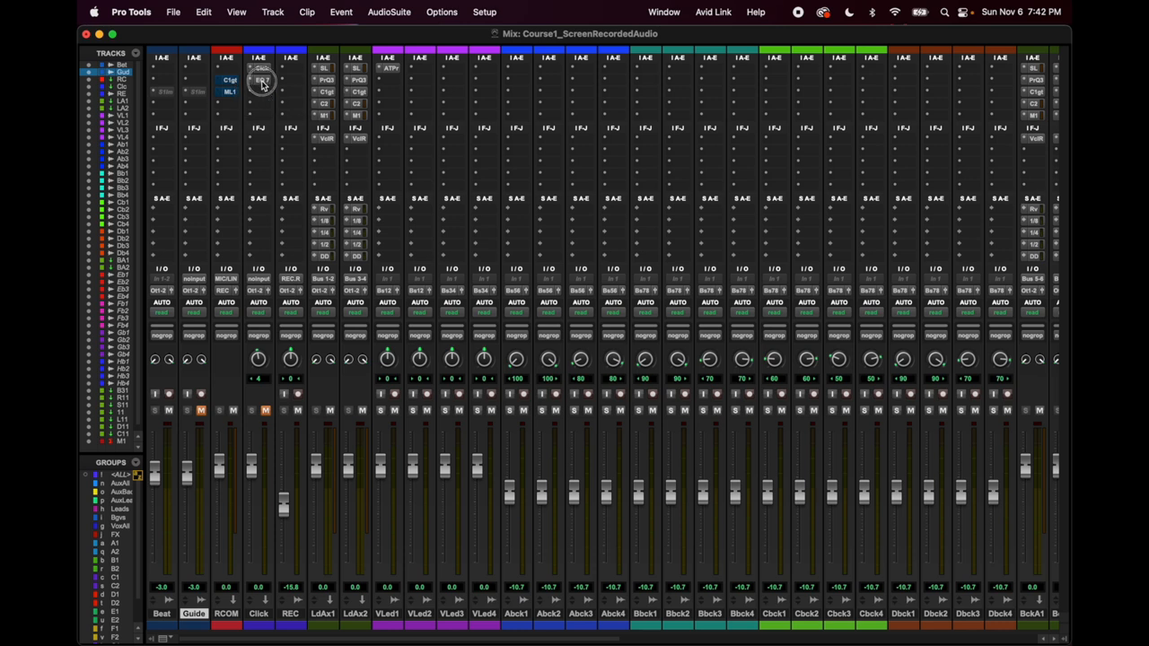
- Open the Click track's EQ7 insert, toggle its bypass, and reopen the EQ window
{"action": "left_click", "coordinate": [260, 80]}
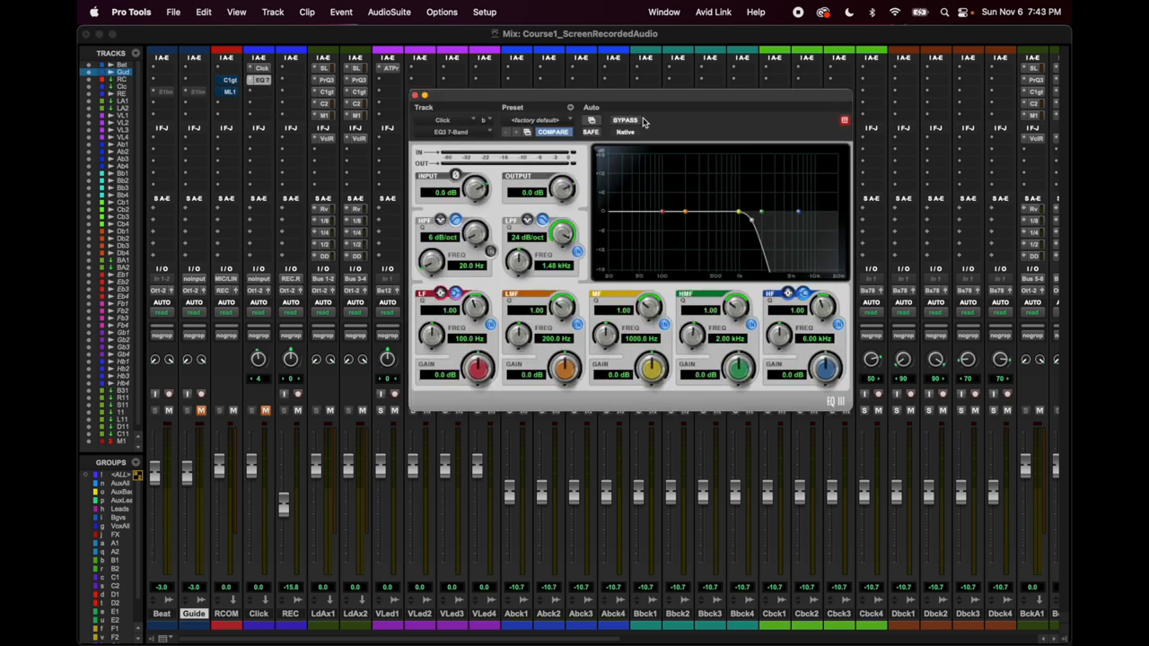
{"action": "left_click", "coordinate": [625, 120]}
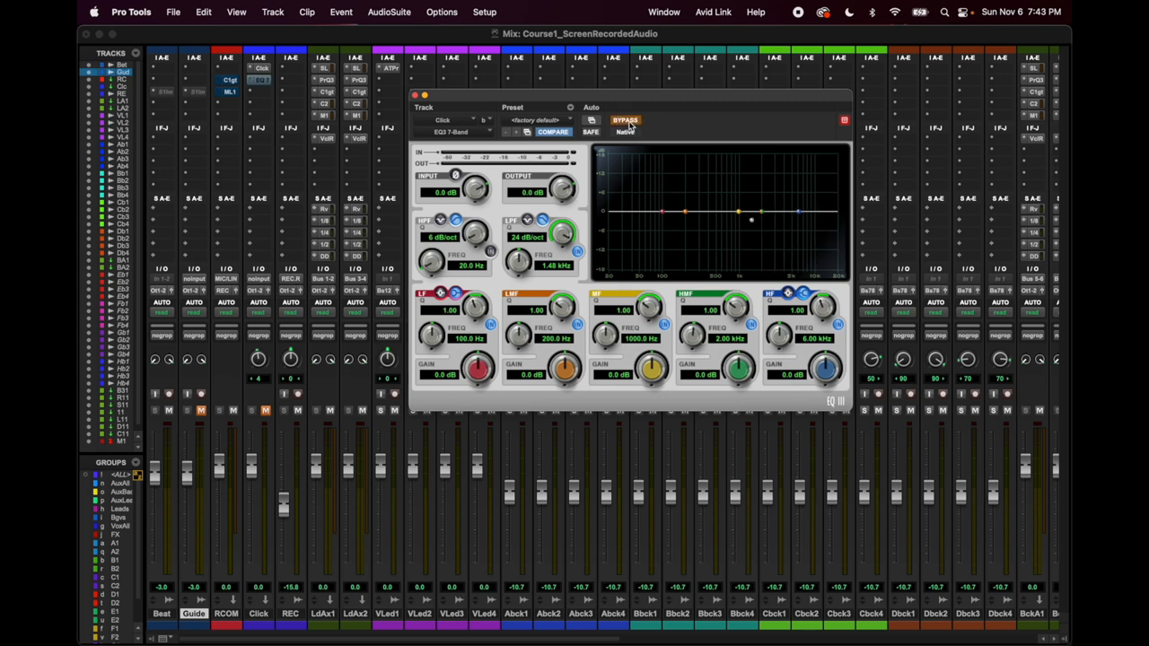
{"action": "left_click", "coordinate": [260, 68]}
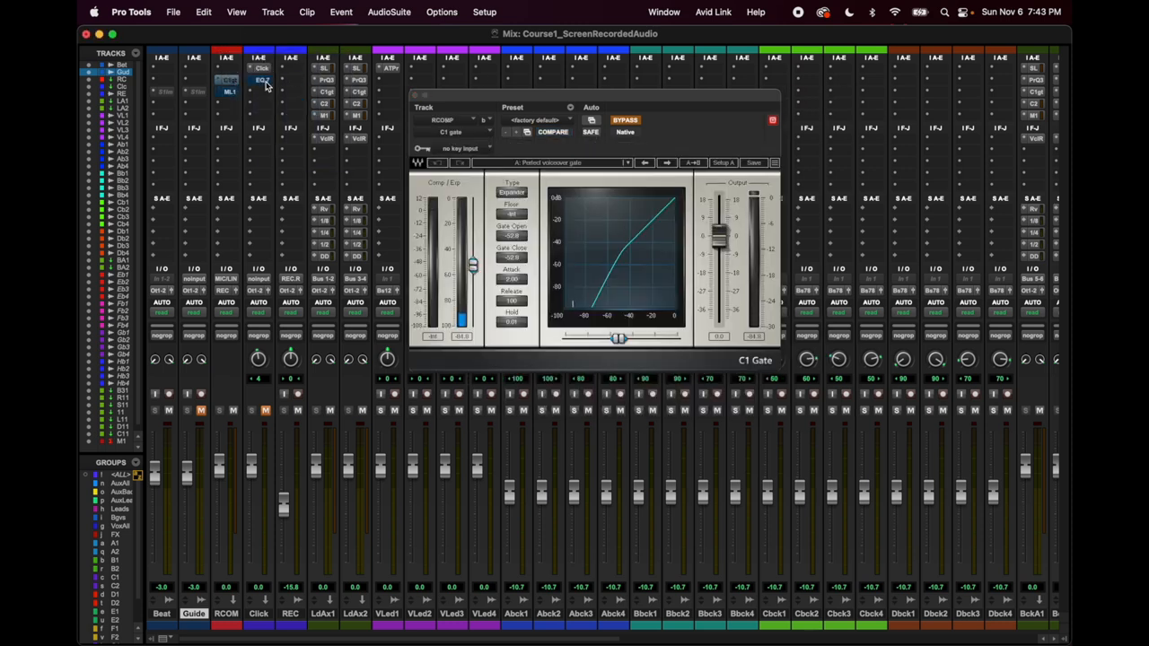
{"action": "left_click", "coordinate": [260, 79]}
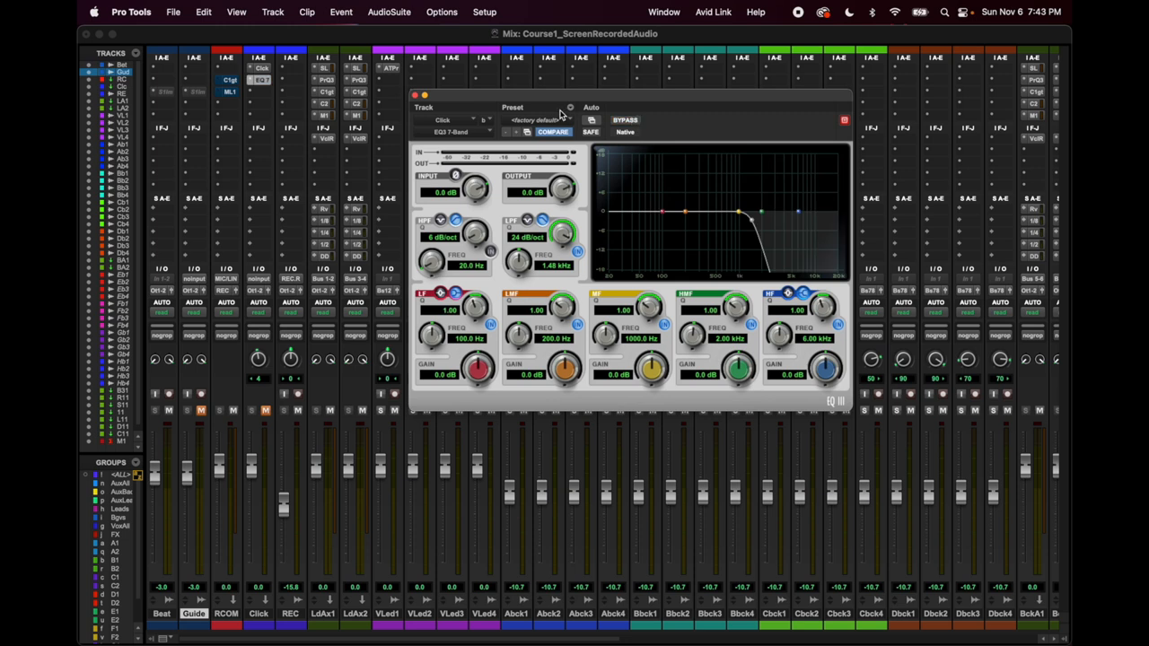
{"action": "mouse_move", "coordinate": [265, 72]}
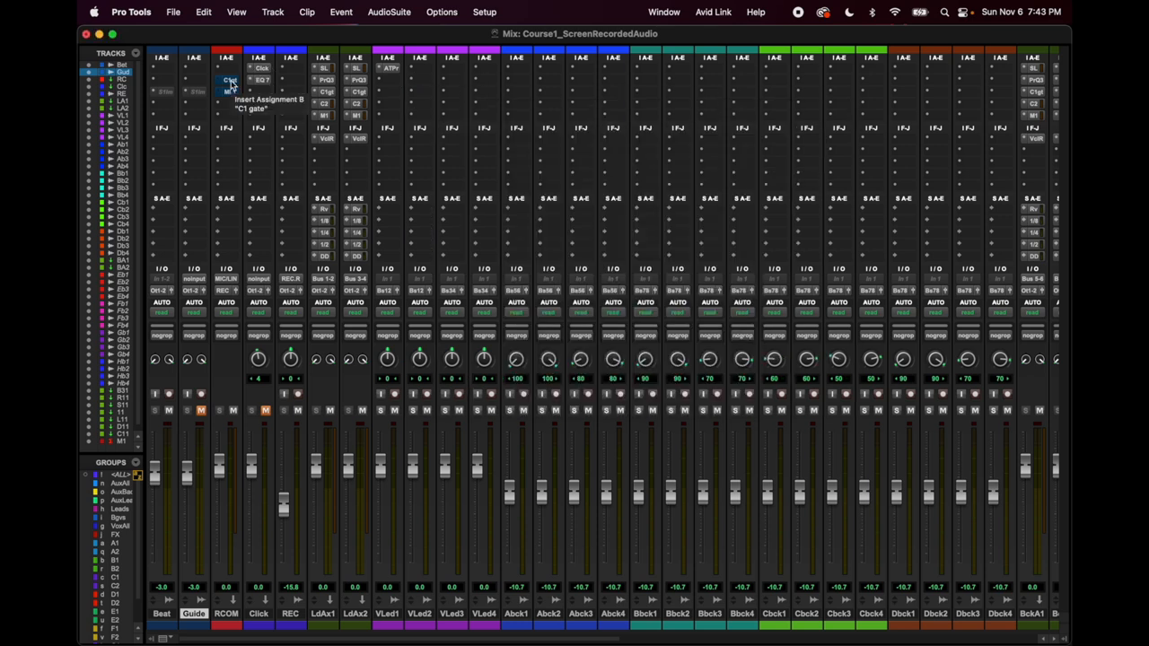
- Open and close RCOMP's C1 gate, then open its ML4000 limiter insert
{"action": "left_click", "coordinate": [228, 80]}
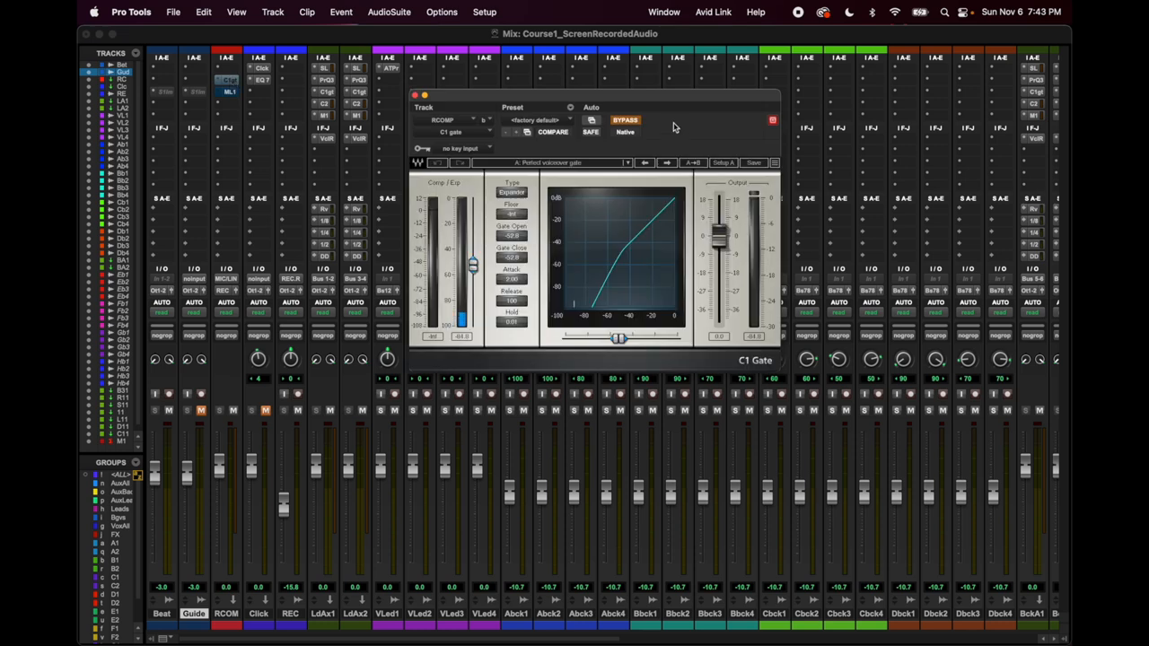
{"action": "left_click", "coordinate": [413, 94]}
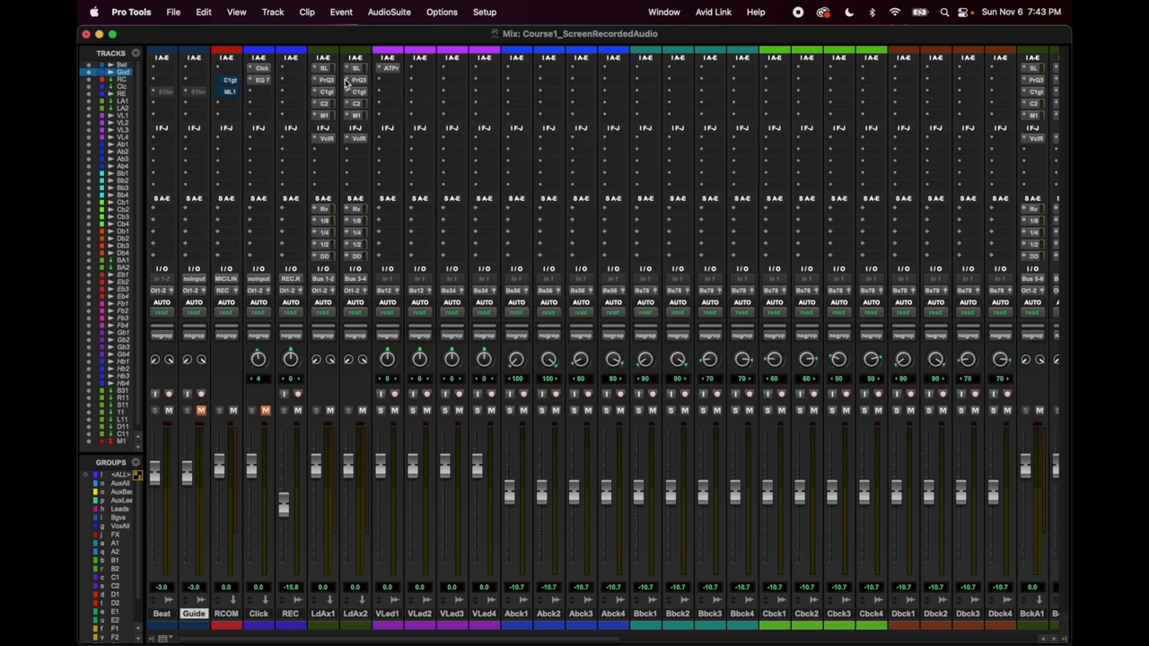
{"action": "mouse_move", "coordinate": [231, 82]}
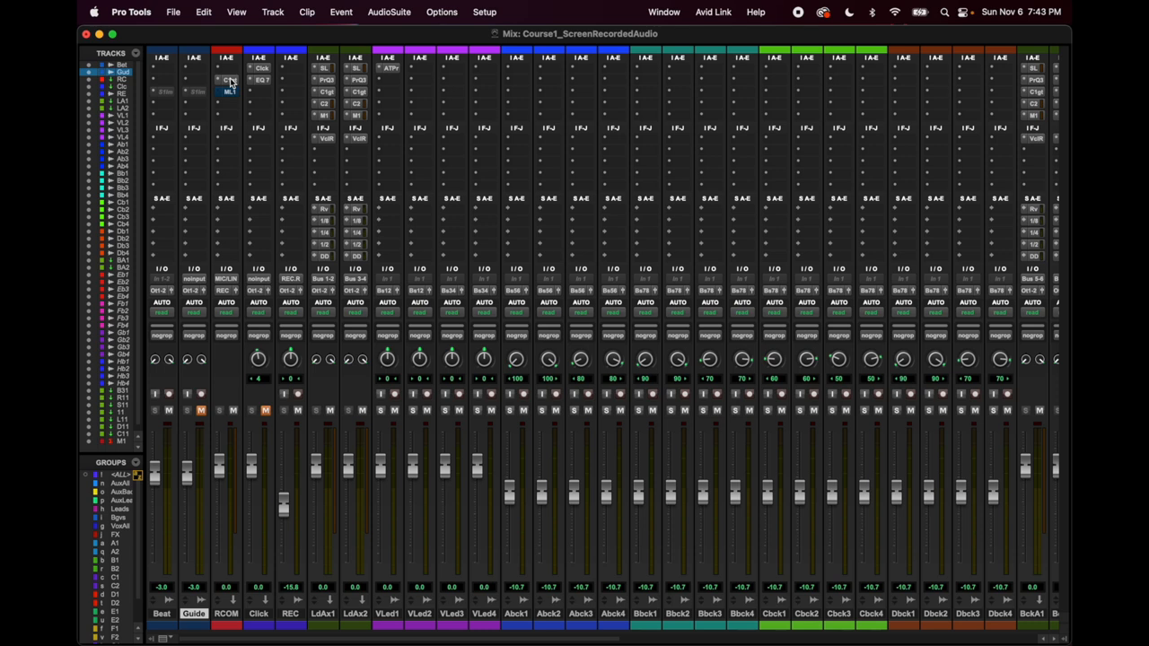
{"action": "left_click", "coordinate": [227, 68]}
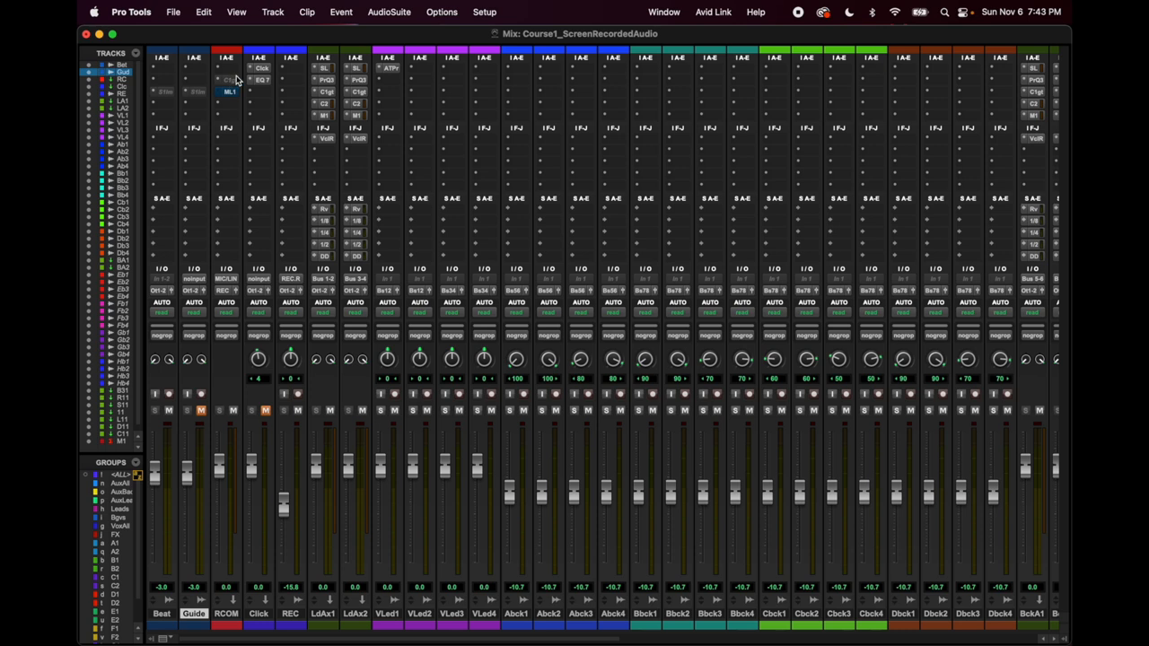
{"action": "mouse_move", "coordinate": [229, 90]}
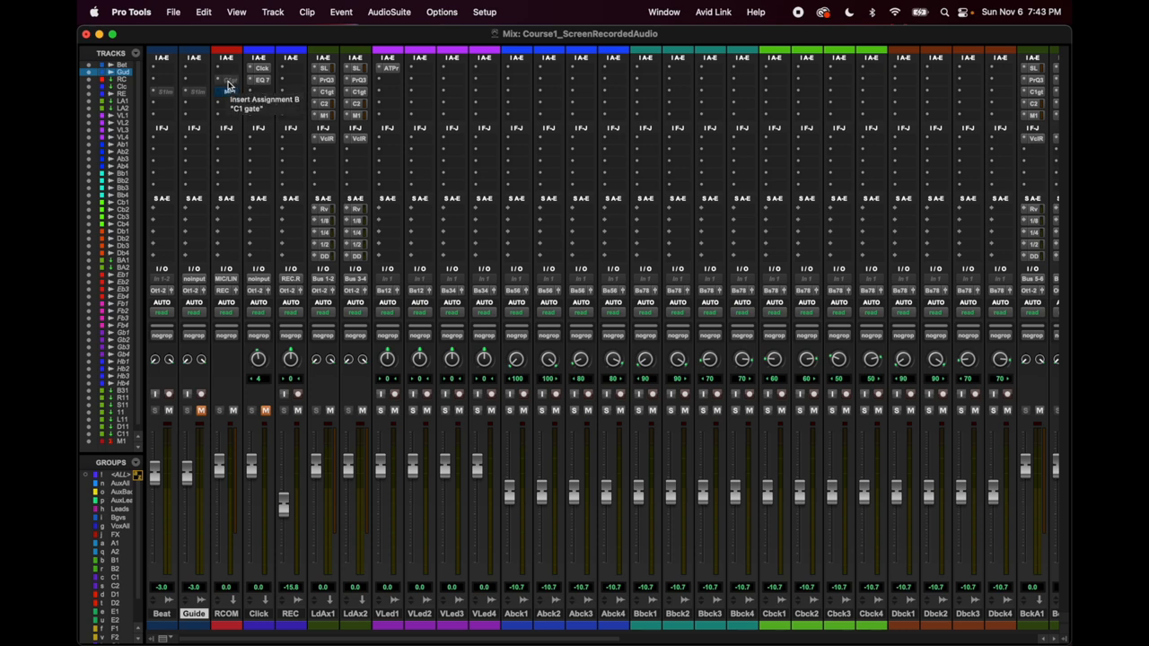
{"action": "left_click", "coordinate": [229, 80]}
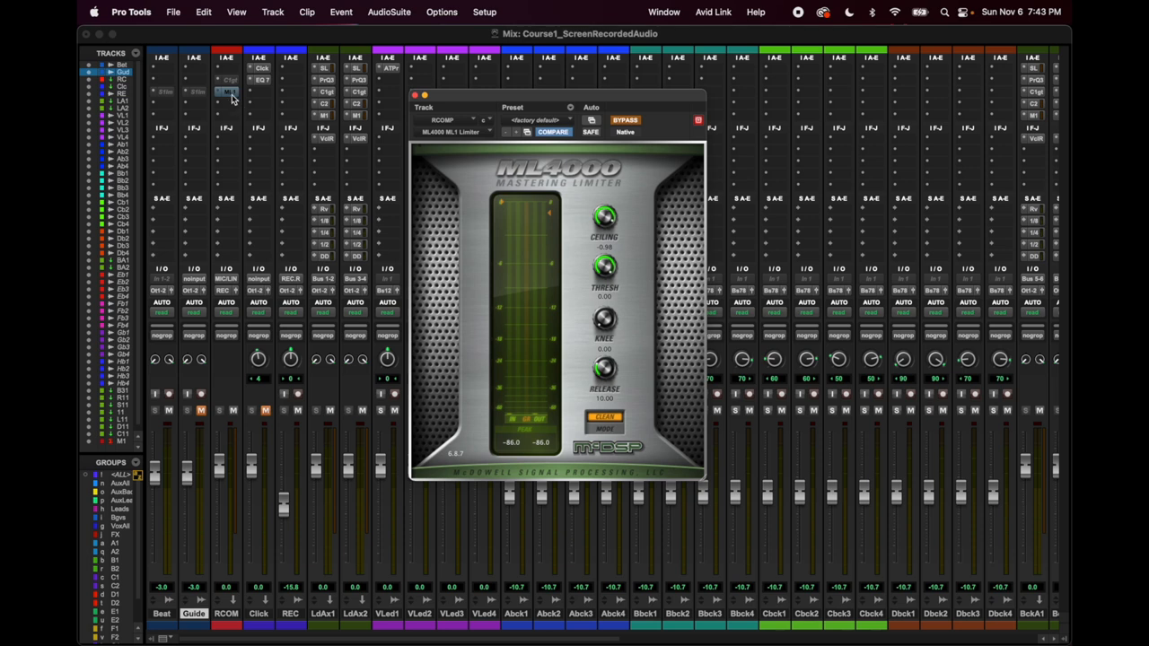
{"action": "mouse_move", "coordinate": [467, 88]}
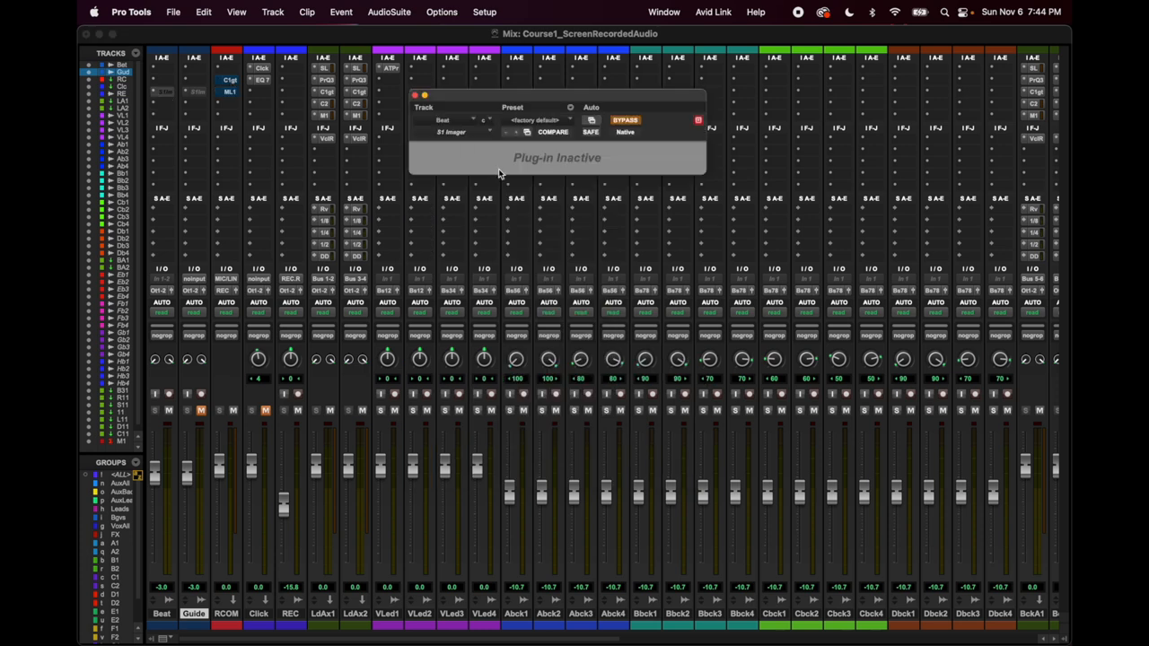
{"action": "mouse_move", "coordinate": [166, 96]}
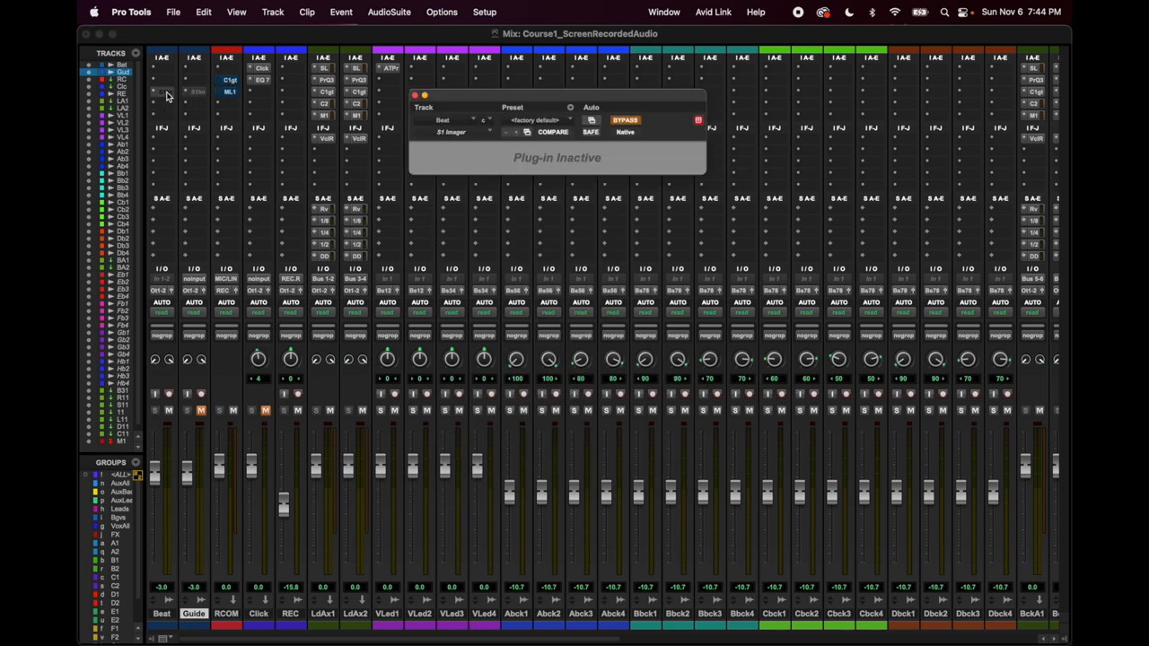
{"action": "mouse_move", "coordinate": [166, 95]}
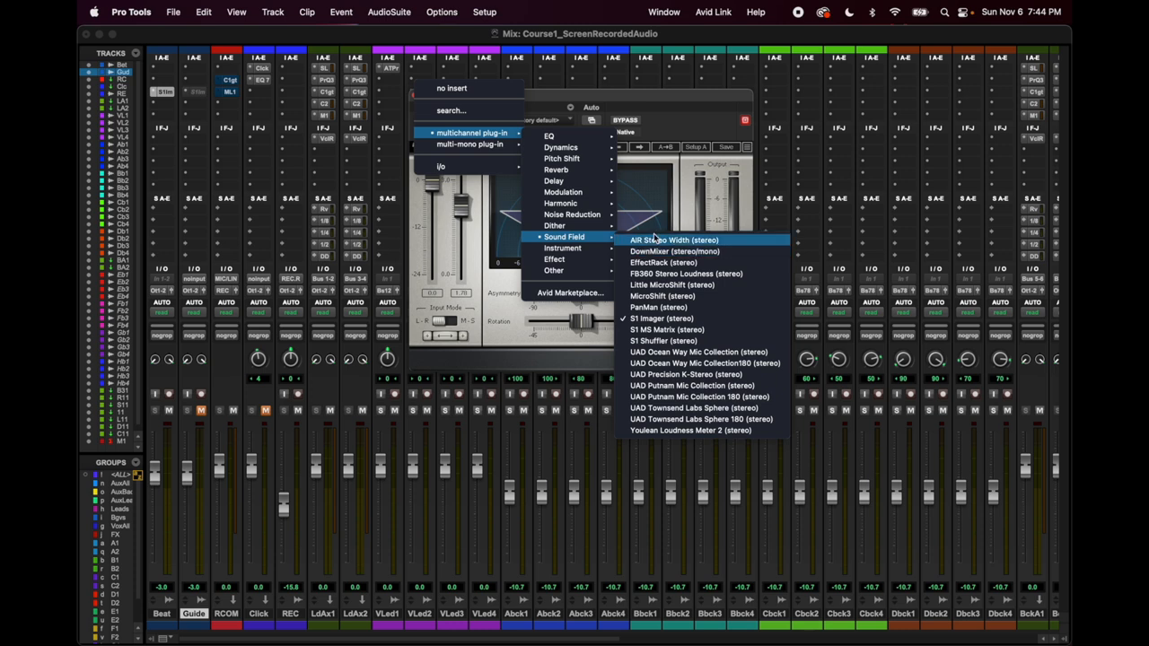
- Reactivate the Beat track's plug-in as Sound Field > S1 Imager
{"action": "left_click", "coordinate": [660, 319]}
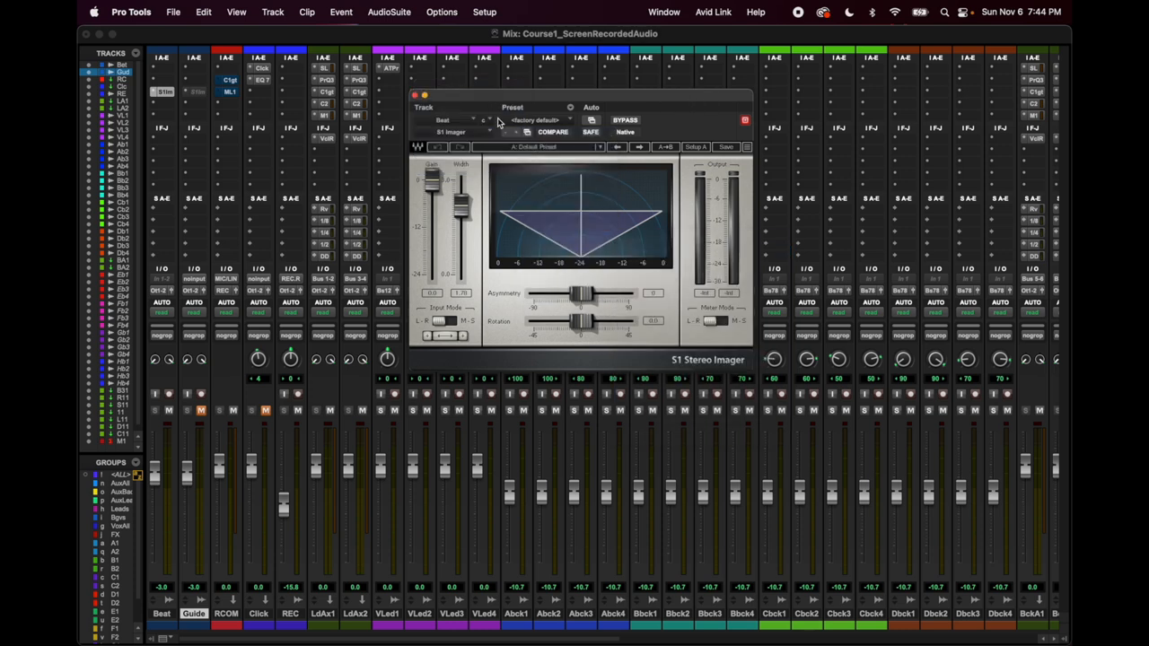
{"action": "mouse_move", "coordinate": [492, 134]}
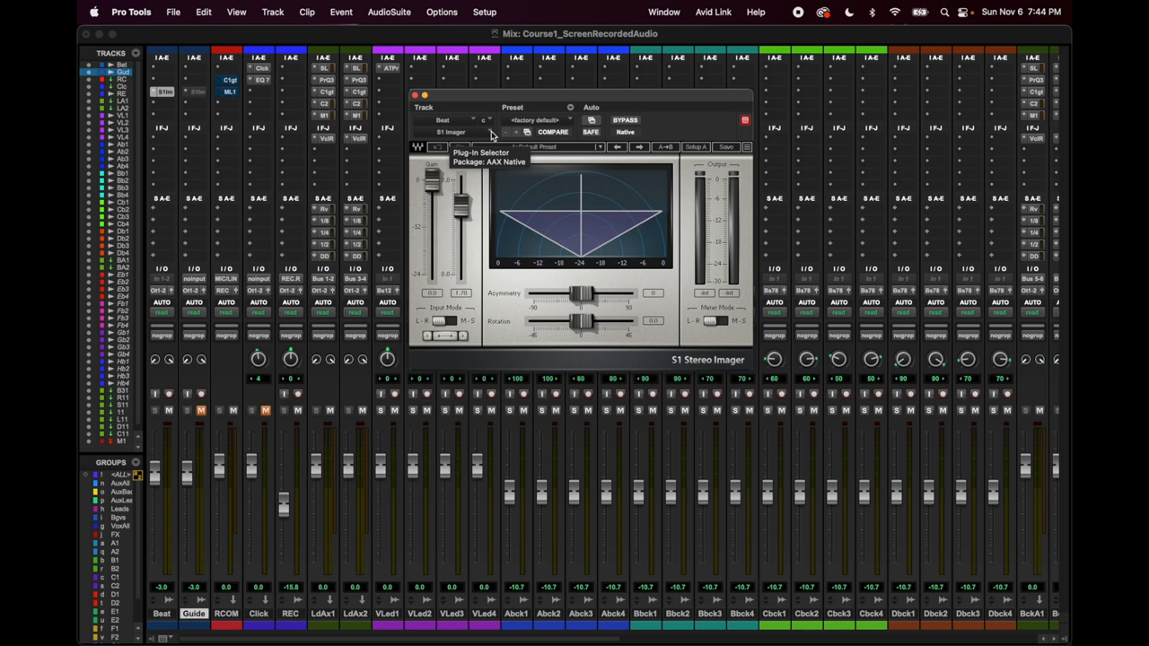
{"action": "left_click", "coordinate": [454, 132]}
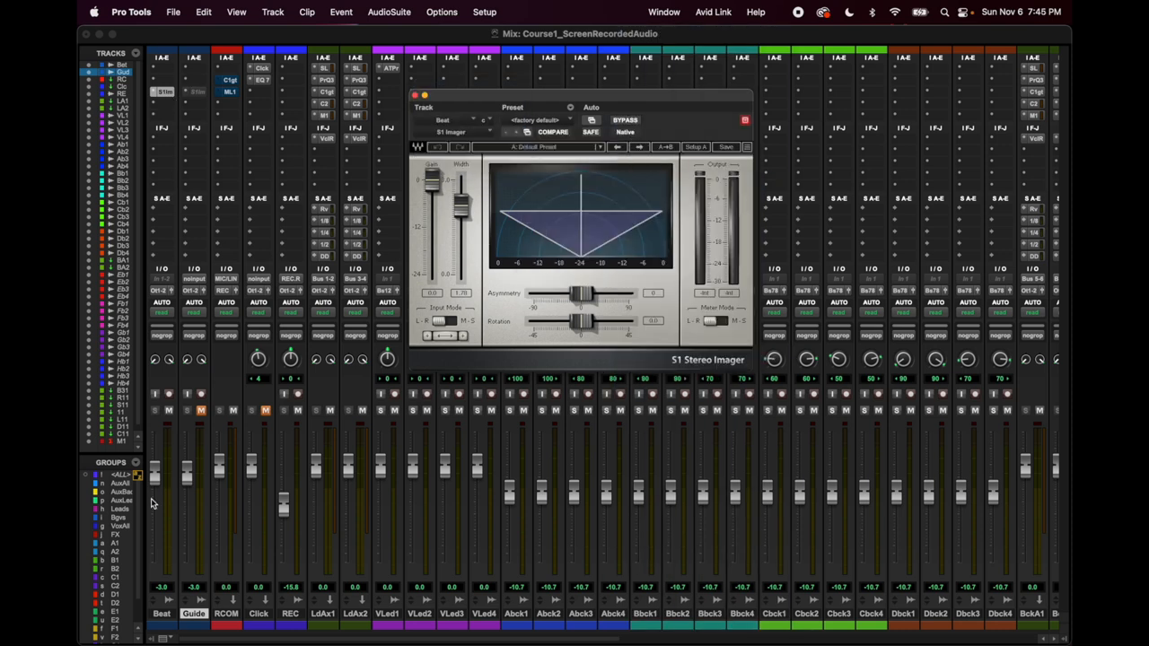
{"action": "mouse_move", "coordinate": [153, 500]}
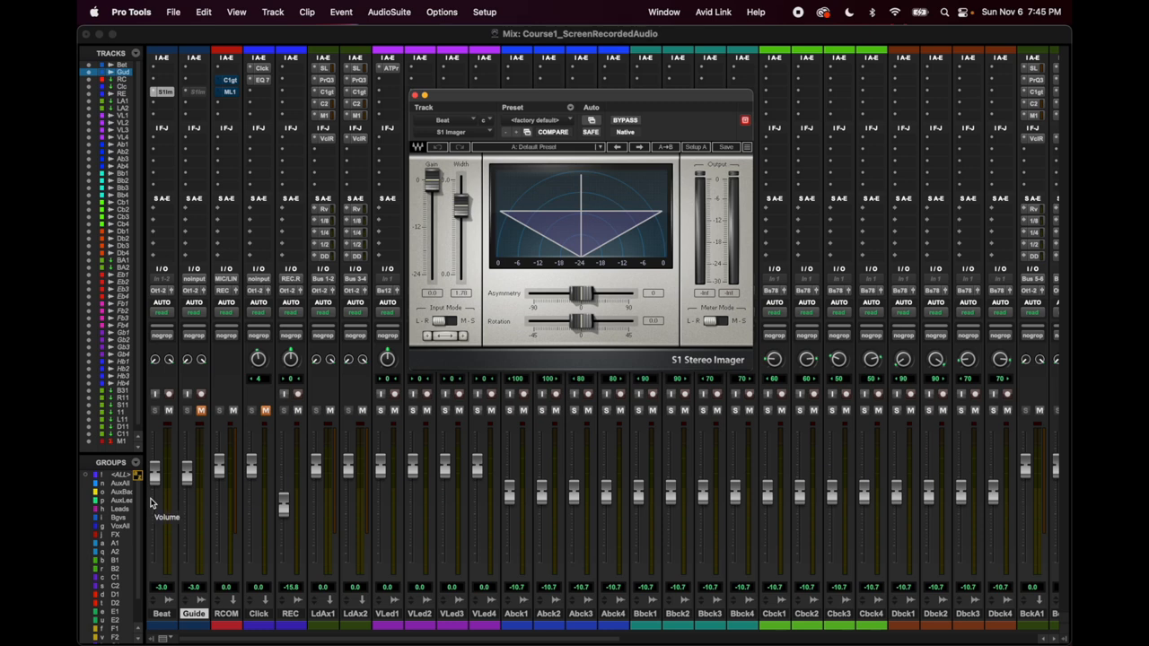
{"action": "mouse_move", "coordinate": [158, 468]}
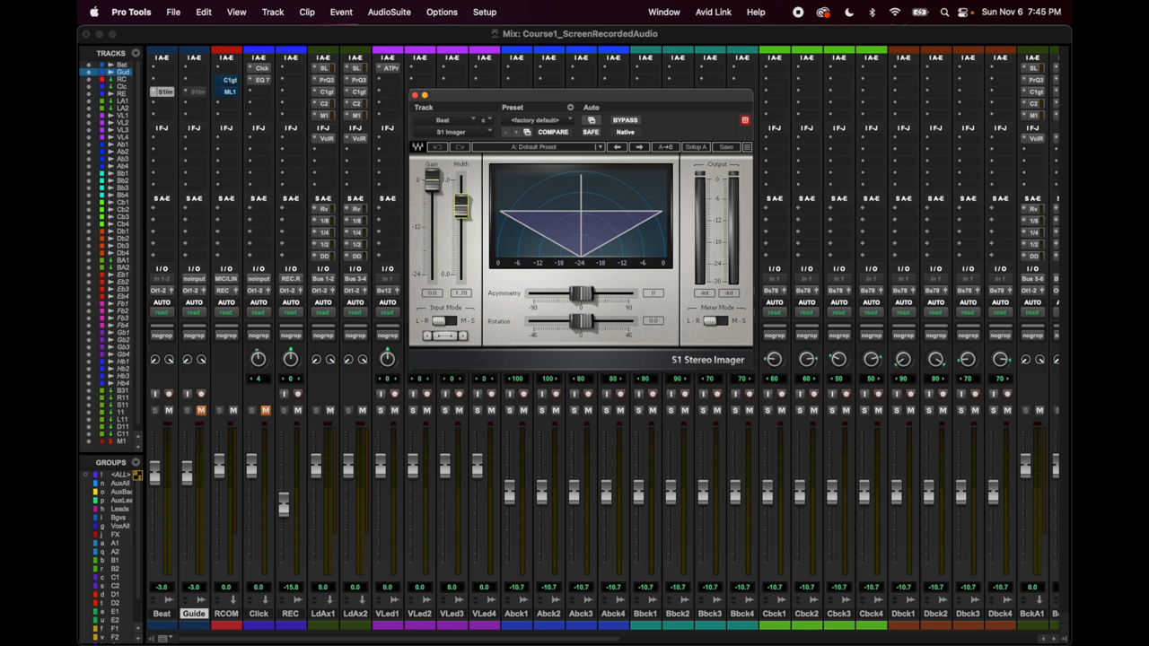
- Nudge the Beat track's S1 Imager width, close it, and select the Guide track
{"action": "left_click_drag", "start_coordinate": [462, 211], "coordinate": [462, 197]}
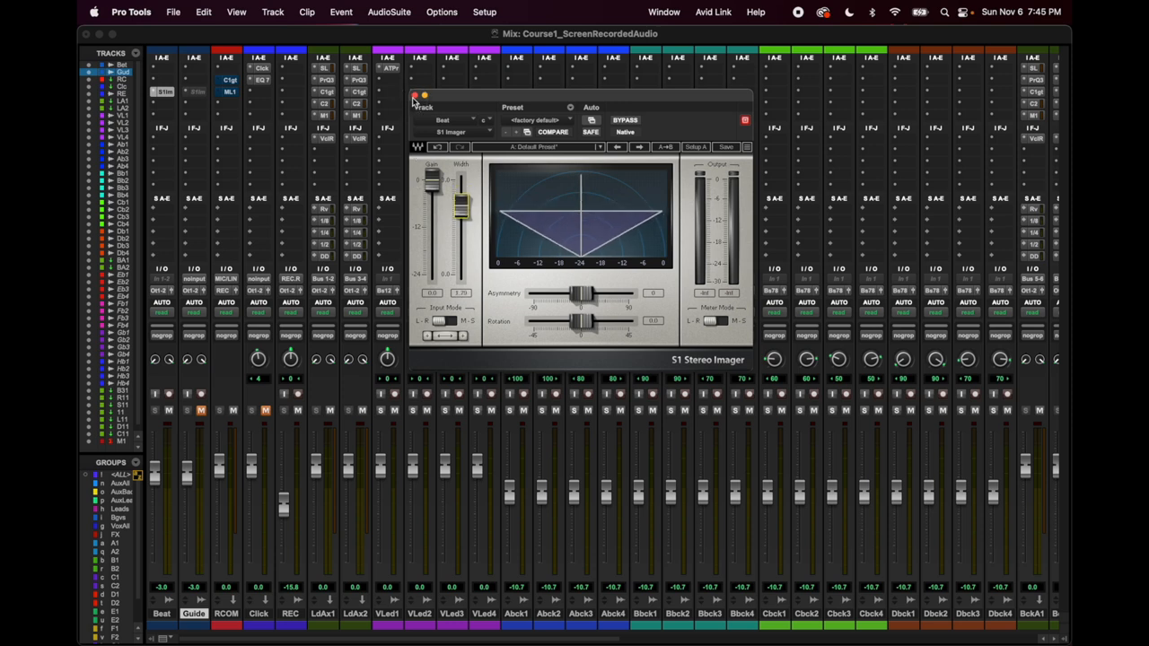
{"action": "left_click", "coordinate": [415, 96]}
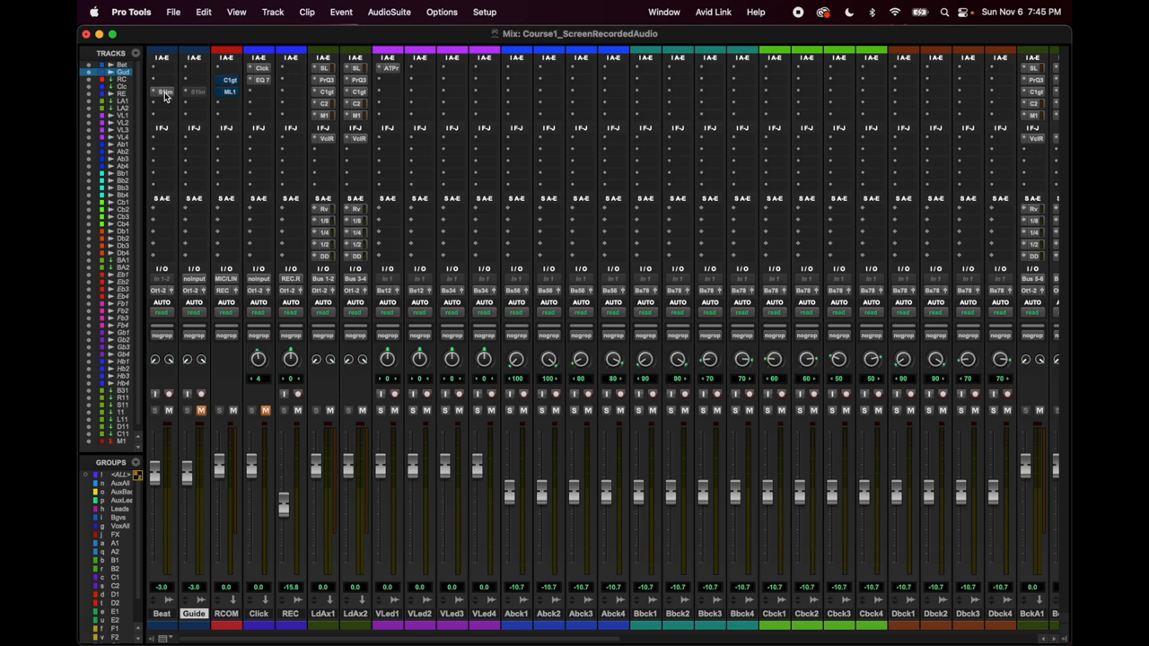
{"action": "mouse_move", "coordinate": [166, 92]}
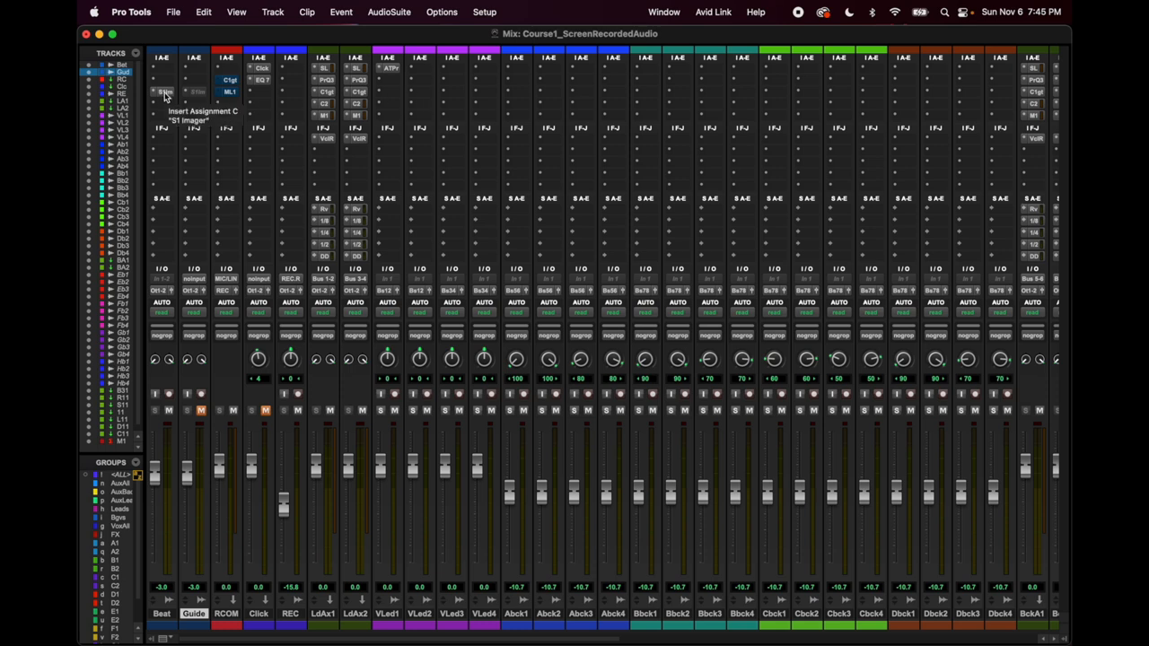
{"action": "mouse_move", "coordinate": [138, 581]}
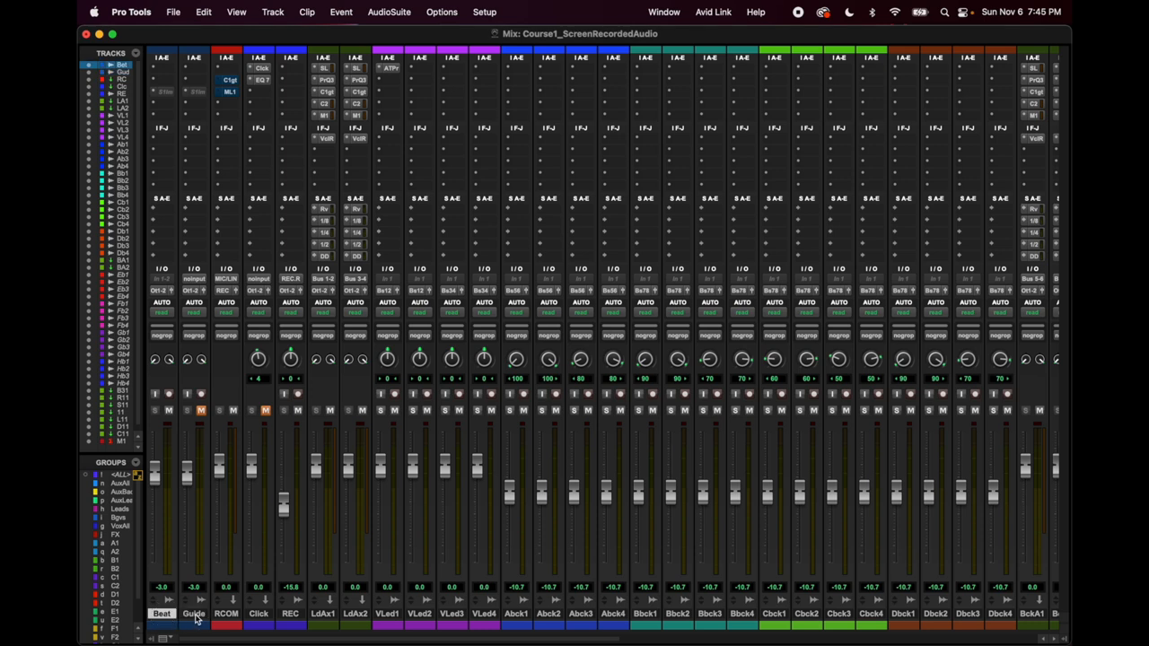
{"action": "left_click", "coordinate": [194, 613]}
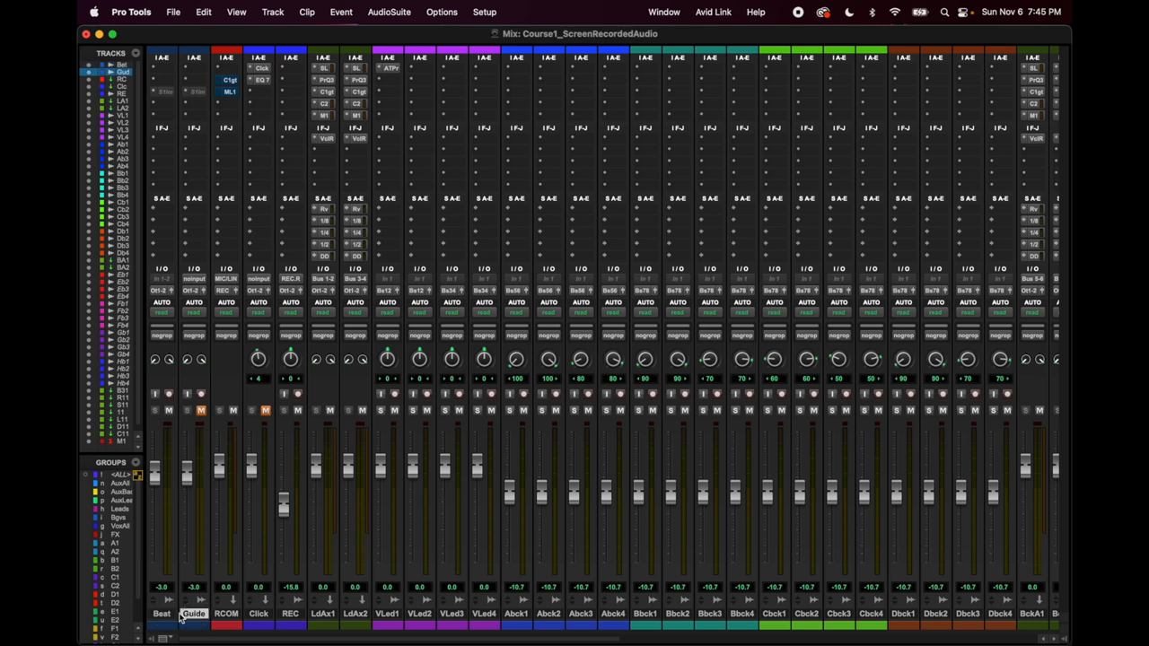
- View RCOM's ML4000 limiter, then show its C1 gate's Perfect voiceover settings
{"action": "left_click", "coordinate": [231, 80]}
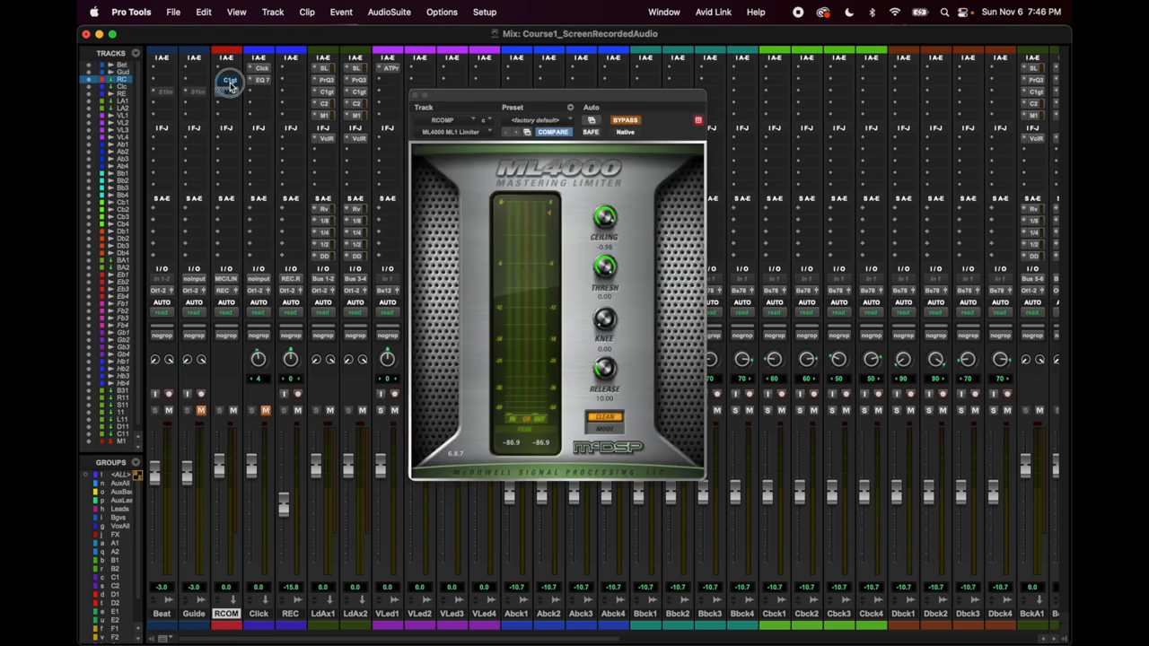
{"action": "left_click", "coordinate": [229, 90]}
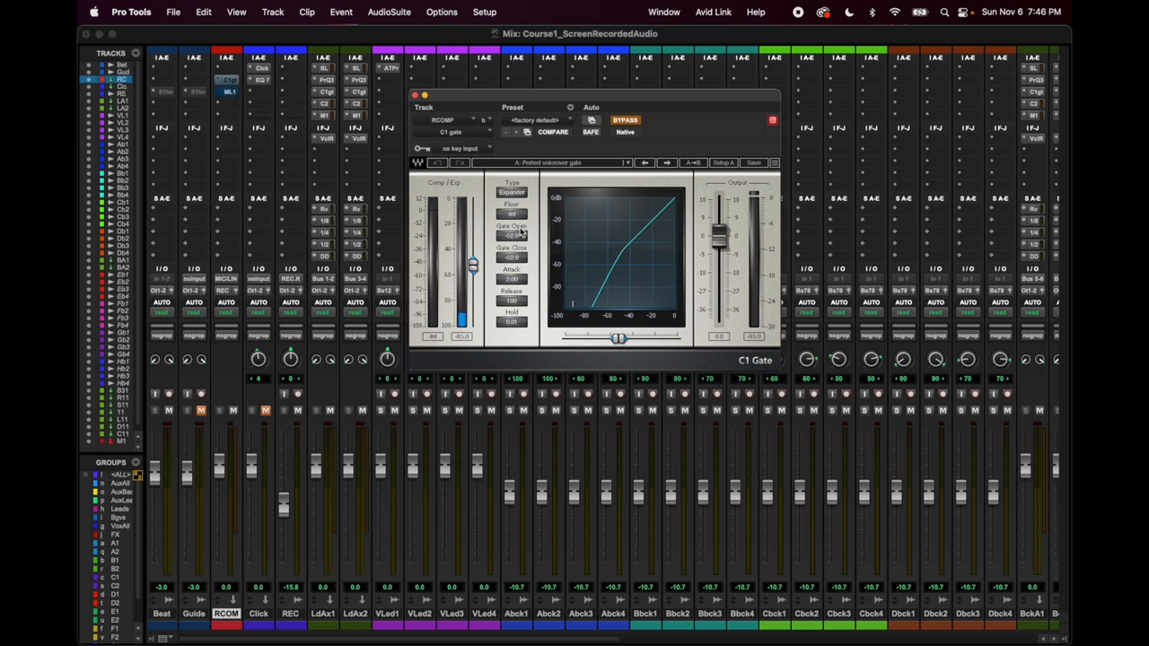
{"action": "mouse_move", "coordinate": [581, 296]}
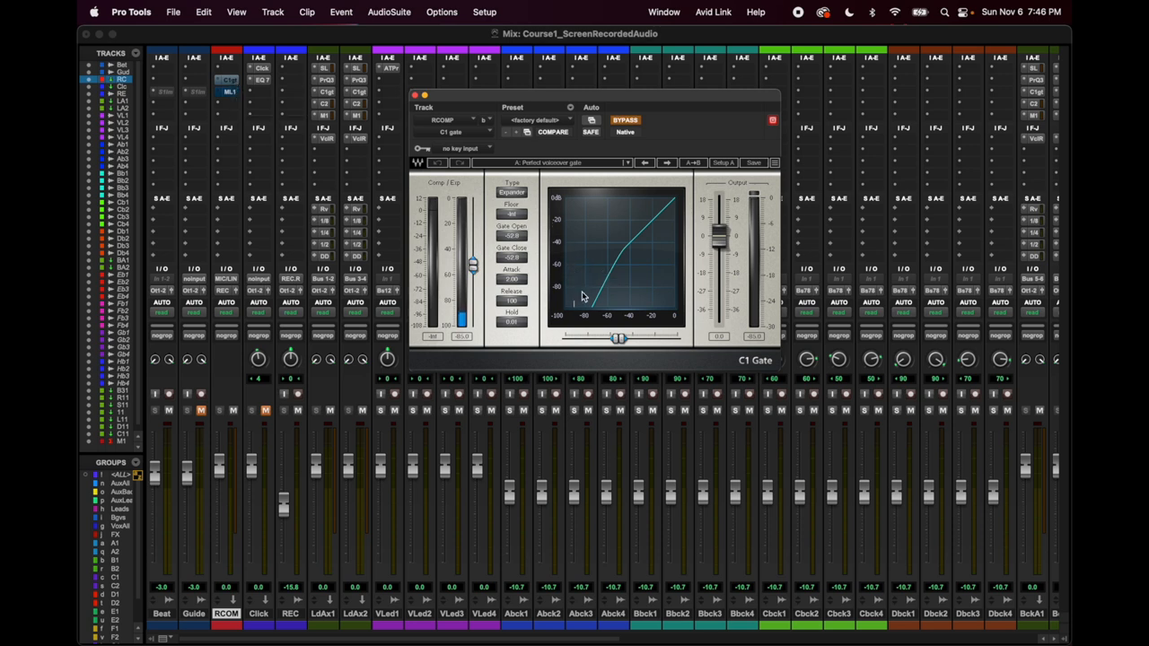
{"action": "mouse_move", "coordinate": [571, 302]}
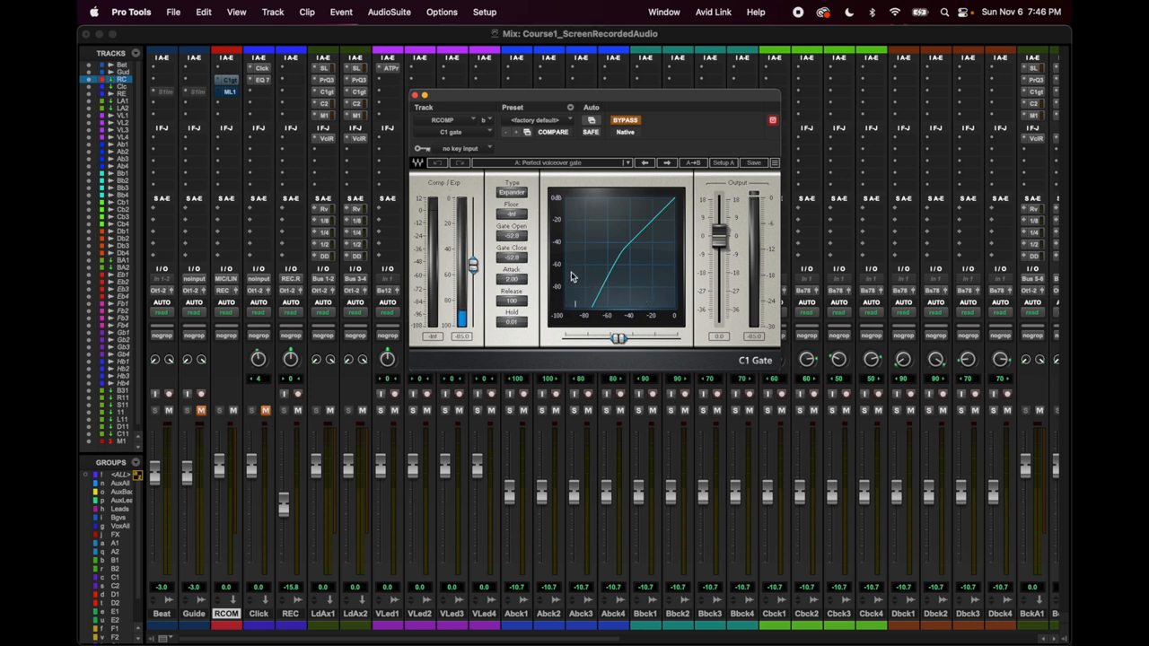
{"action": "mouse_move", "coordinate": [637, 266]}
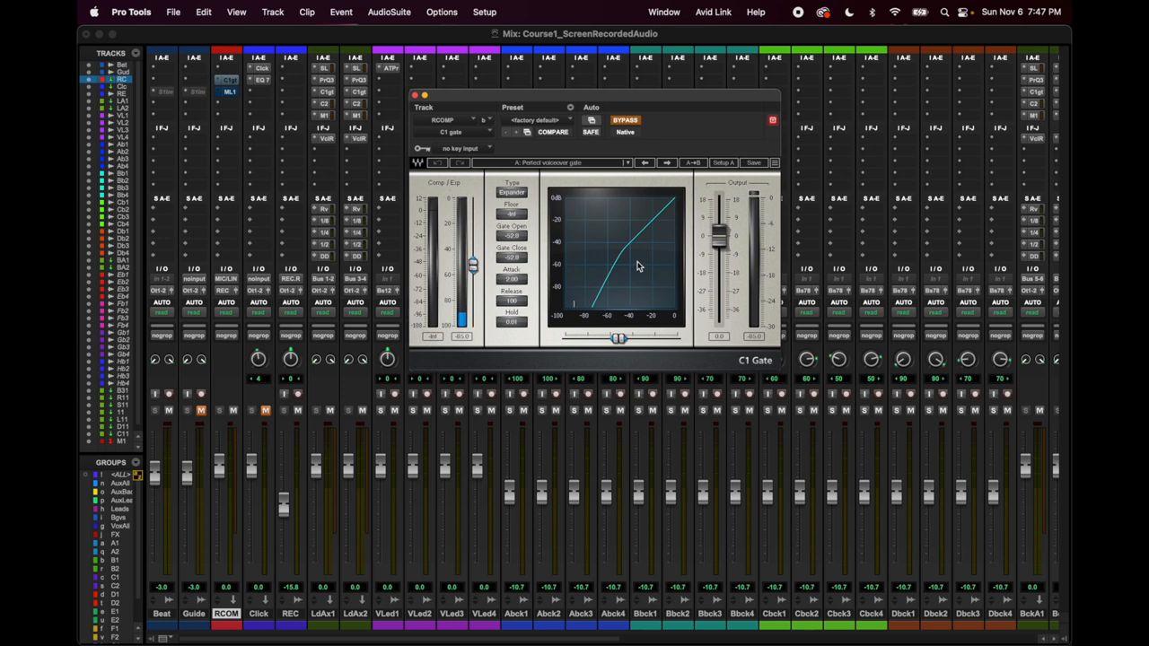
{"action": "mouse_move", "coordinate": [585, 212]}
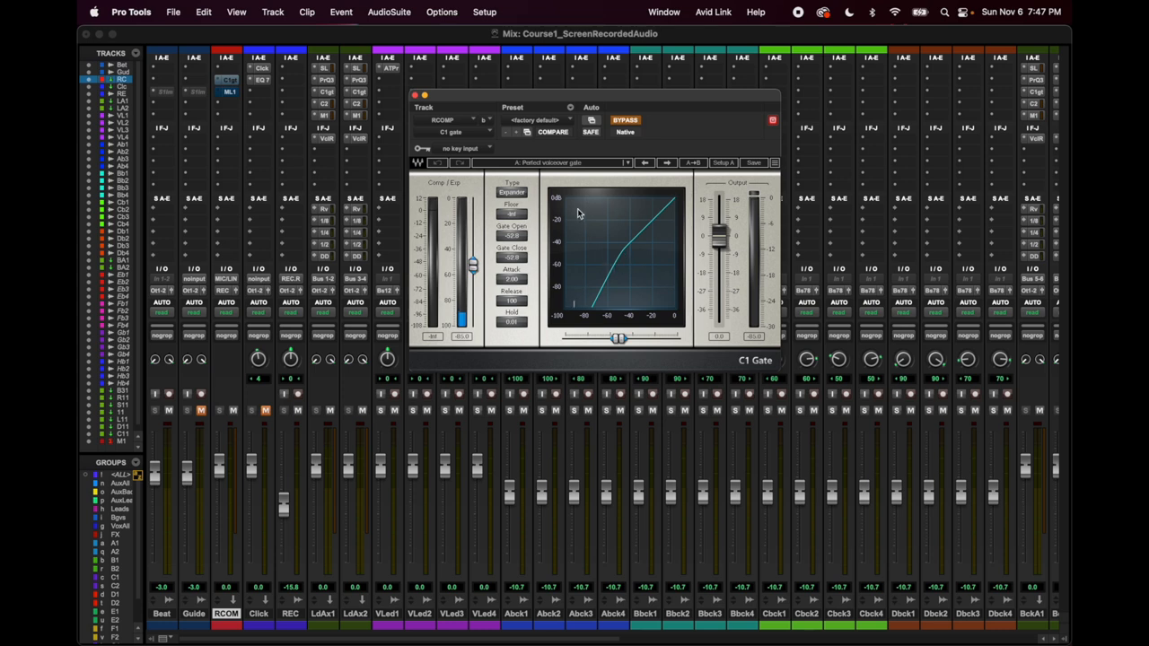
{"action": "mouse_move", "coordinate": [601, 227]}
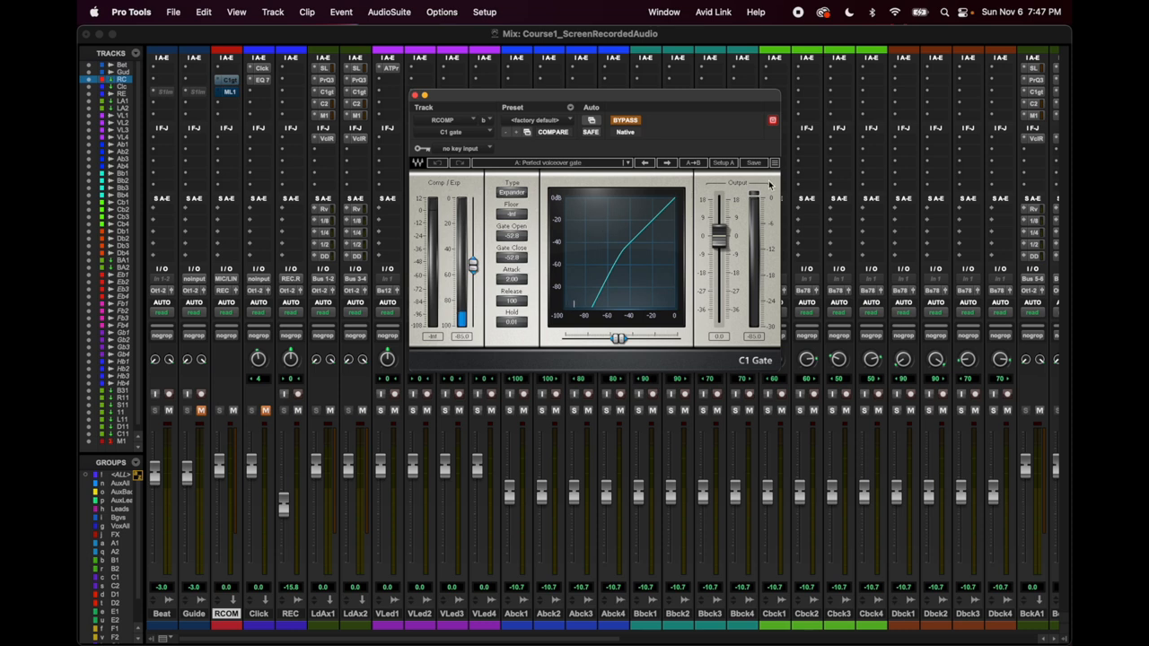
{"action": "mouse_move", "coordinate": [599, 296]}
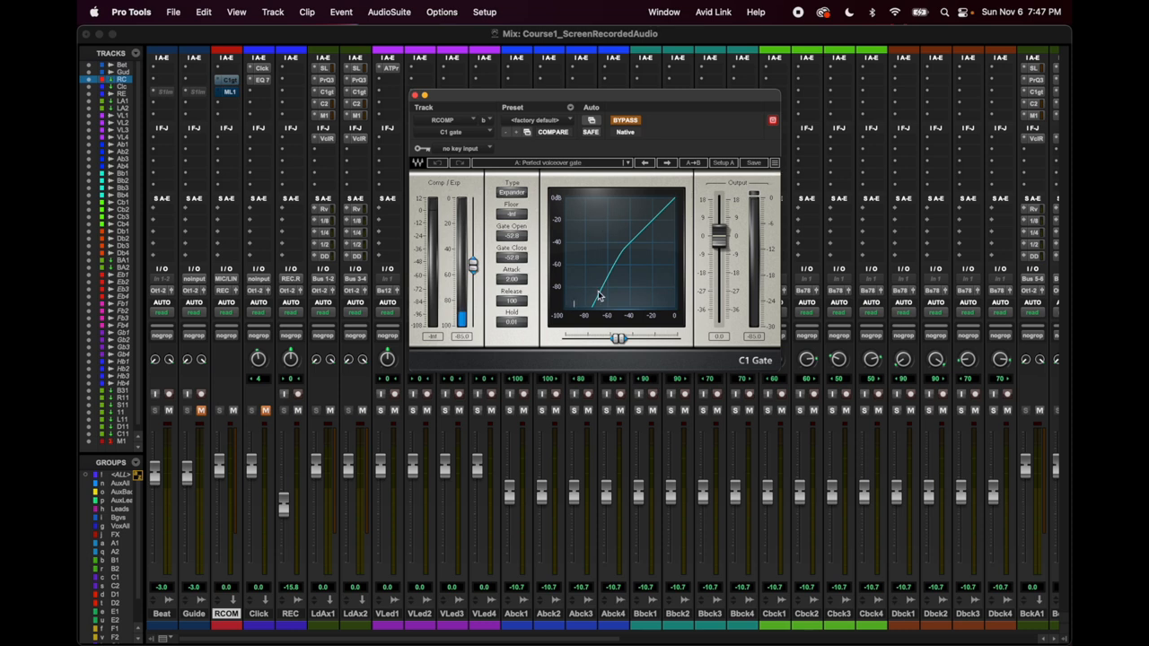
{"action": "mouse_move", "coordinate": [601, 287]}
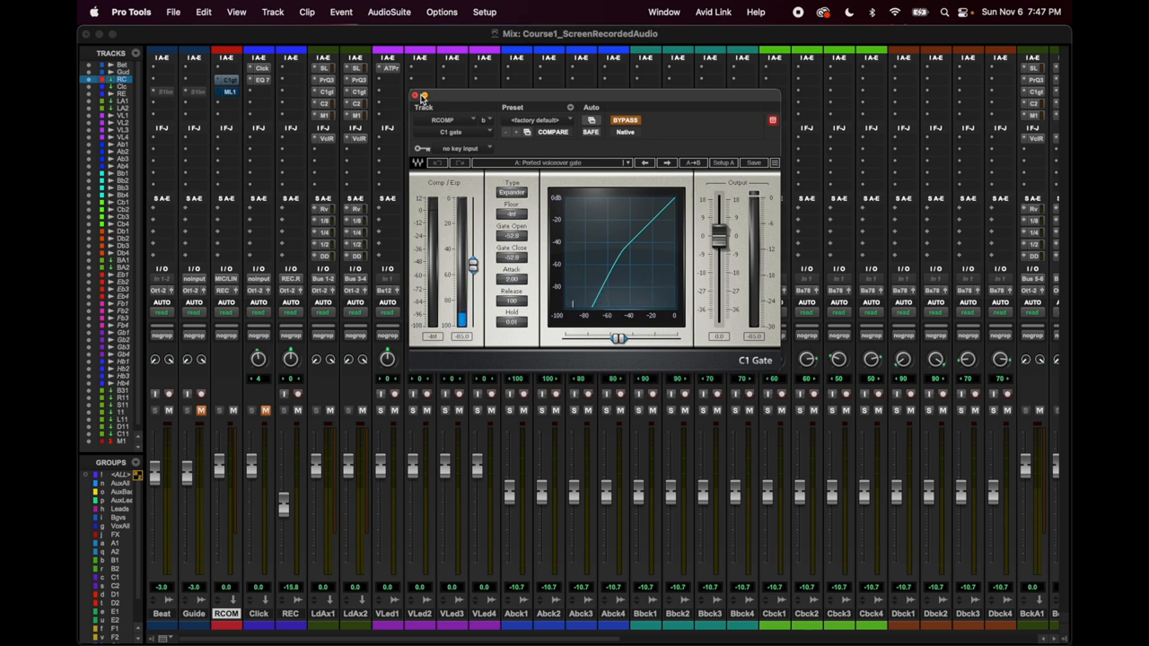
- Close the C1 Gate window, then select VLed1 and reselect RCOM
{"action": "left_click", "coordinate": [414, 95]}
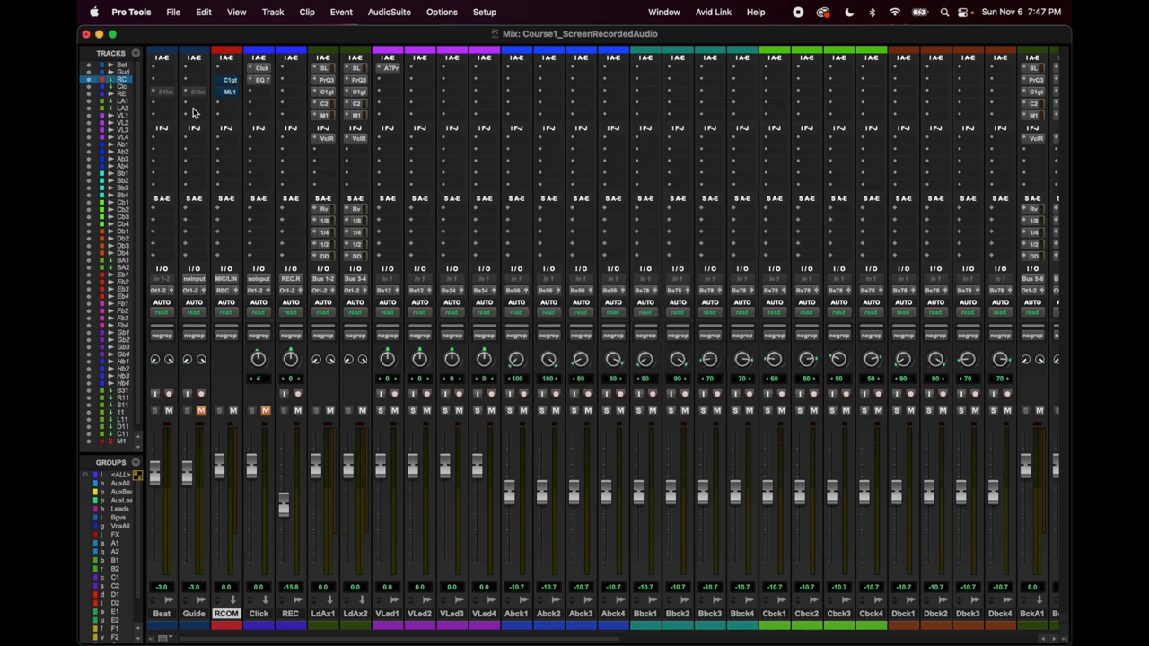
{"action": "mouse_move", "coordinate": [233, 136]}
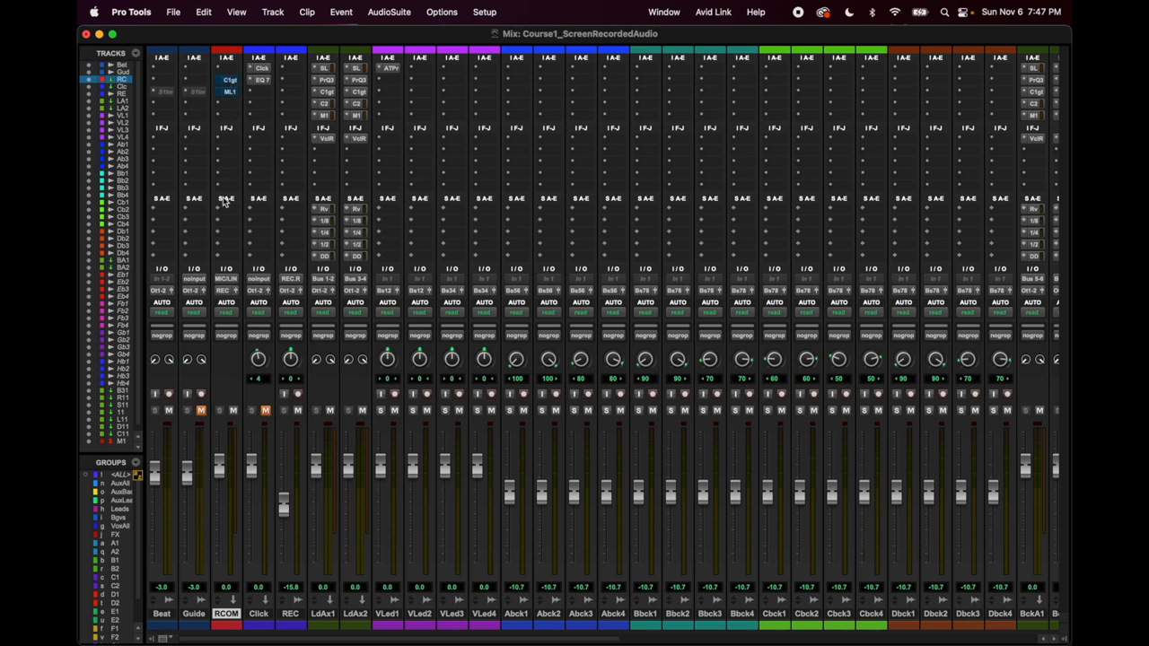
{"action": "mouse_move", "coordinate": [222, 337]}
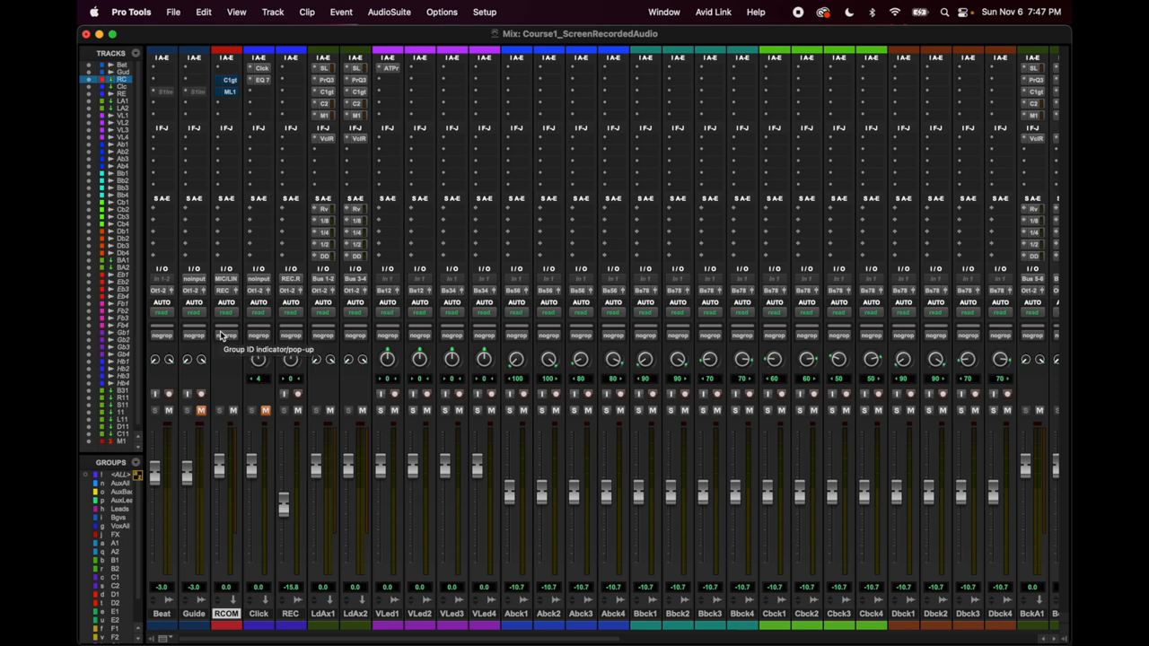
{"action": "mouse_move", "coordinate": [230, 209]}
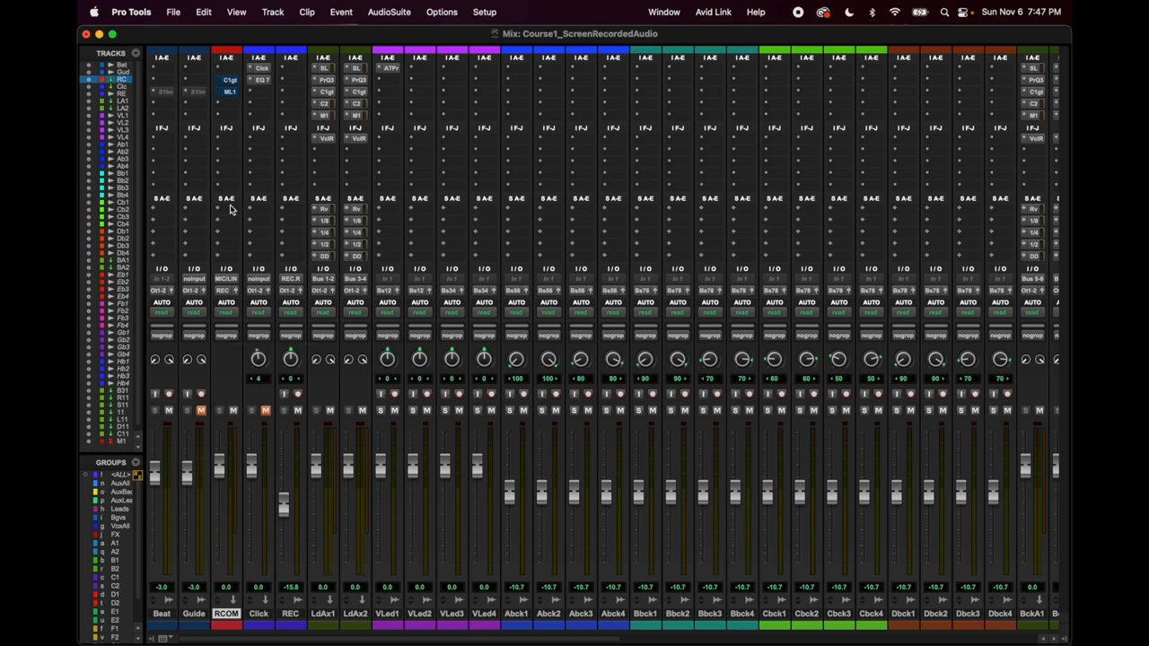
{"action": "mouse_move", "coordinate": [249, 138]}
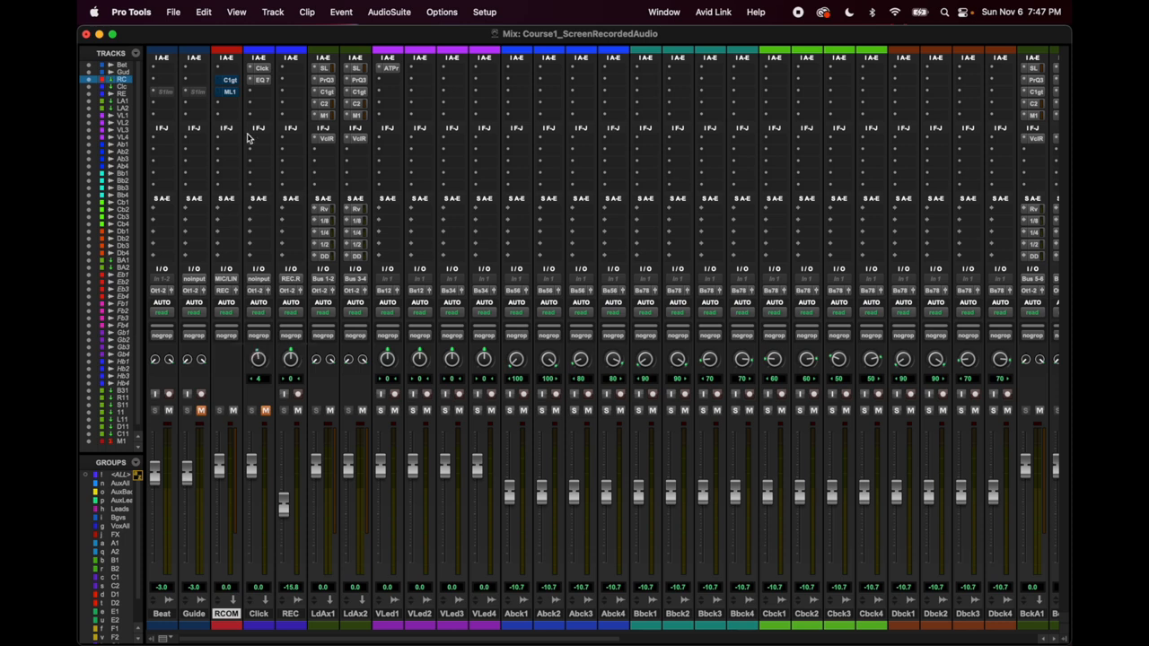
{"action": "left_click", "coordinate": [387, 613]}
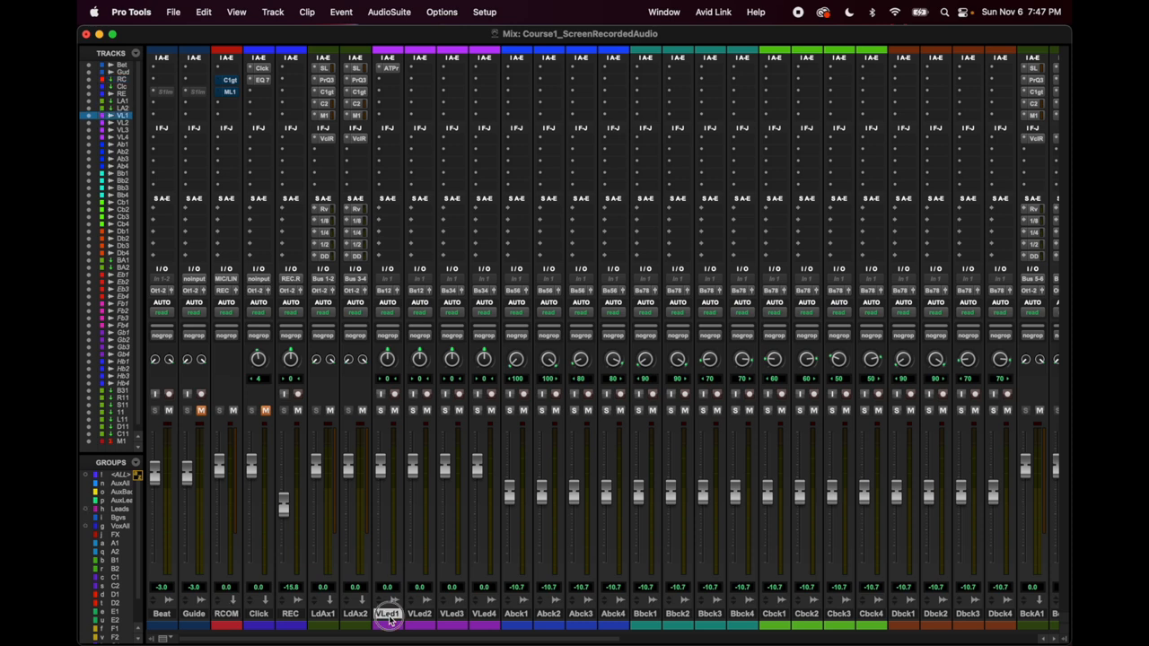
{"action": "left_click", "coordinate": [387, 614]}
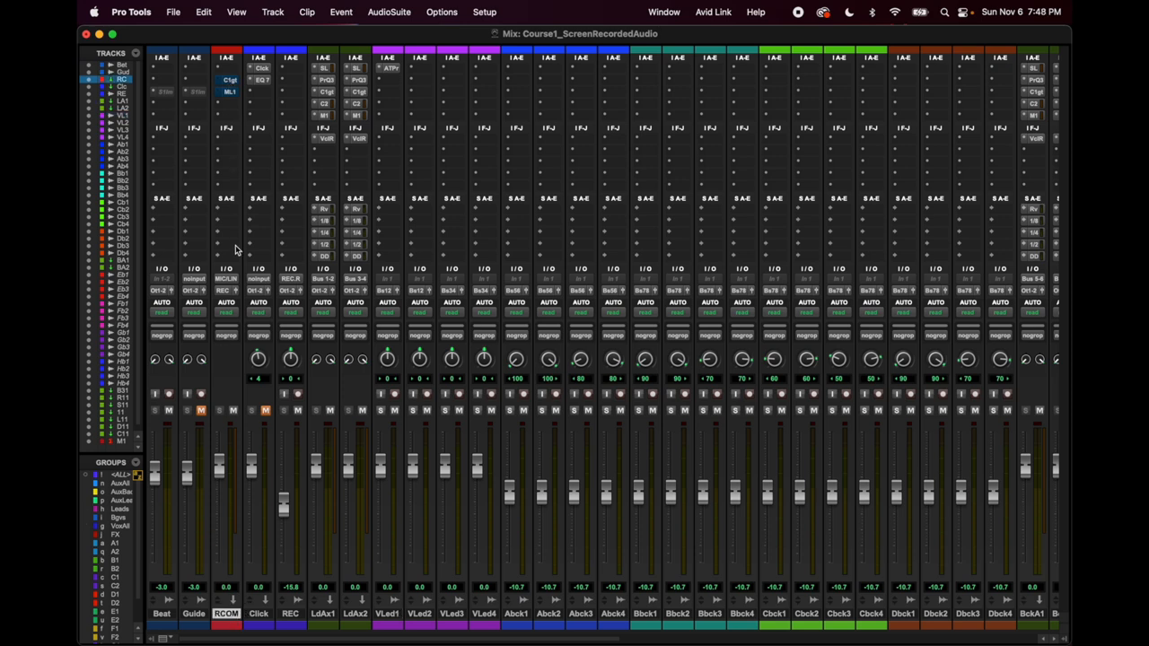
- Review RCOMP's input path choices and dismiss them, keeping MIC/LINE R (Mono)
{"action": "left_click", "coordinate": [226, 278]}
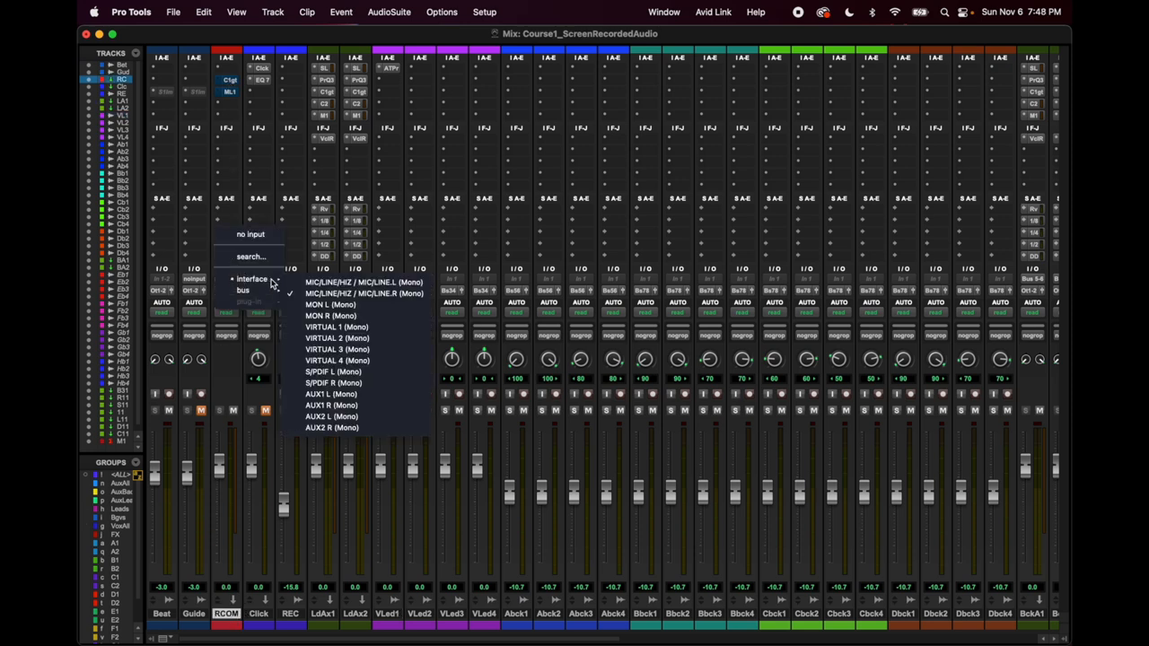
{"action": "mouse_move", "coordinate": [364, 293]}
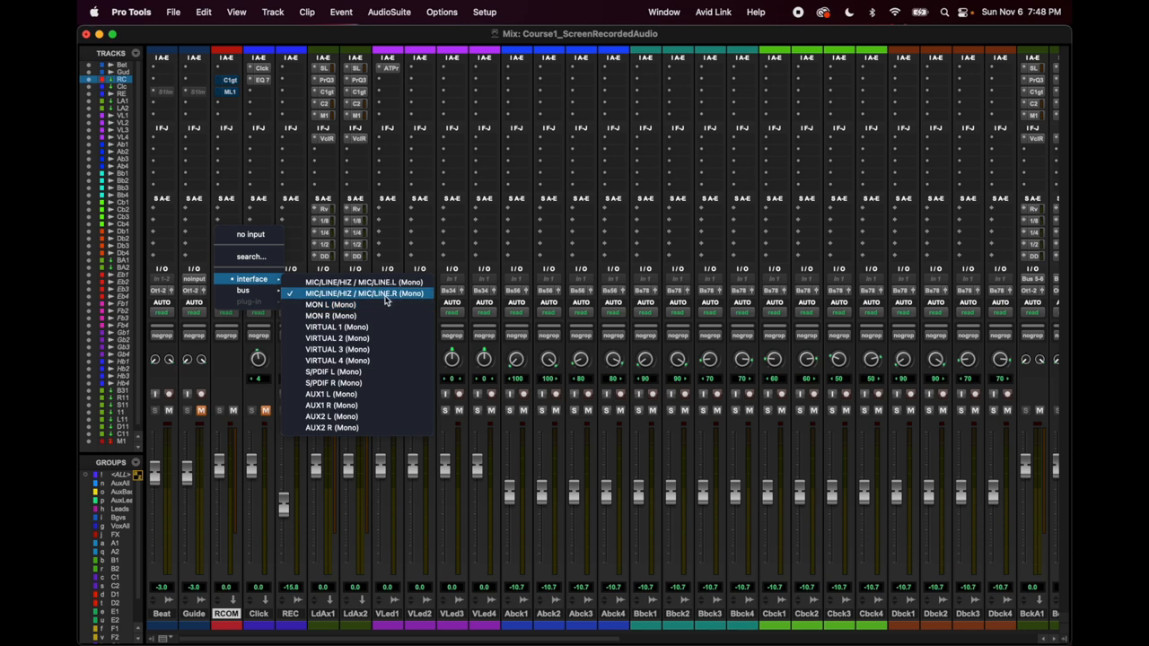
{"action": "mouse_move", "coordinate": [387, 299]}
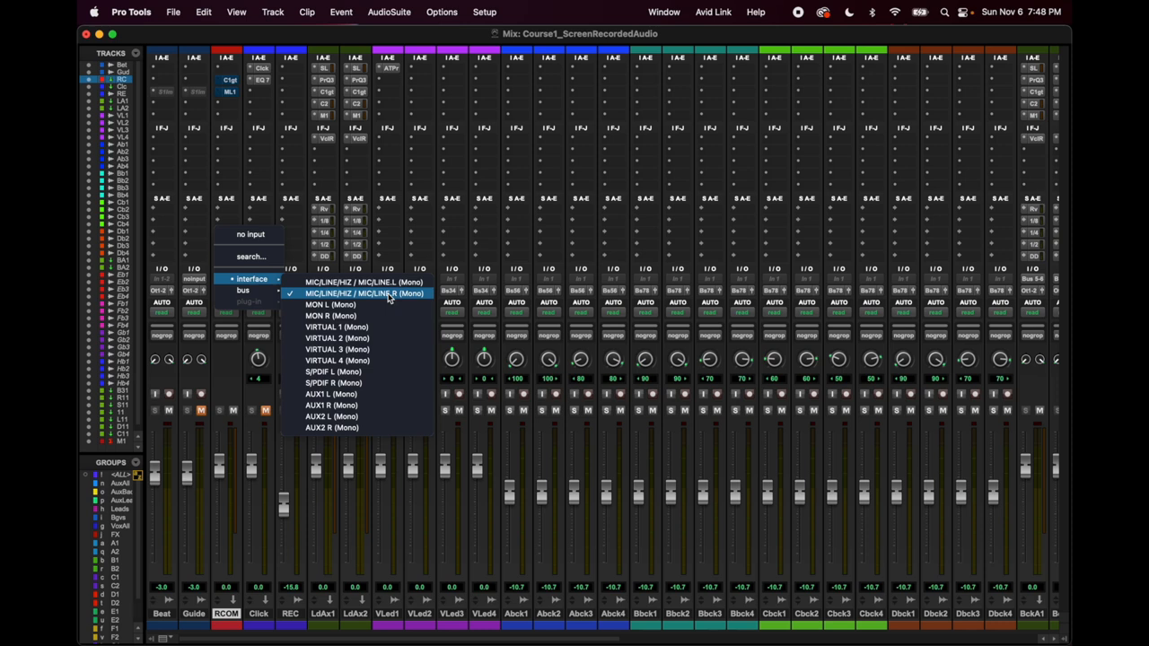
{"action": "mouse_move", "coordinate": [356, 301]}
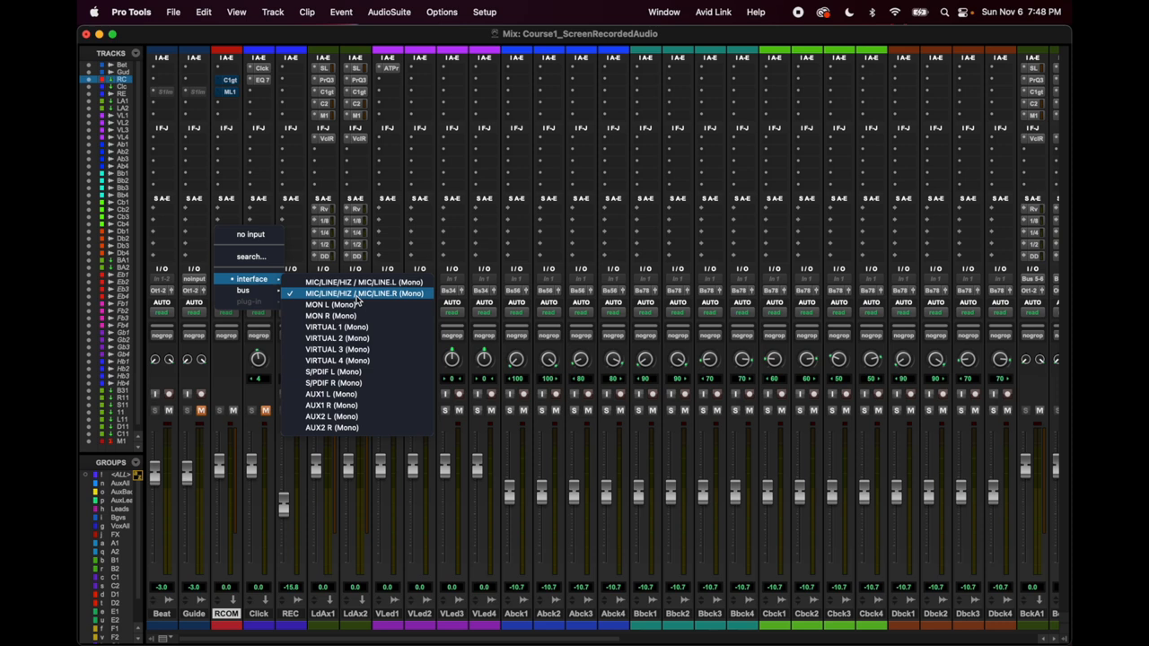
{"action": "left_click", "coordinate": [364, 293]}
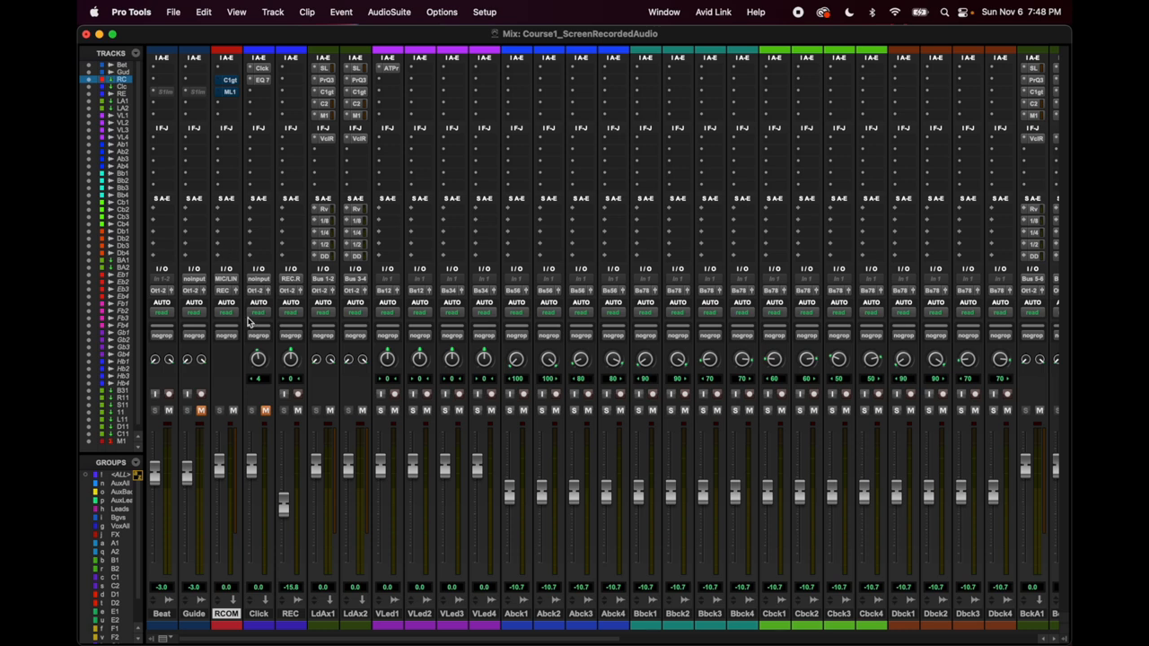
{"action": "mouse_move", "coordinate": [238, 301]}
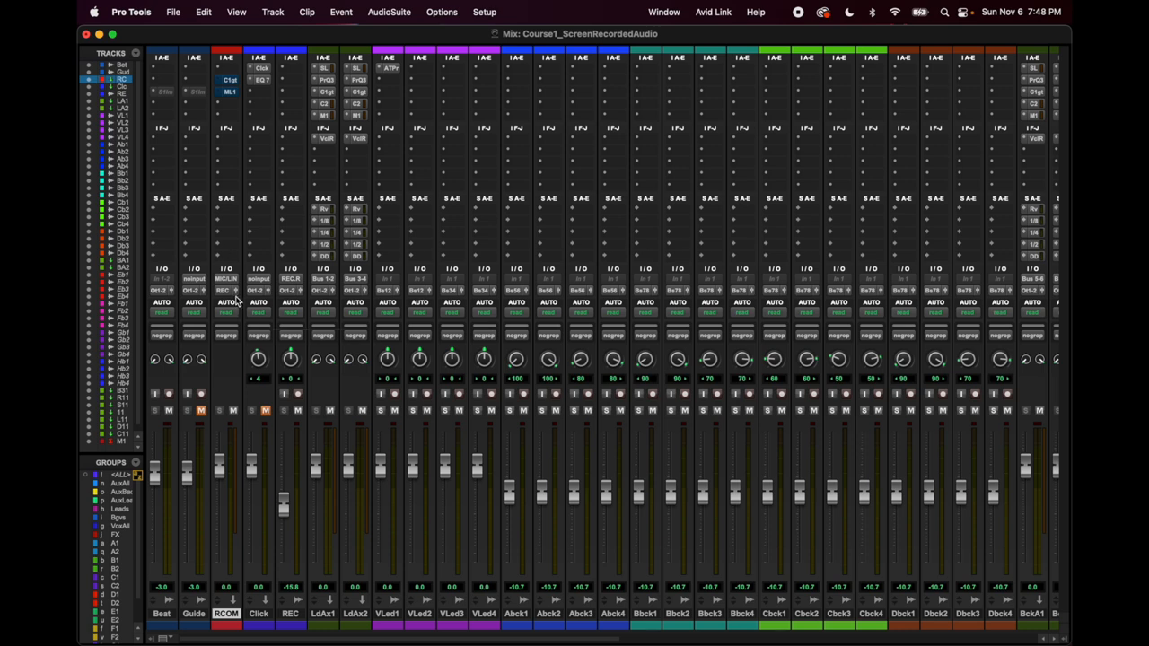
{"action": "left_click", "coordinate": [226, 290]}
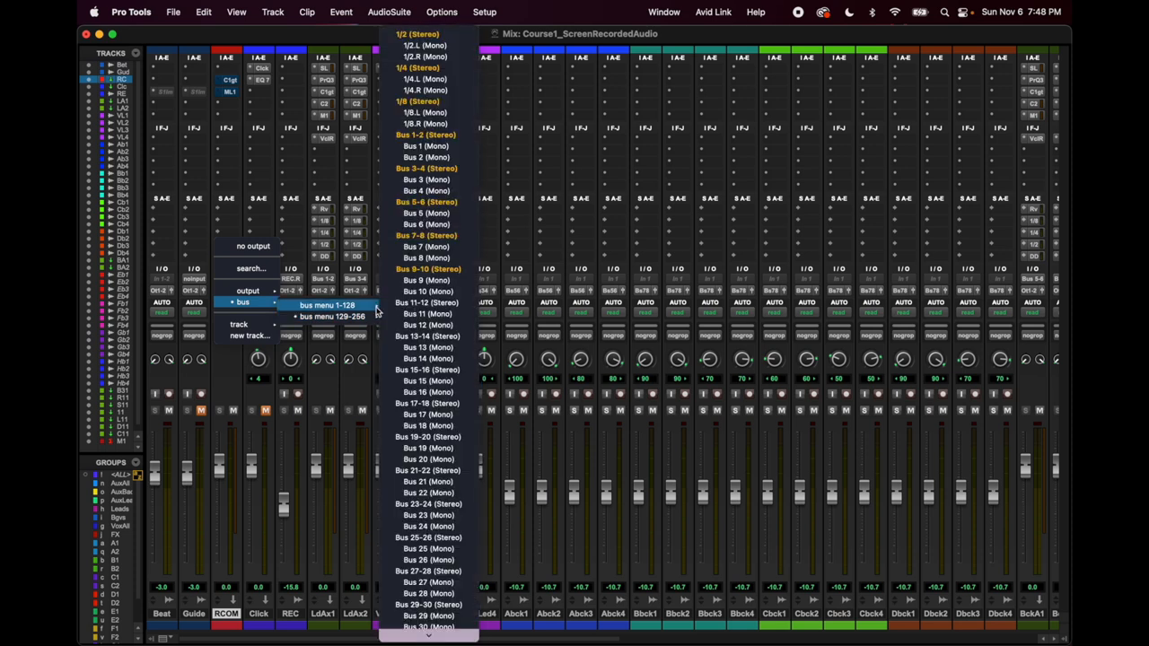
{"action": "mouse_move", "coordinate": [428, 325]}
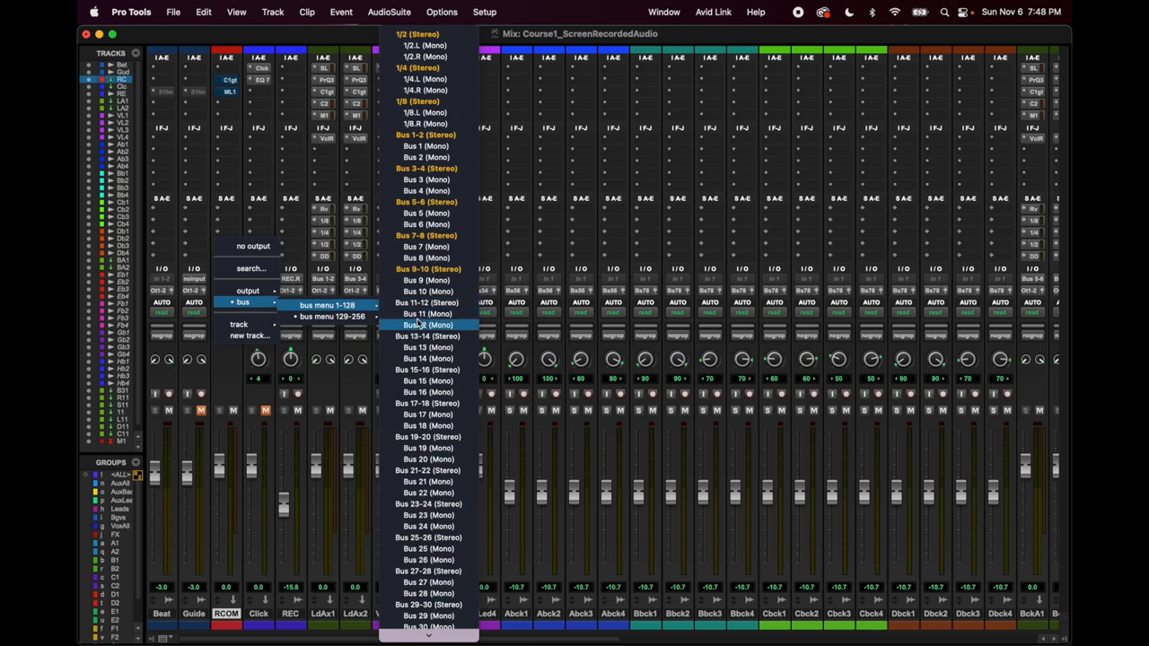
{"action": "mouse_move", "coordinate": [428, 302]}
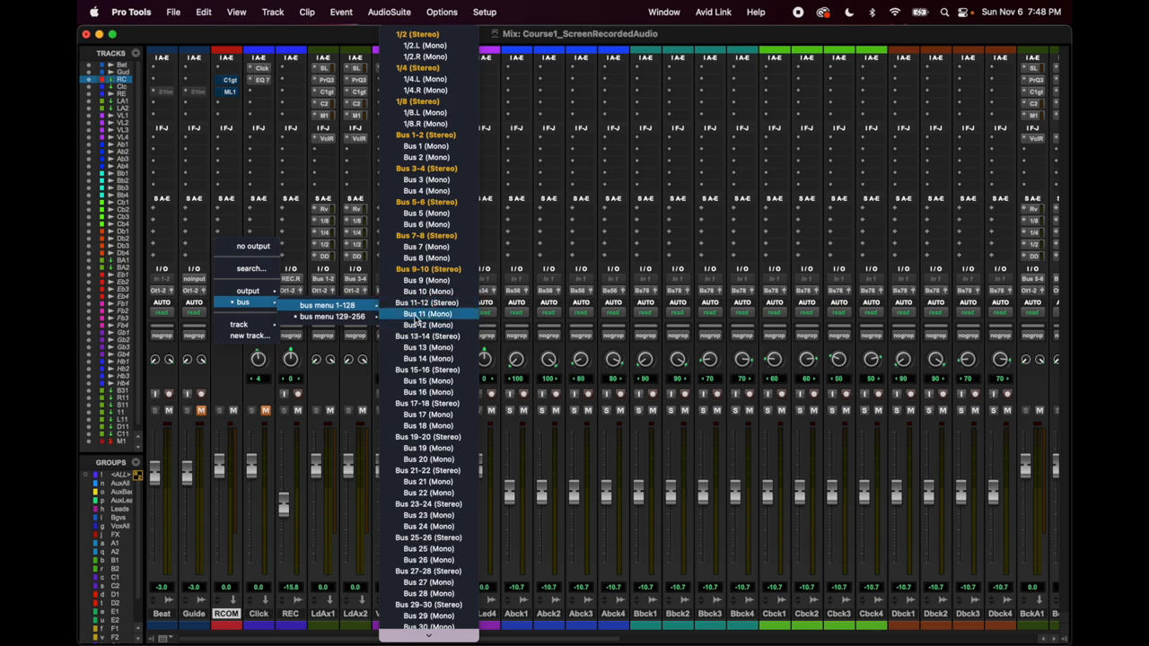
{"action": "mouse_move", "coordinate": [428, 325]}
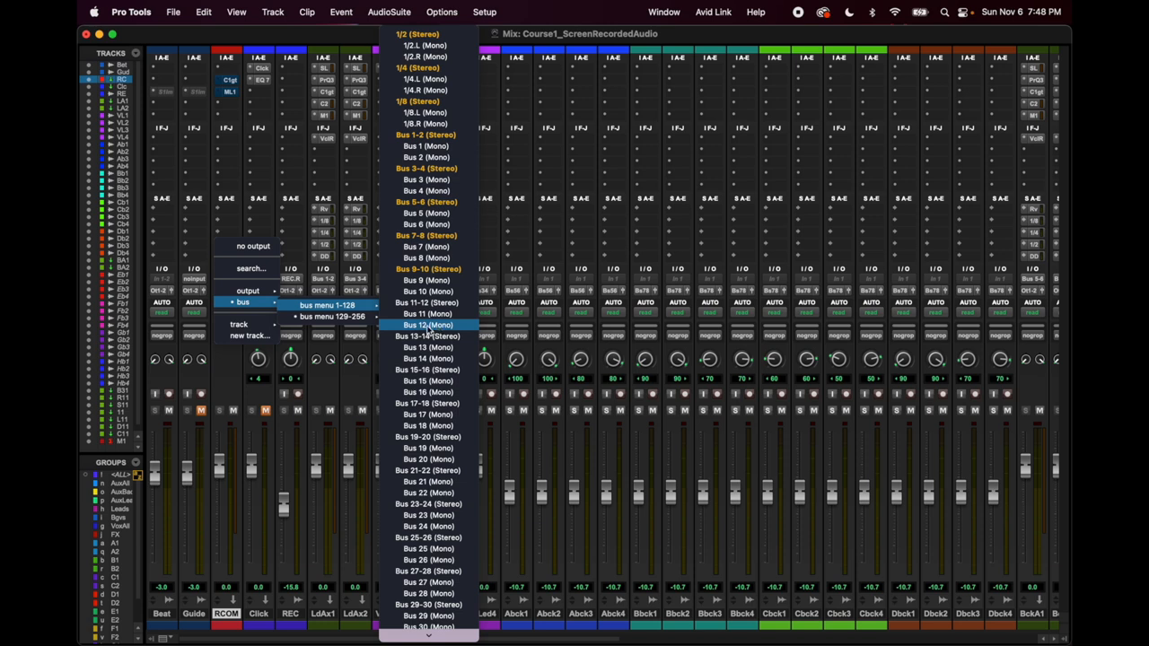
{"action": "left_click", "coordinate": [332, 316]}
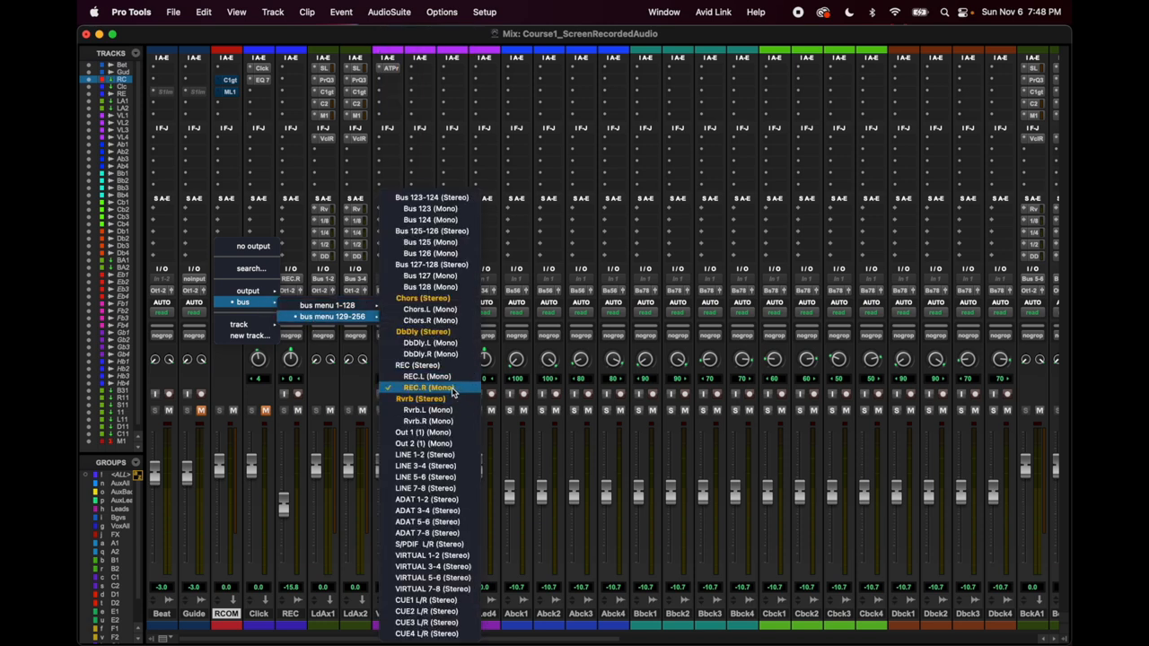
{"action": "mouse_move", "coordinate": [426, 365]}
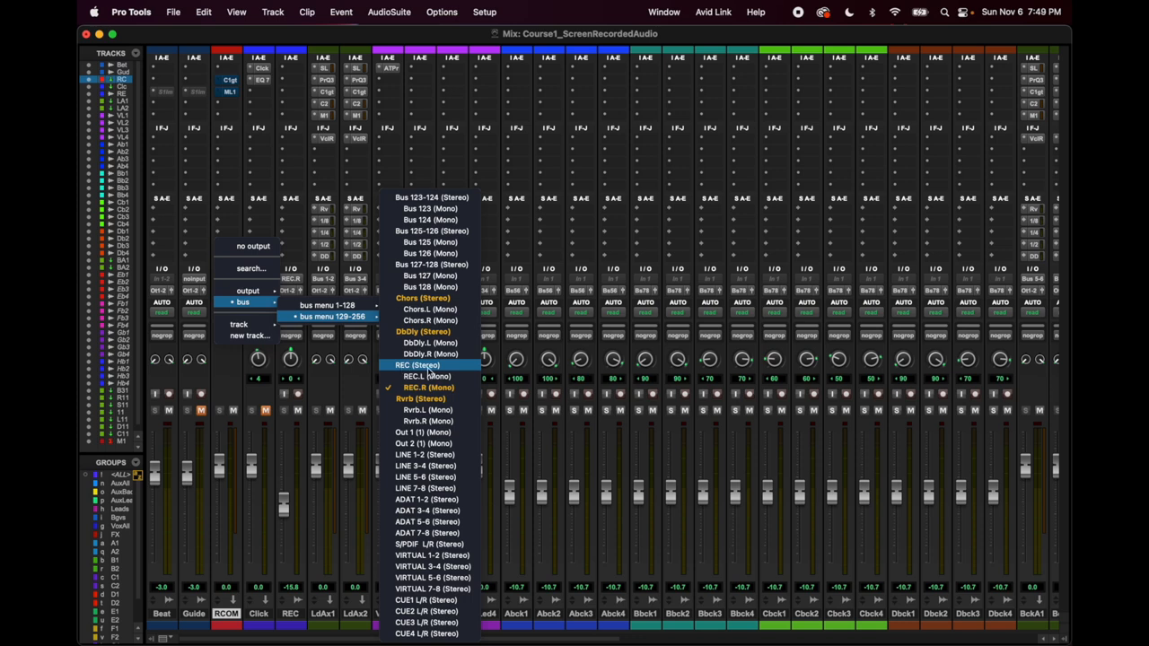
{"action": "mouse_move", "coordinate": [428, 387]}
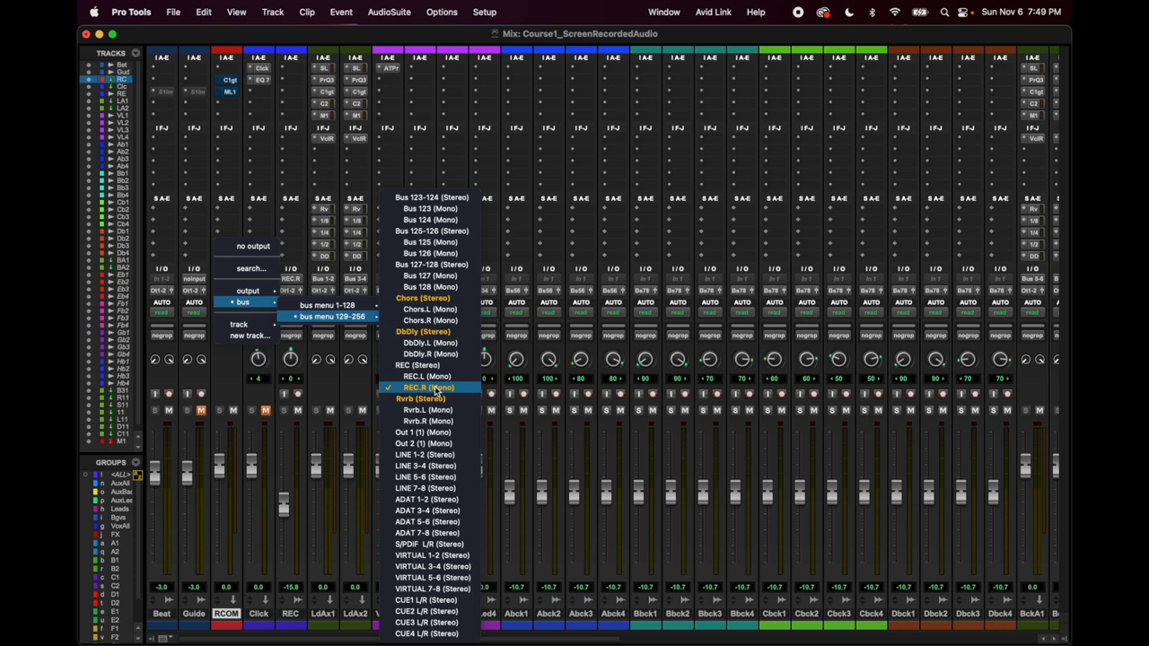
{"action": "mouse_move", "coordinate": [434, 395]}
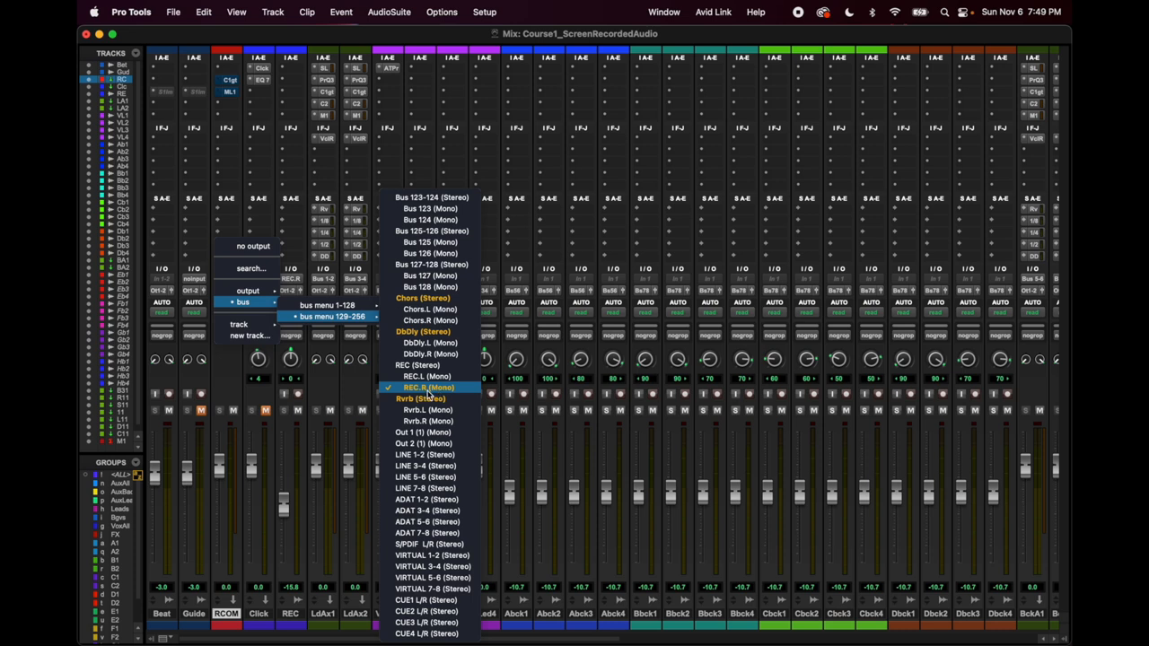
{"action": "mouse_move", "coordinate": [426, 376]}
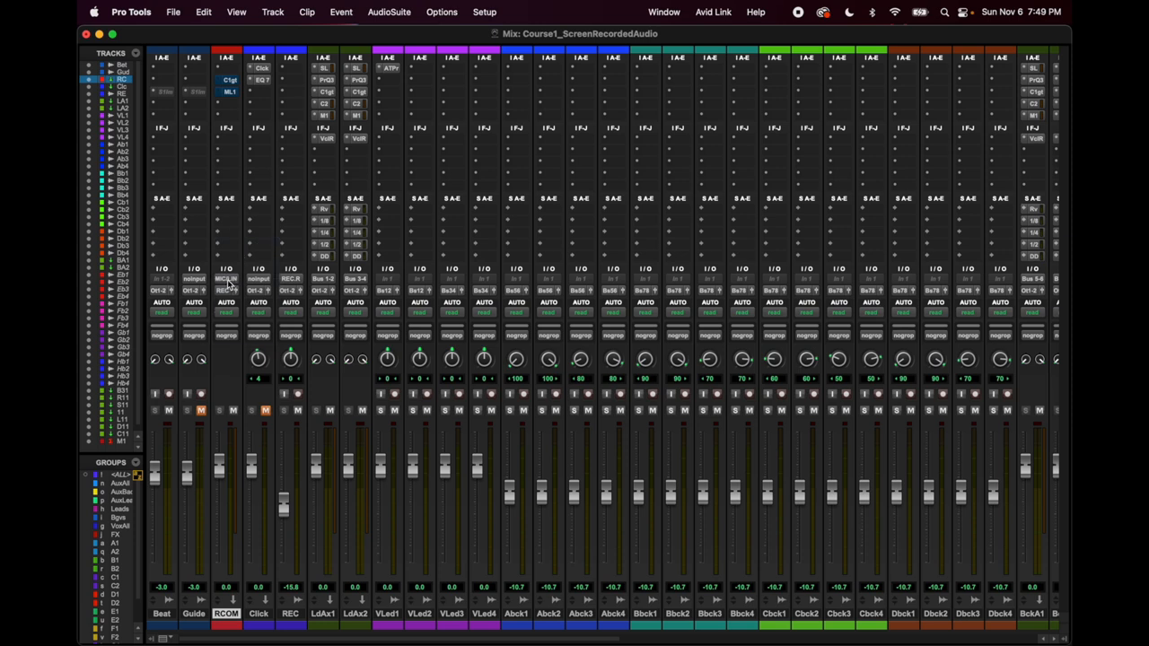
{"action": "mouse_move", "coordinate": [225, 289]}
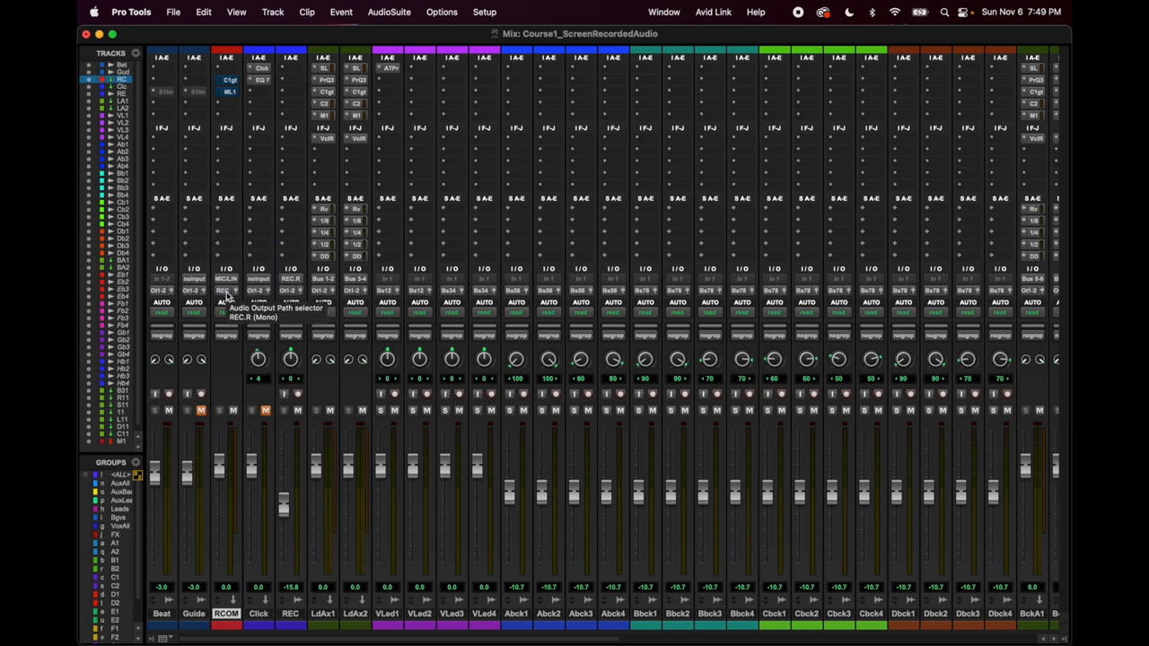
{"action": "mouse_move", "coordinate": [250, 296]}
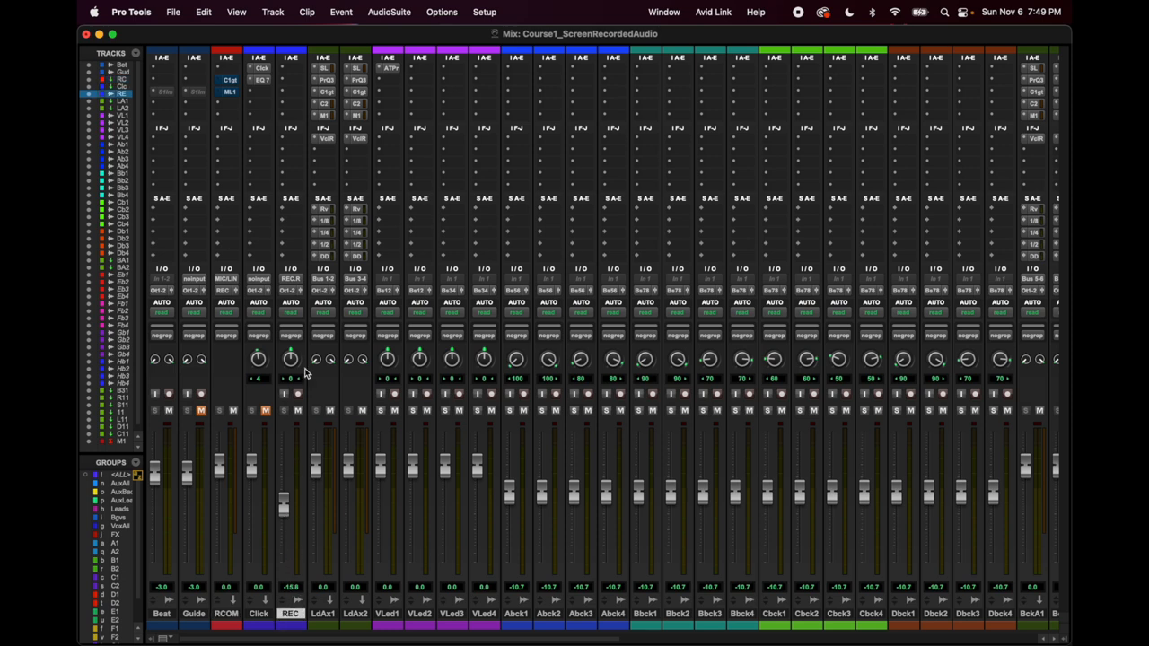
{"action": "mouse_move", "coordinate": [296, 283]}
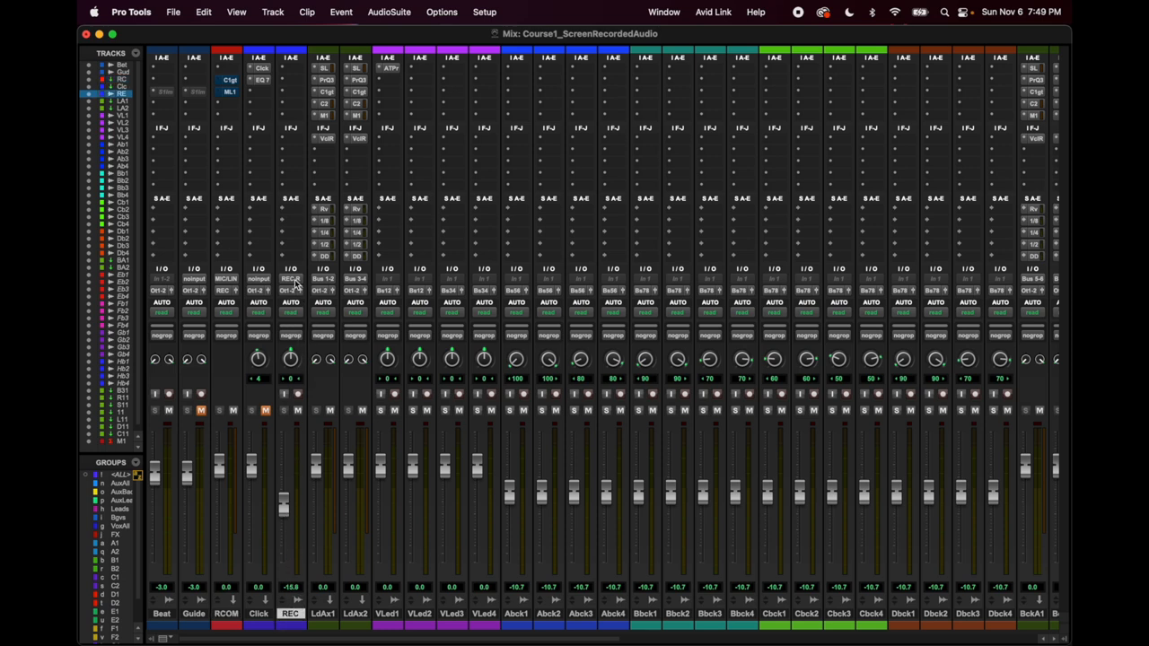
{"action": "left_click", "coordinate": [291, 278]}
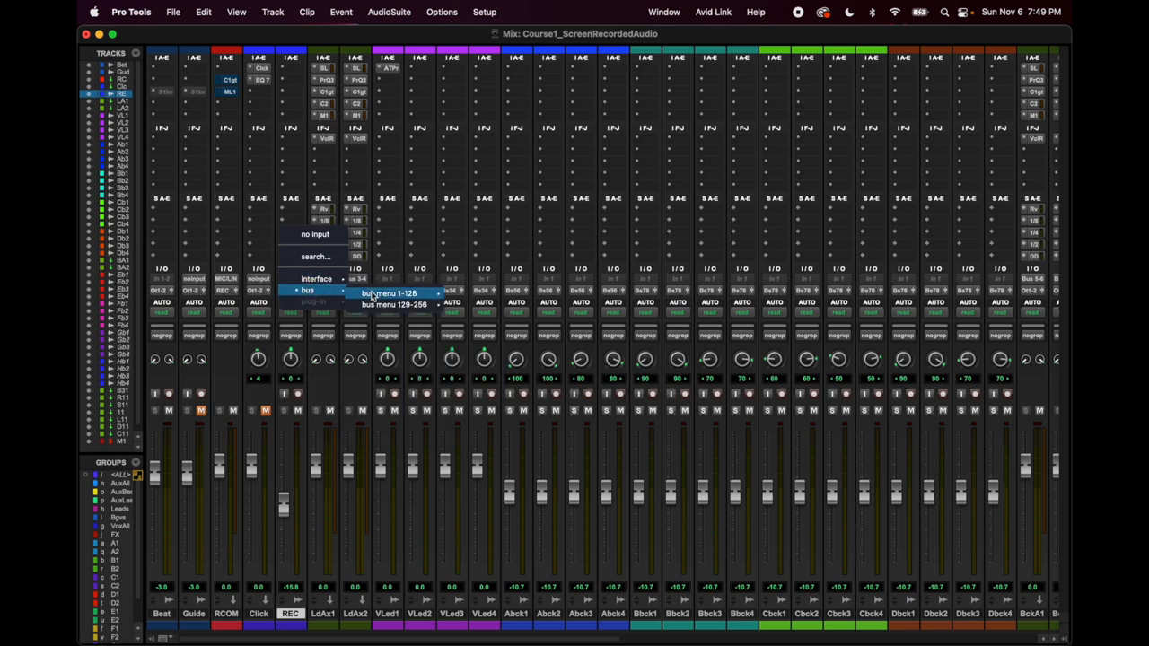
{"action": "left_click", "coordinate": [395, 304]}
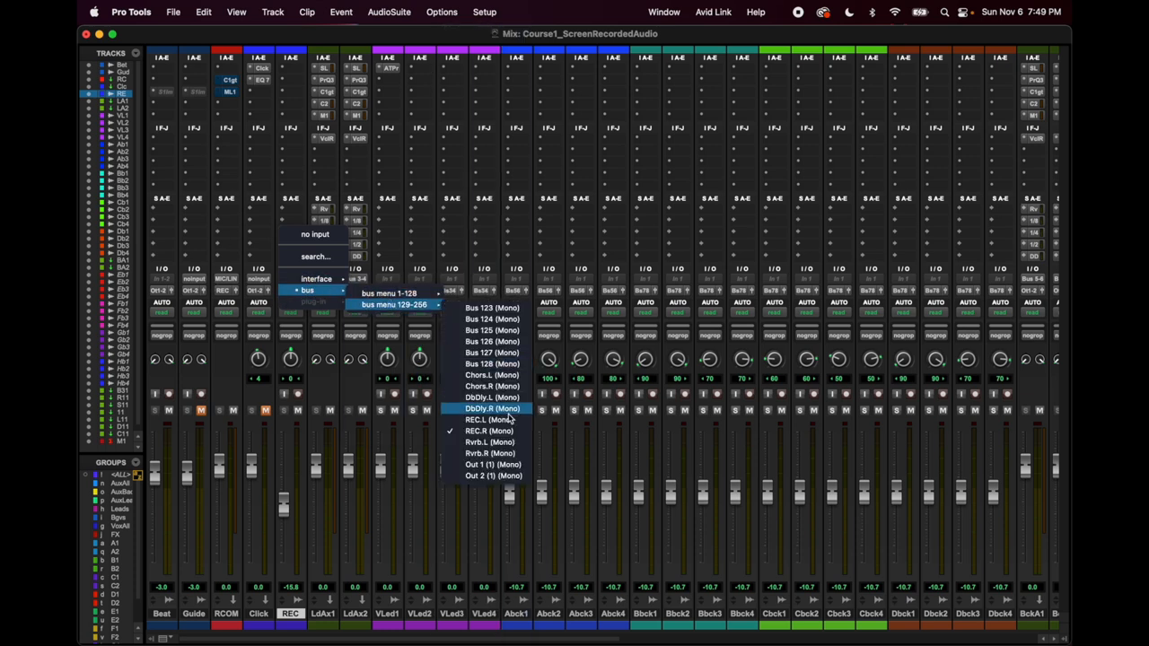
{"action": "left_click", "coordinate": [490, 431]}
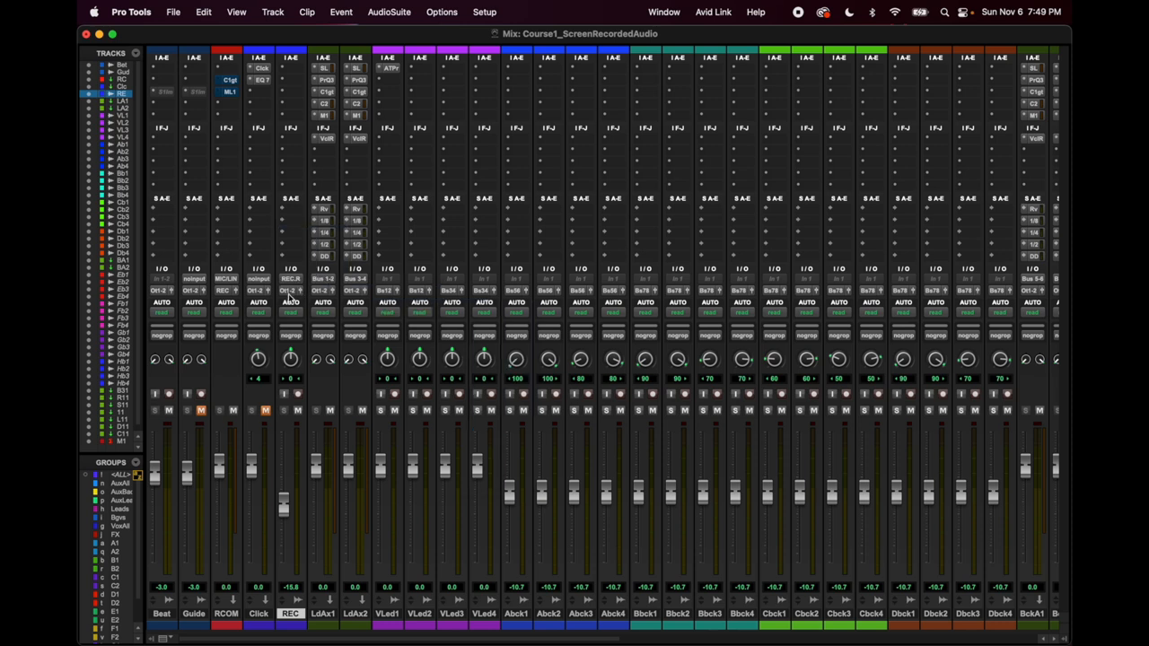
{"action": "mouse_move", "coordinate": [294, 296]}
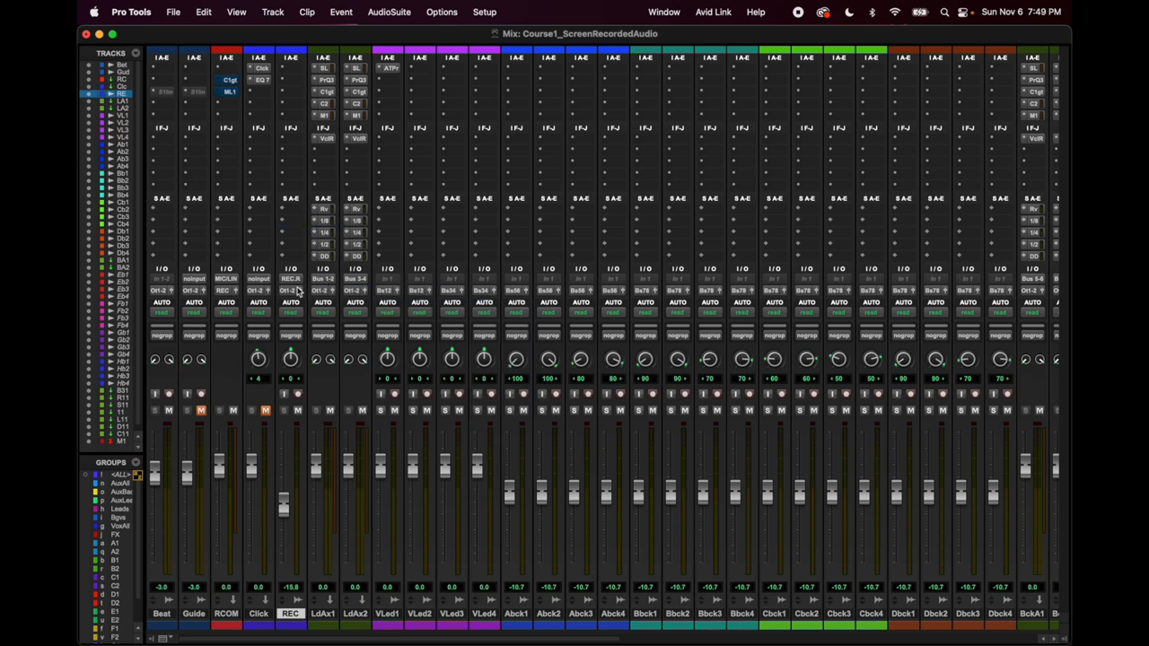
{"action": "mouse_move", "coordinate": [292, 292]}
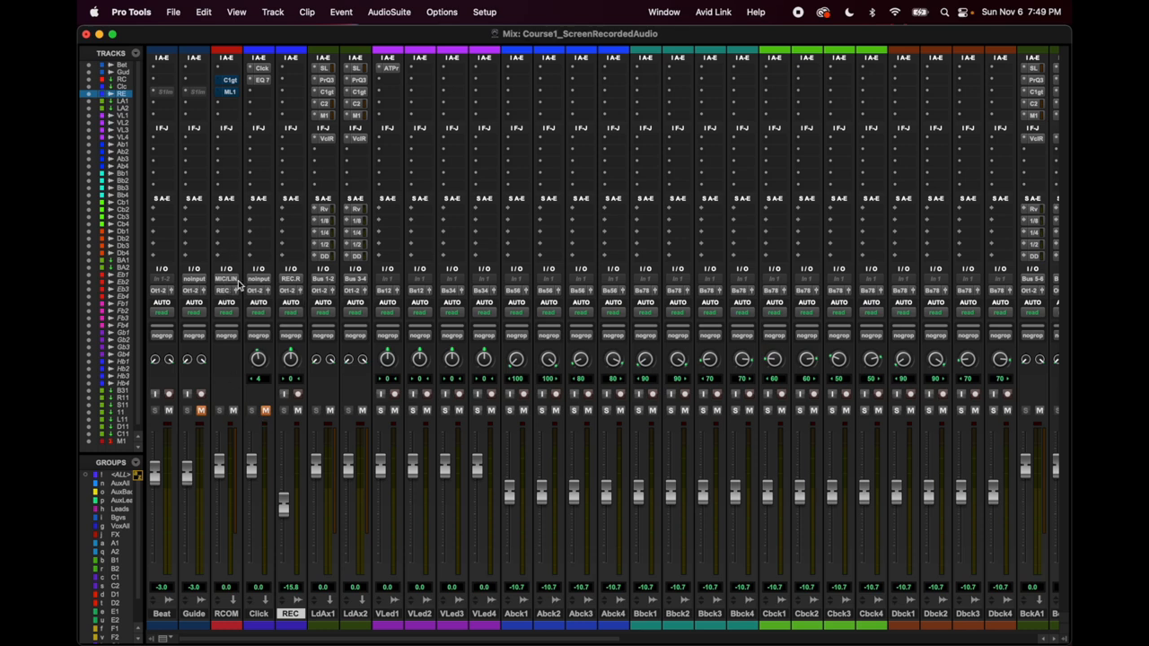
{"action": "mouse_move", "coordinate": [259, 279]}
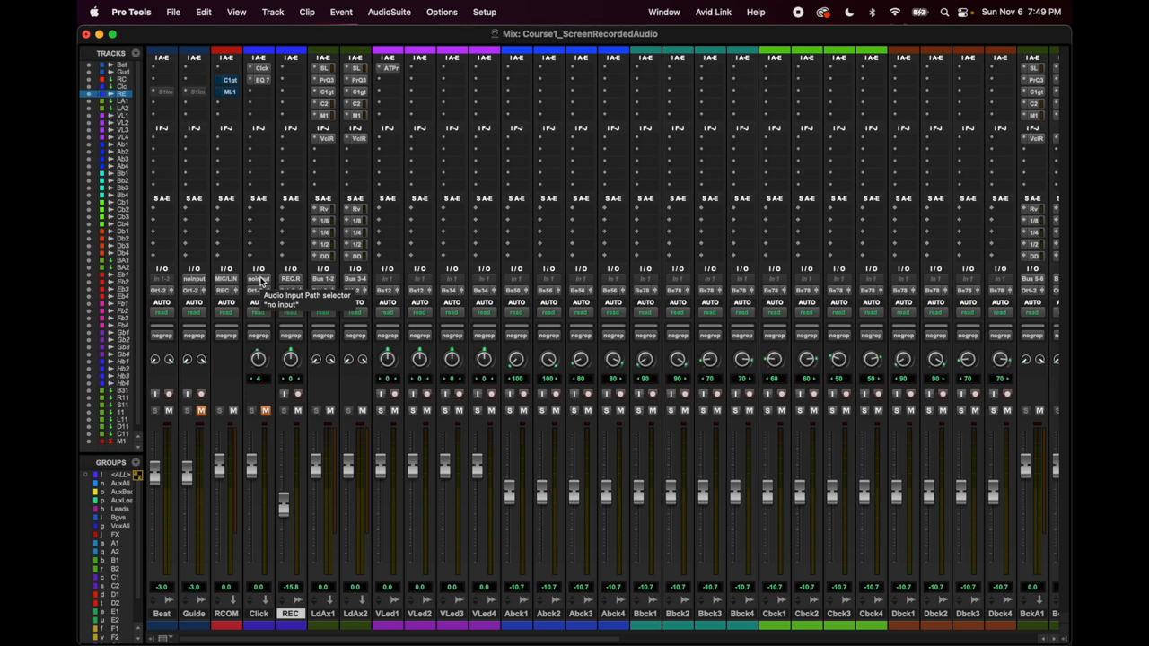
{"action": "mouse_move", "coordinate": [292, 359]}
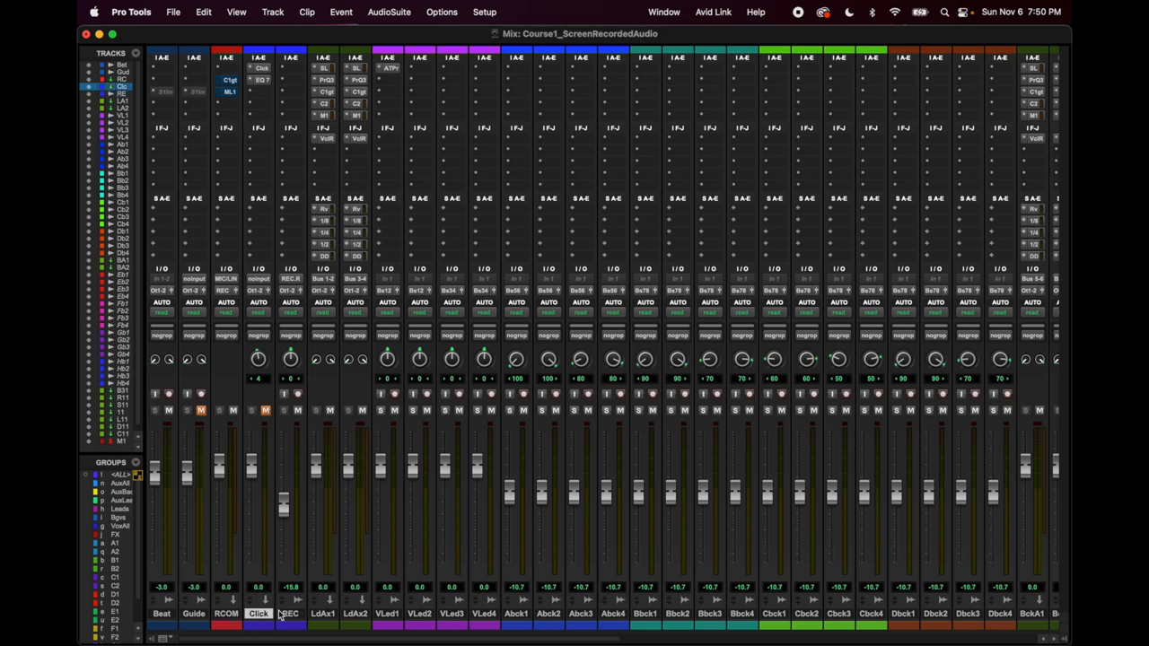
{"action": "left_click", "coordinate": [291, 614]}
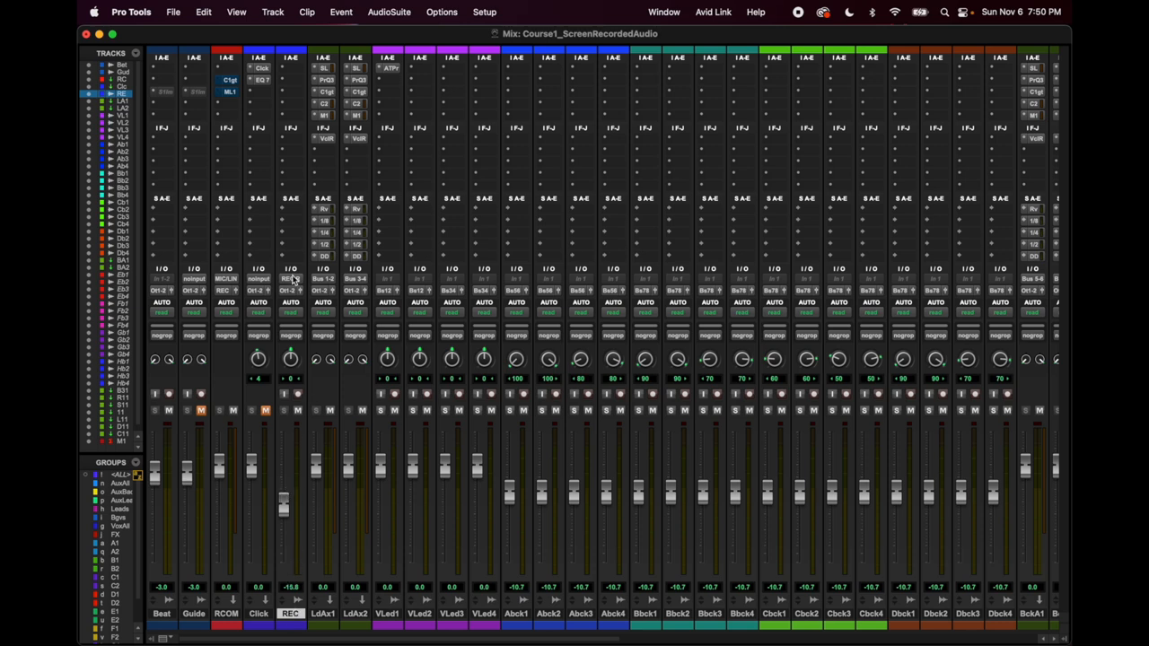
{"action": "mouse_move", "coordinate": [291, 279]}
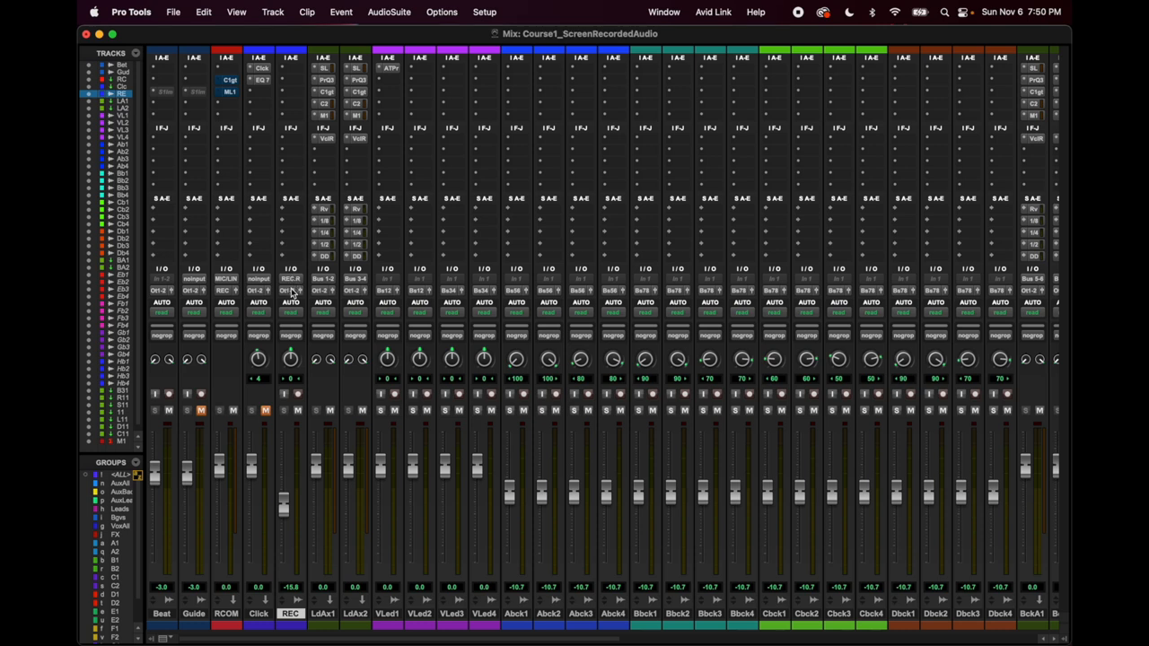
{"action": "mouse_move", "coordinate": [290, 290]}
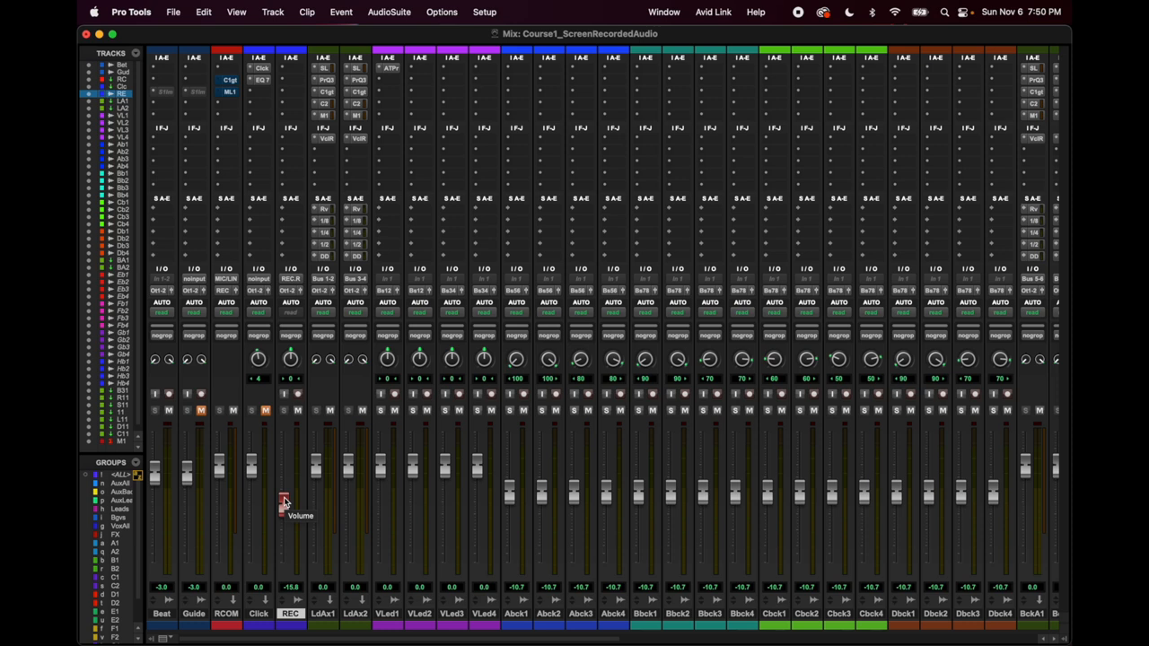
{"action": "left_click_drag", "start_coordinate": [285, 501], "coordinate": [284, 495]}
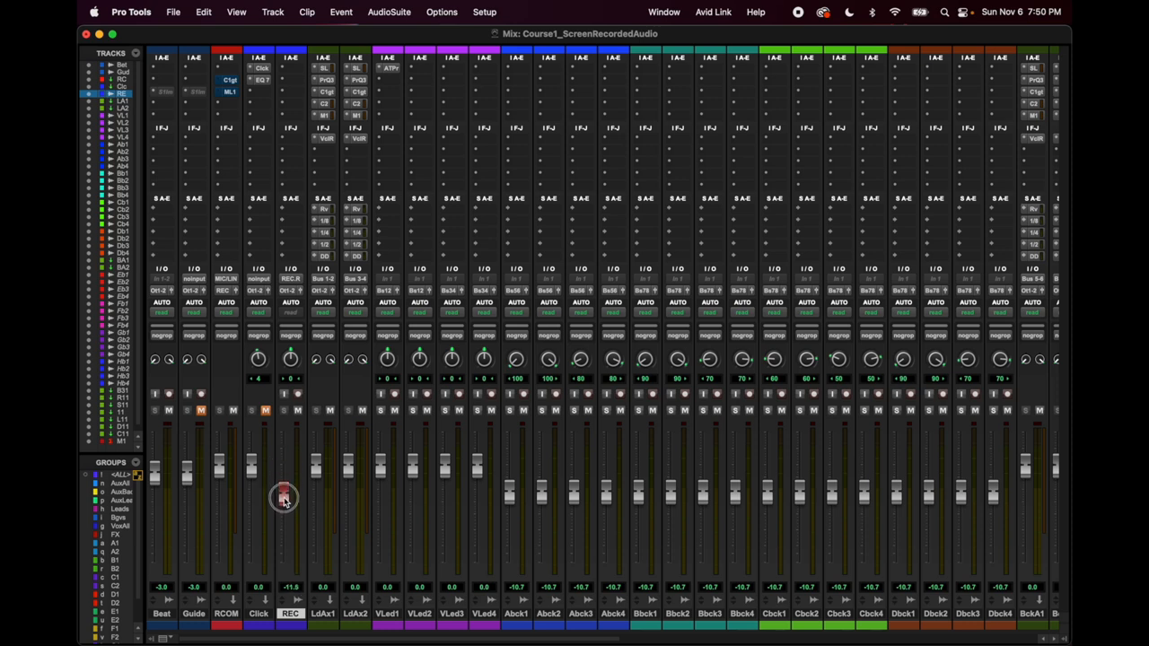
- Lower the REC track's volume fader slightly
{"action": "left_click_drag", "start_coordinate": [283, 498], "coordinate": [284, 502]}
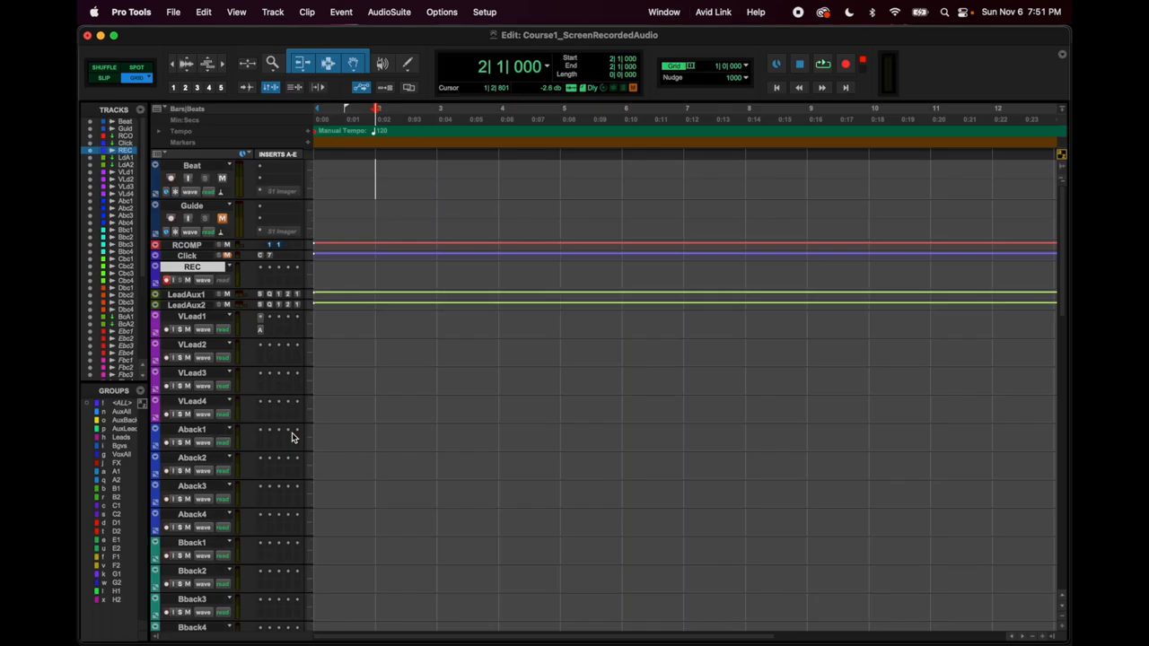
- Select REC, record a take, and move REC_275-01 onto VLead2
{"action": "left_click", "coordinate": [845, 63]}
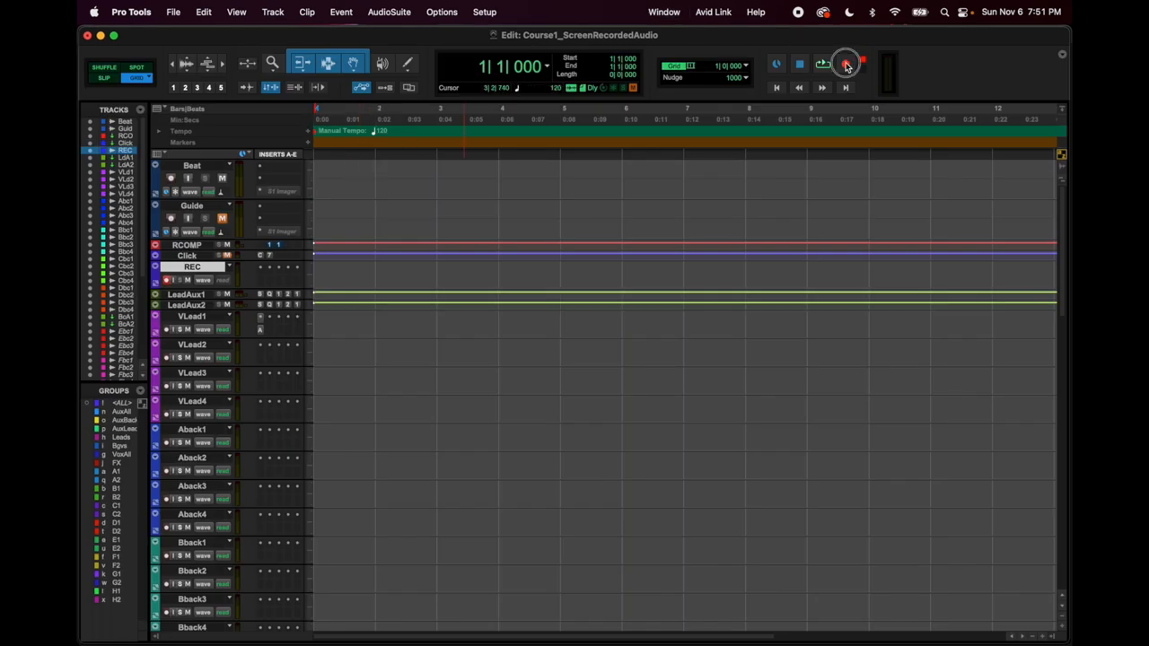
{"action": "left_click", "coordinate": [845, 64]}
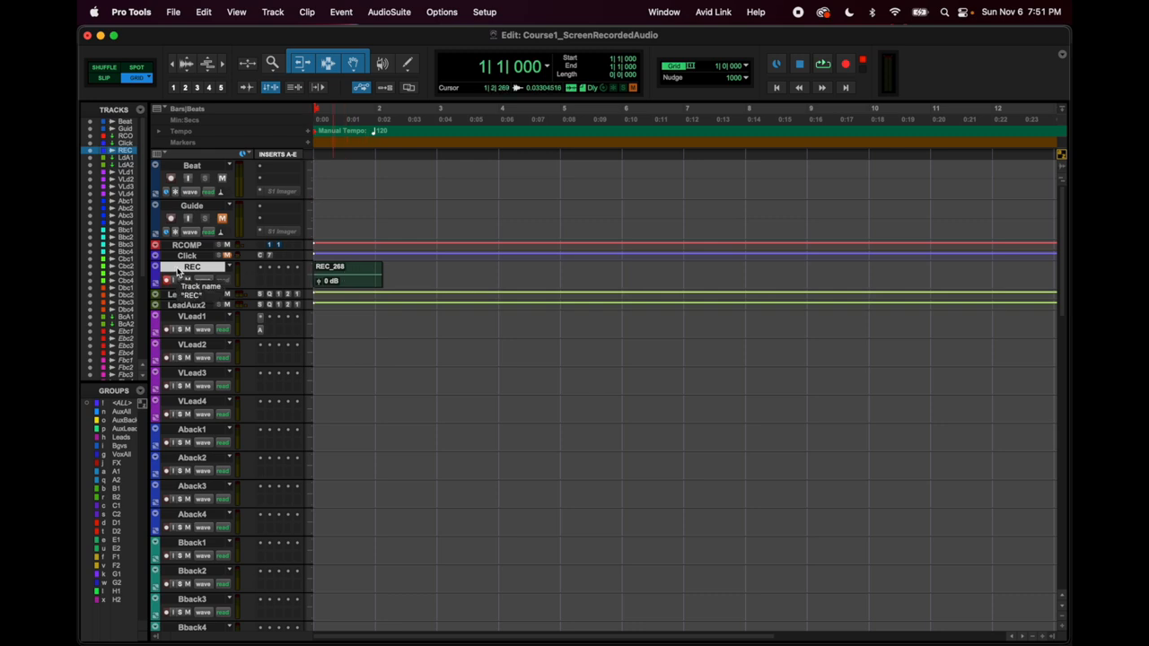
{"action": "left_click", "coordinate": [346, 274]}
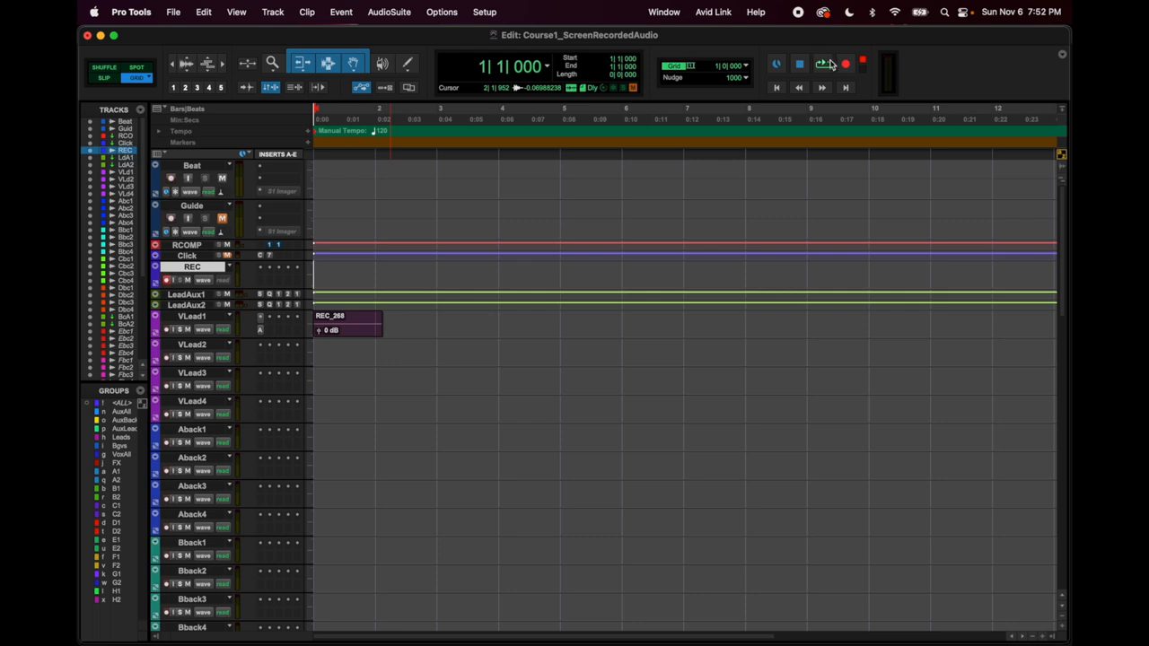
{"action": "left_click", "coordinate": [844, 63]}
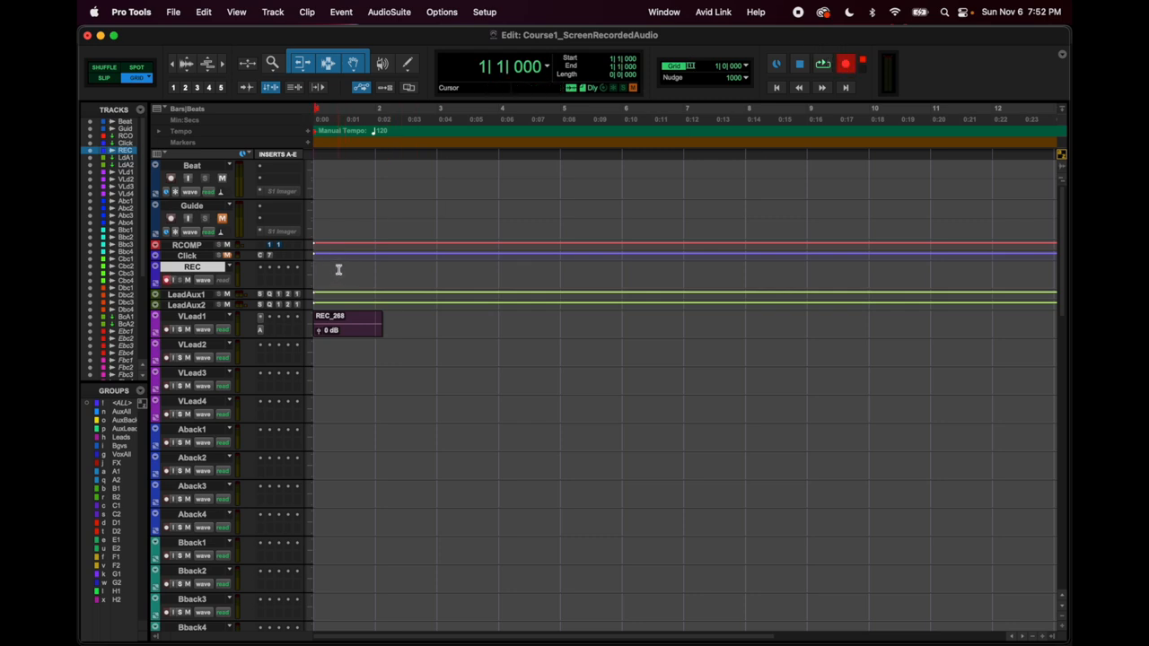
{"action": "left_click", "coordinate": [821, 63]}
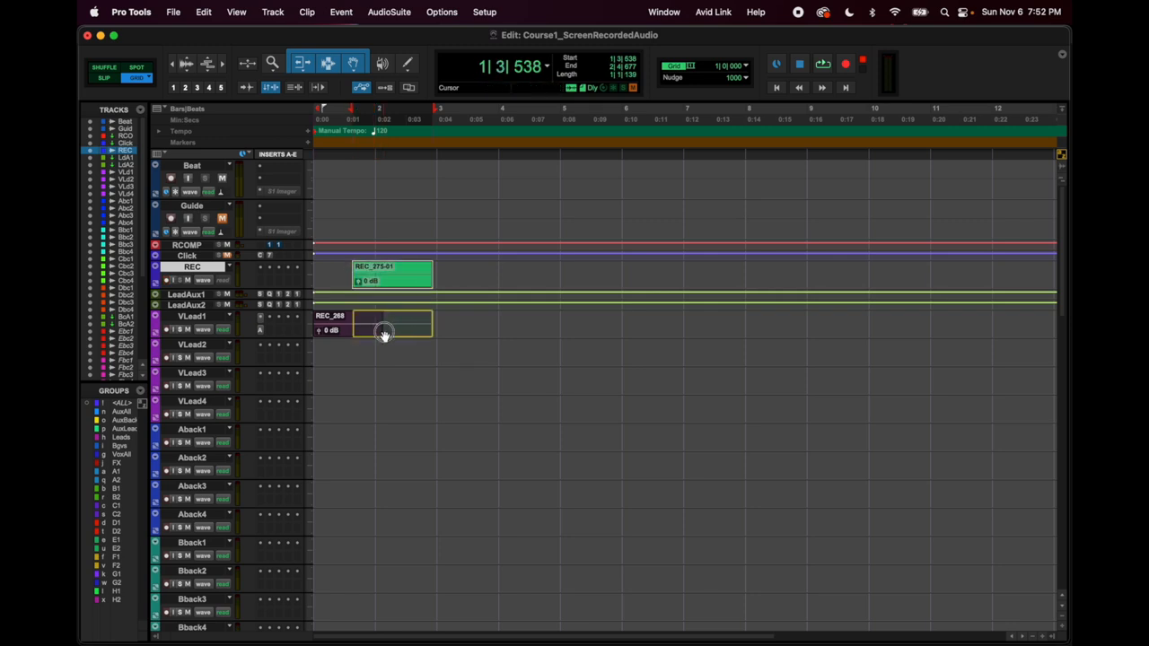
{"action": "left_click_drag", "start_coordinate": [392, 273], "coordinate": [392, 350]}
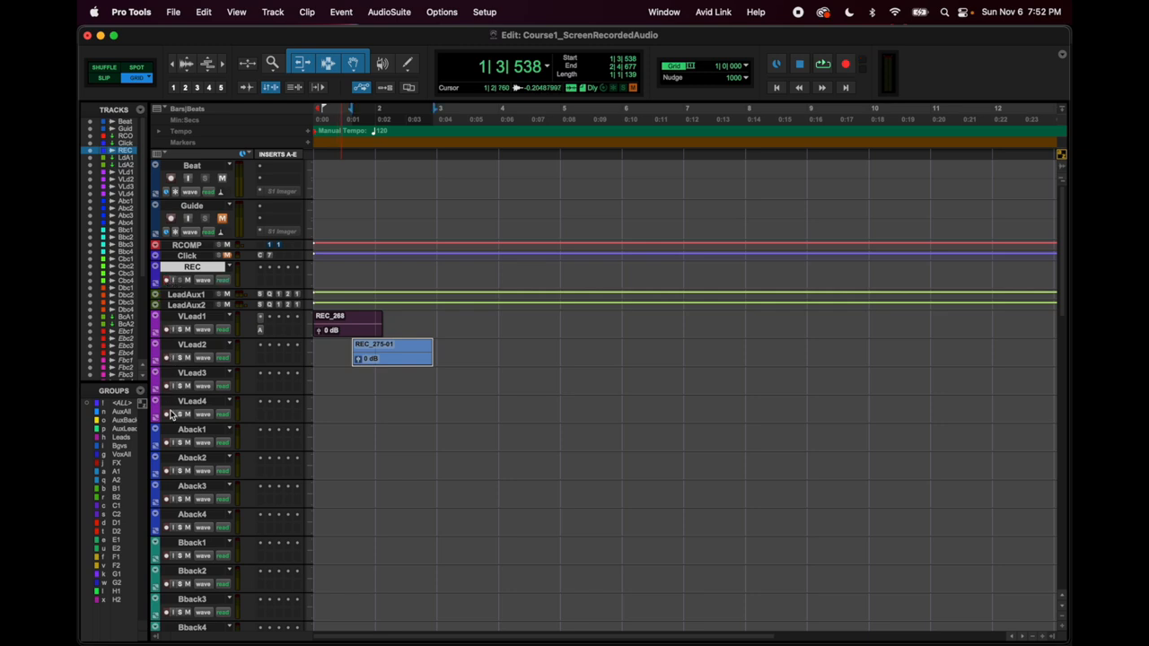
{"action": "mouse_move", "coordinate": [166, 481]}
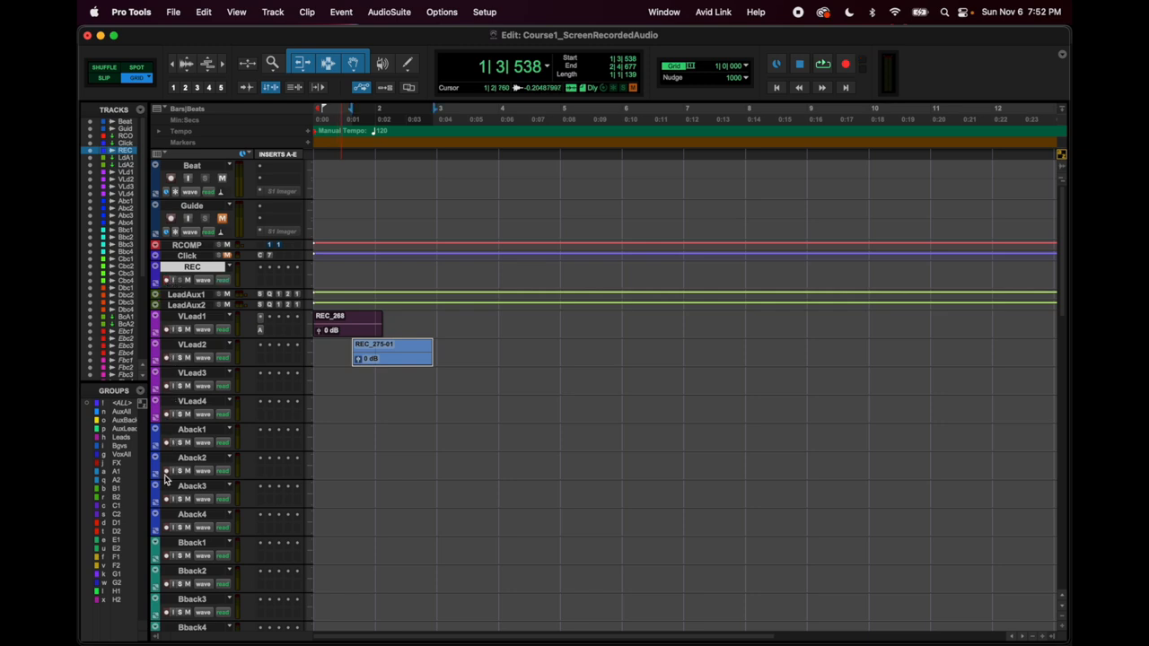
{"action": "mouse_move", "coordinate": [191, 323]}
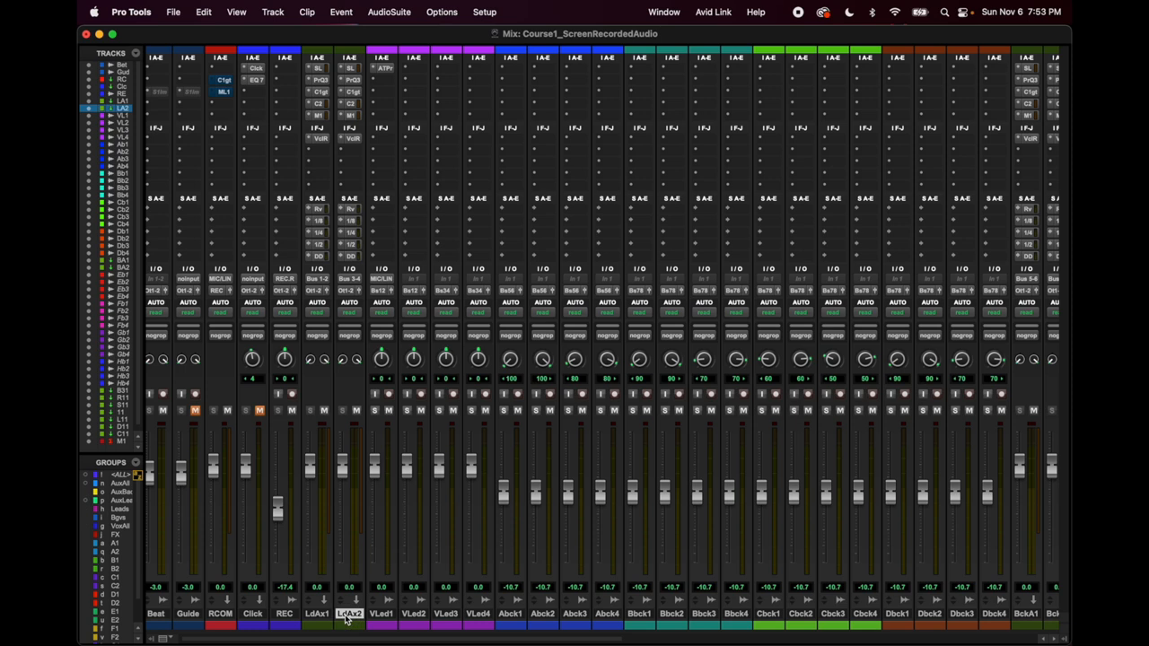
{"action": "mouse_move", "coordinate": [438, 617]}
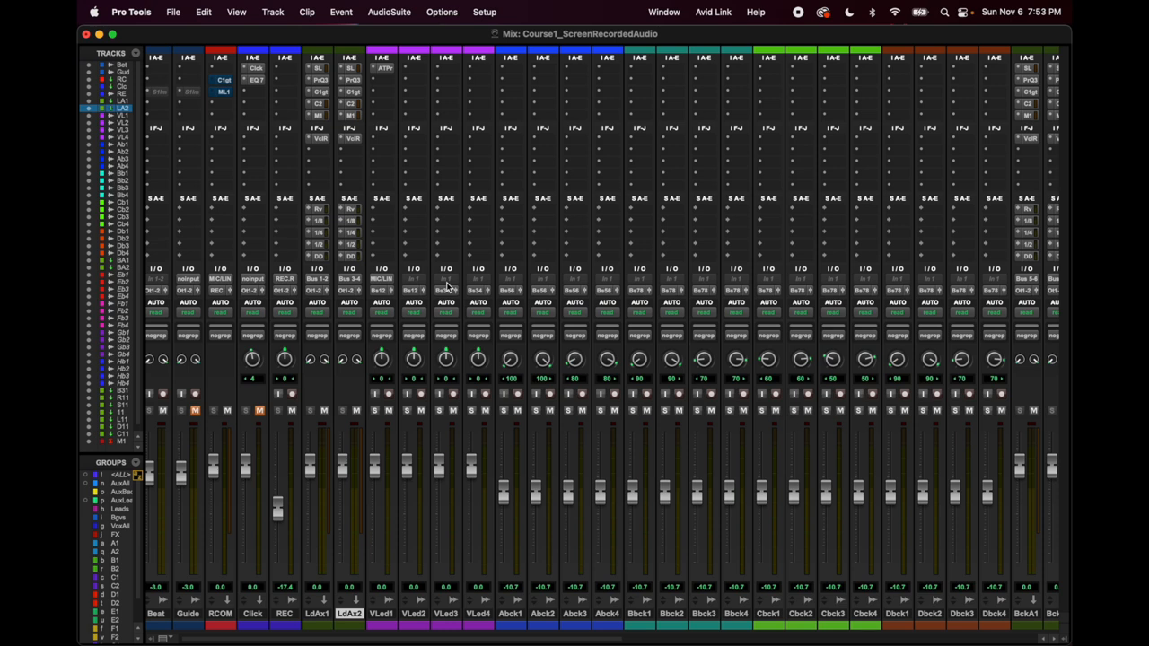
{"action": "mouse_move", "coordinate": [353, 485]}
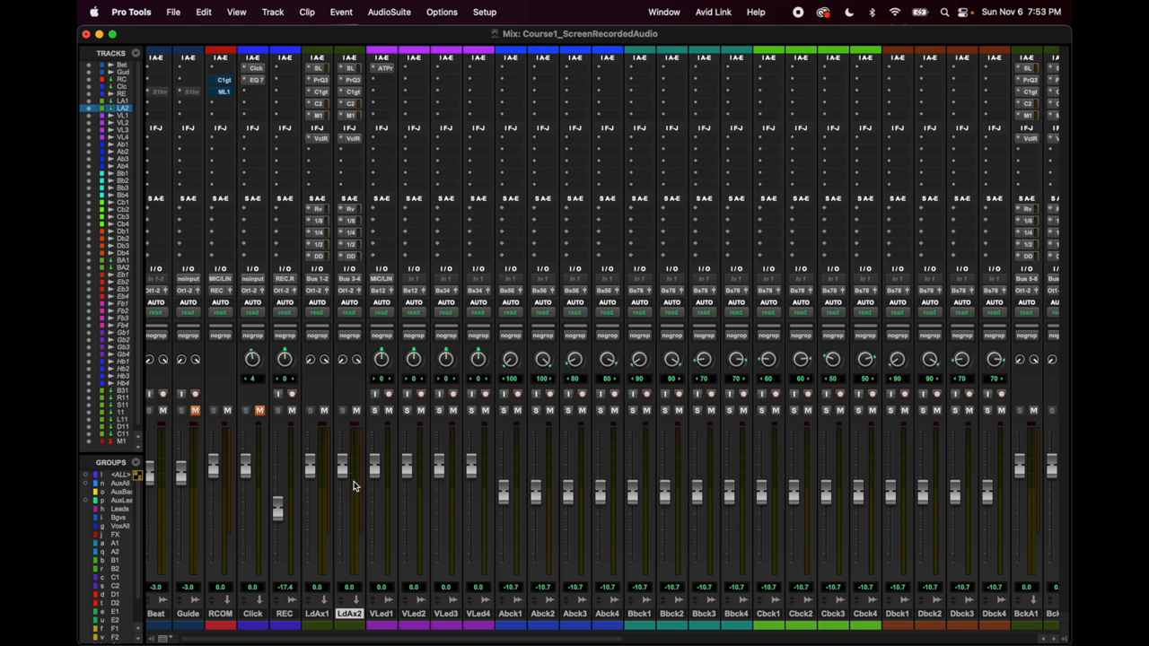
{"action": "mouse_move", "coordinate": [386, 616]}
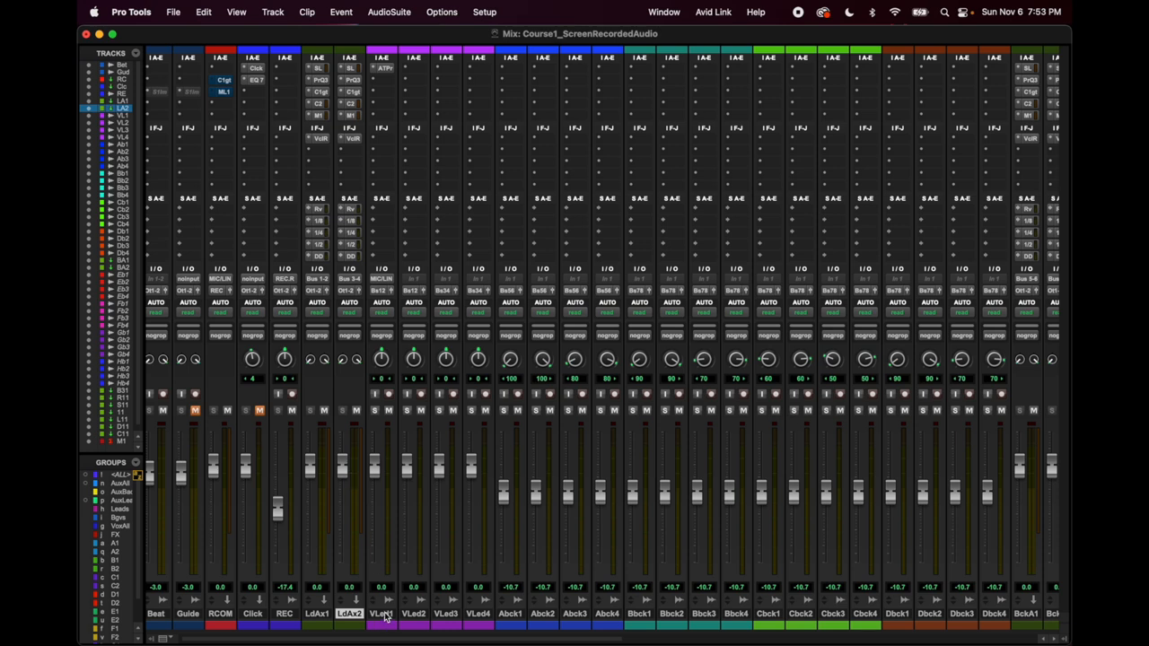
{"action": "mouse_move", "coordinate": [382, 614]}
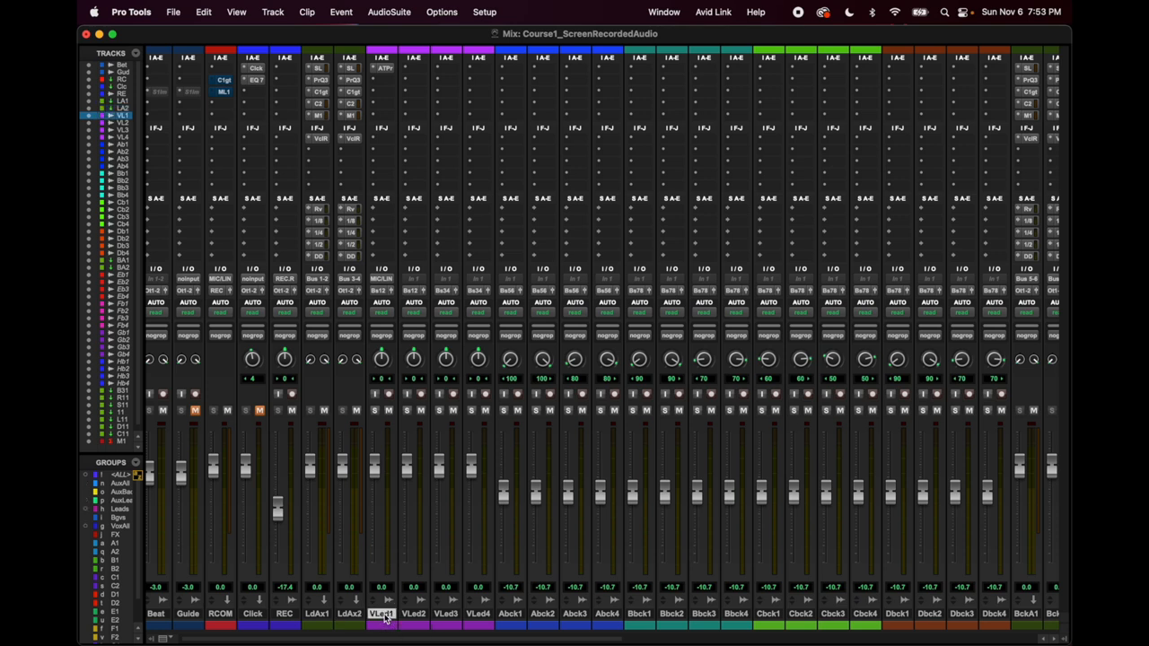
{"action": "mouse_move", "coordinate": [453, 618]}
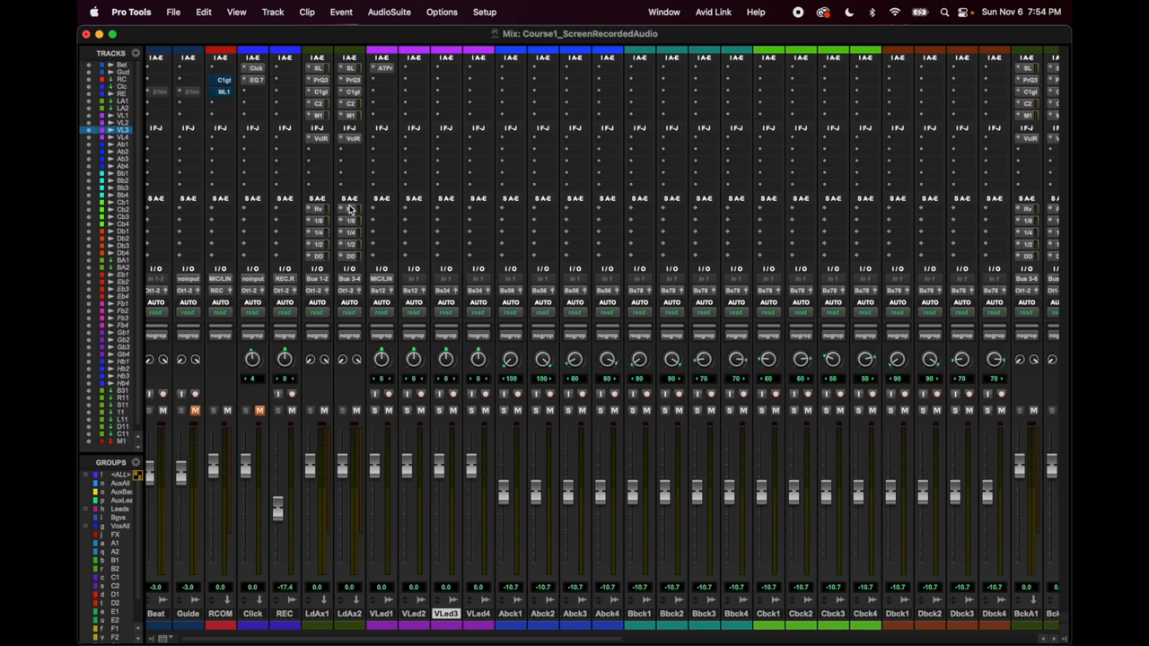
{"action": "mouse_move", "coordinate": [342, 172]}
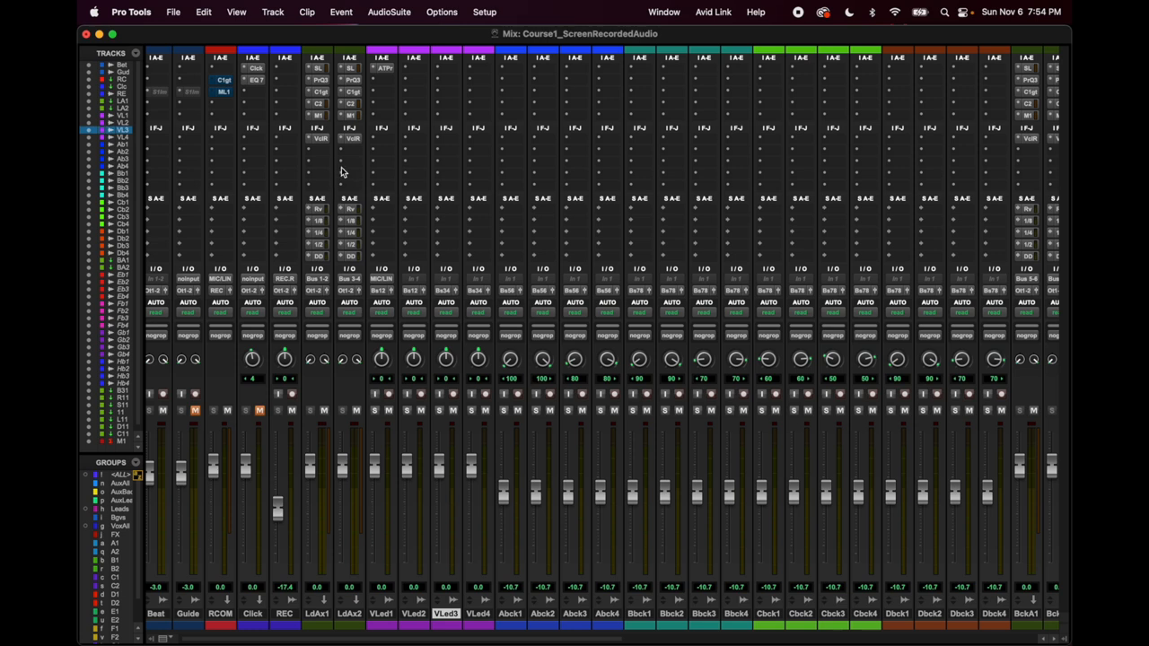
{"action": "mouse_move", "coordinate": [341, 170]}
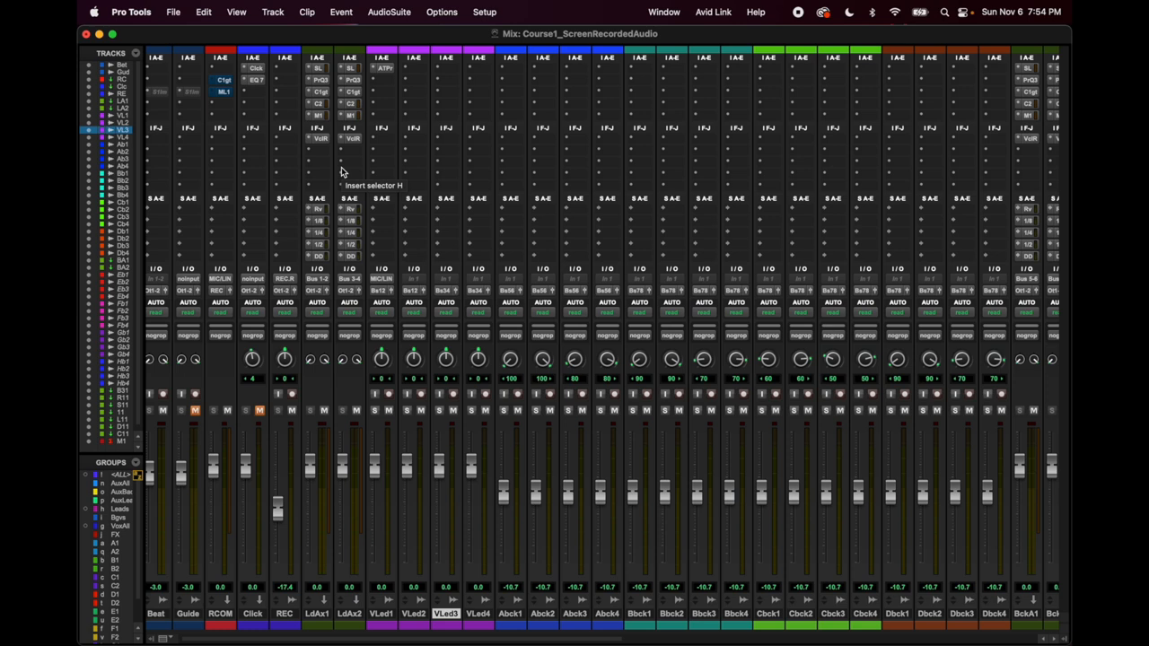
{"action": "mouse_move", "coordinate": [313, 182]}
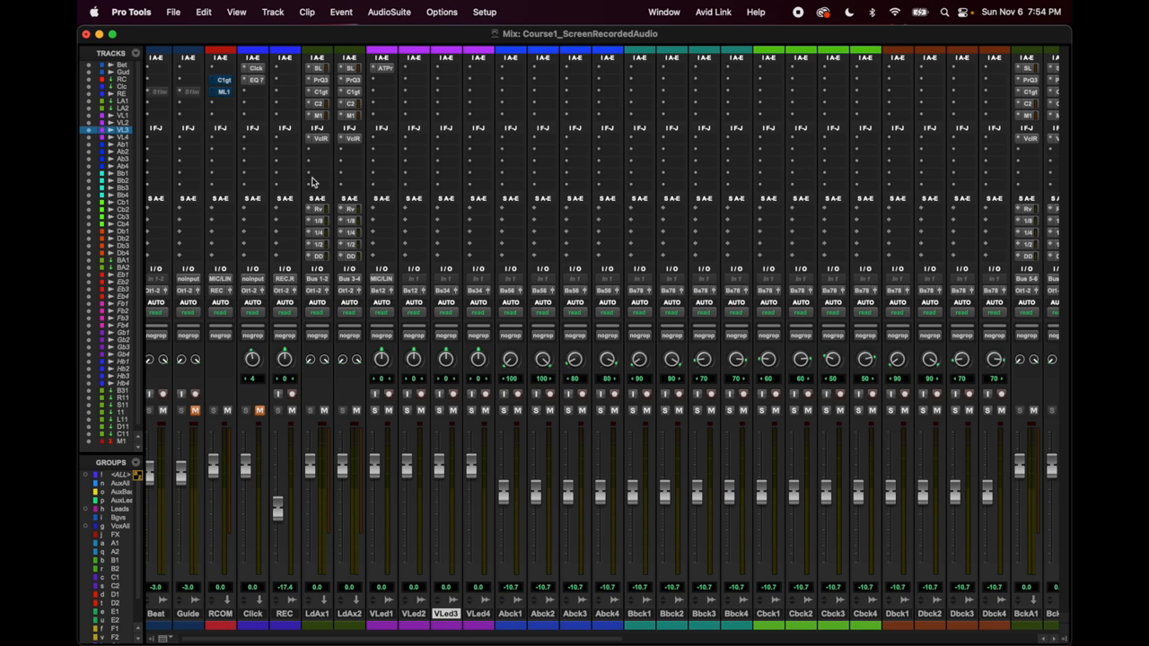
{"action": "mouse_move", "coordinate": [314, 186]}
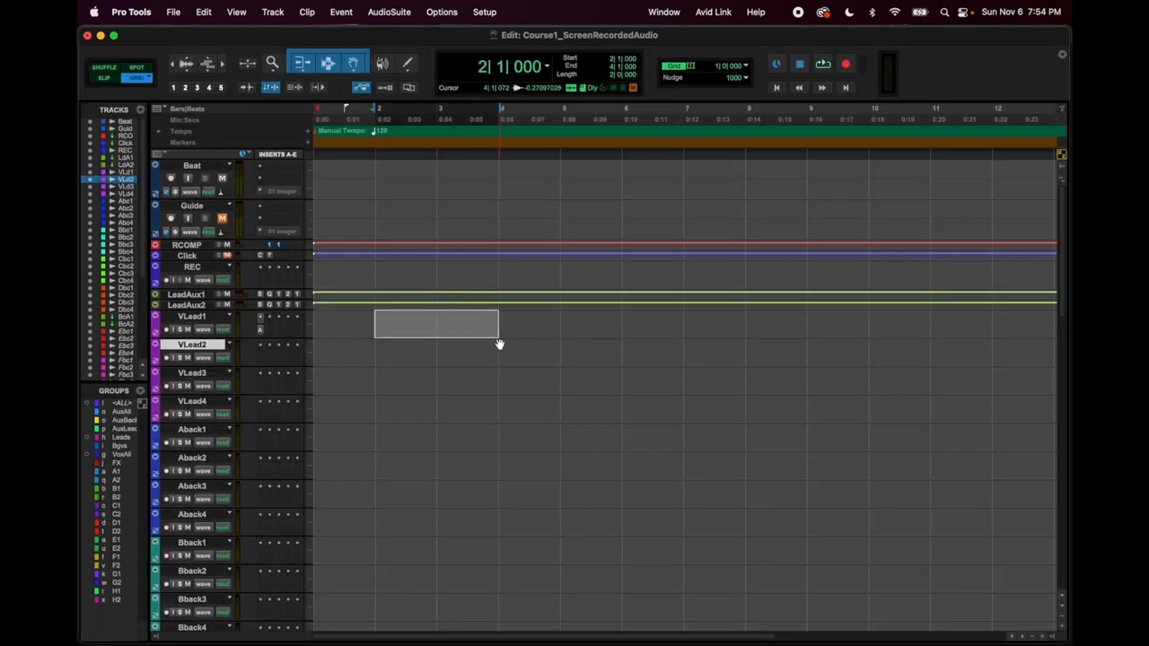
- Select bars 2 to 4 on the VLead1 track
{"action": "left_click_drag", "start_coordinate": [436, 323], "coordinate": [559, 350]}
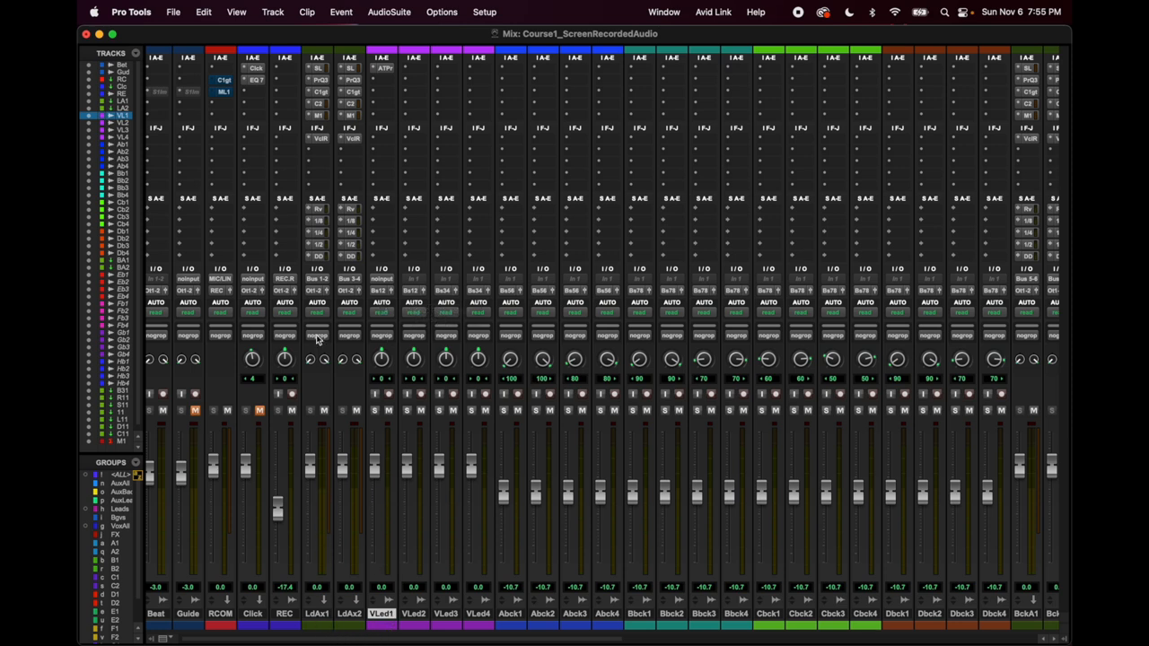
{"action": "left_click", "coordinate": [349, 269]}
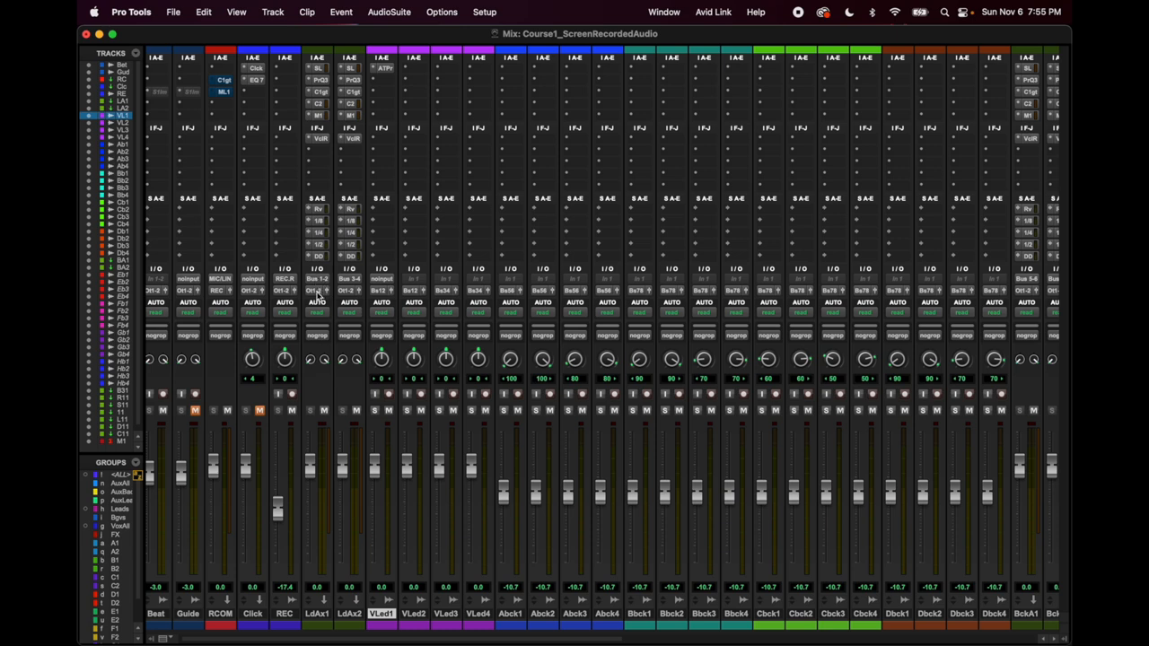
{"action": "mouse_move", "coordinate": [318, 296]}
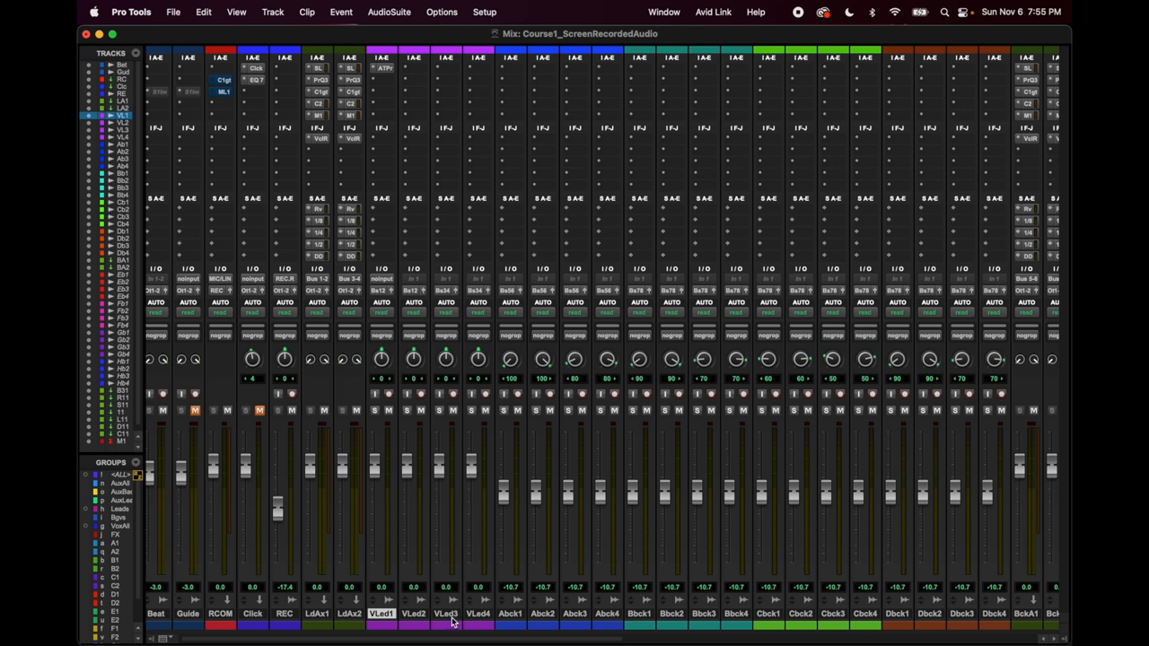
{"action": "left_click", "coordinate": [446, 614]}
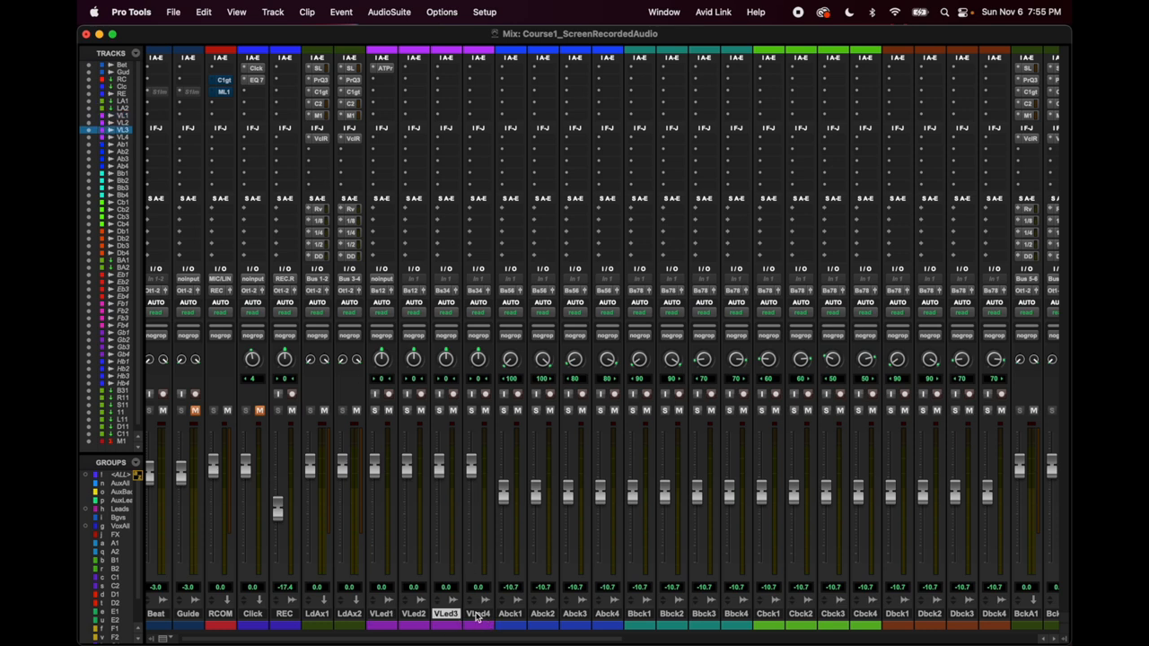
{"action": "mouse_move", "coordinate": [446, 289]}
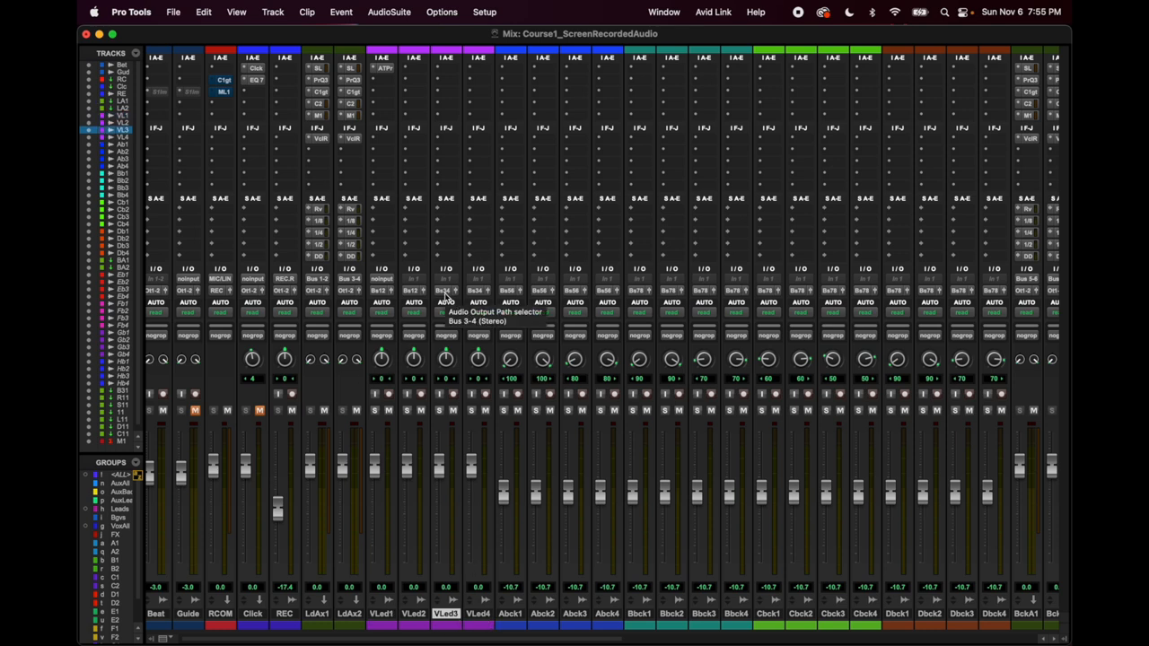
{"action": "mouse_move", "coordinate": [350, 282]}
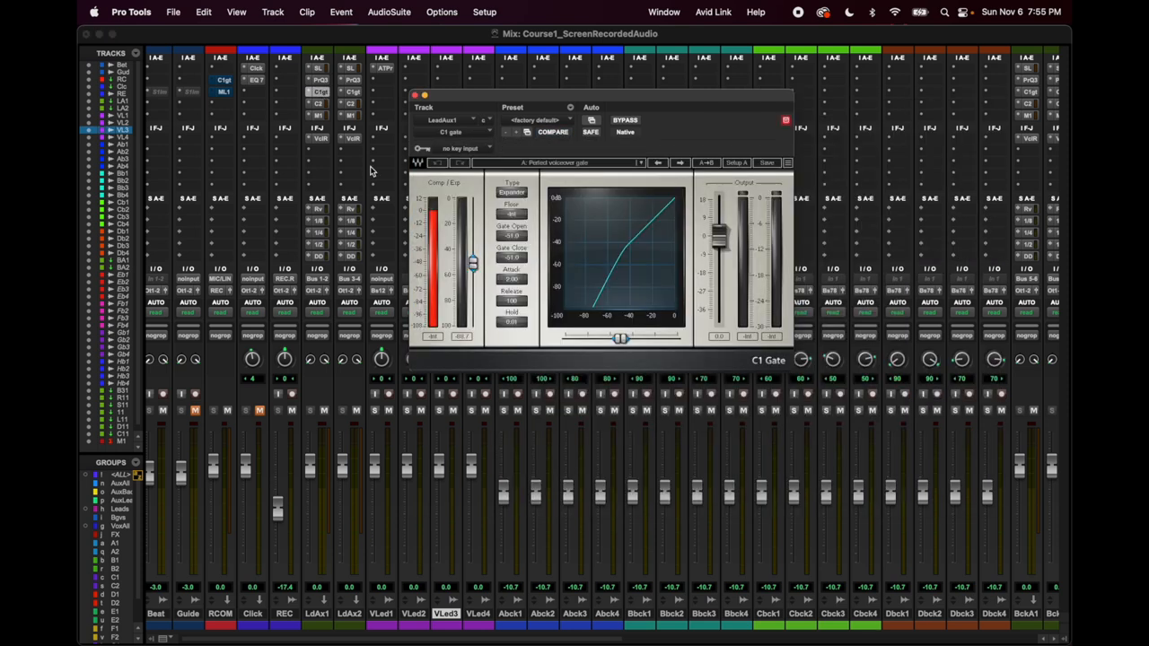
{"action": "mouse_move", "coordinate": [626, 274]}
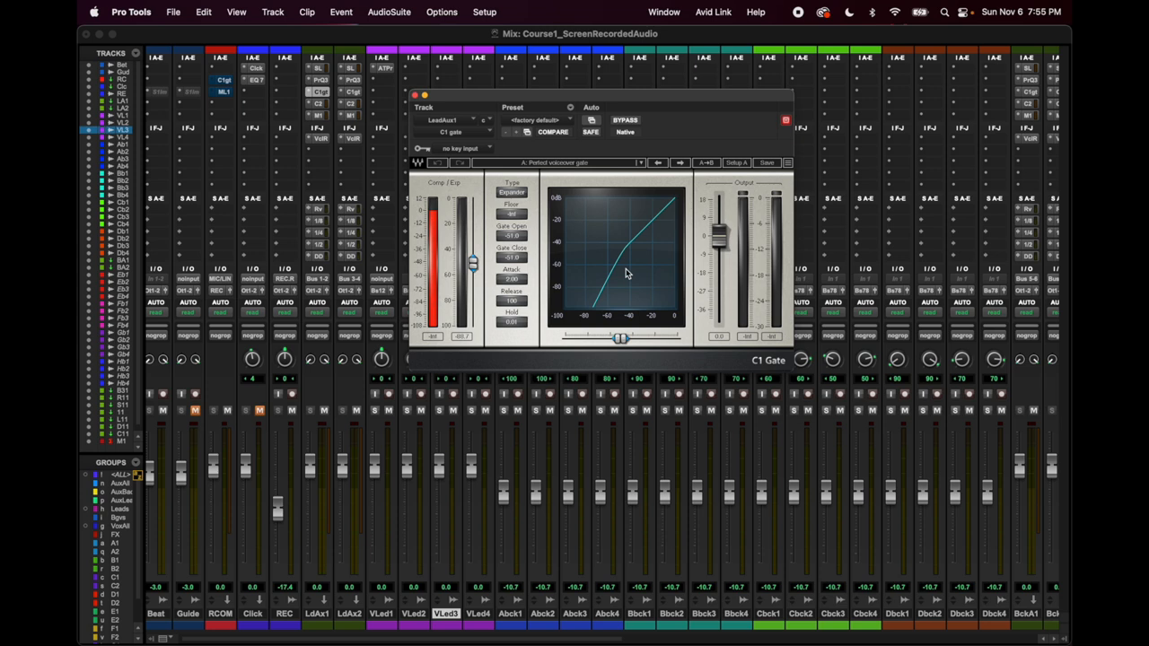
{"action": "mouse_move", "coordinate": [323, 83]}
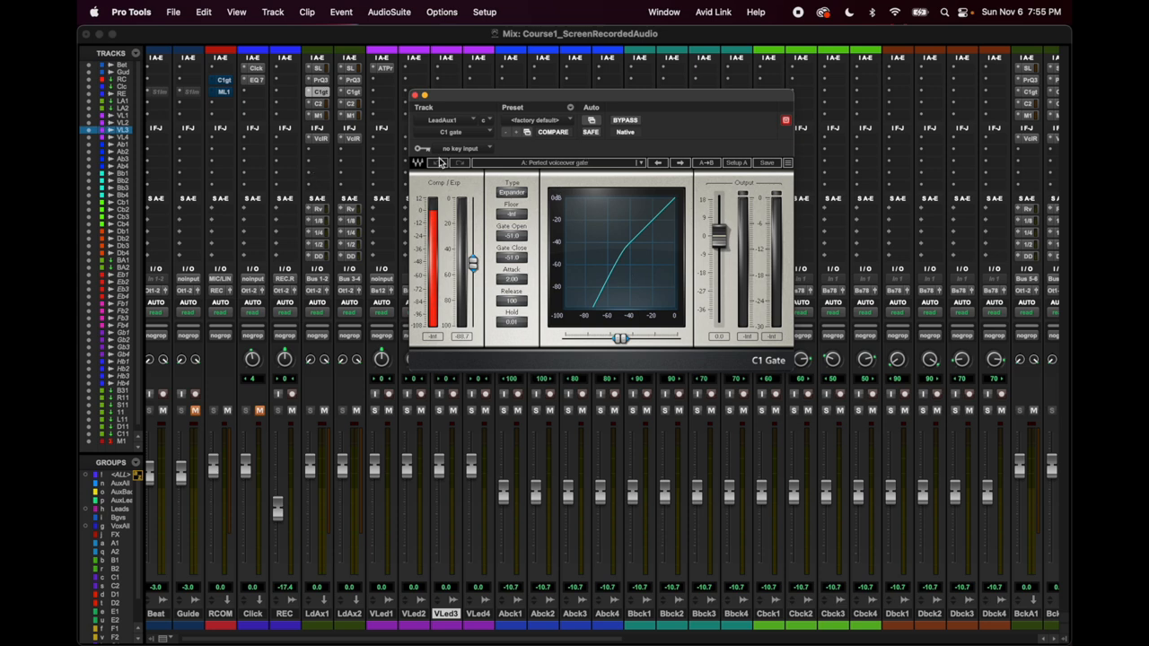
{"action": "mouse_move", "coordinate": [579, 118]}
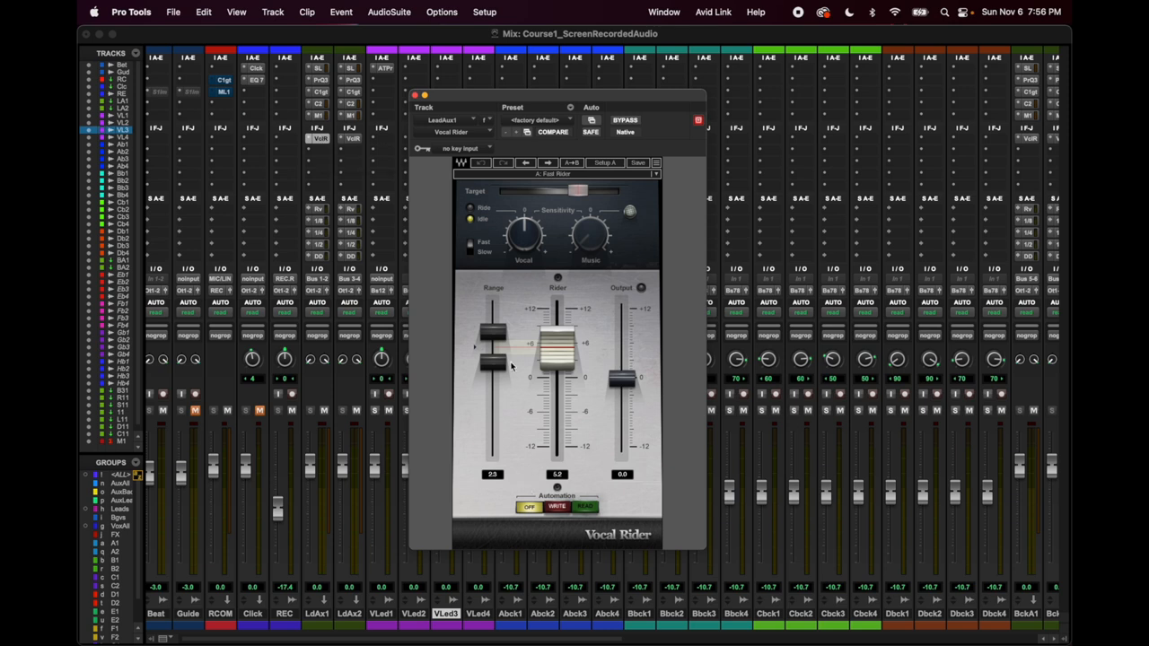
{"action": "mouse_move", "coordinate": [495, 365]}
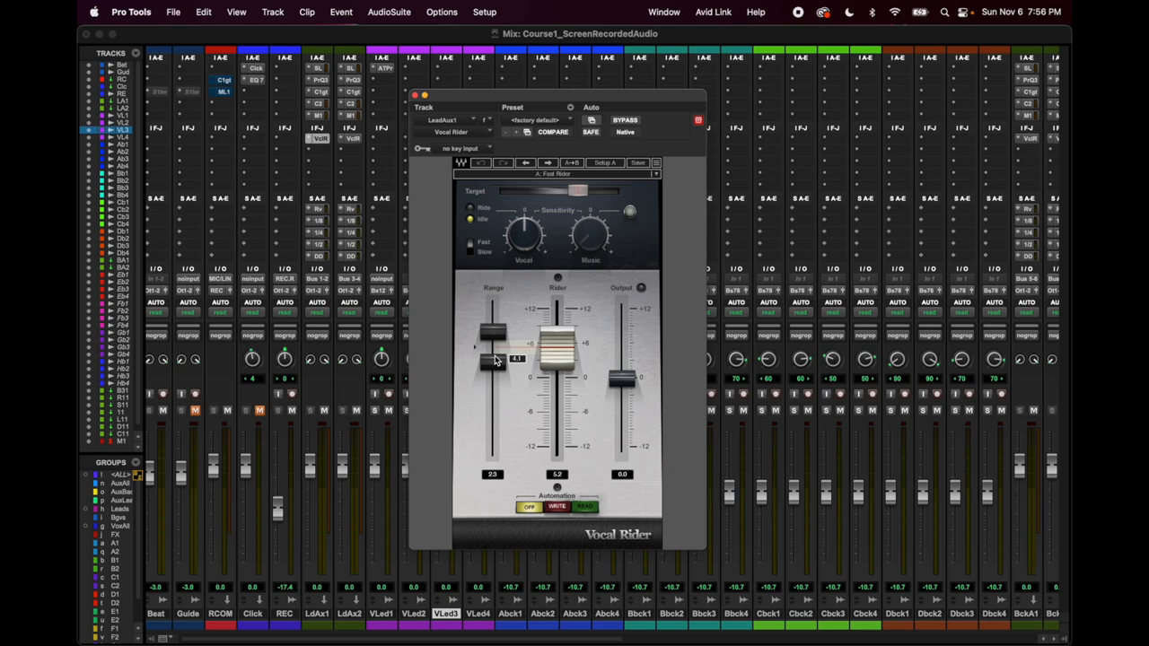
{"action": "mouse_move", "coordinate": [417, 97]}
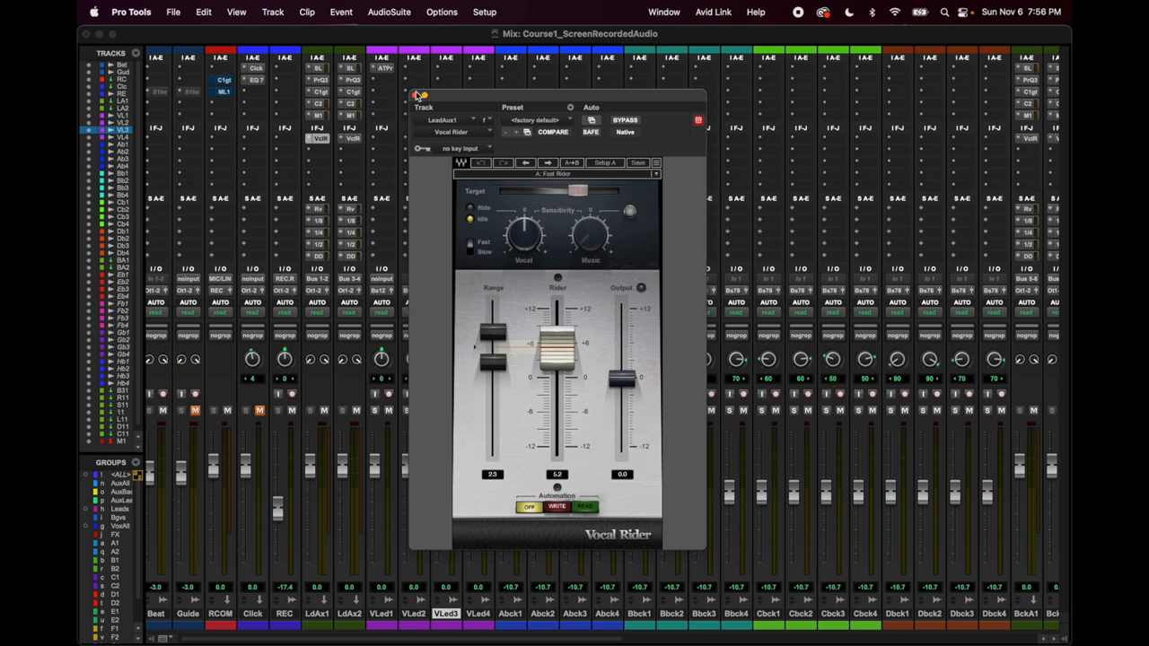
{"action": "left_click", "coordinate": [416, 96]}
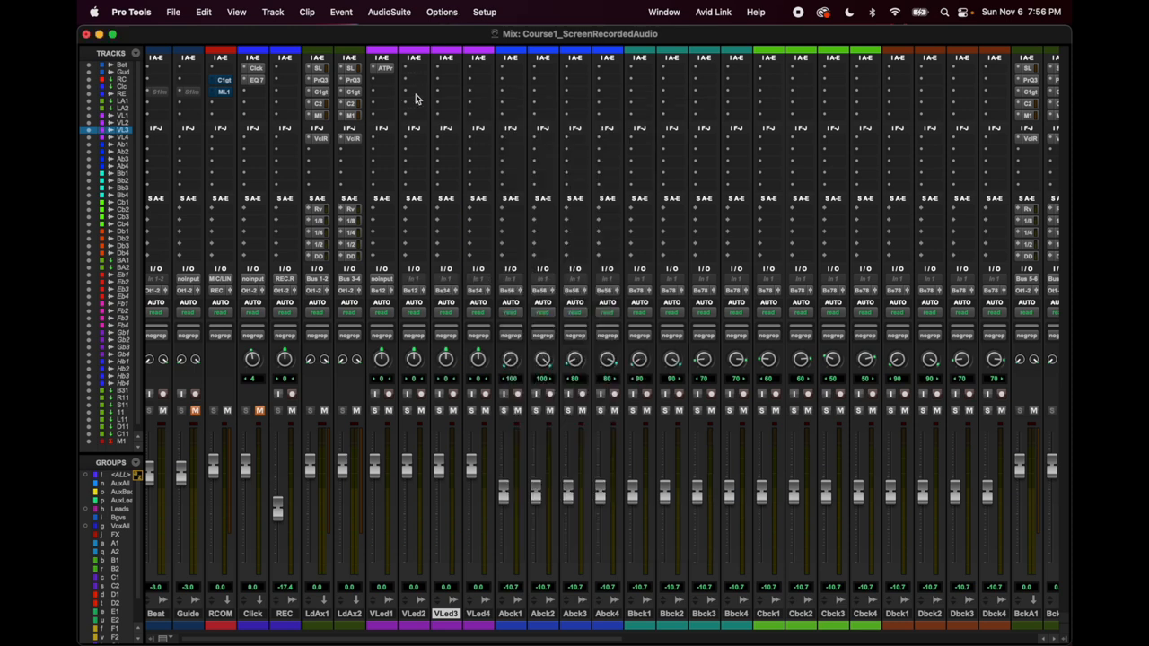
{"action": "mouse_move", "coordinate": [324, 152]}
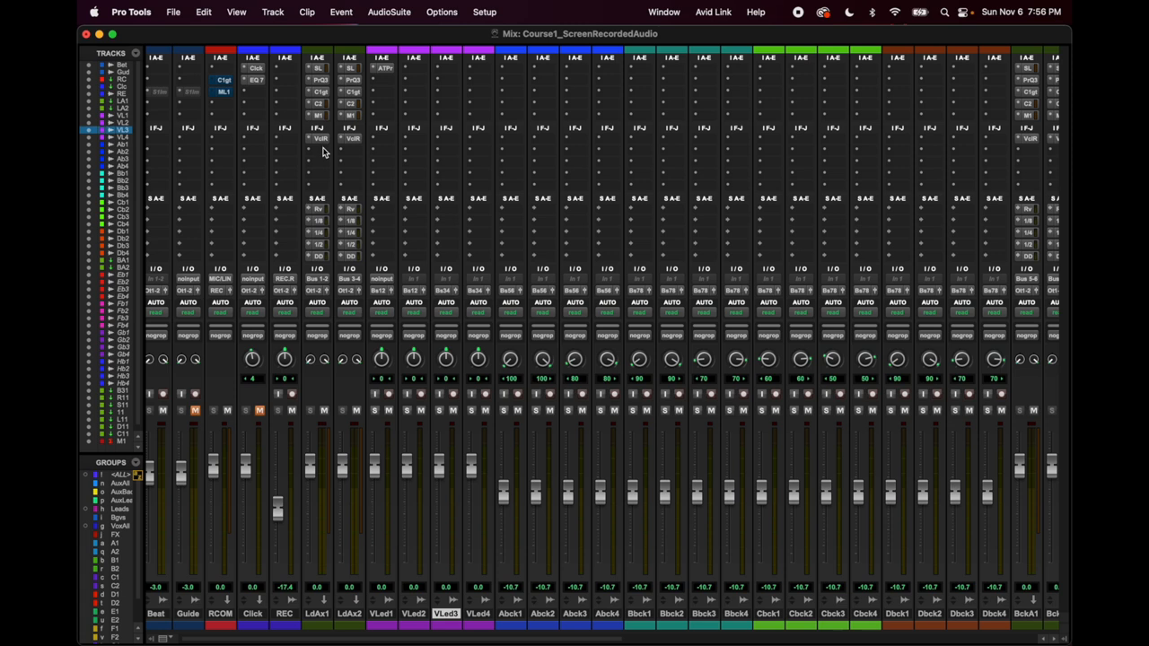
{"action": "mouse_move", "coordinate": [320, 206]}
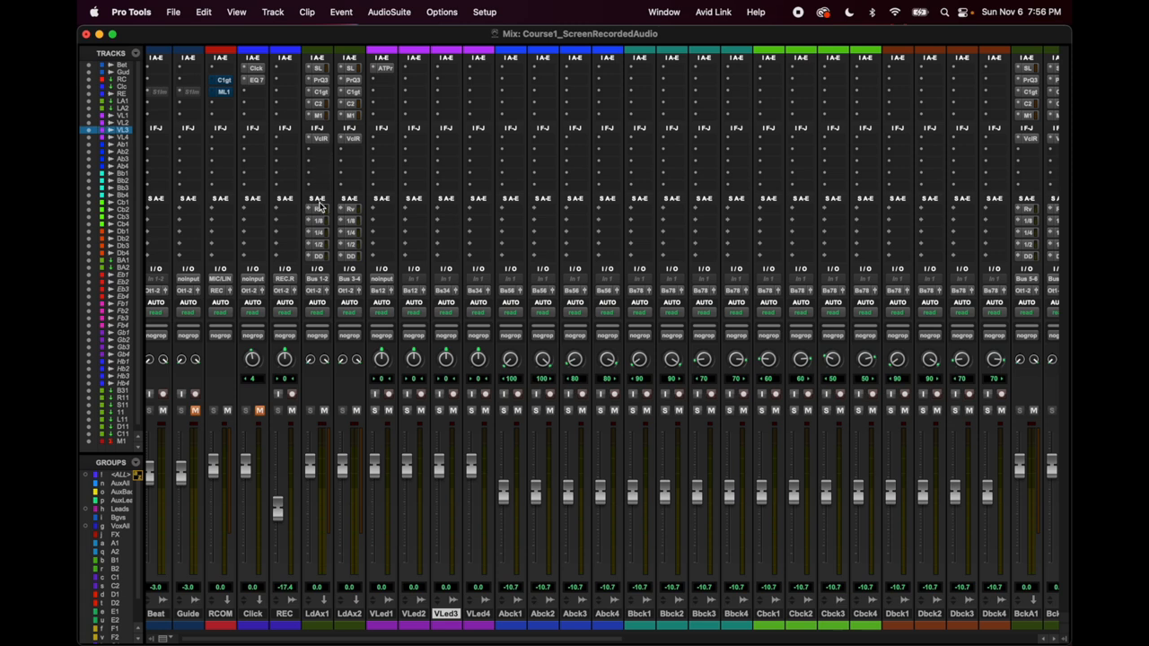
{"action": "mouse_move", "coordinate": [316, 213]}
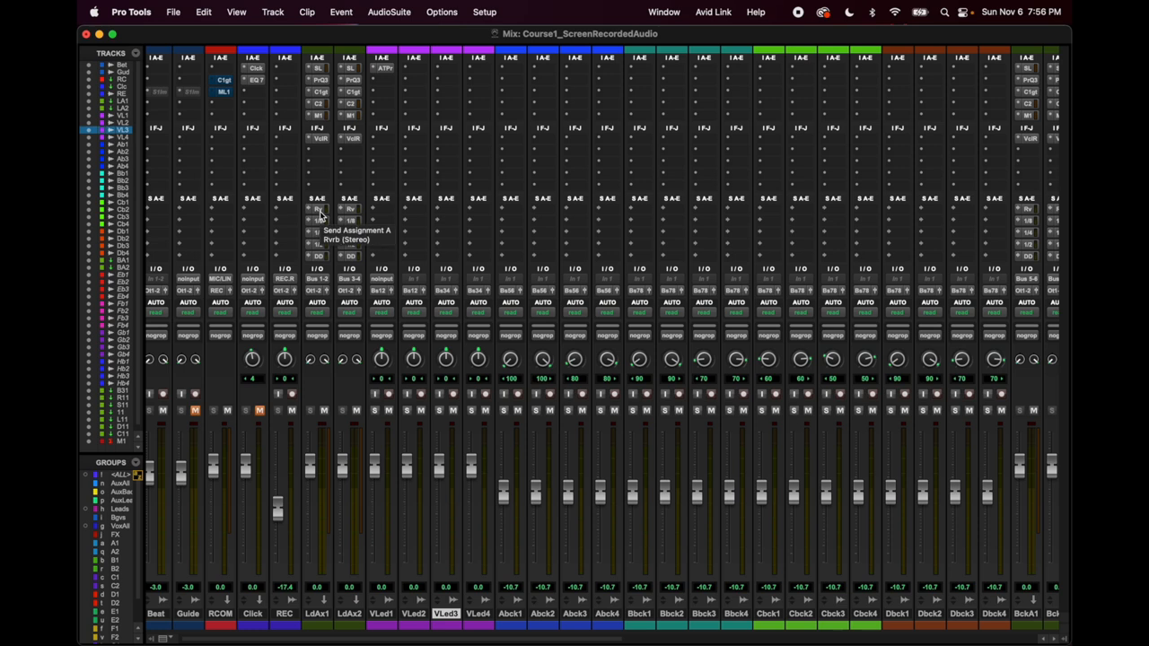
{"action": "left_click", "coordinate": [317, 209]}
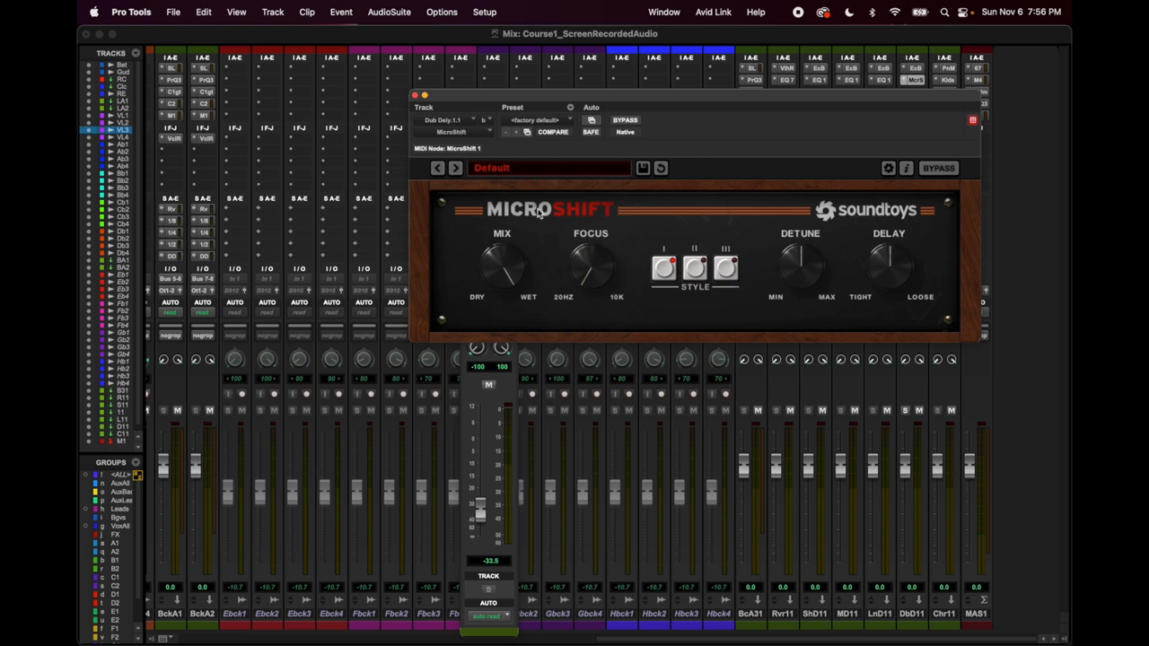
{"action": "left_click", "coordinate": [414, 95]}
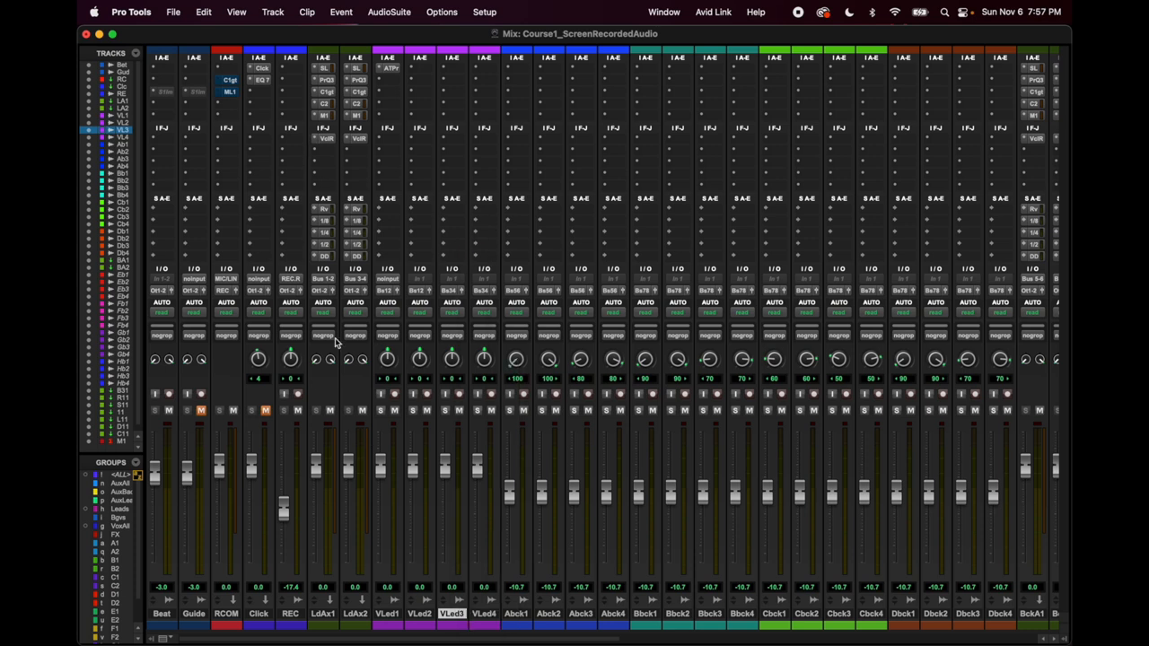
{"action": "mouse_move", "coordinate": [355, 570]}
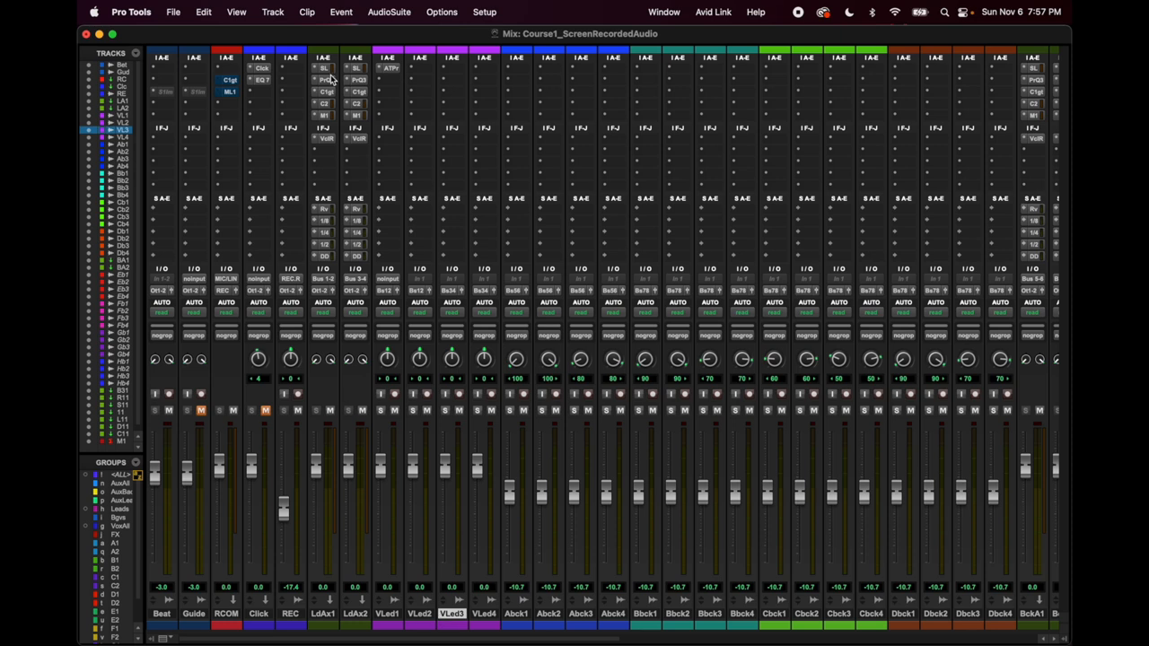
{"action": "mouse_move", "coordinate": [374, 506]}
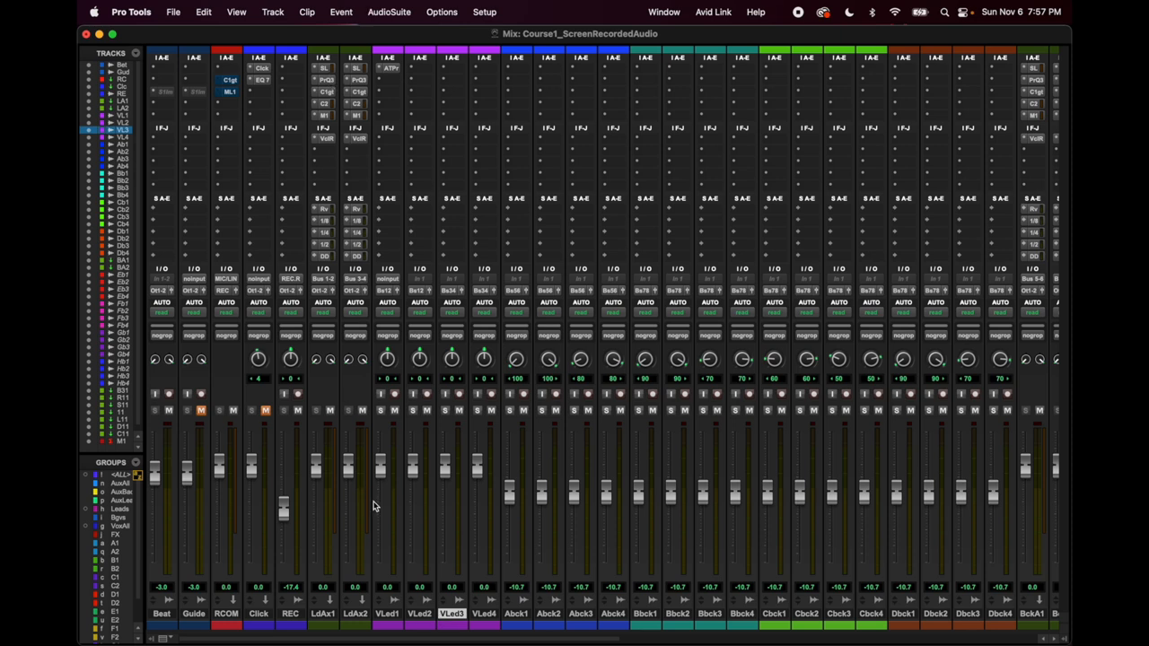
{"action": "mouse_move", "coordinate": [366, 613]}
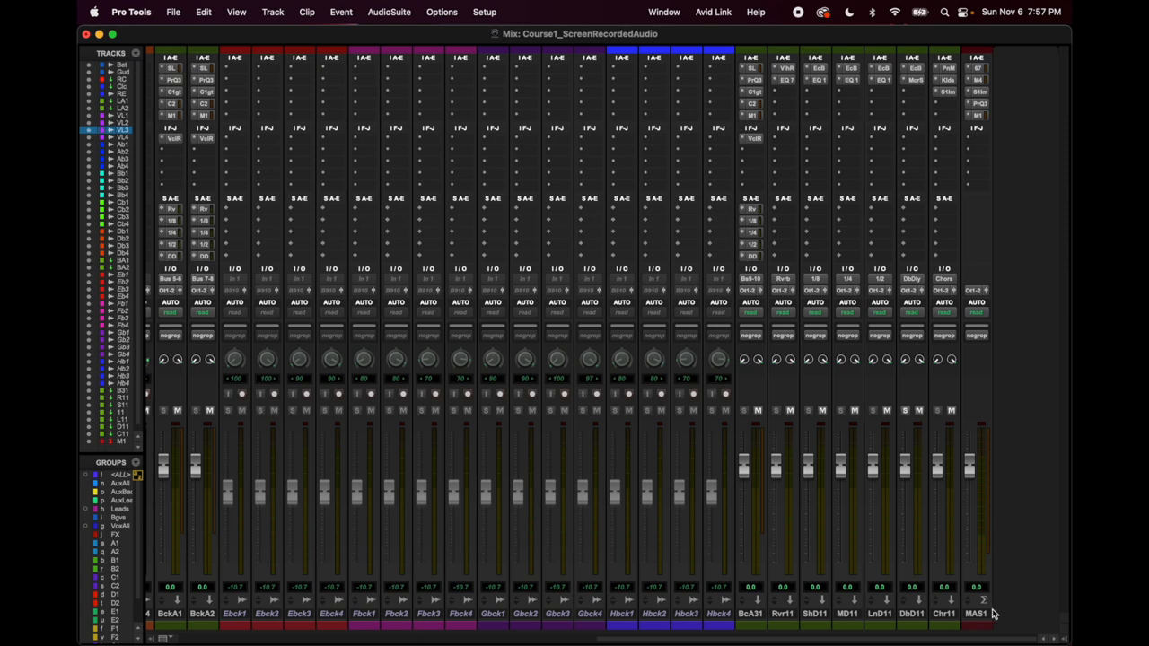
{"action": "mouse_move", "coordinate": [852, 71]}
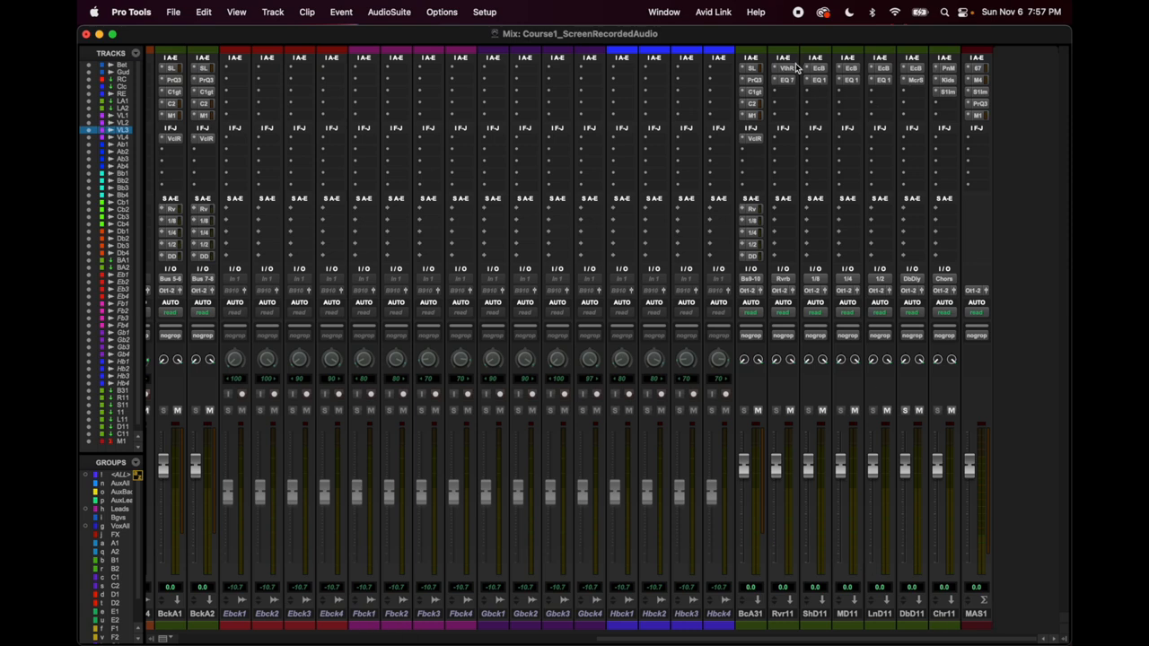
{"action": "mouse_move", "coordinate": [875, 244]}
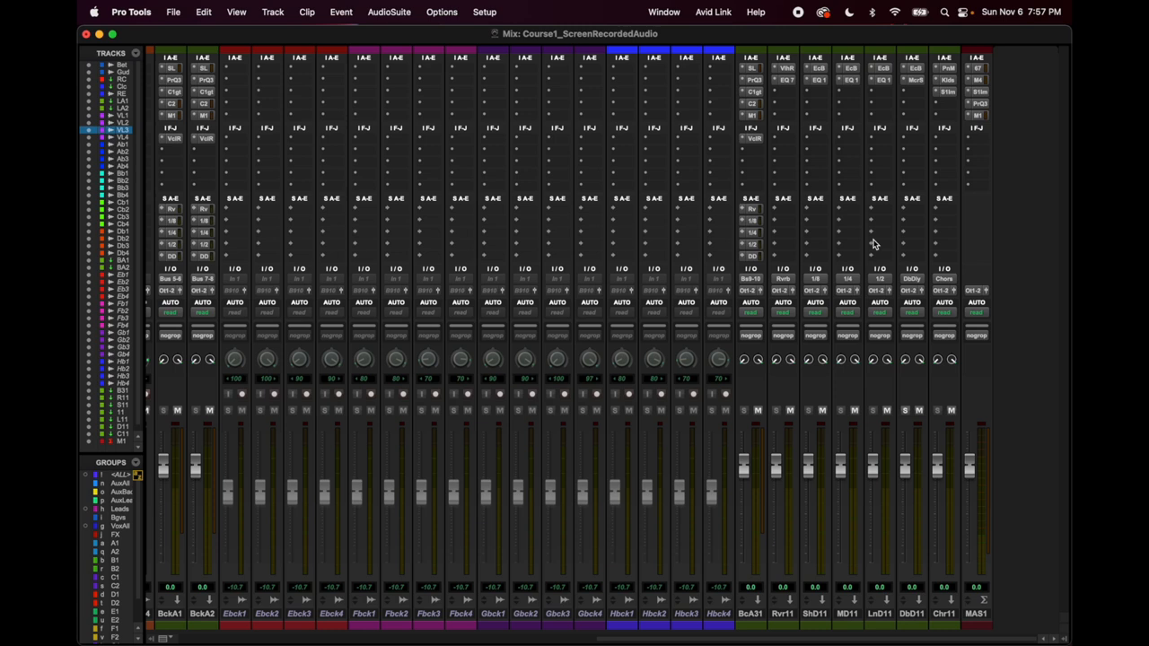
{"action": "mouse_move", "coordinate": [779, 72]}
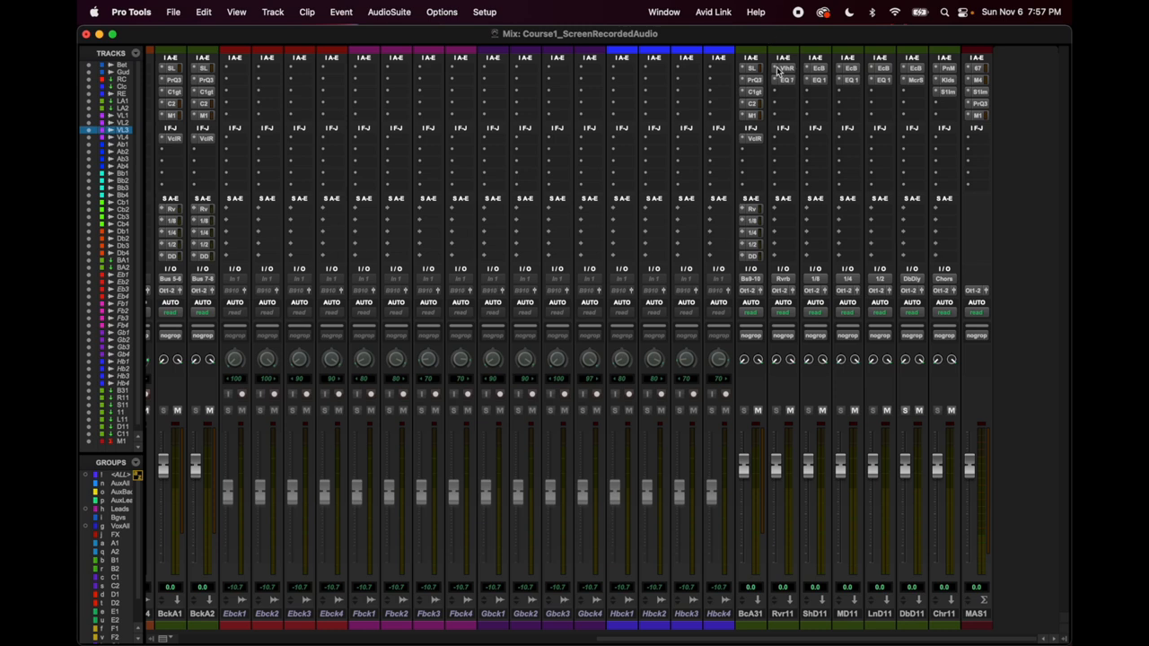
{"action": "left_click", "coordinate": [783, 79]}
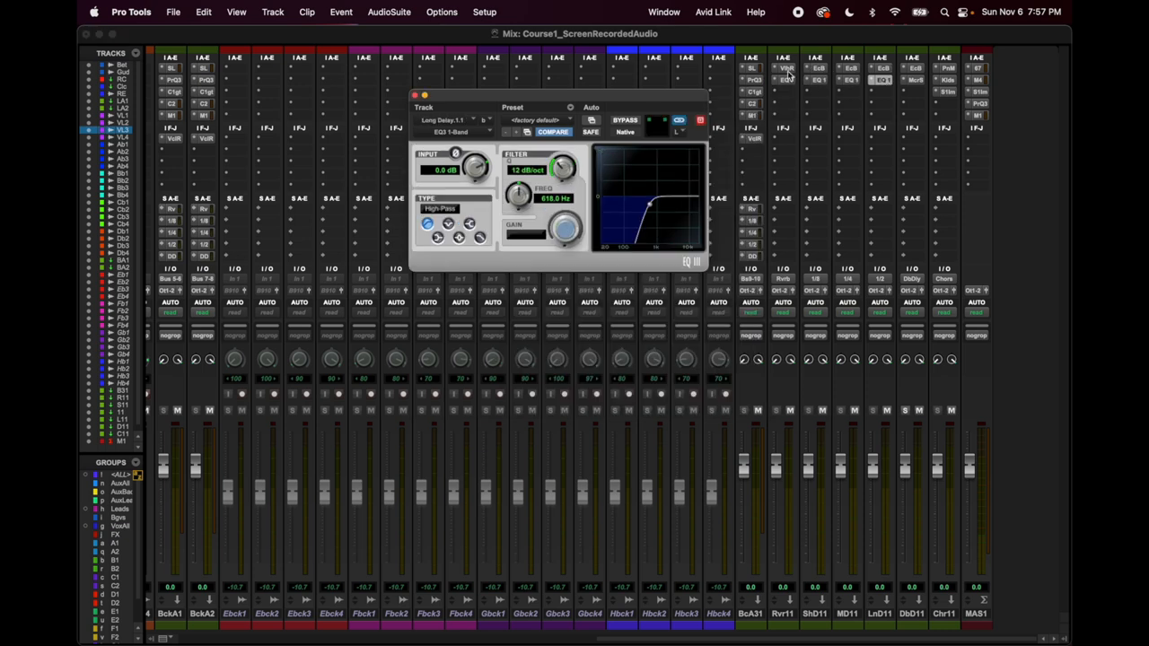
{"action": "left_click", "coordinate": [786, 69]}
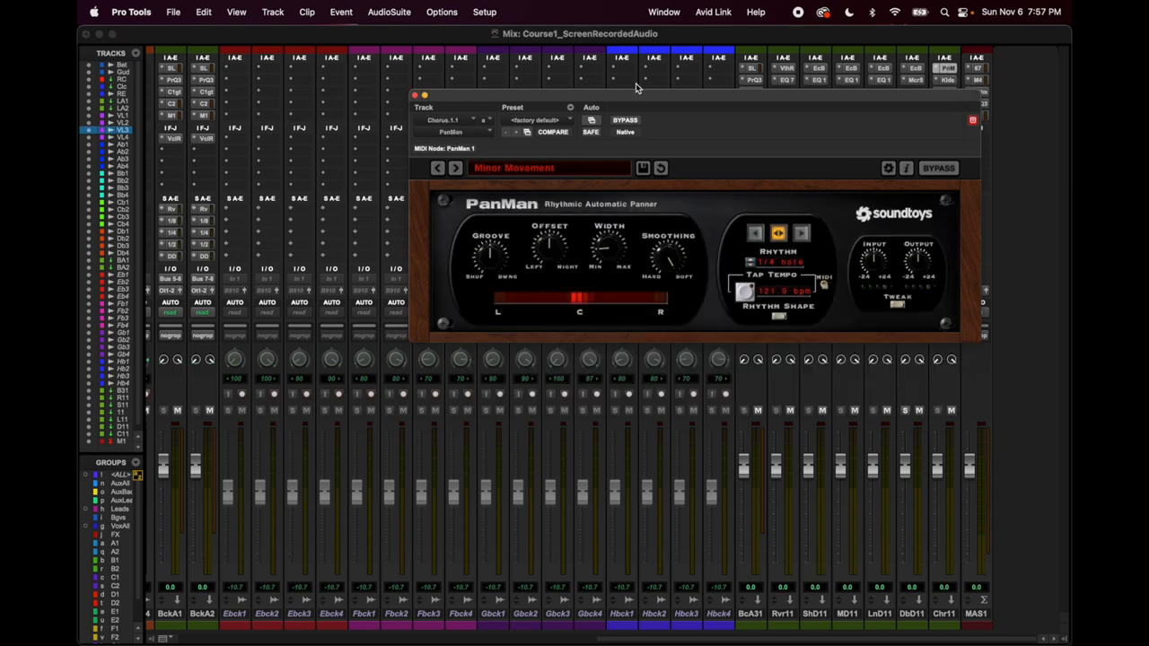
{"action": "left_click", "coordinate": [414, 95]}
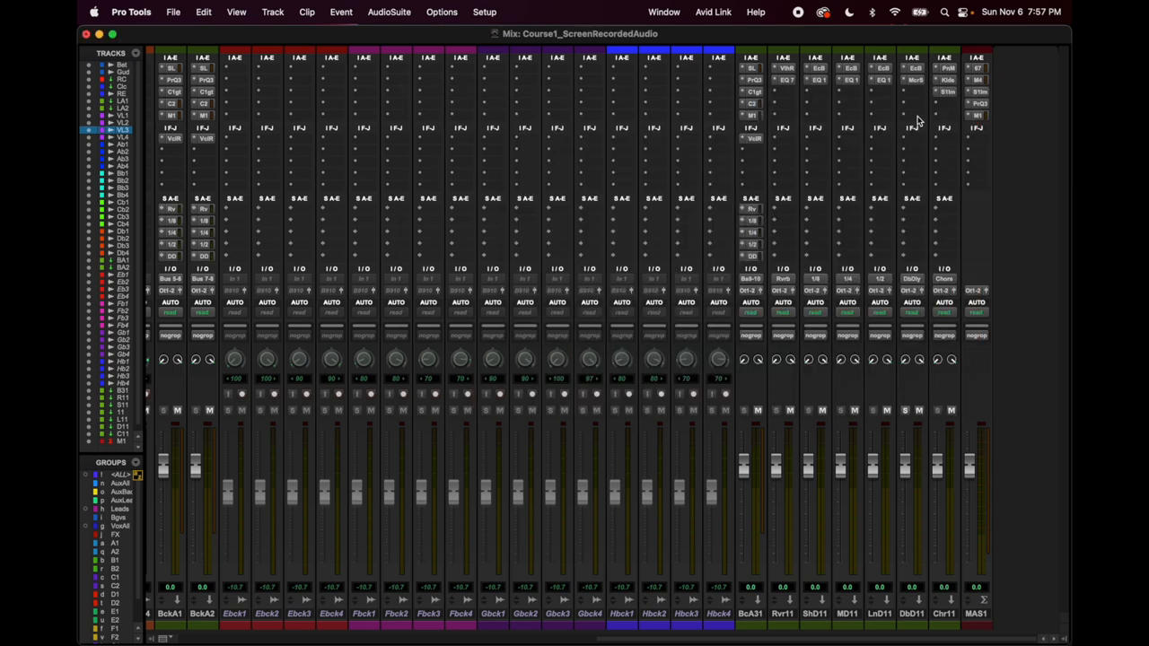
{"action": "mouse_move", "coordinate": [942, 622]}
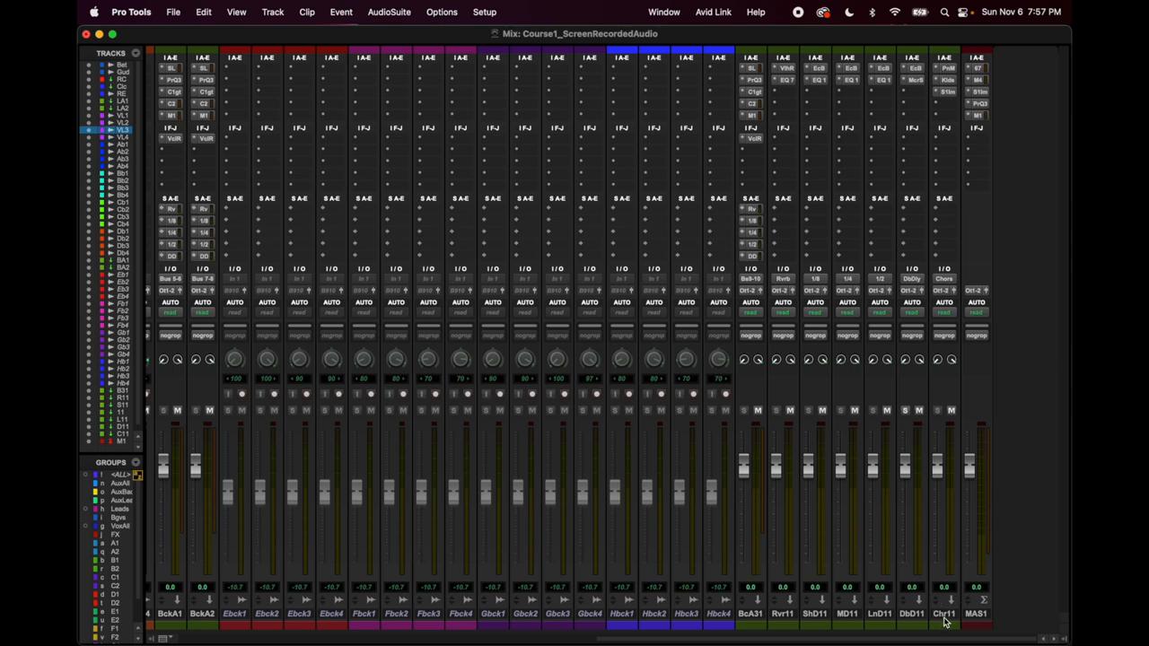
- Show the second sends bank and open BackAux1's reverb send at -21.8
{"action": "left_click", "coordinate": [943, 614]}
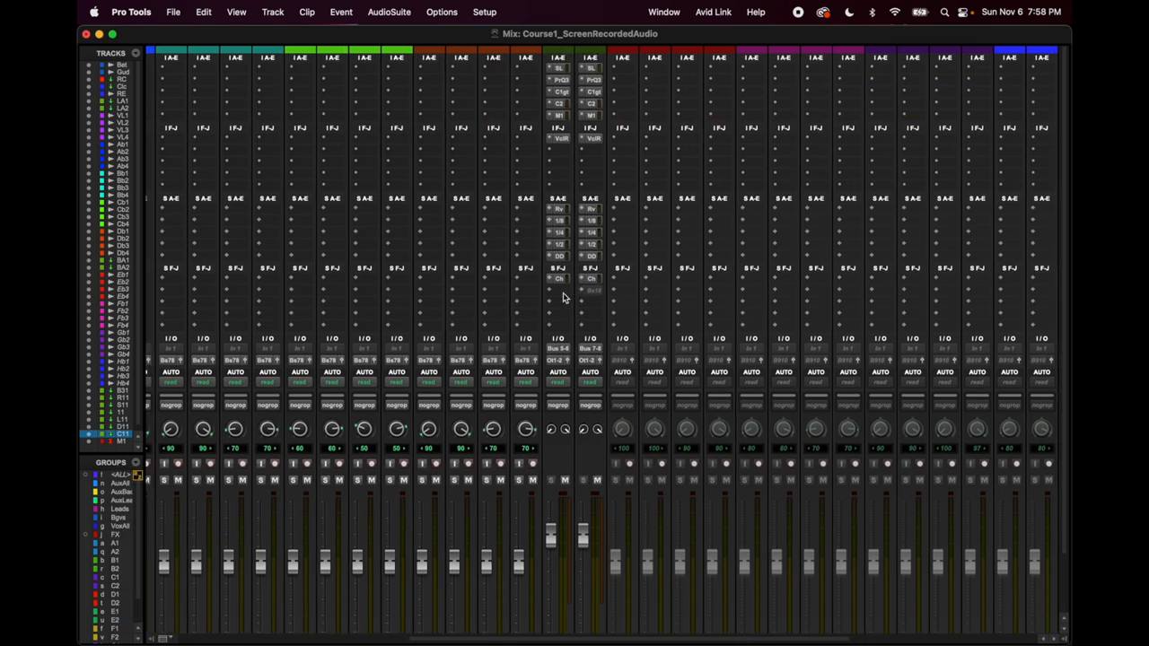
{"action": "left_click", "coordinate": [559, 279]}
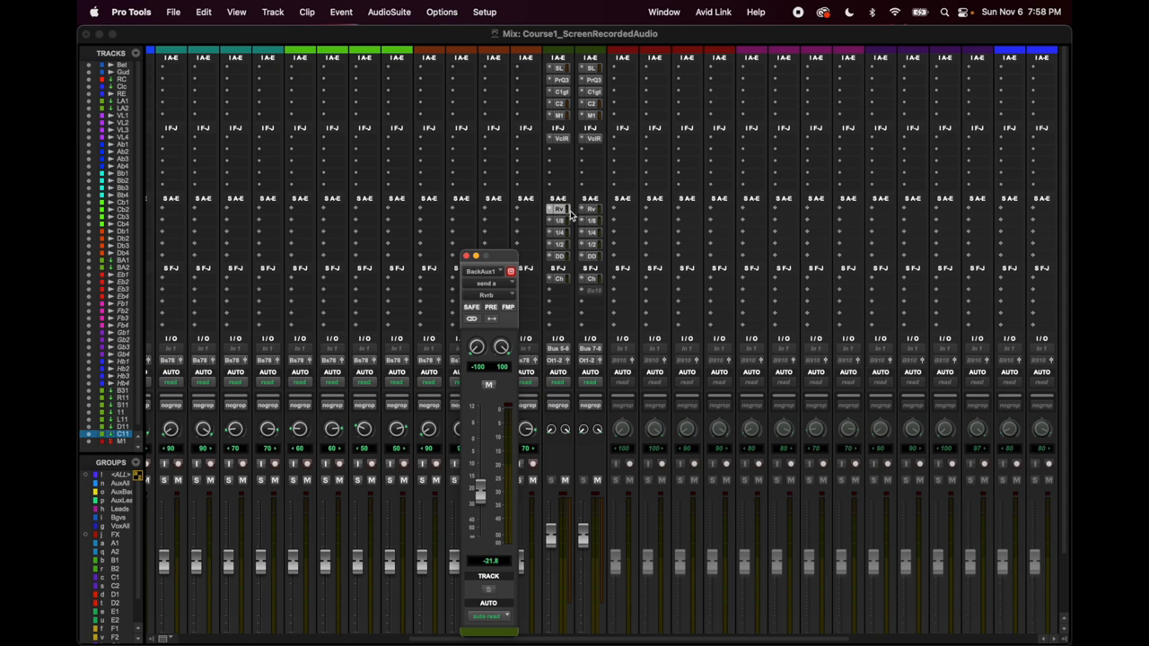
{"action": "mouse_move", "coordinate": [466, 263]}
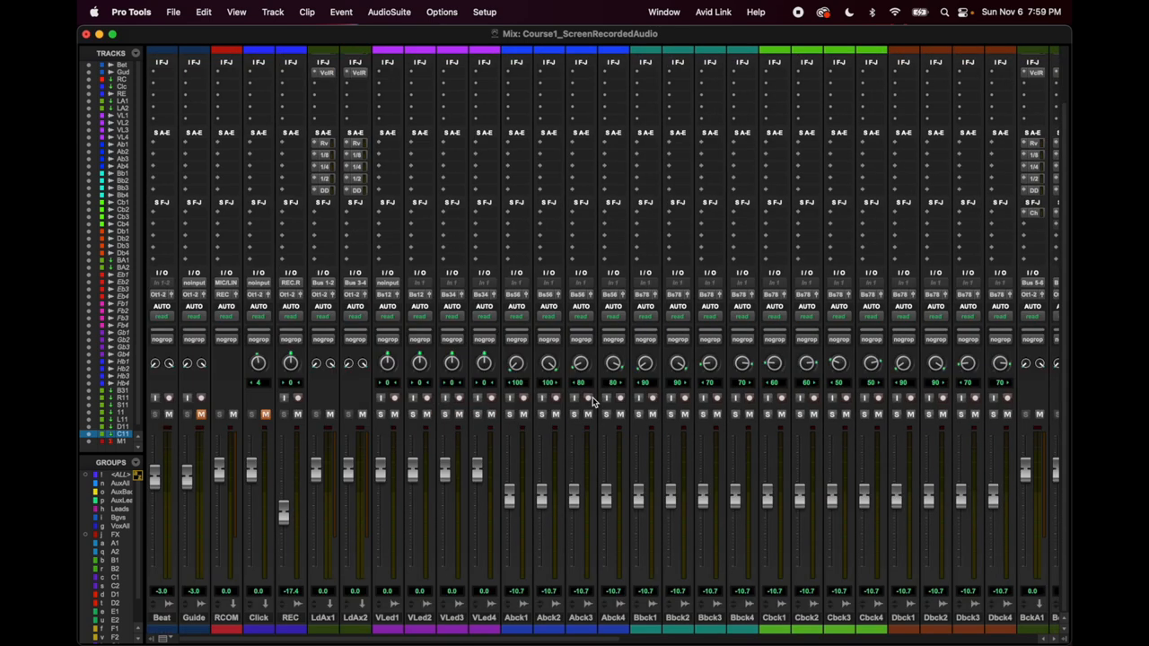
{"action": "mouse_move", "coordinate": [372, 340]}
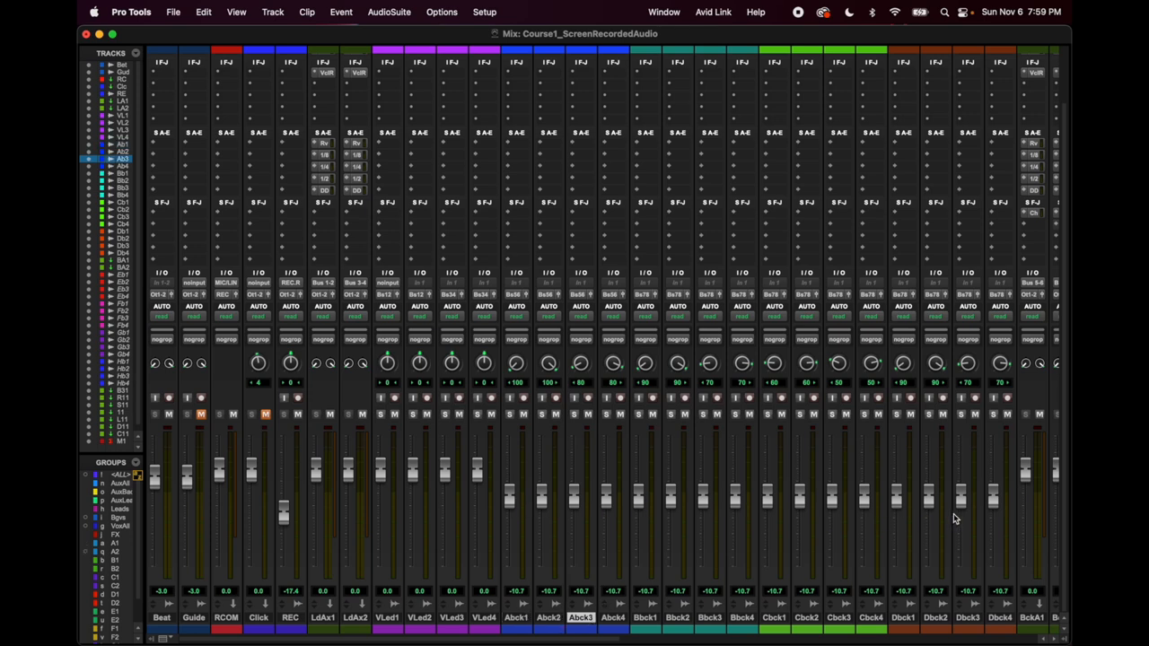
{"action": "mouse_move", "coordinate": [519, 368]}
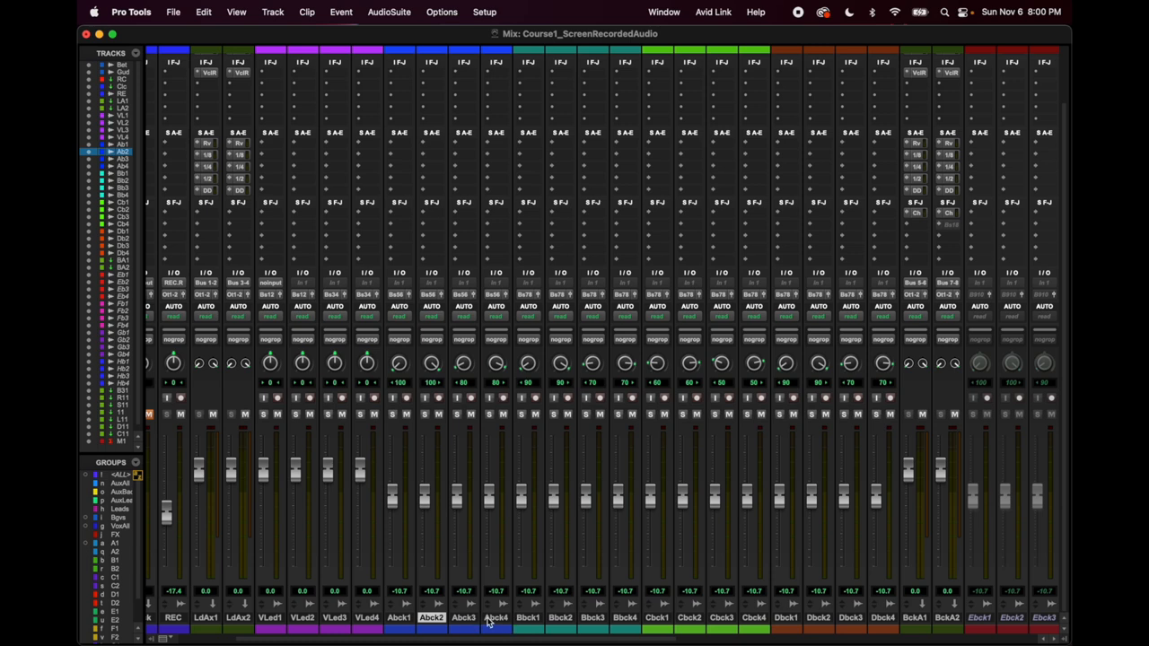
{"action": "mouse_move", "coordinate": [395, 366]}
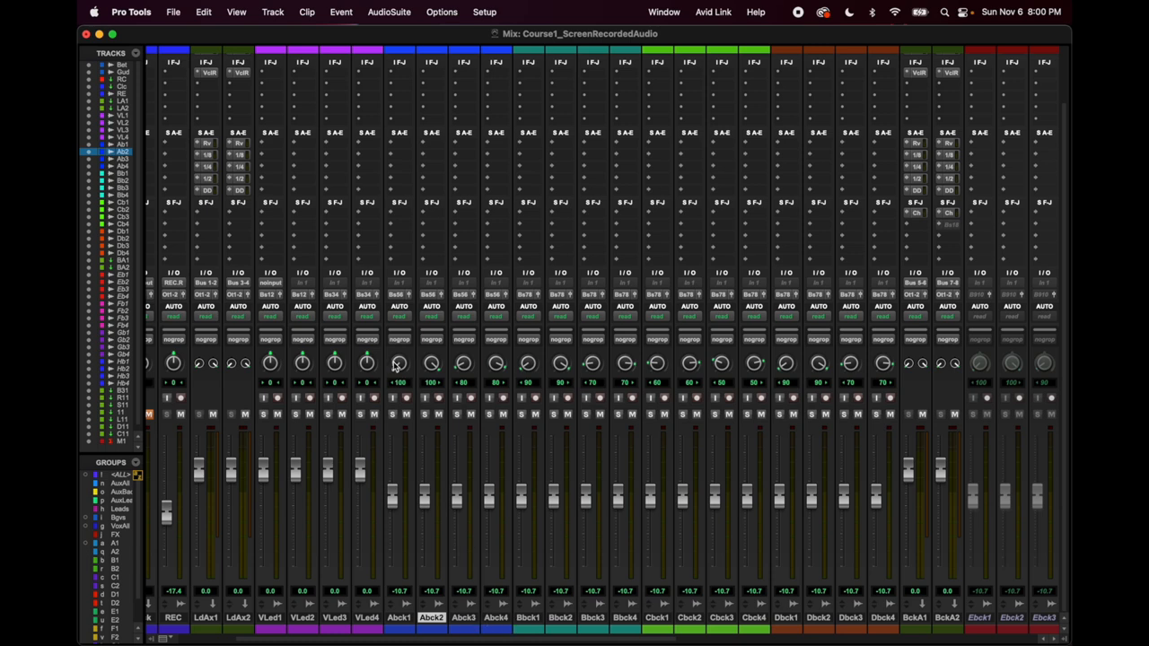
{"action": "mouse_move", "coordinate": [465, 386]}
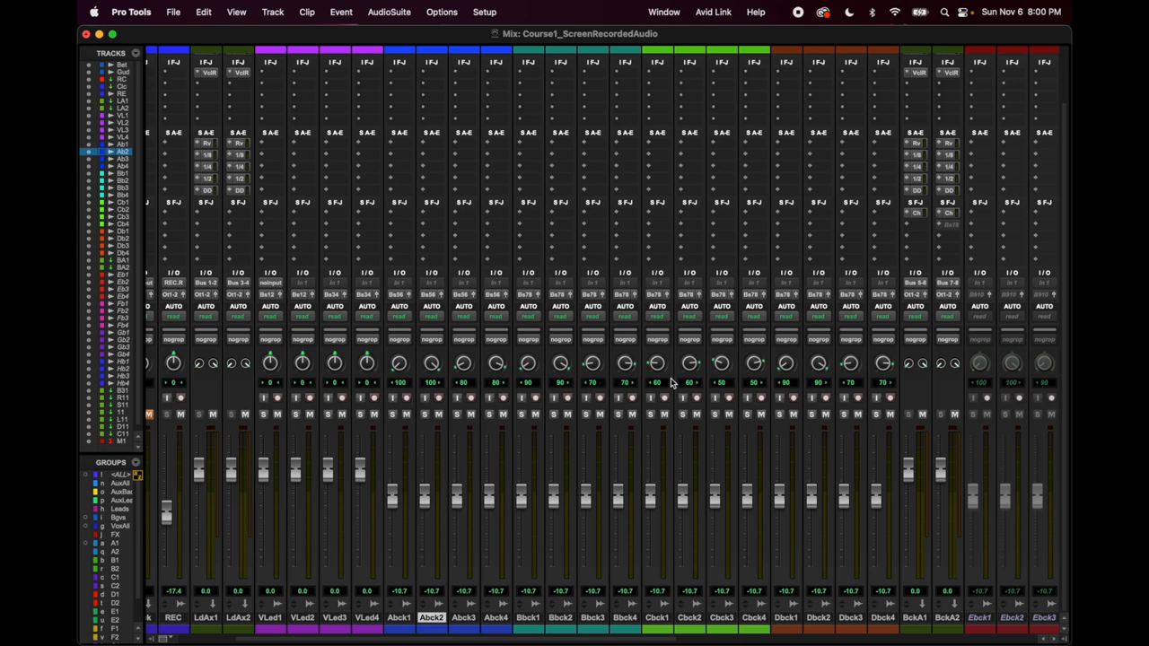
{"action": "mouse_move", "coordinate": [752, 374]}
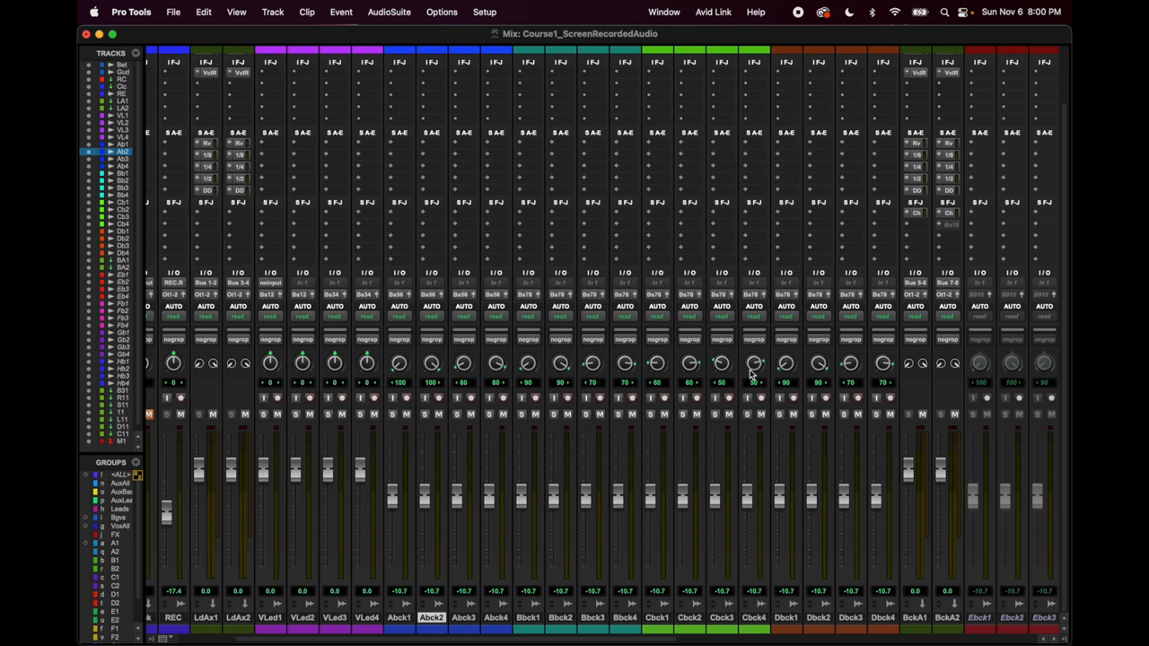
{"action": "mouse_move", "coordinate": [857, 372]}
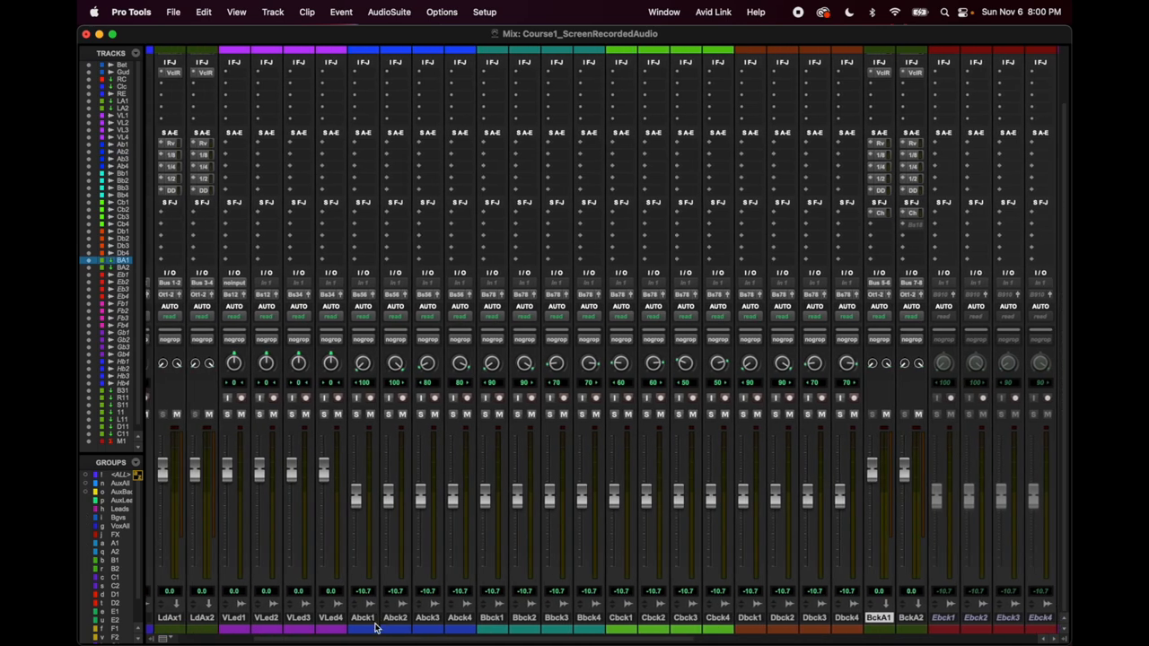
{"action": "mouse_move", "coordinate": [592, 615]}
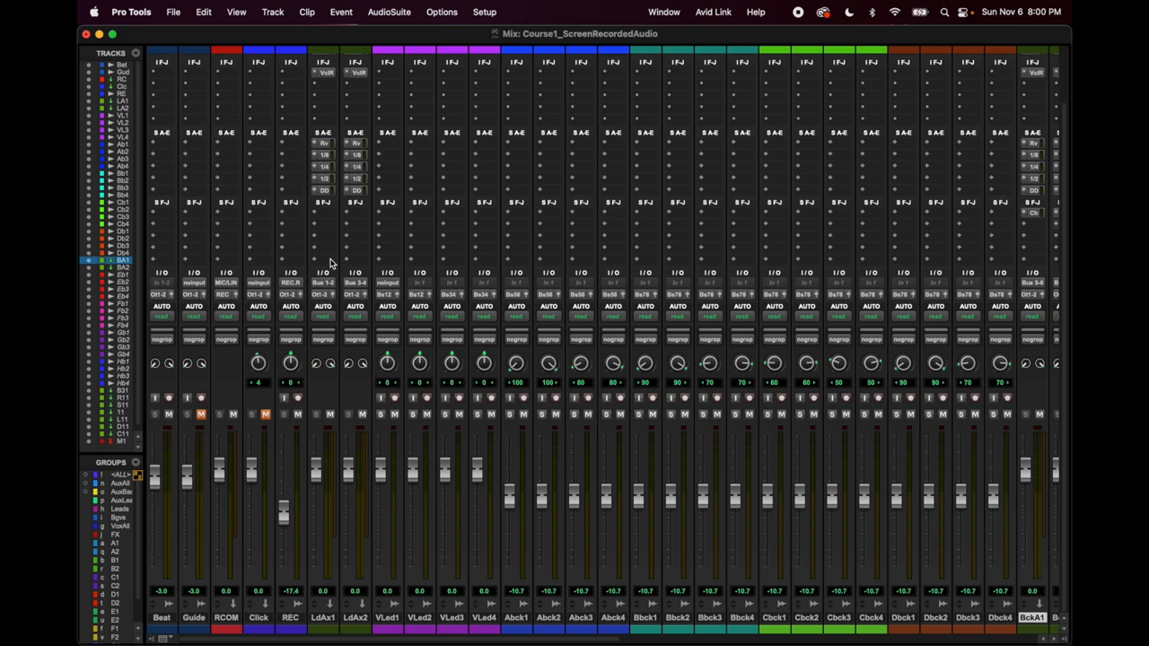
{"action": "mouse_move", "coordinate": [327, 623]}
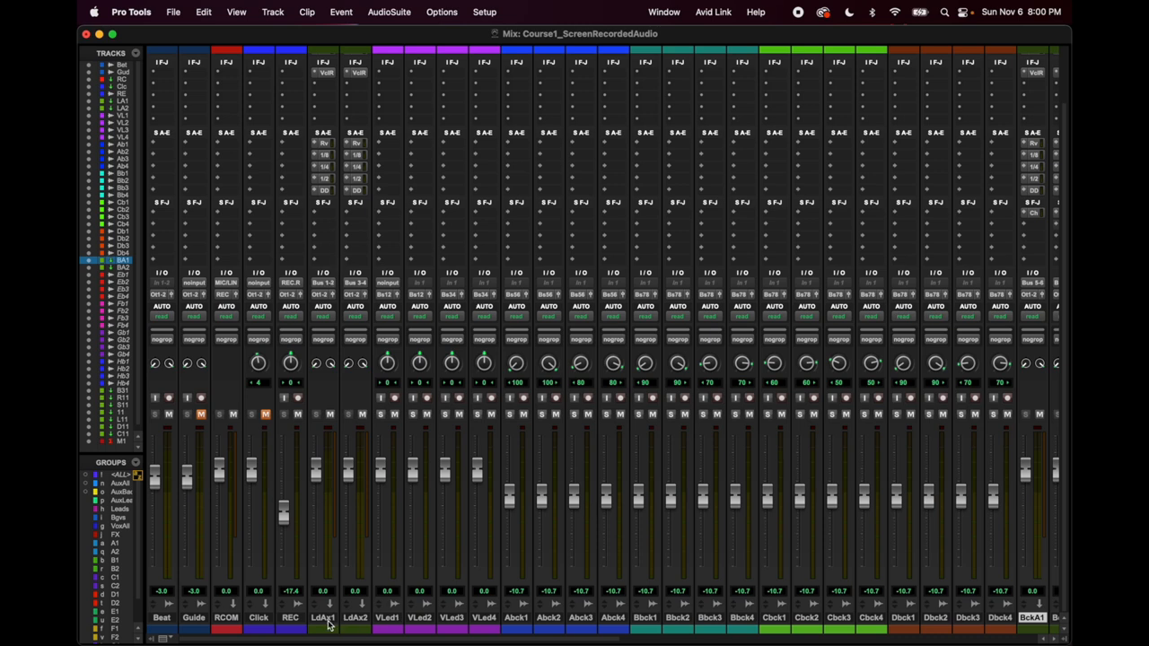
{"action": "scroll", "scroll_direction": "right", "scroll_amount": 3}
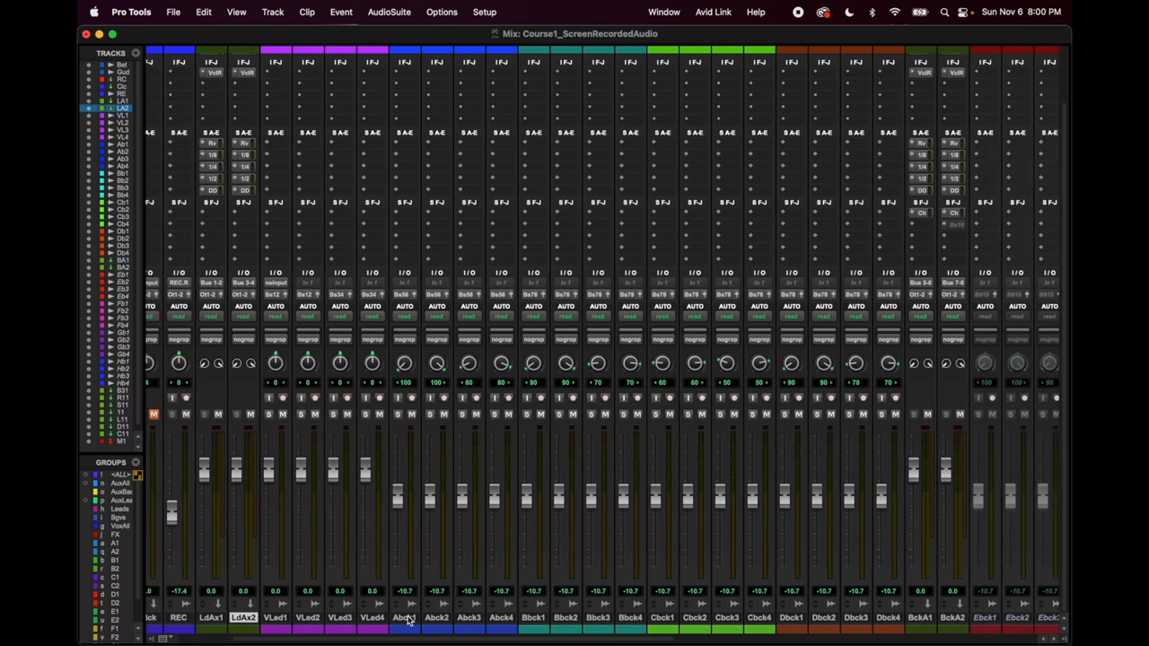
{"action": "left_click", "coordinate": [404, 618]}
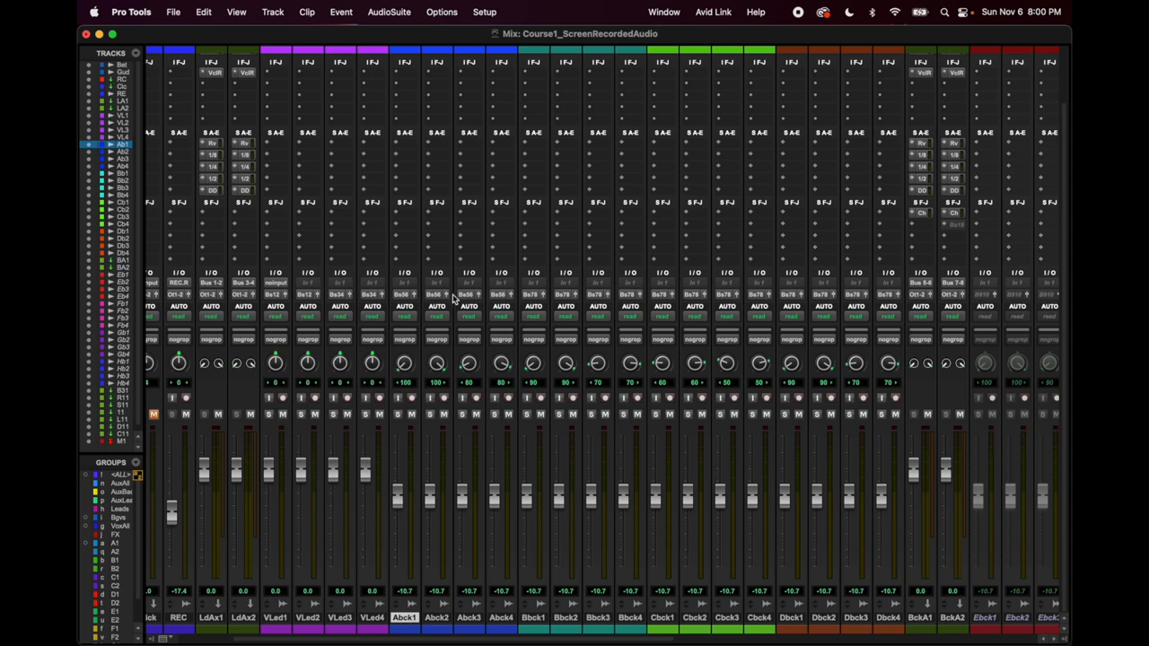
{"action": "mouse_move", "coordinate": [502, 300]}
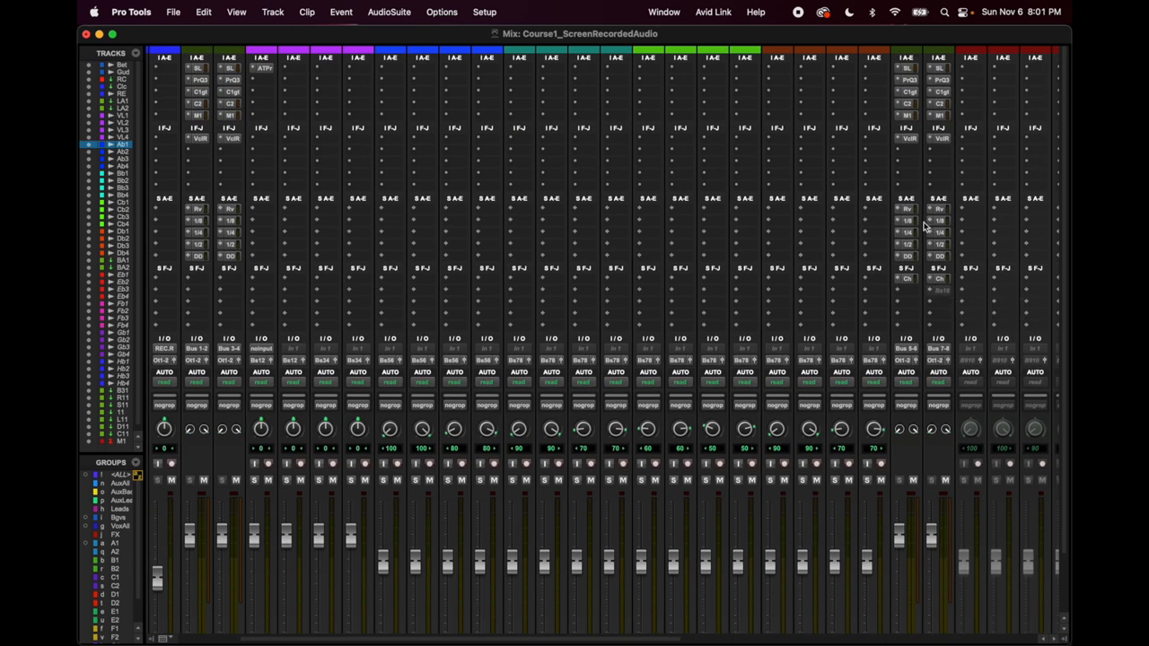
{"action": "mouse_move", "coordinate": [906, 88]}
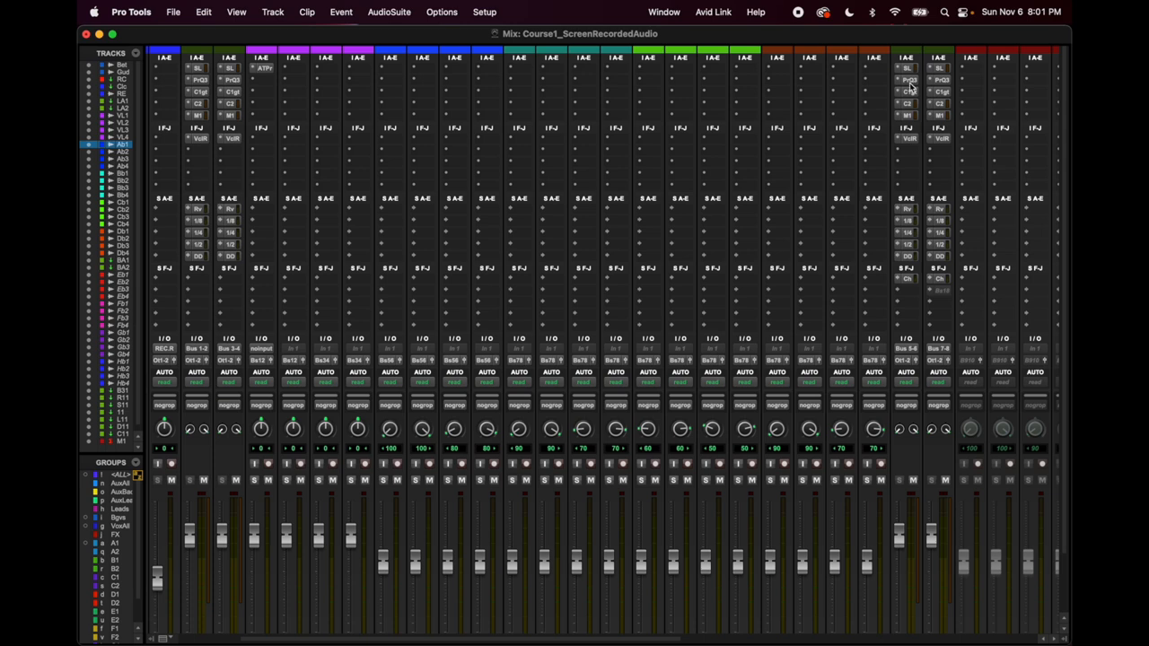
- Open BackAux1's Pro-Q 3, adjust the low shelf and 84 Hz low-cut, then close it
{"action": "left_click", "coordinate": [906, 80]}
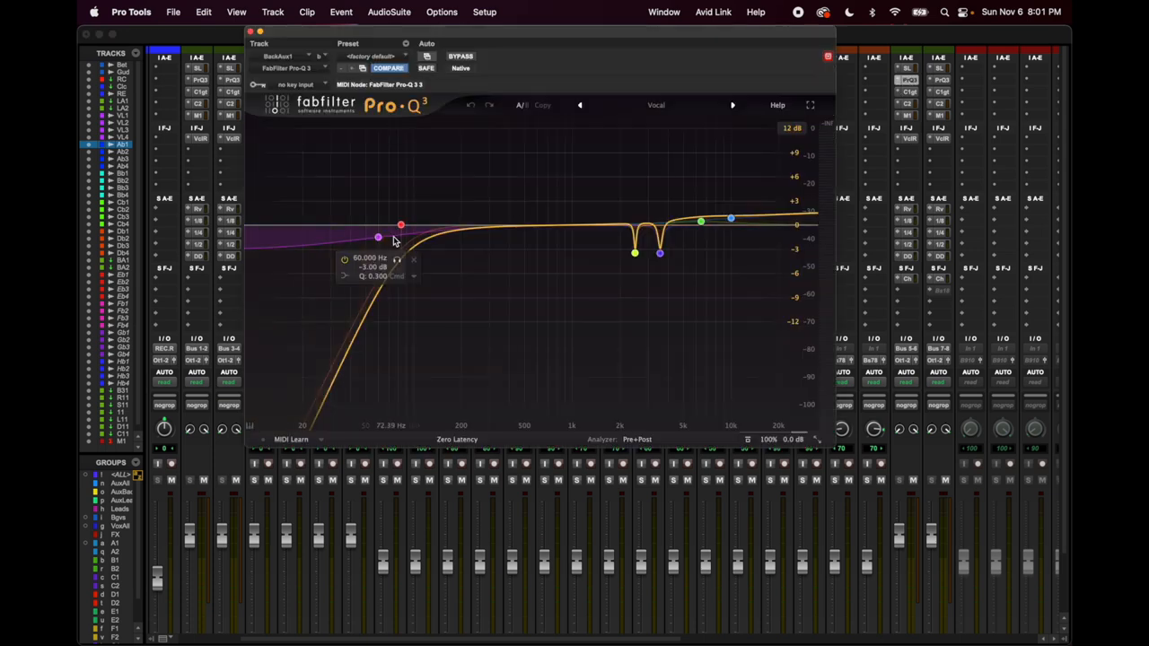
{"action": "left_click_drag", "start_coordinate": [377, 238], "coordinate": [400, 238]}
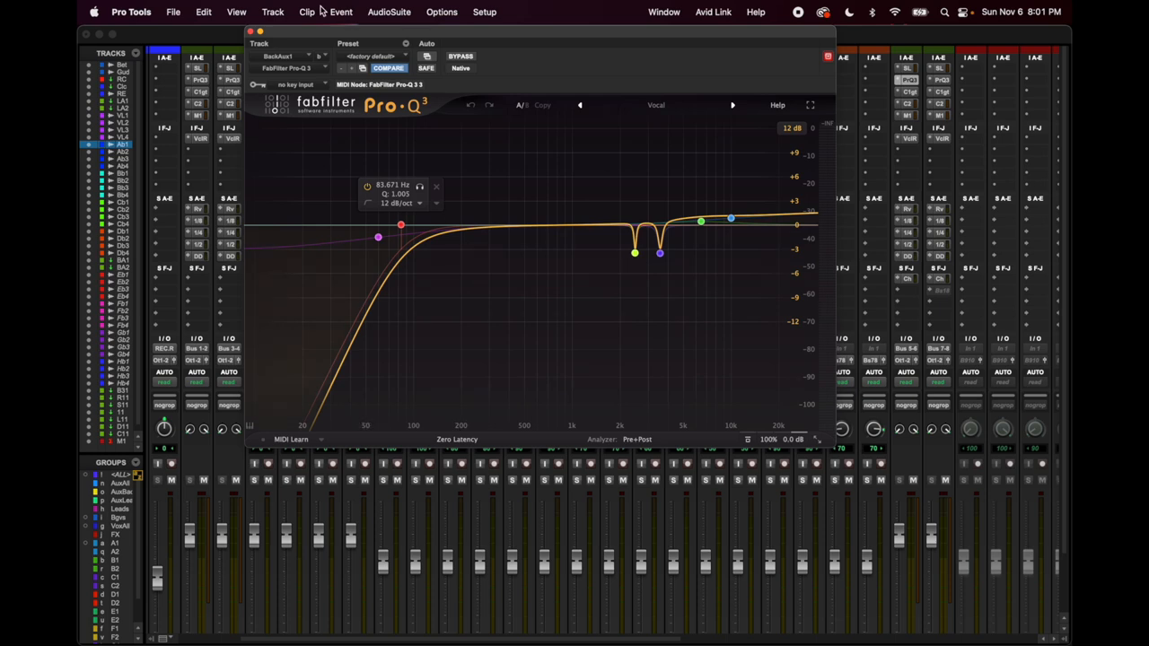
{"action": "left_click_drag", "start_coordinate": [400, 224], "coordinate": [452, 225]}
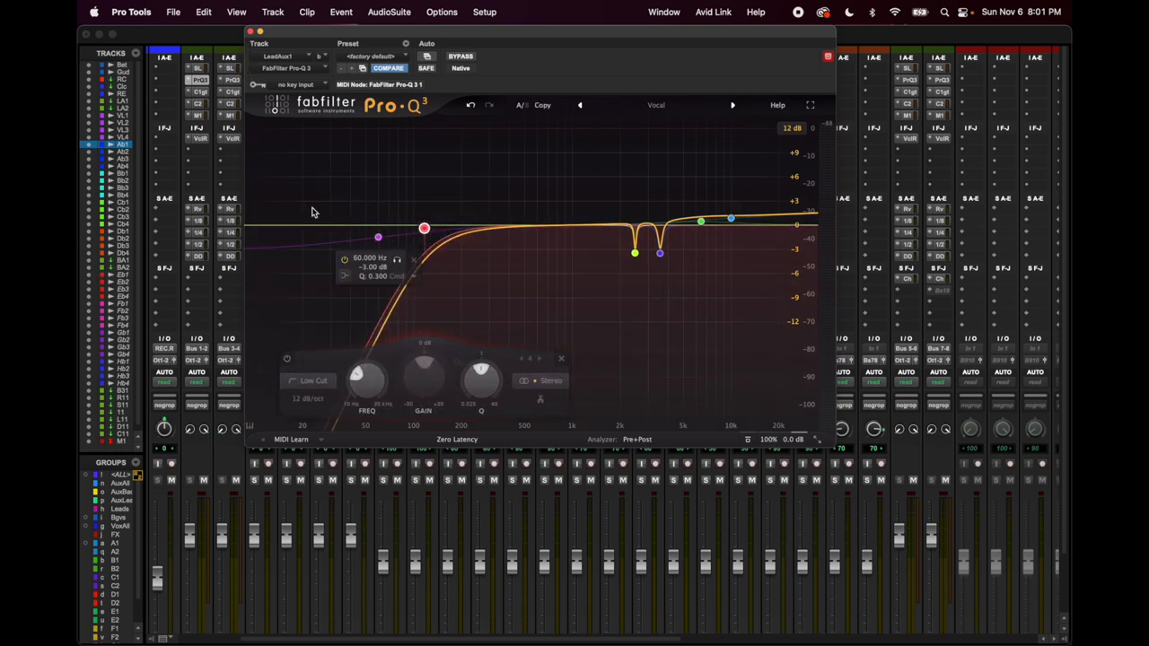
{"action": "left_click", "coordinate": [251, 31]}
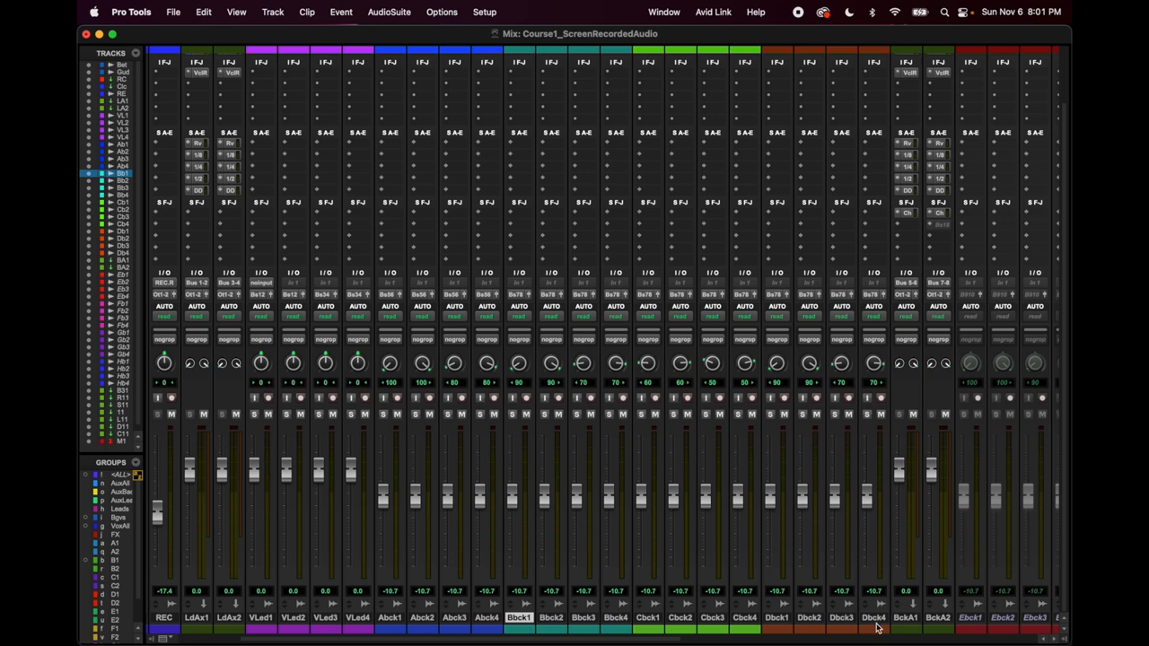
{"action": "mouse_move", "coordinate": [864, 301]}
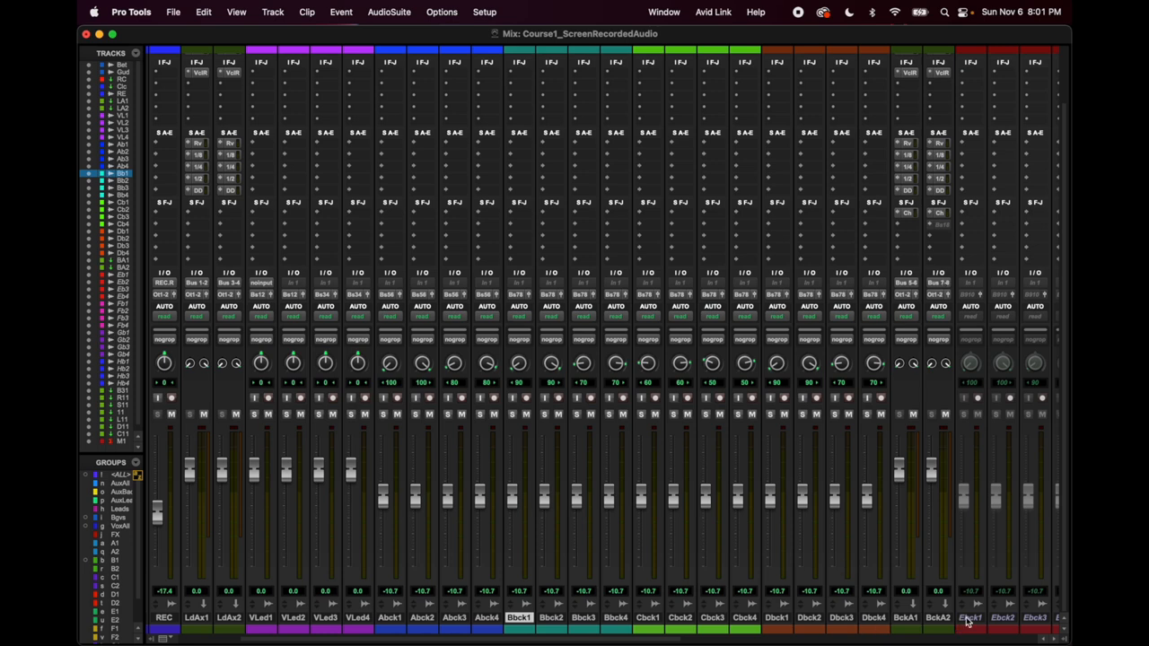
- Select the Ebck background vocal tracks in the mixer
{"action": "left_click", "coordinate": [970, 618]}
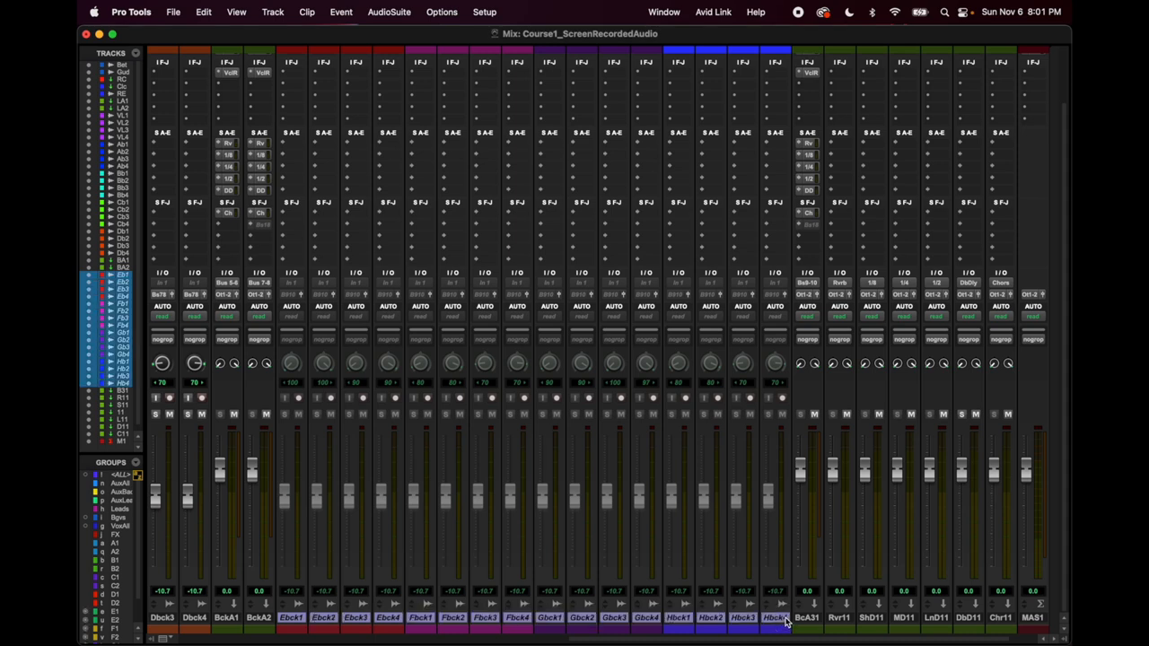
{"action": "mouse_move", "coordinate": [421, 388]}
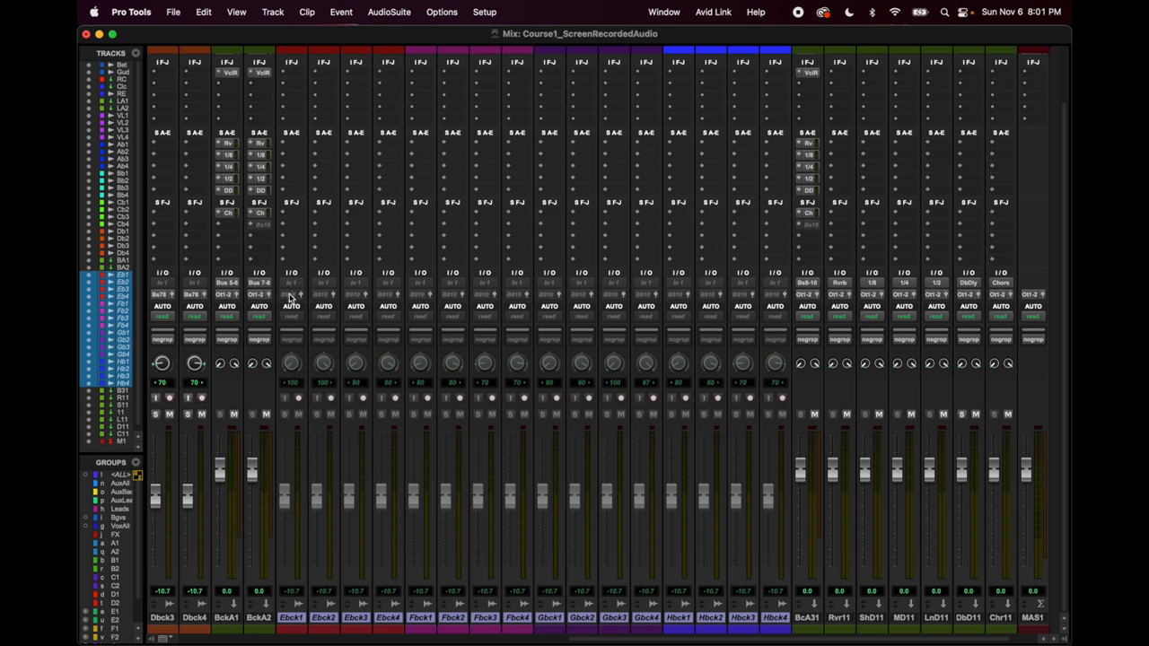
{"action": "mouse_move", "coordinate": [821, 577]}
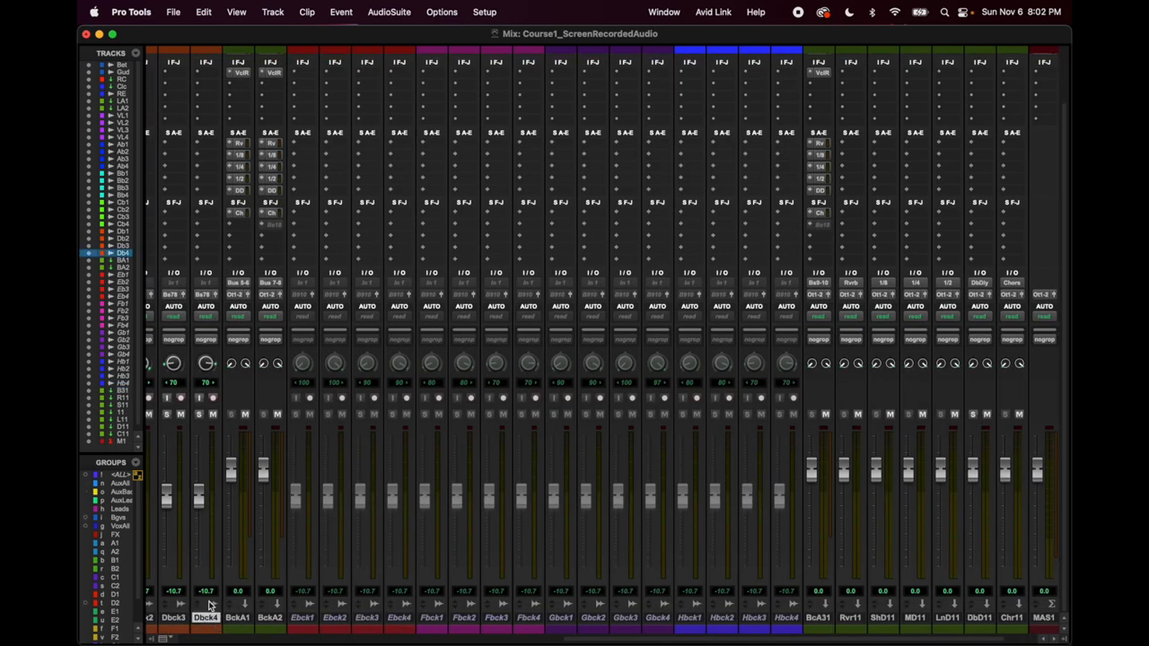
{"action": "mouse_move", "coordinate": [239, 628]}
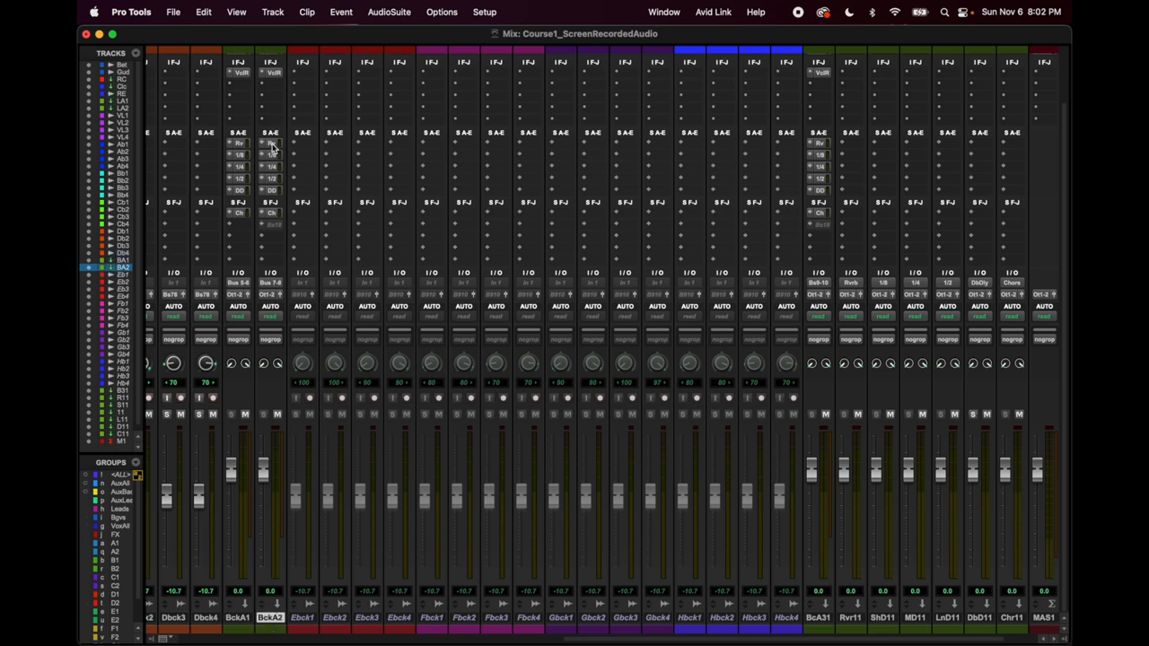
{"action": "left_click", "coordinate": [270, 143]}
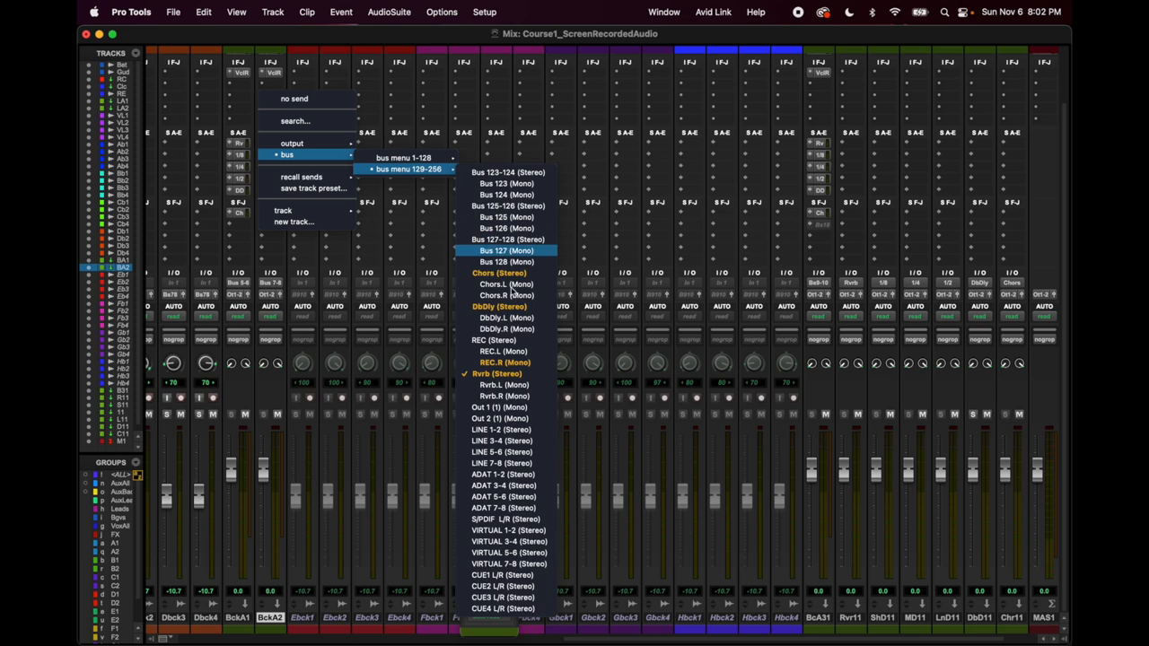
{"action": "mouse_move", "coordinate": [498, 373]}
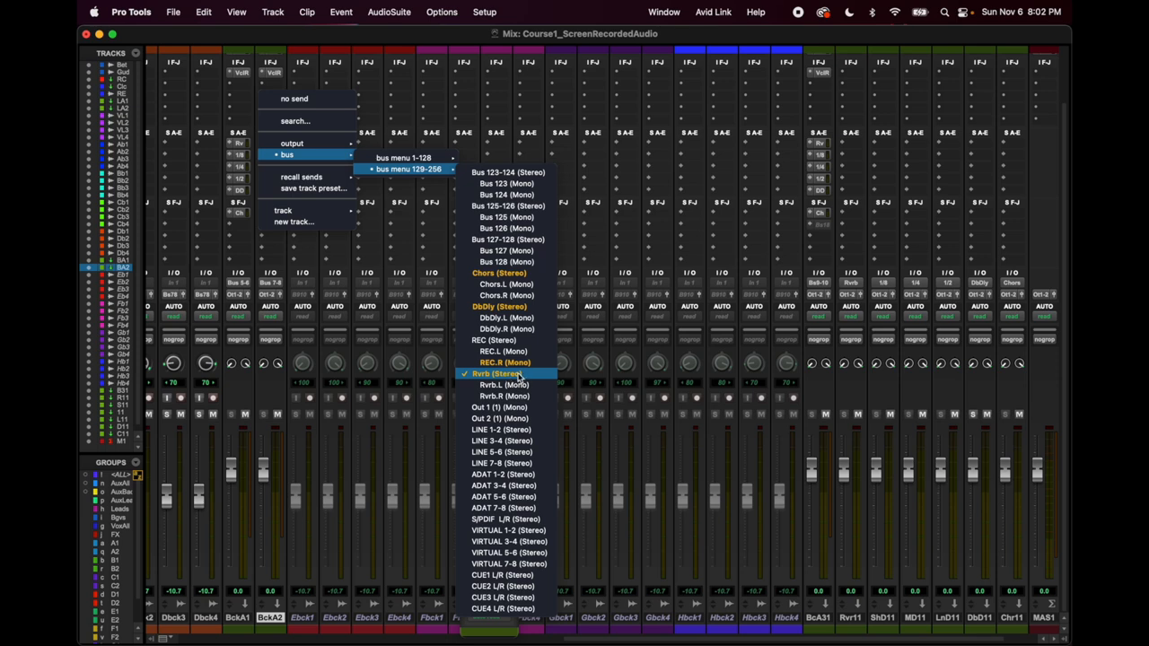
{"action": "mouse_move", "coordinate": [507, 205]}
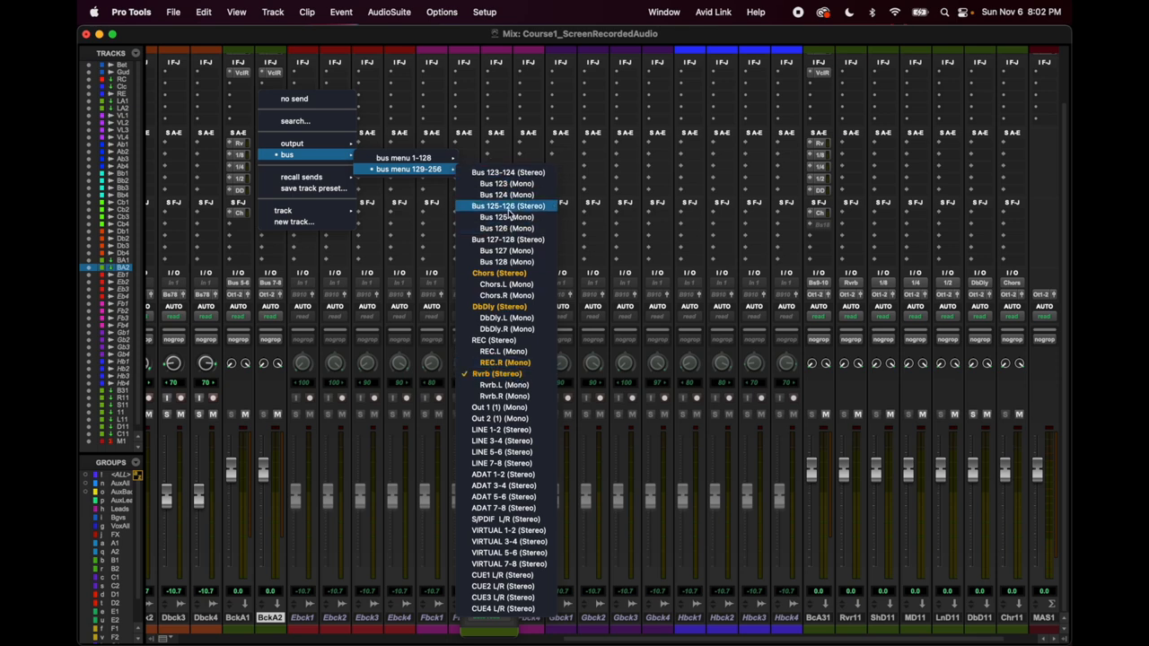
{"action": "mouse_move", "coordinate": [507, 171]}
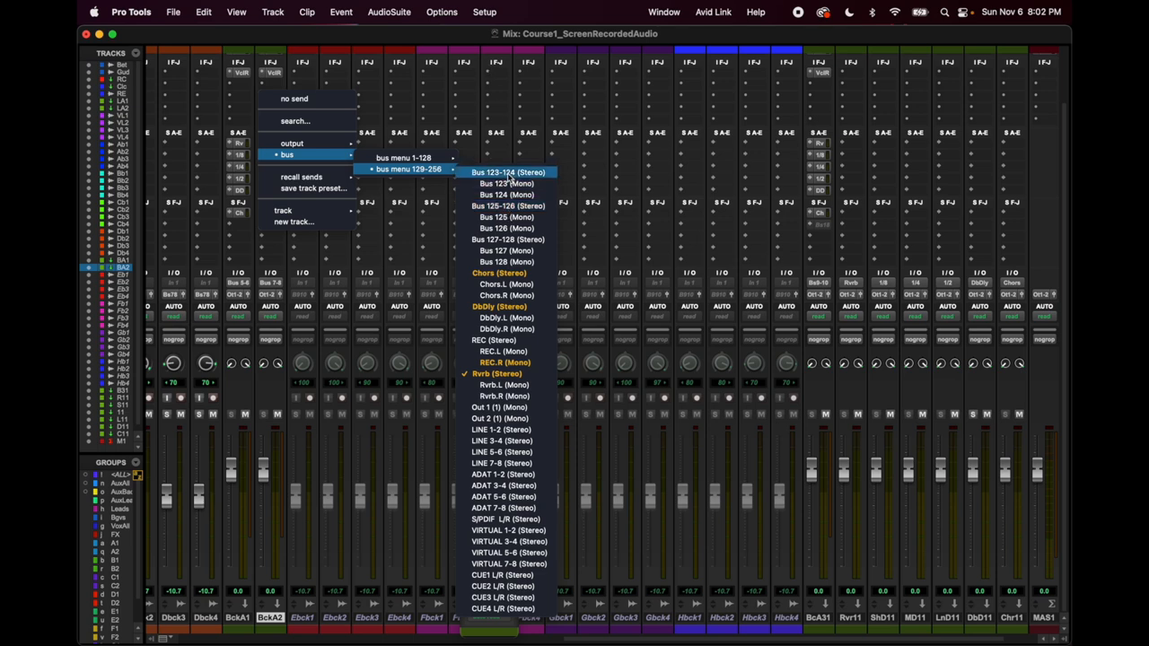
{"action": "mouse_move", "coordinate": [512, 250]}
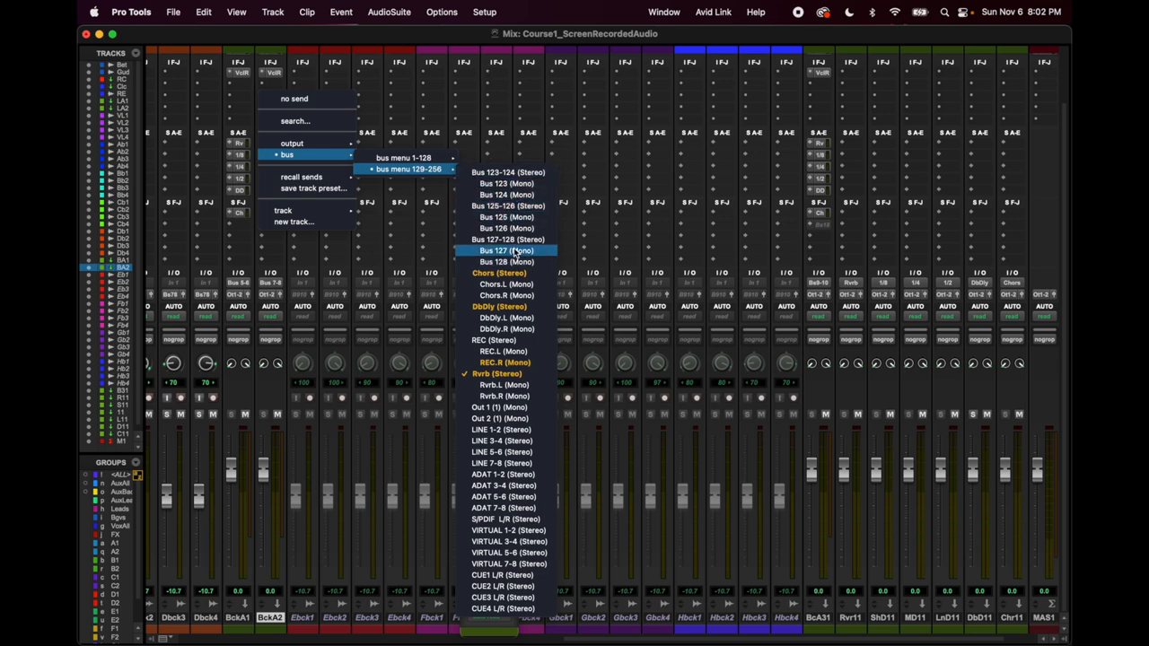
{"action": "mouse_move", "coordinate": [509, 206]}
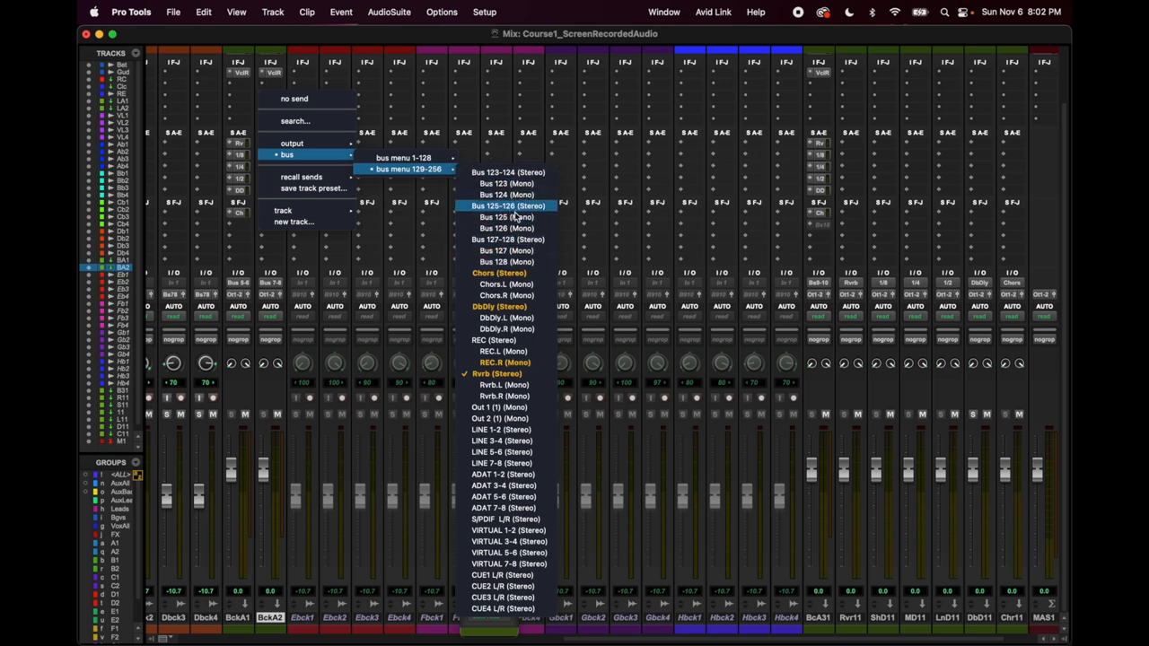
{"action": "left_click", "coordinate": [496, 373]}
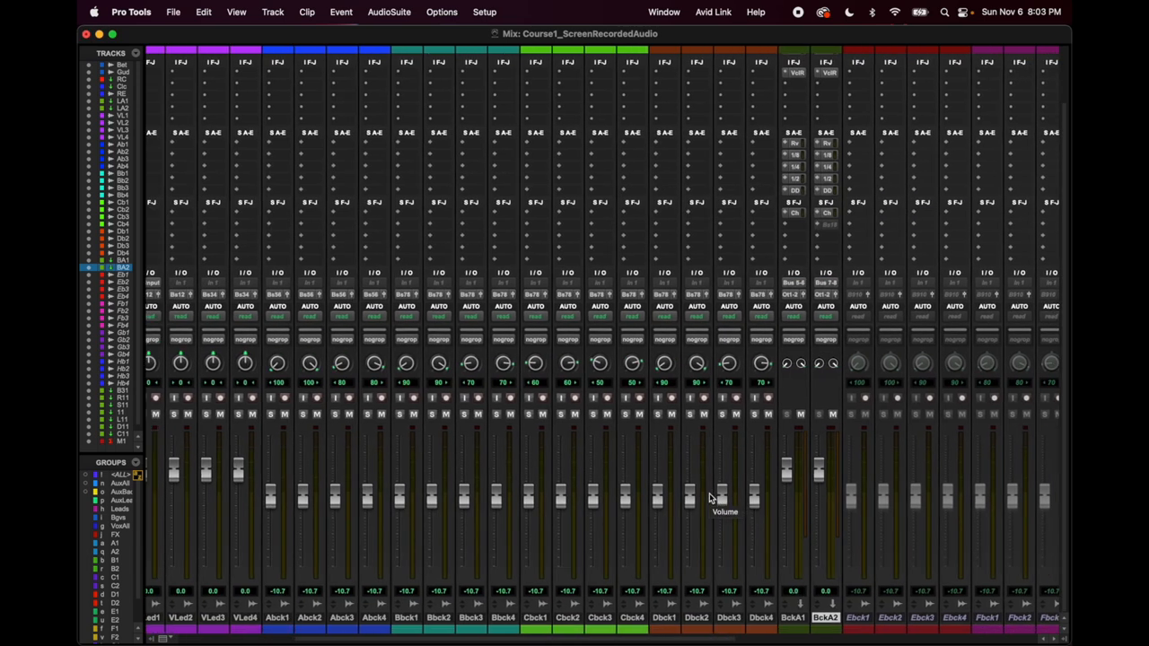
{"action": "scroll", "scroll_direction": "right", "scroll_amount": 3}
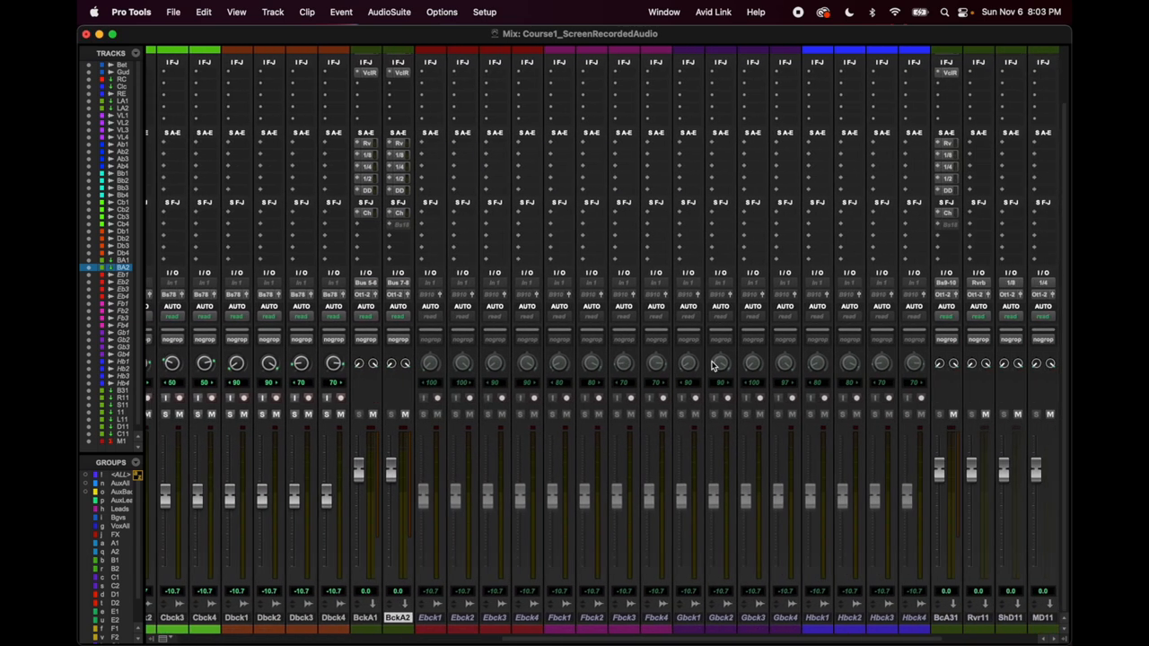
{"action": "scroll", "scroll_direction": "right", "scroll_amount": 3}
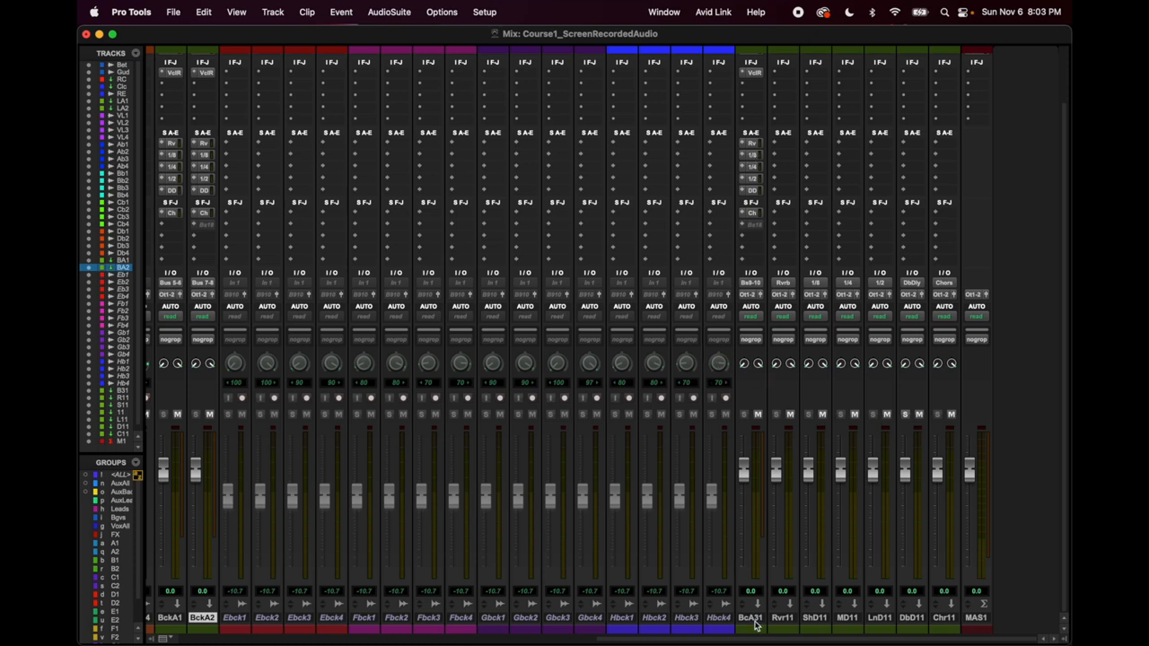
- Open the MAS1 master's S1 Stereo Imager plug-in at its default preset
{"action": "left_click", "coordinate": [750, 618]}
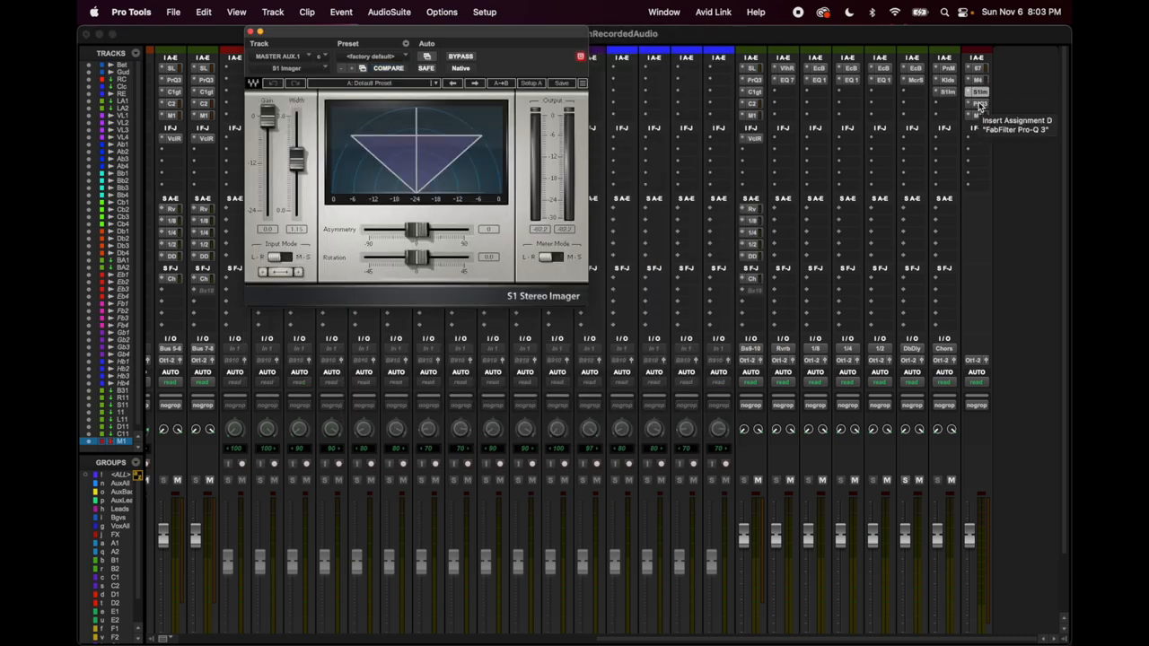
- Open the ML4000 Mastering Limiter plug-in on the MASTER AUX.1 track
{"action": "left_click", "coordinate": [978, 101]}
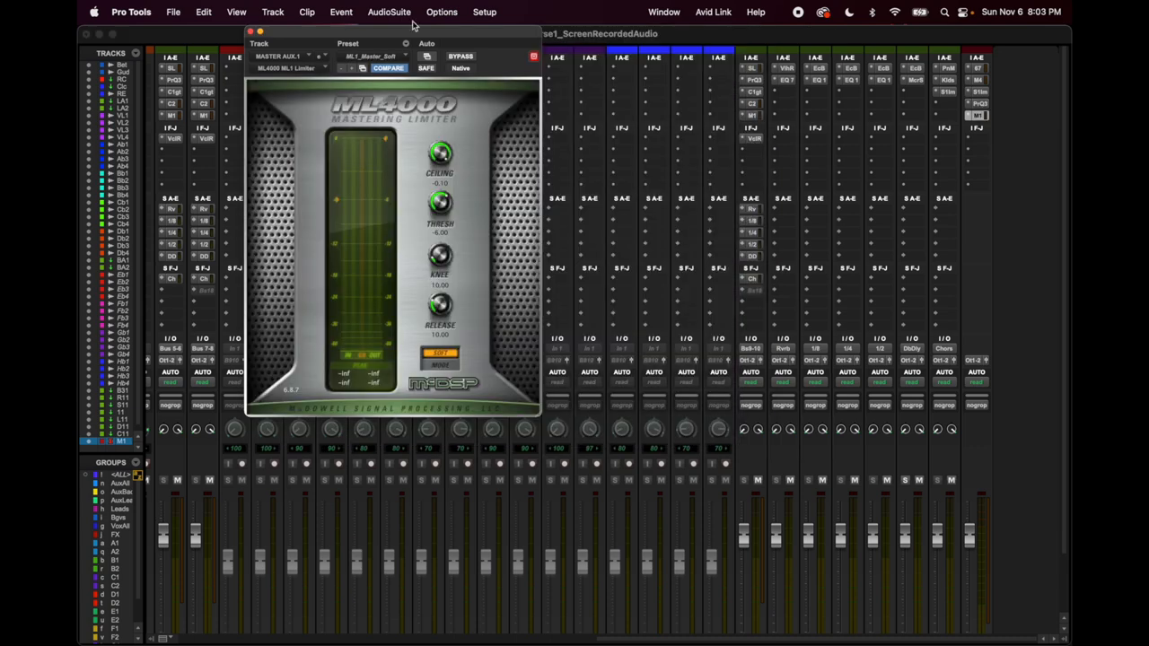
{"action": "mouse_move", "coordinate": [390, 160]}
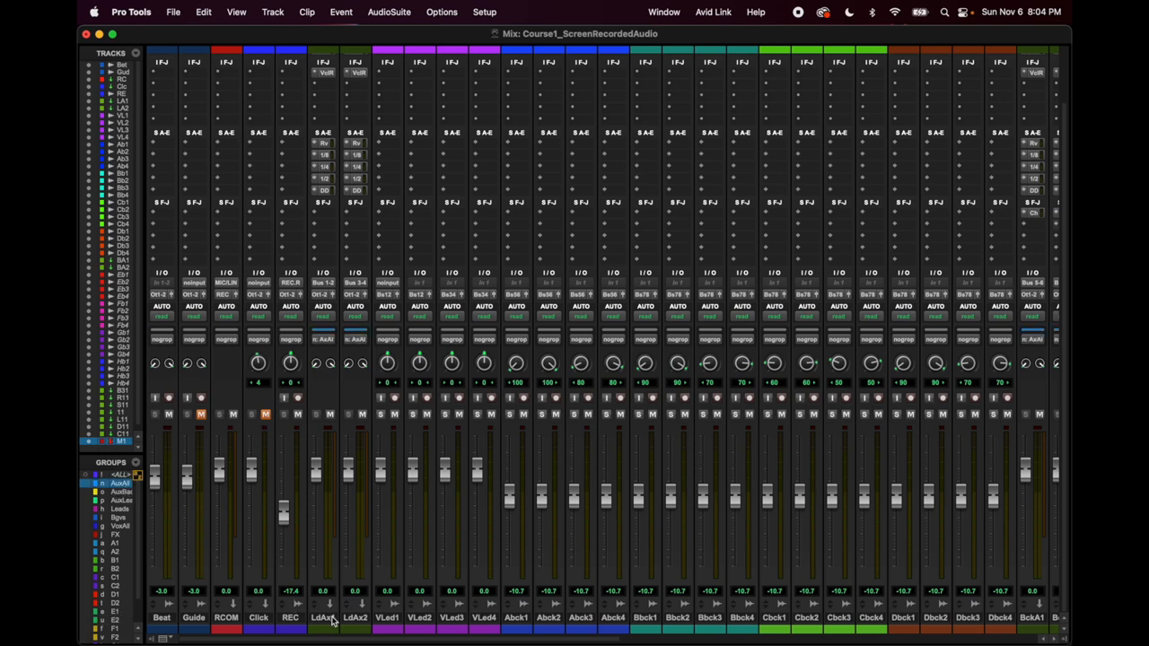
- Select LdAx2 and raise the grouped LdAx1, LdAx2 and BckA1 faders to -0.1 dB
{"action": "left_click", "coordinate": [356, 617]}
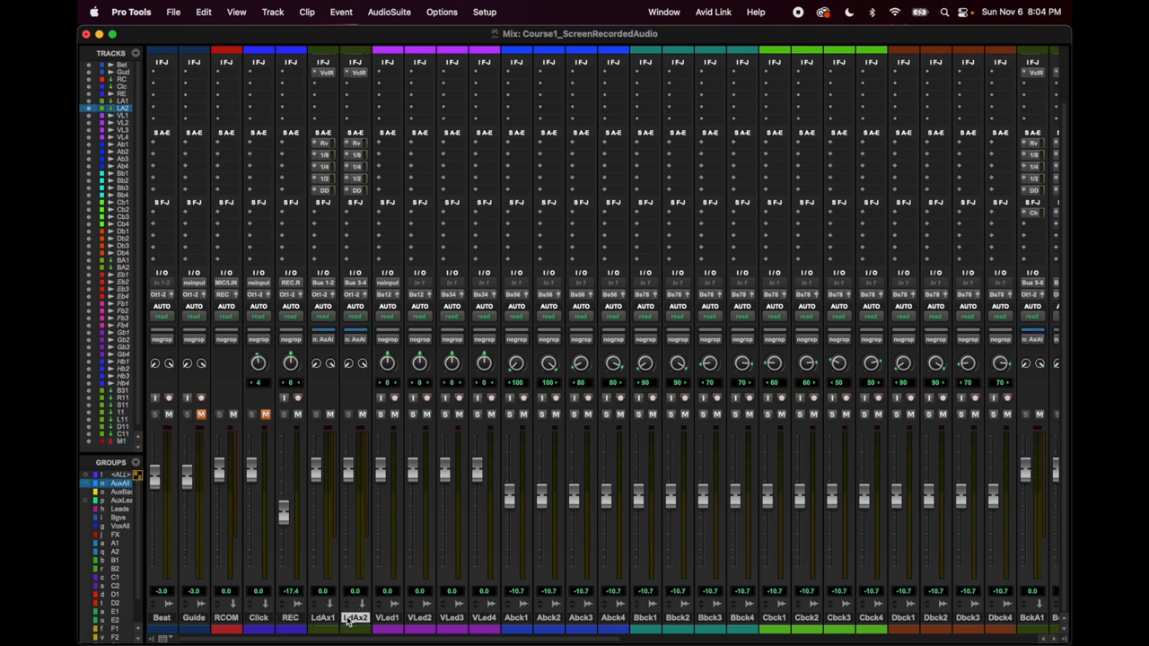
{"action": "scroll", "scroll_direction": "right", "scroll_amount": 3}
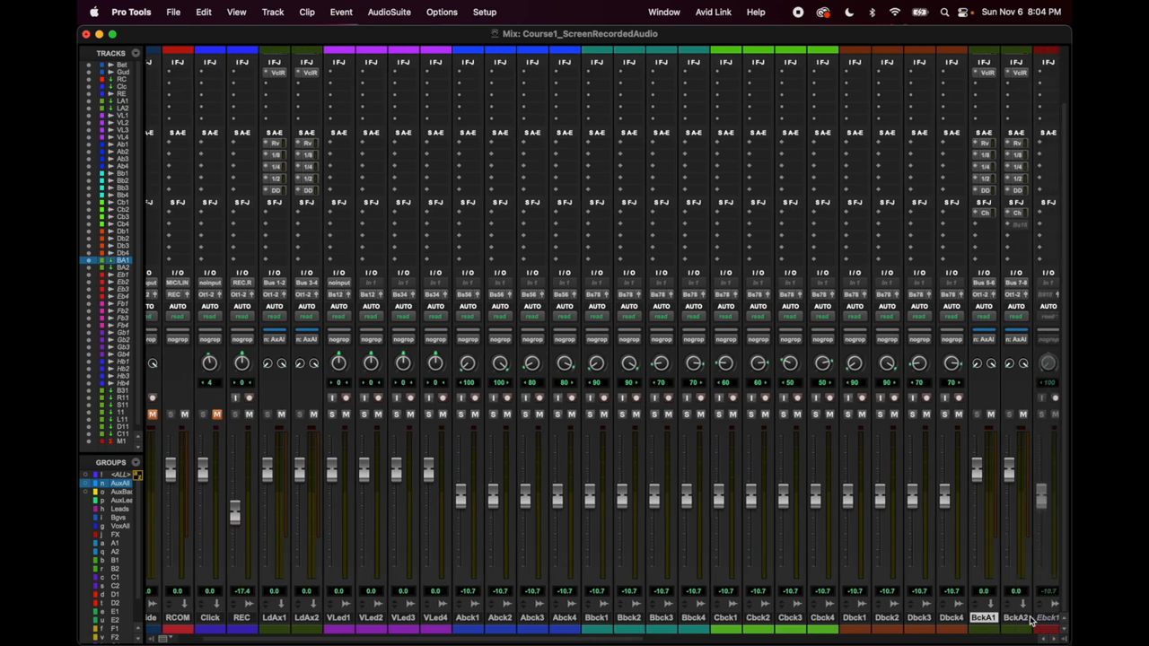
{"action": "scroll", "scroll_direction": "left", "scroll_amount": 3}
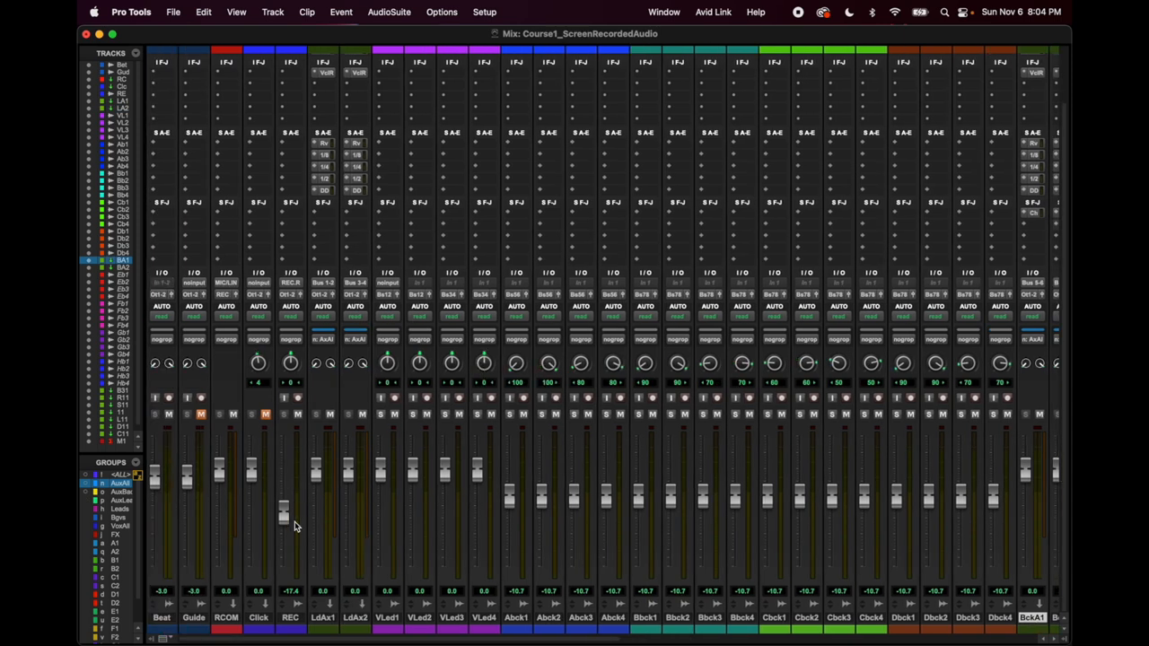
{"action": "mouse_move", "coordinate": [283, 511]}
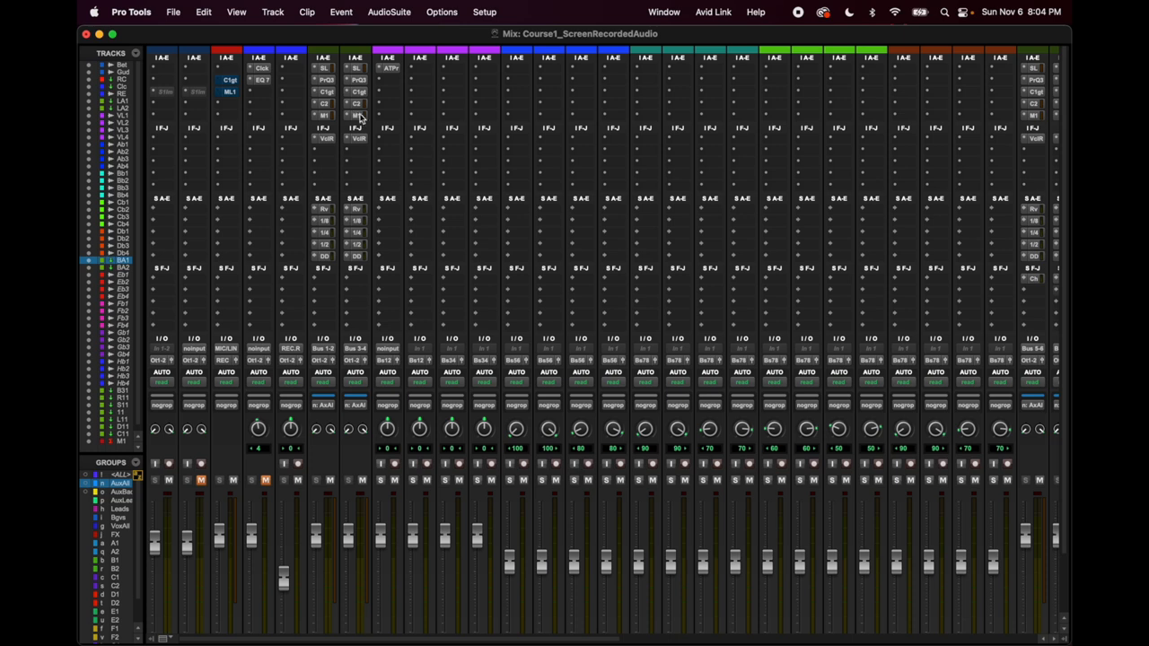
{"action": "mouse_move", "coordinate": [366, 305]}
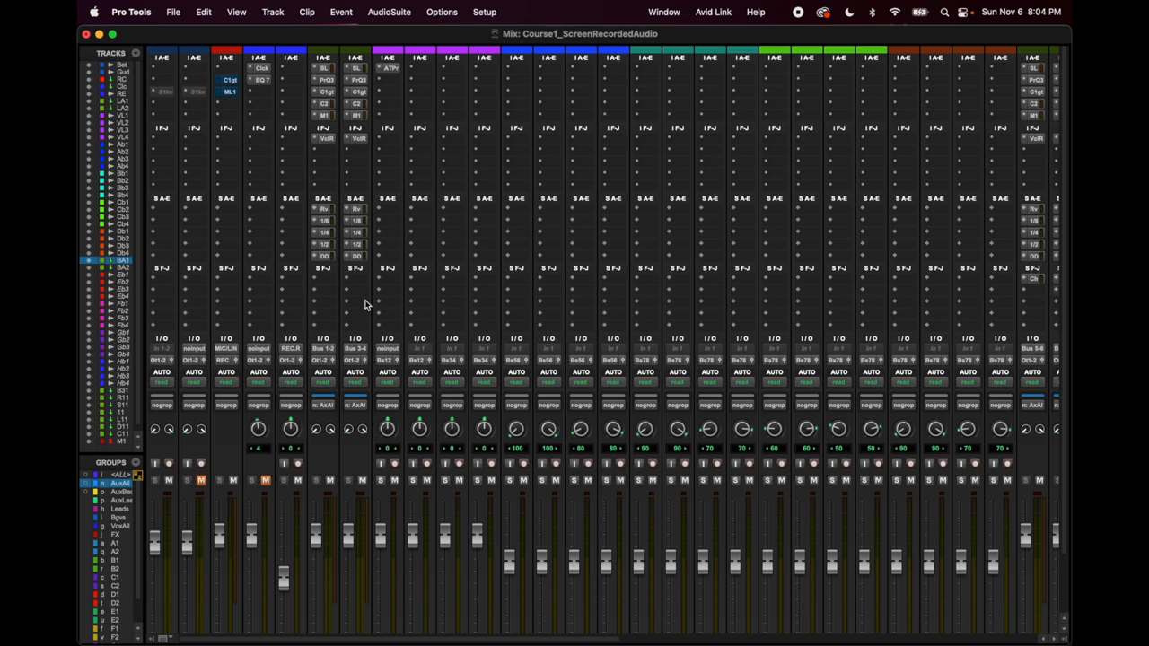
{"action": "mouse_move", "coordinate": [150, 357]}
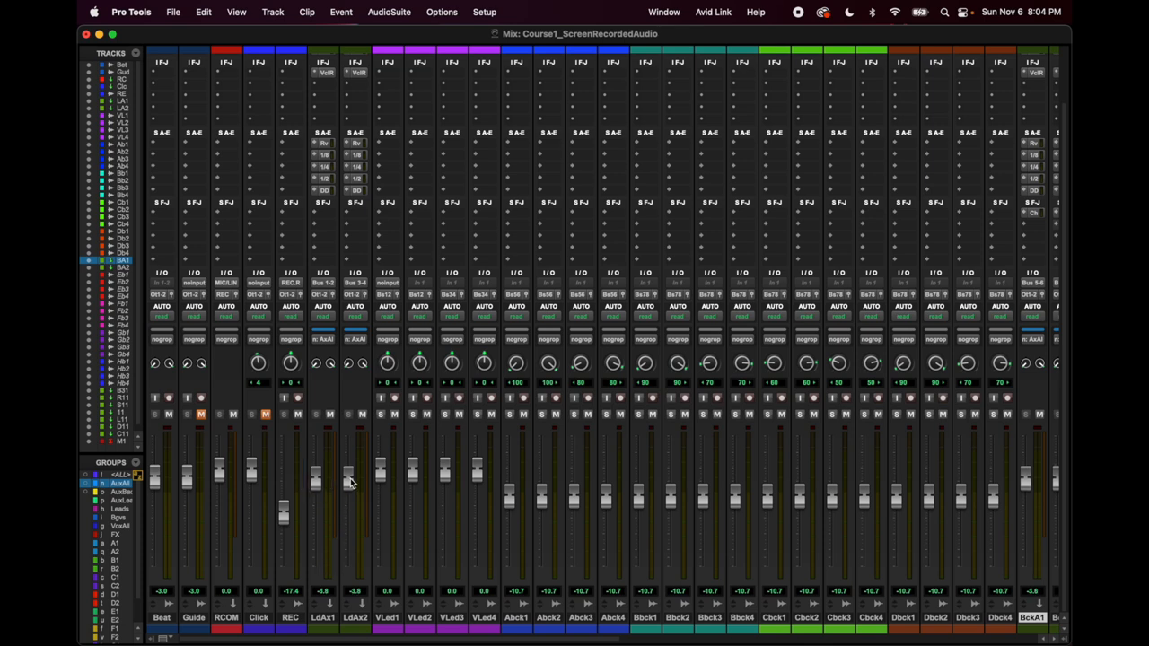
{"action": "mouse_move", "coordinate": [362, 510]}
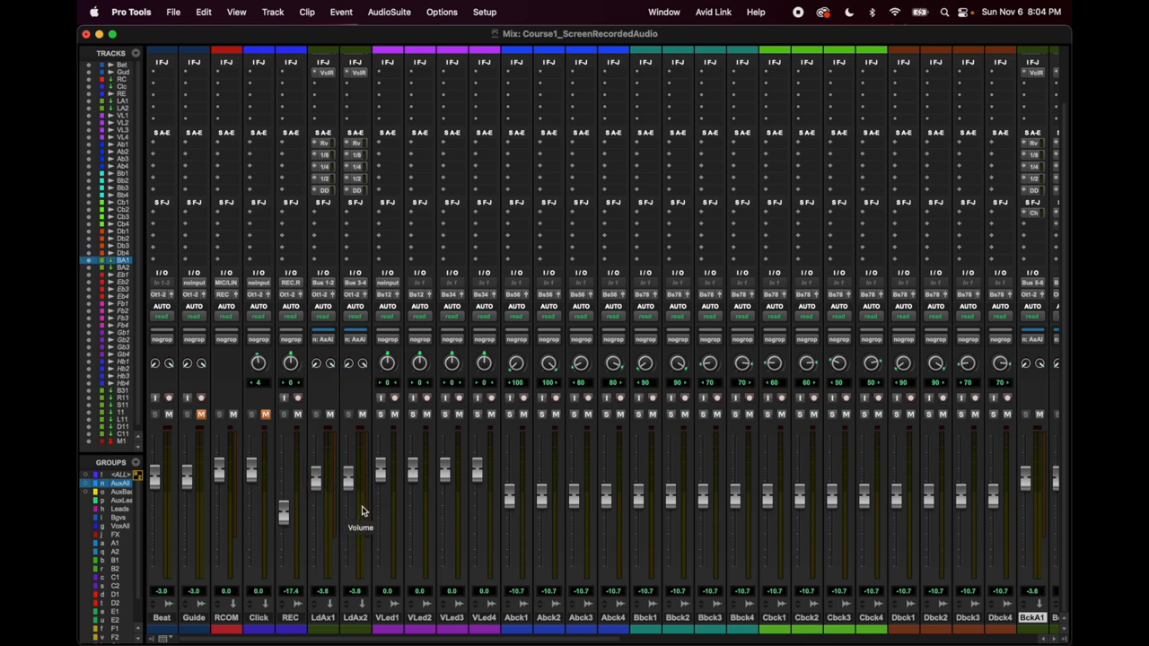
{"action": "mouse_move", "coordinate": [676, 500]}
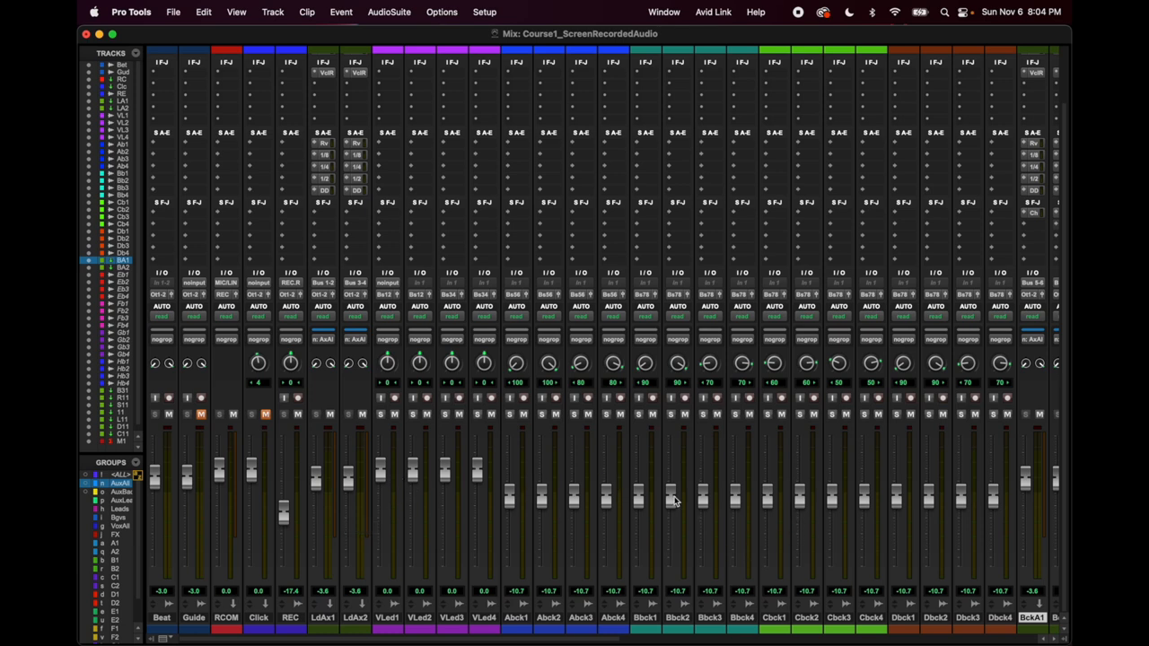
{"action": "mouse_move", "coordinate": [326, 294]}
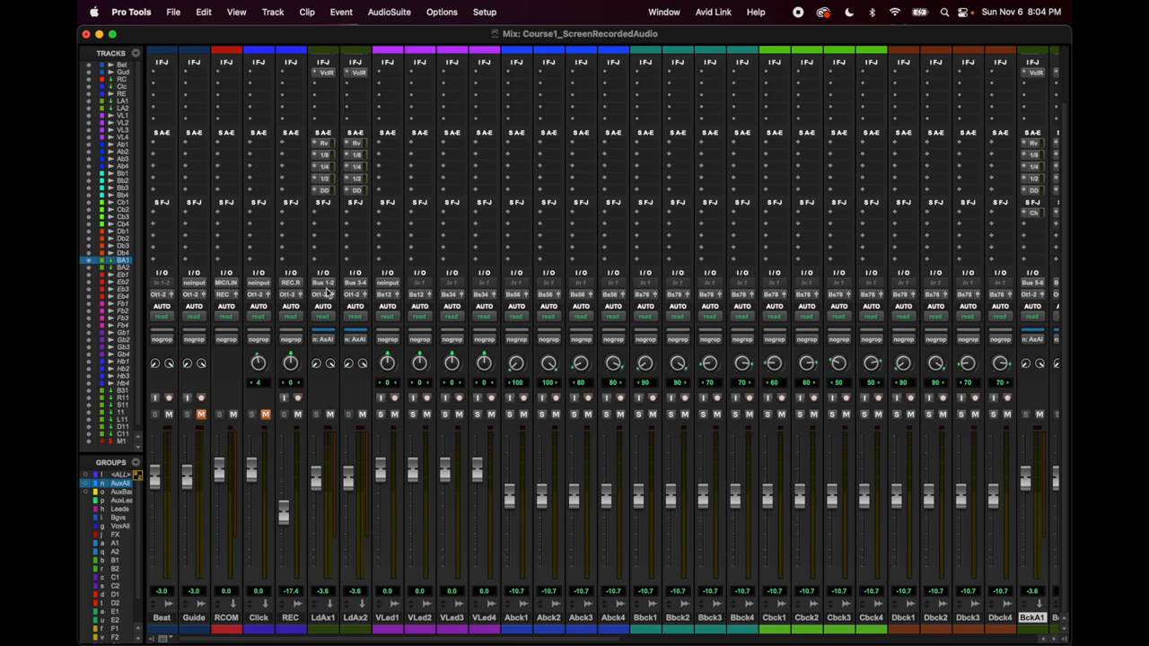
{"action": "mouse_move", "coordinate": [353, 489]}
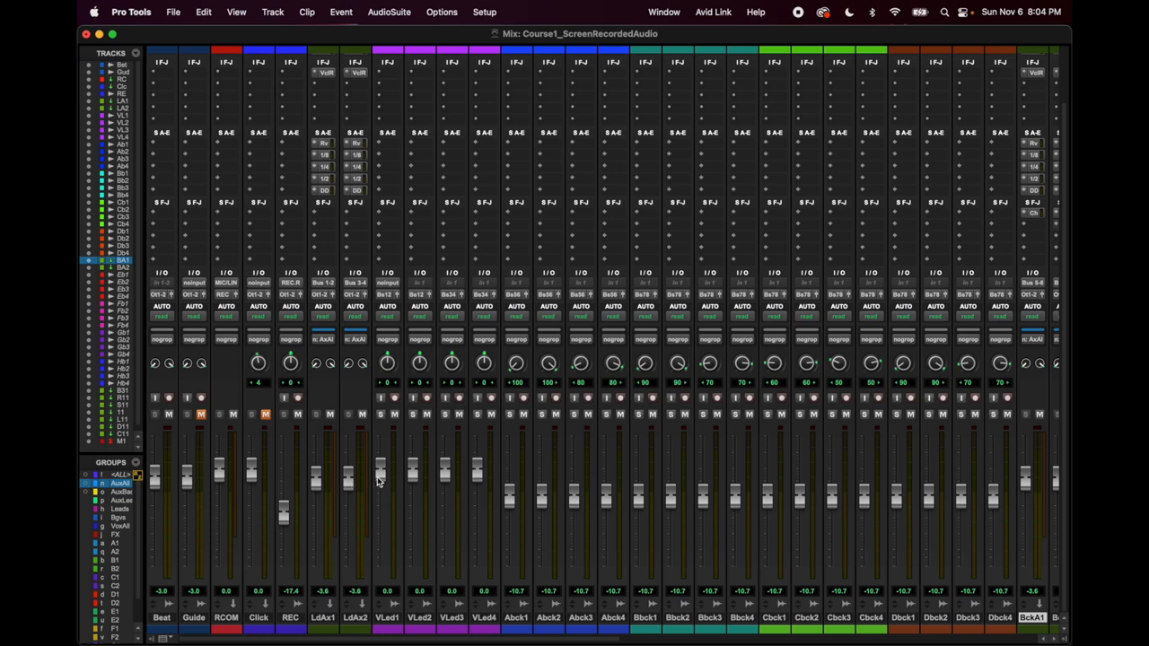
{"action": "mouse_move", "coordinate": [381, 473]}
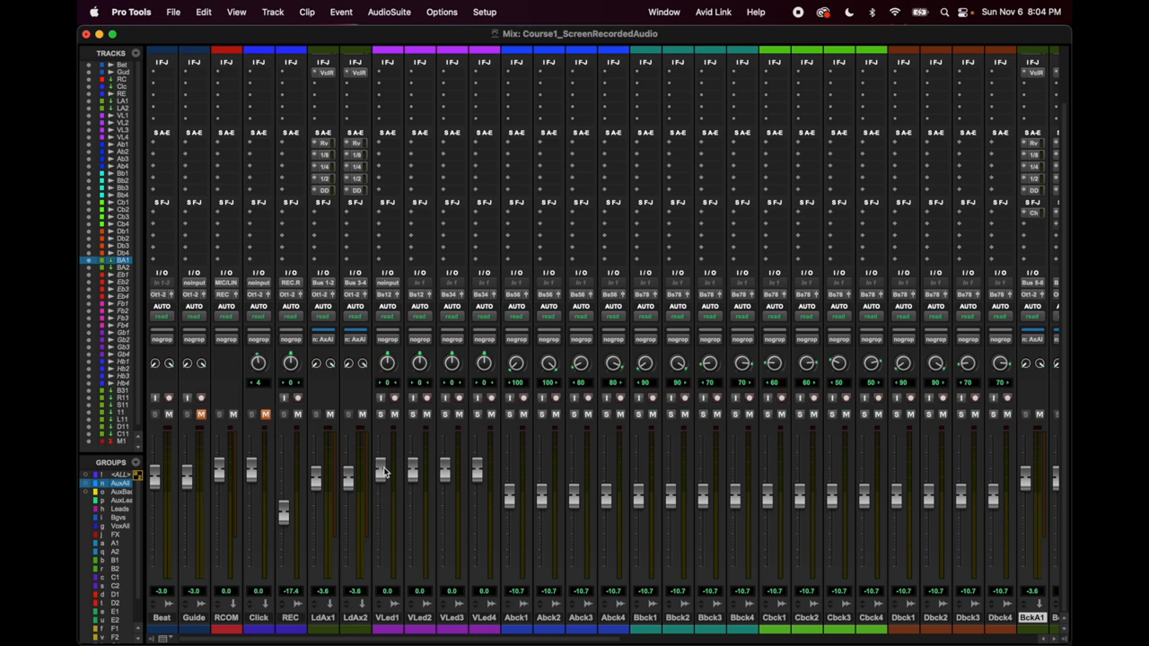
{"action": "mouse_move", "coordinate": [334, 493]}
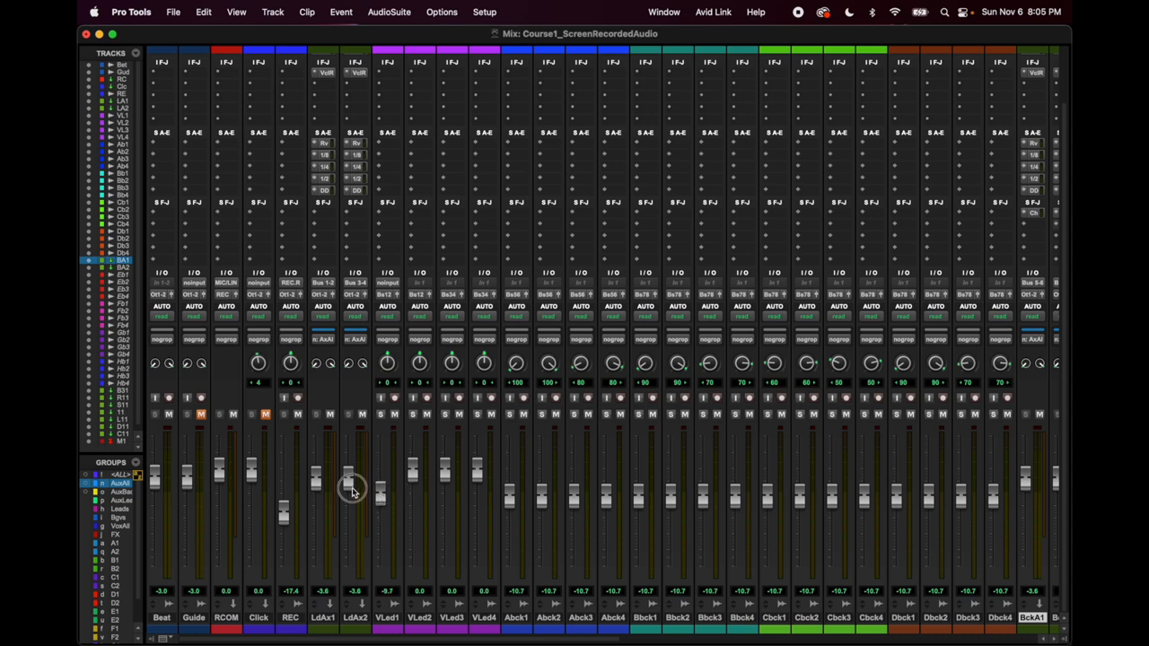
{"action": "left_click_drag", "start_coordinate": [350, 485], "coordinate": [350, 498]}
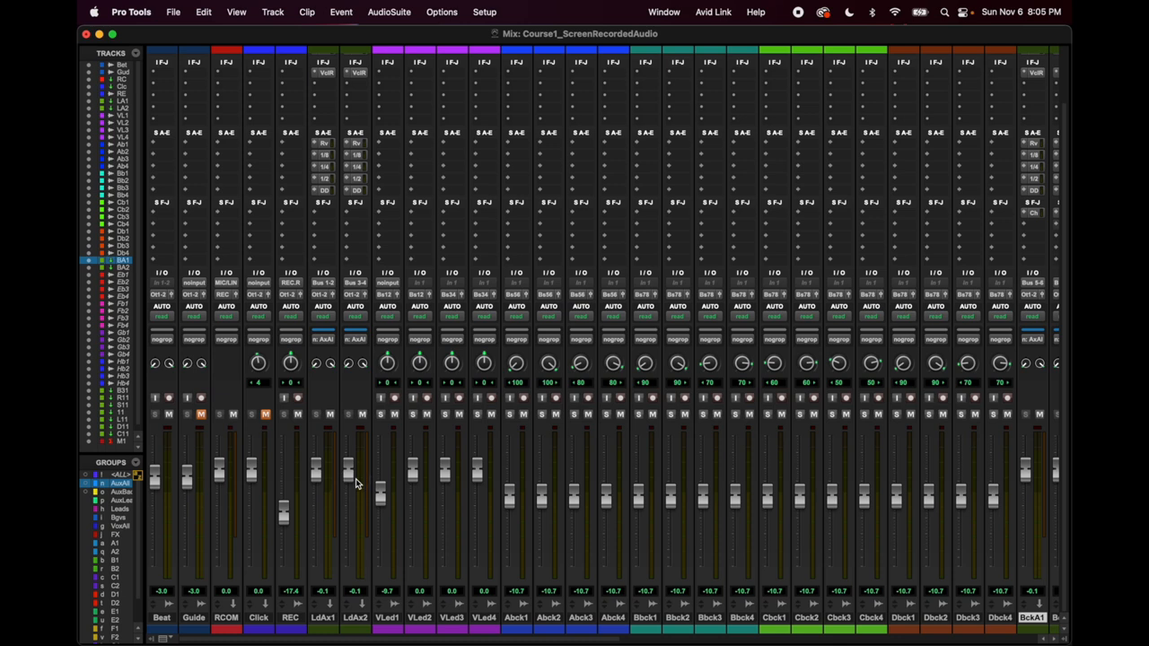
{"action": "mouse_move", "coordinate": [326, 374]}
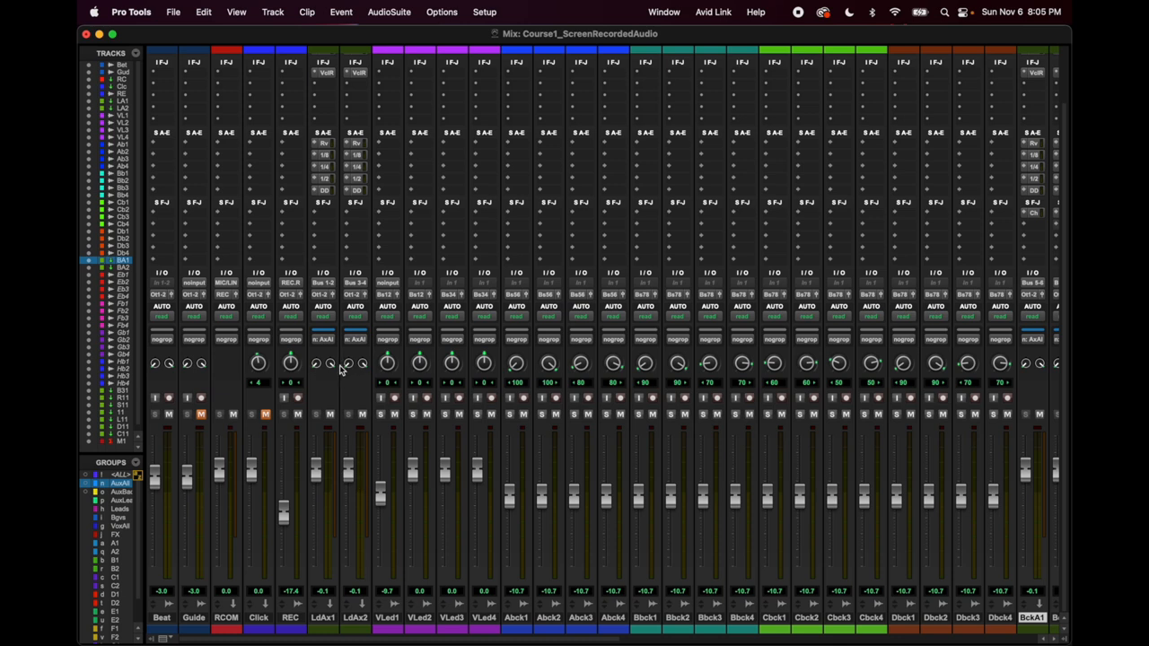
{"action": "mouse_move", "coordinate": [339, 384]}
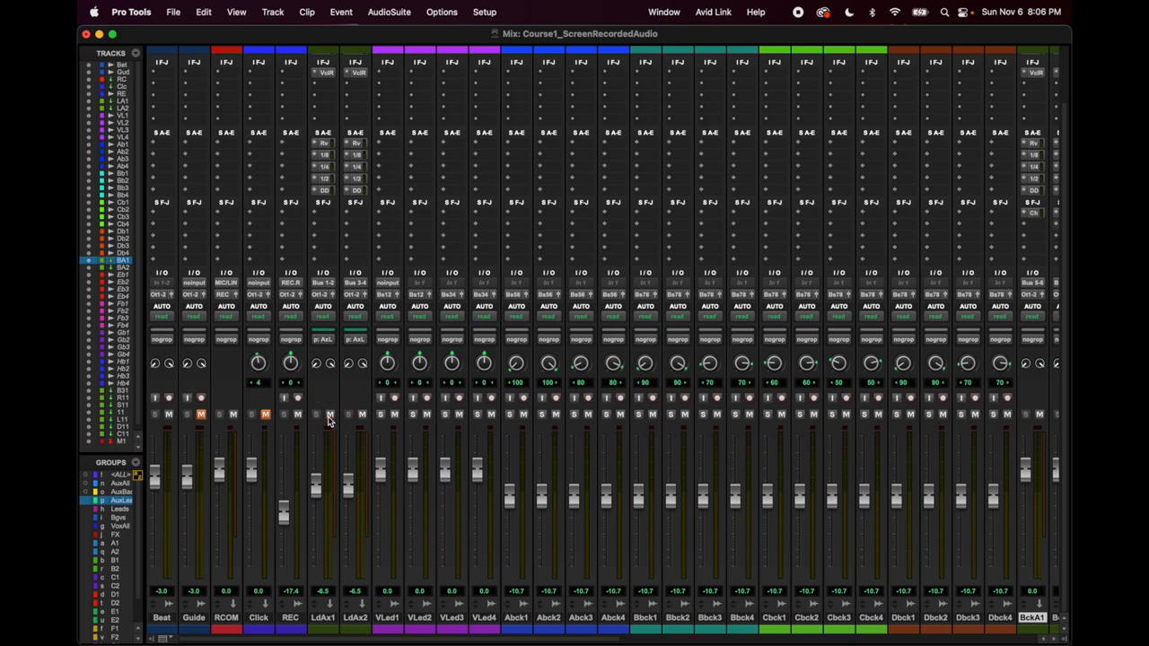
{"action": "mouse_move", "coordinate": [329, 152]}
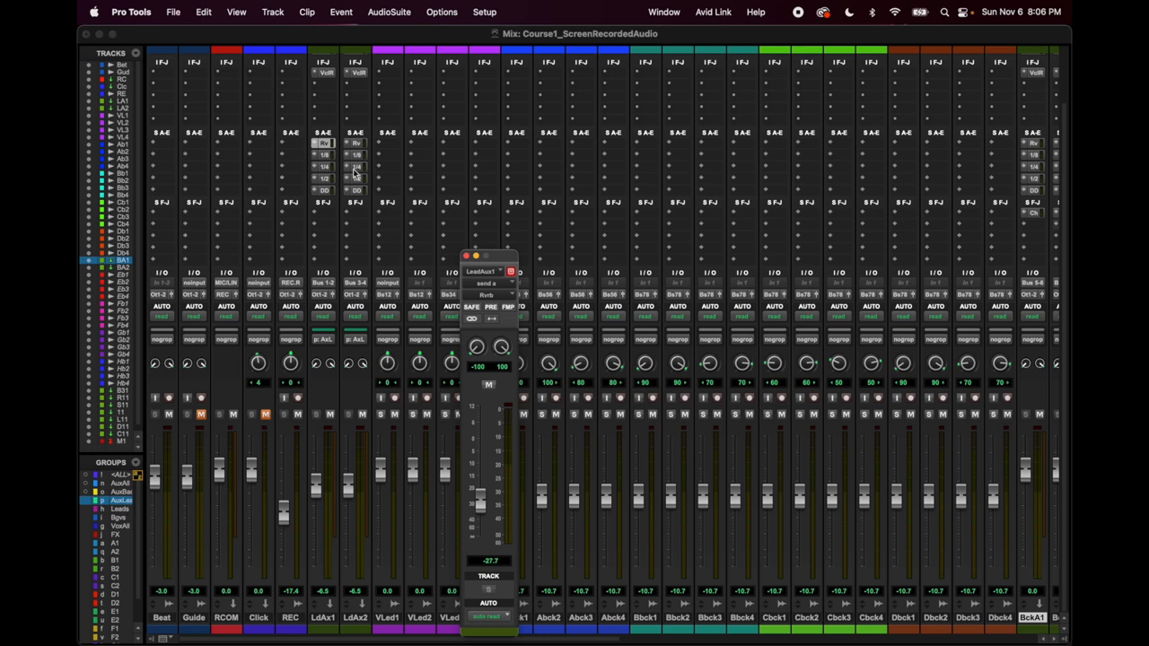
{"action": "mouse_move", "coordinate": [384, 402]}
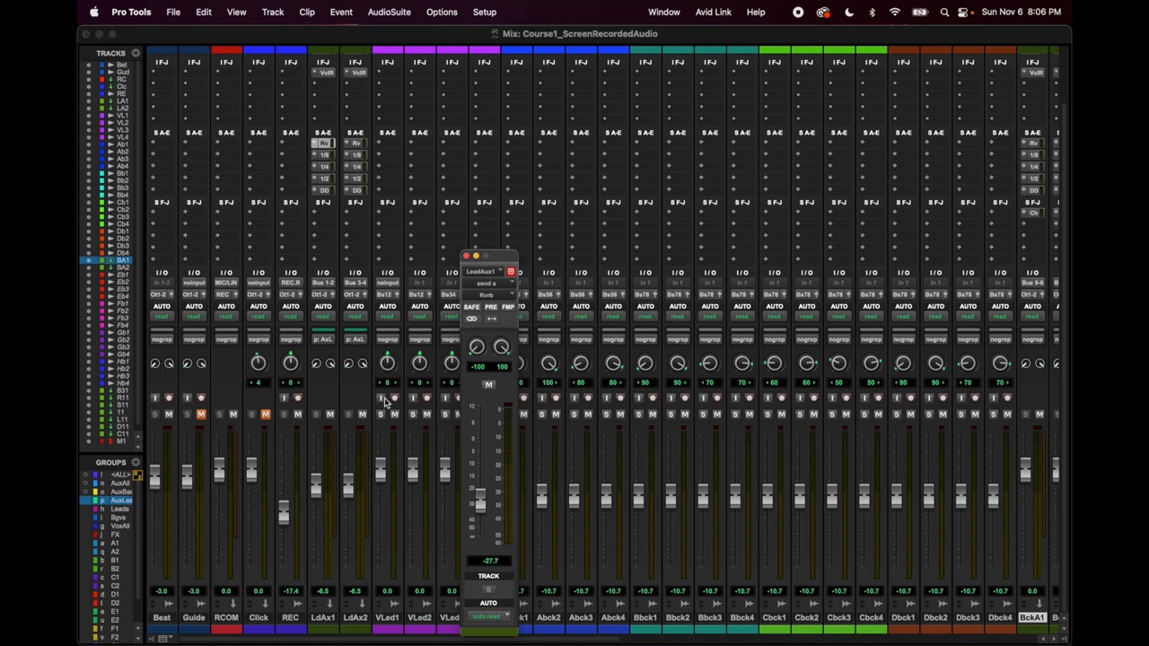
{"action": "mouse_move", "coordinate": [457, 493]}
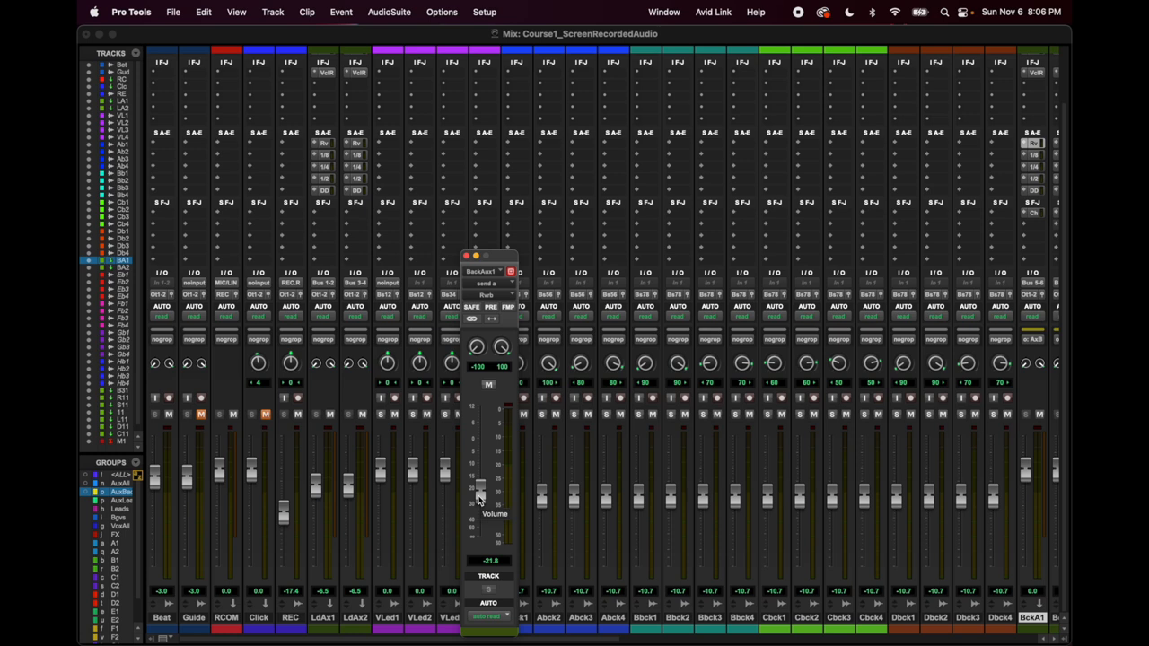
{"action": "mouse_move", "coordinate": [481, 497]}
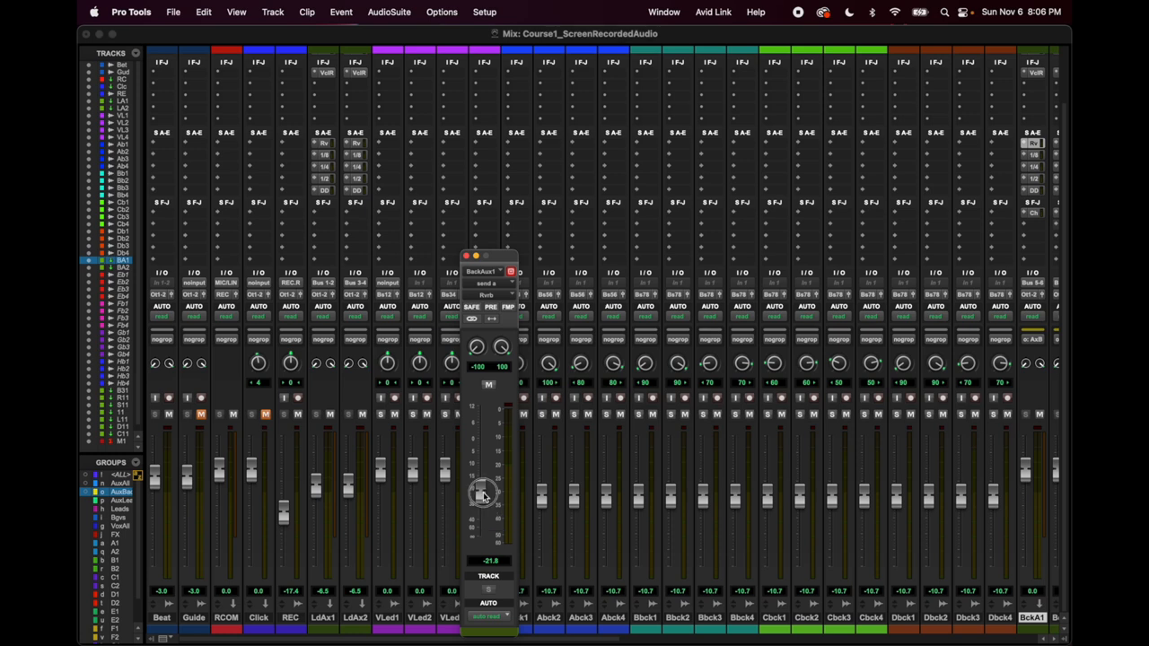
- Adjust the BackAux1 and LeadAux1 reverb send levels, lead send reading -27.7
{"action": "left_click_drag", "start_coordinate": [482, 491], "coordinate": [481, 496]}
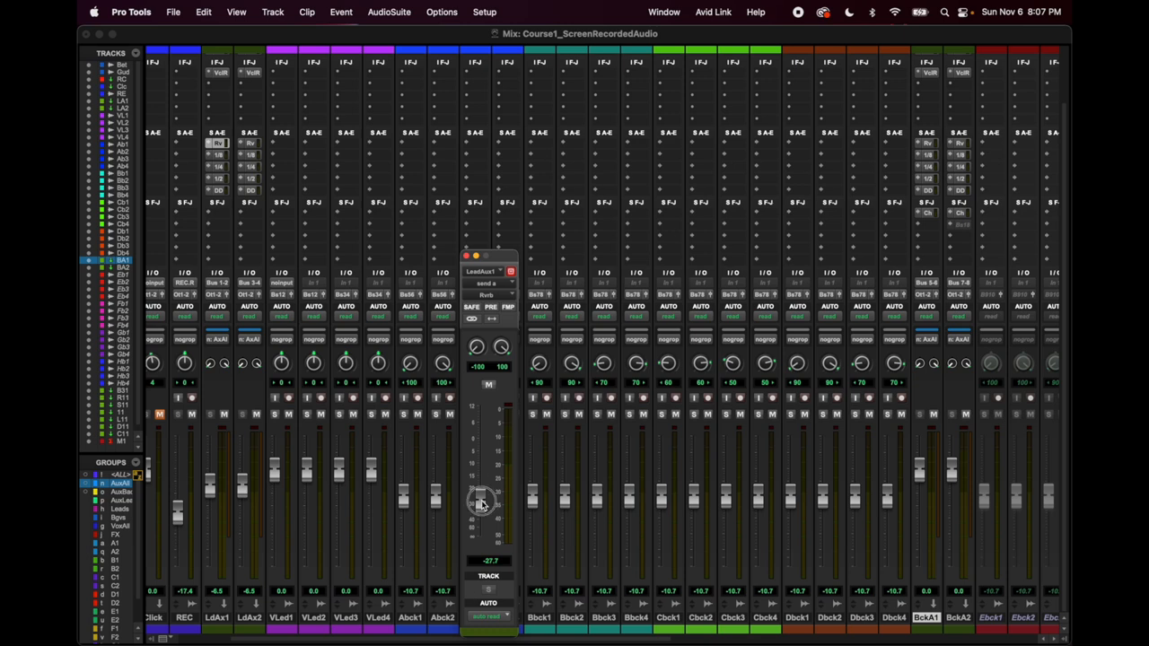
{"action": "left_click_drag", "start_coordinate": [480, 502], "coordinate": [480, 449]}
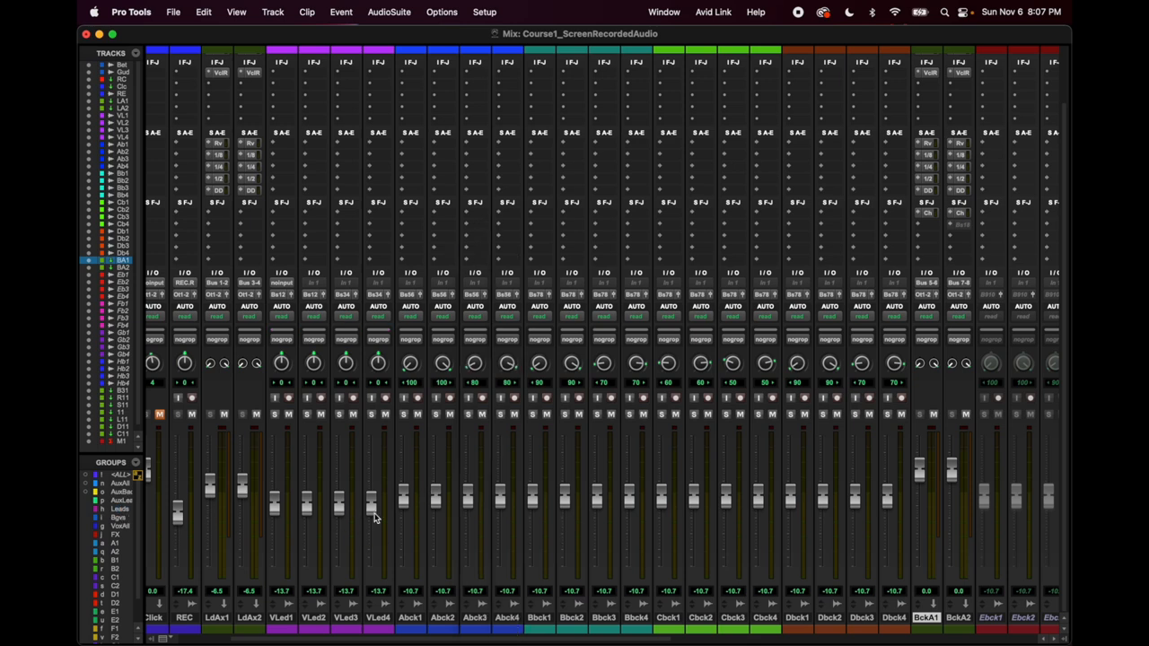
{"action": "mouse_move", "coordinate": [403, 503]}
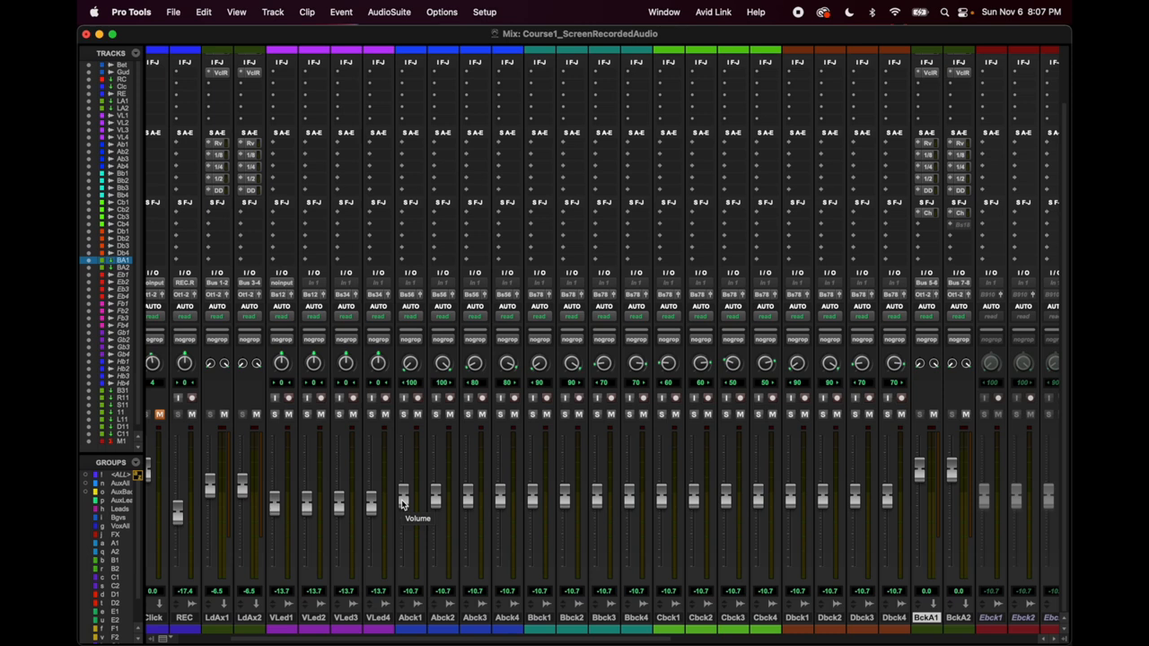
{"action": "mouse_move", "coordinate": [402, 532]}
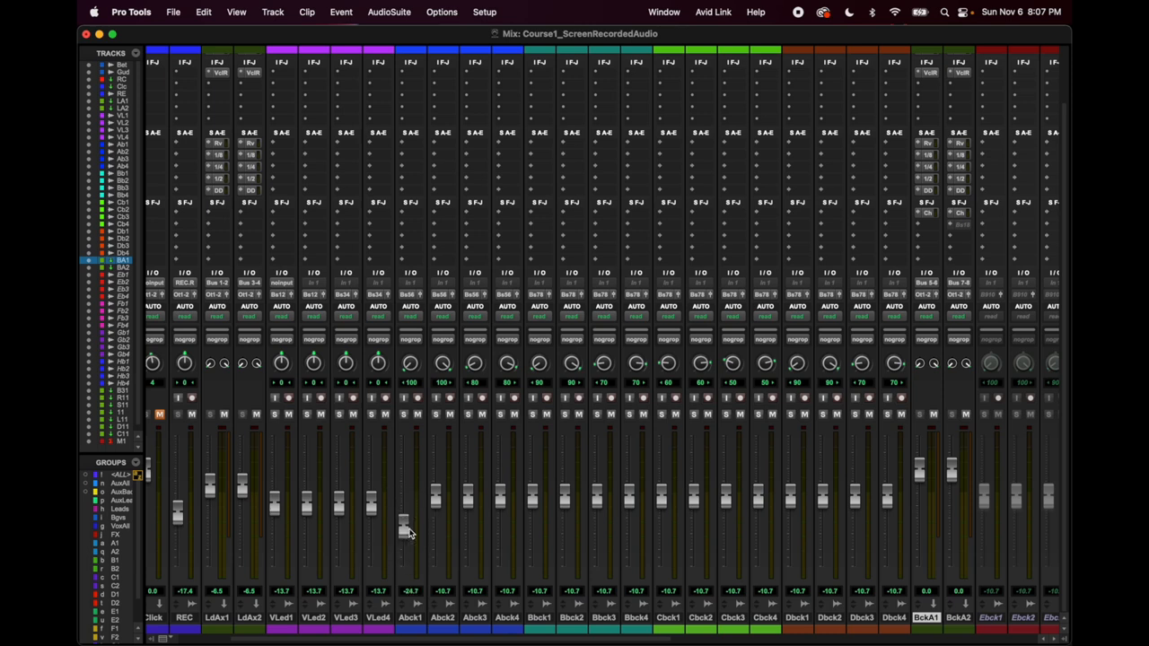
{"action": "mouse_move", "coordinate": [121, 504]}
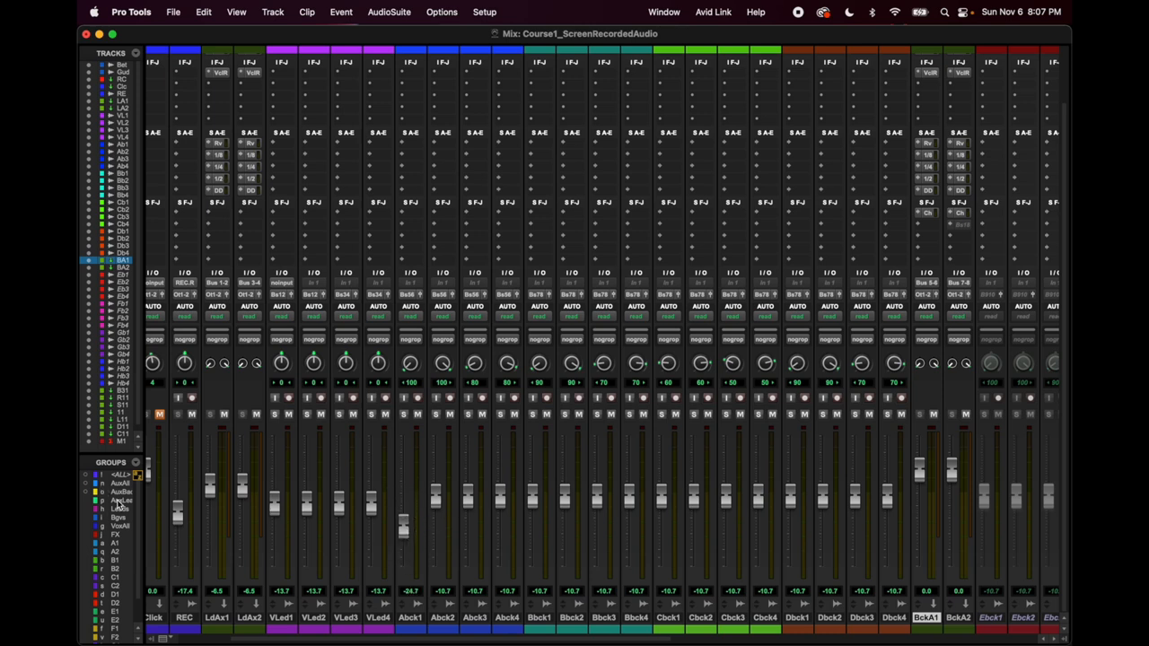
- Toggle the Bgvs group on and off, then enable the VoxAll mix group
{"action": "left_click", "coordinate": [116, 518]}
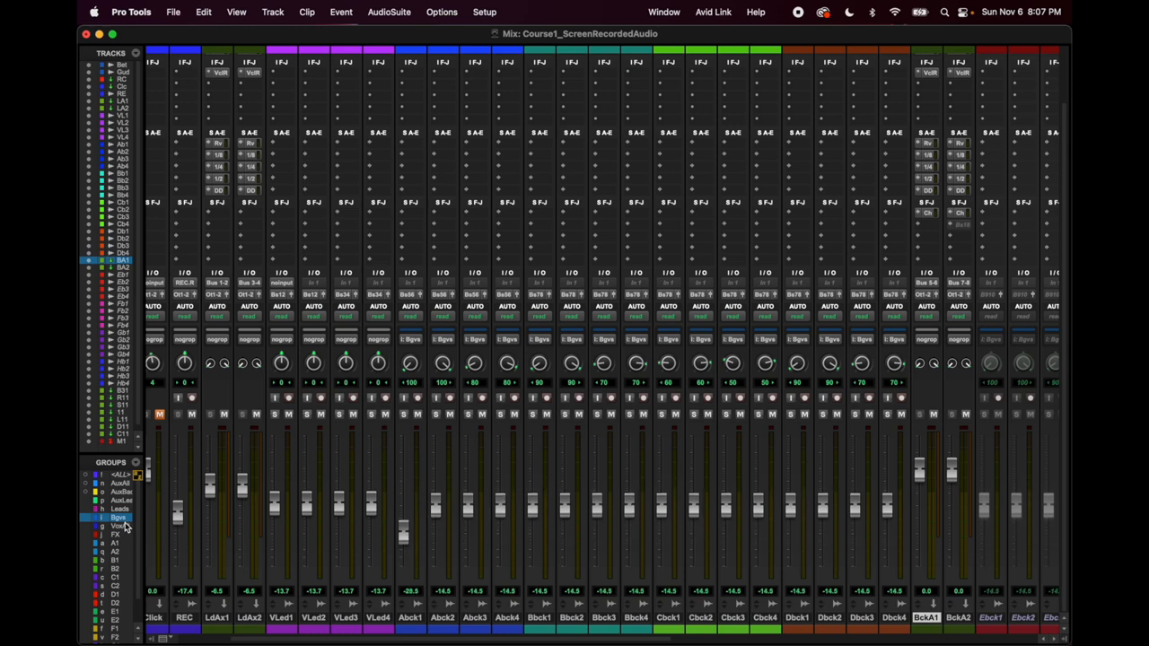
{"action": "left_click", "coordinate": [117, 525]}
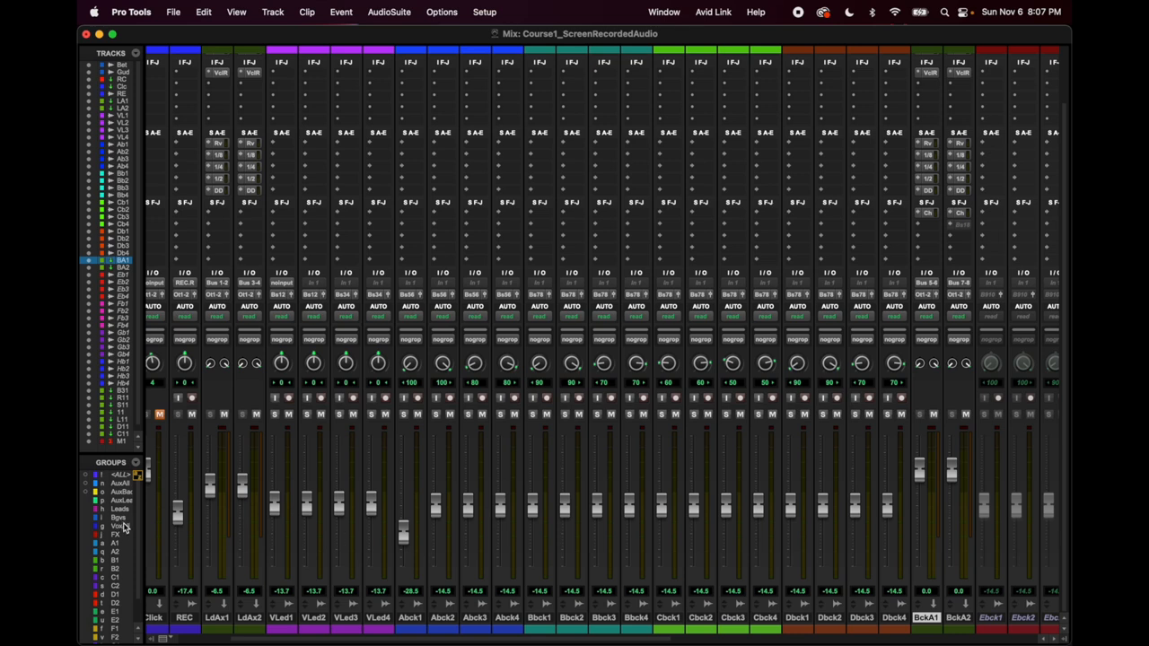
{"action": "left_click", "coordinate": [116, 526]}
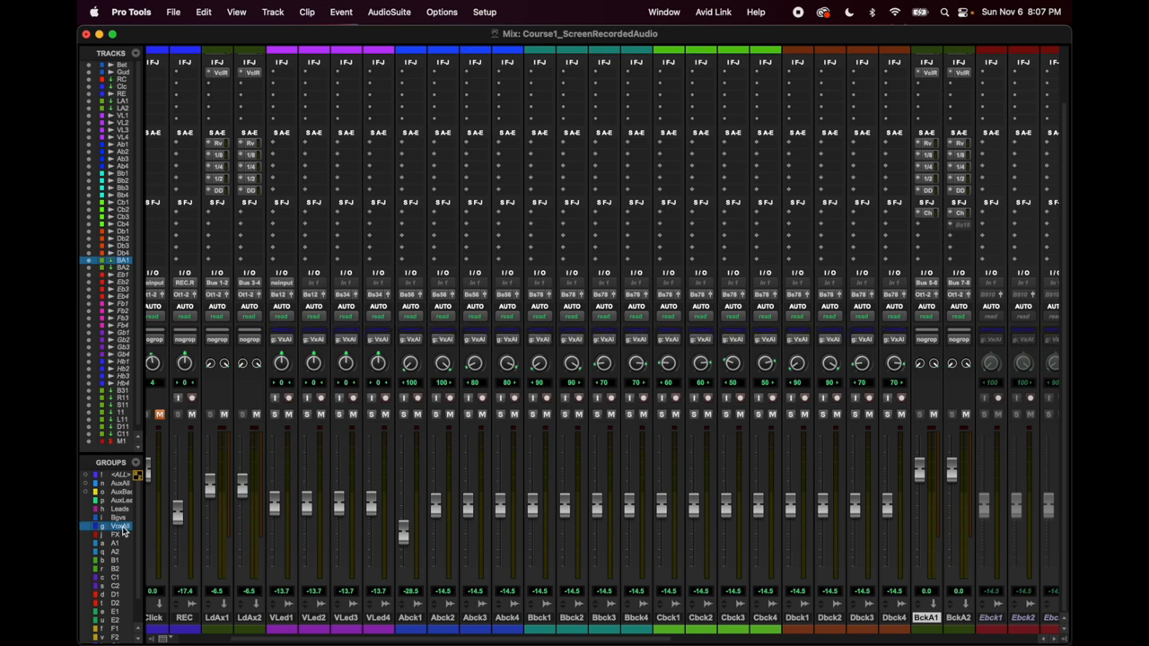
{"action": "mouse_move", "coordinate": [403, 536]}
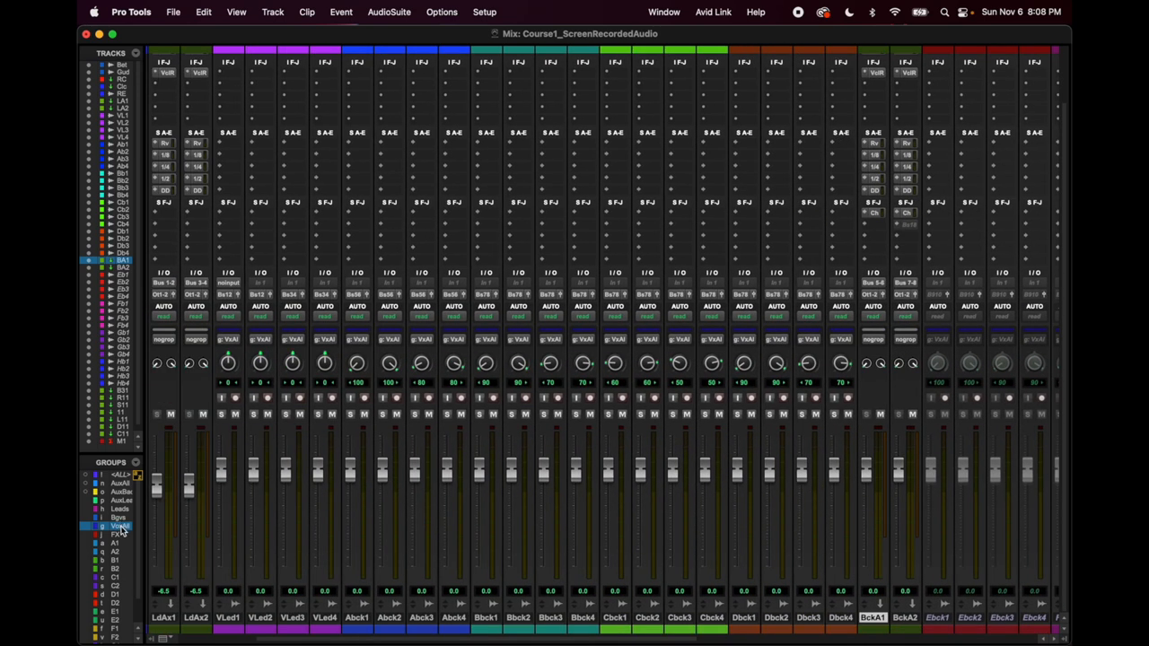
- Disable VoxAll and link Abck3 and Abck4 through mix group A2
{"action": "left_click", "coordinate": [116, 535]}
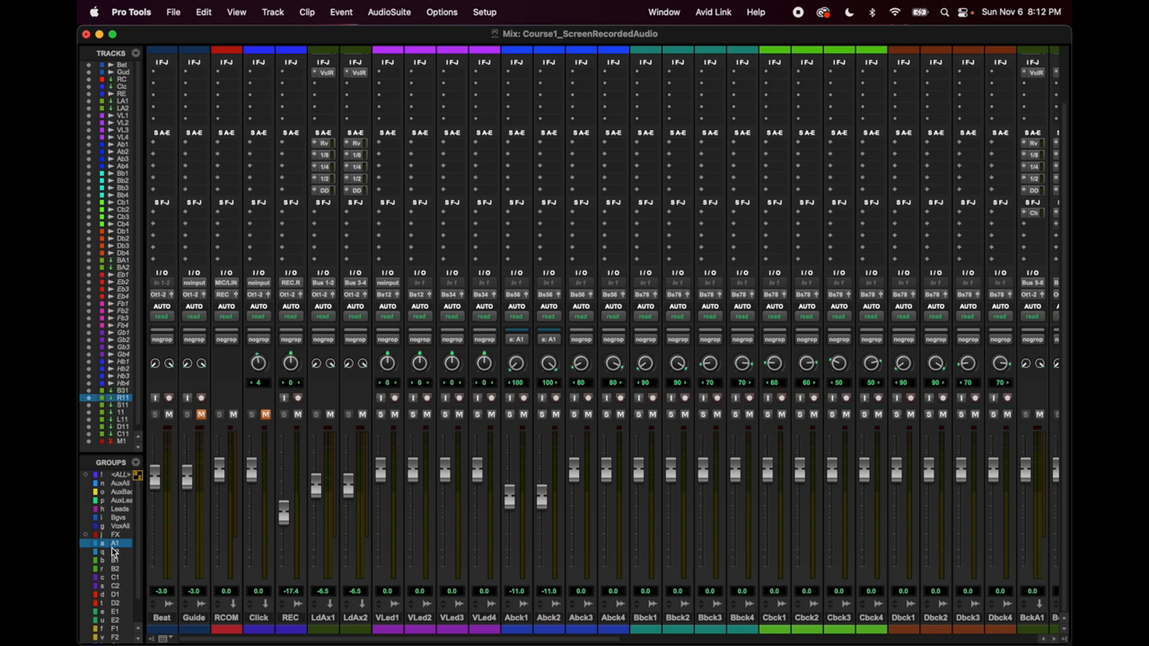
{"action": "left_click", "coordinate": [114, 551]}
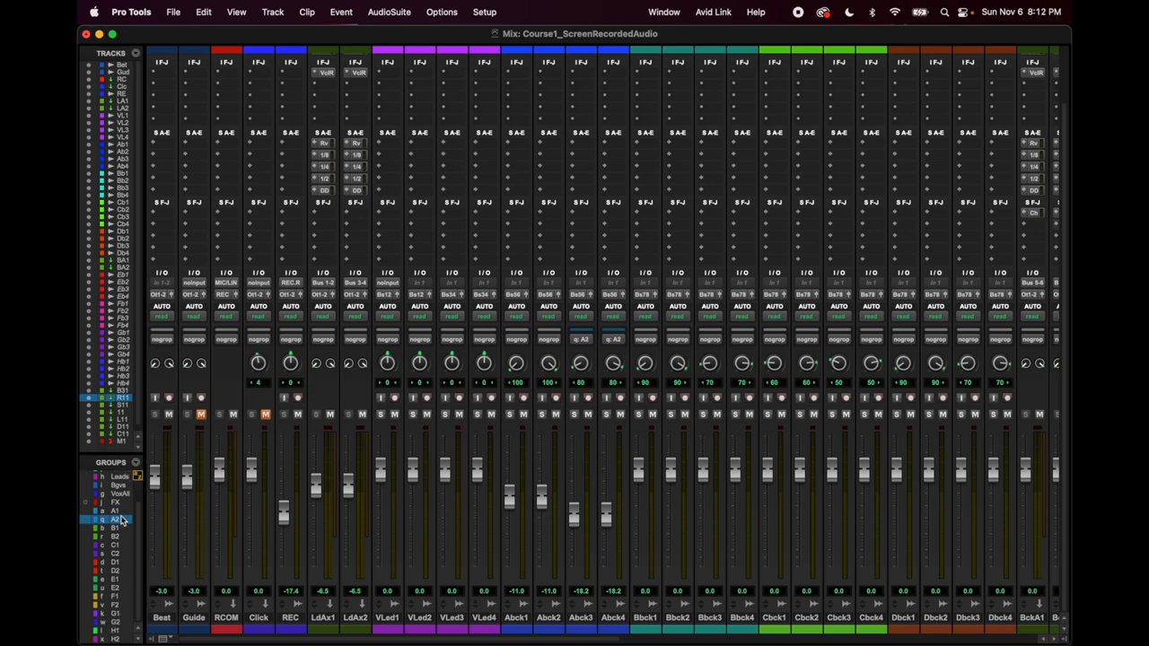
{"action": "mouse_move", "coordinate": [709, 590]}
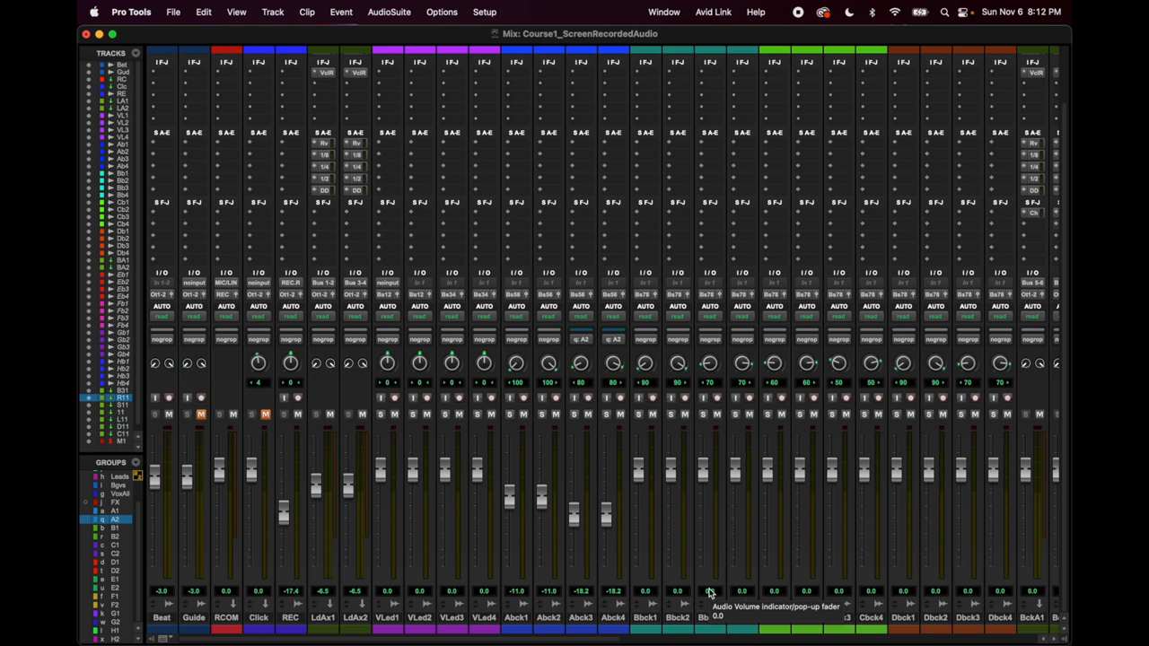
{"action": "mouse_move", "coordinate": [437, 583]}
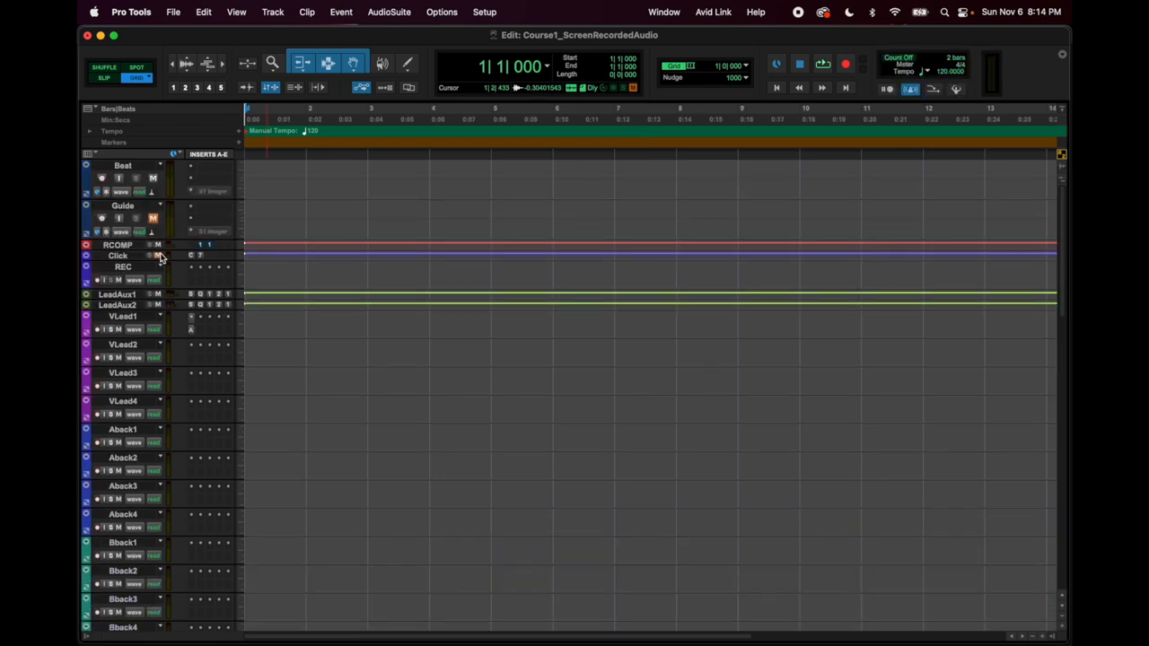
{"action": "mouse_move", "coordinate": [153, 256]}
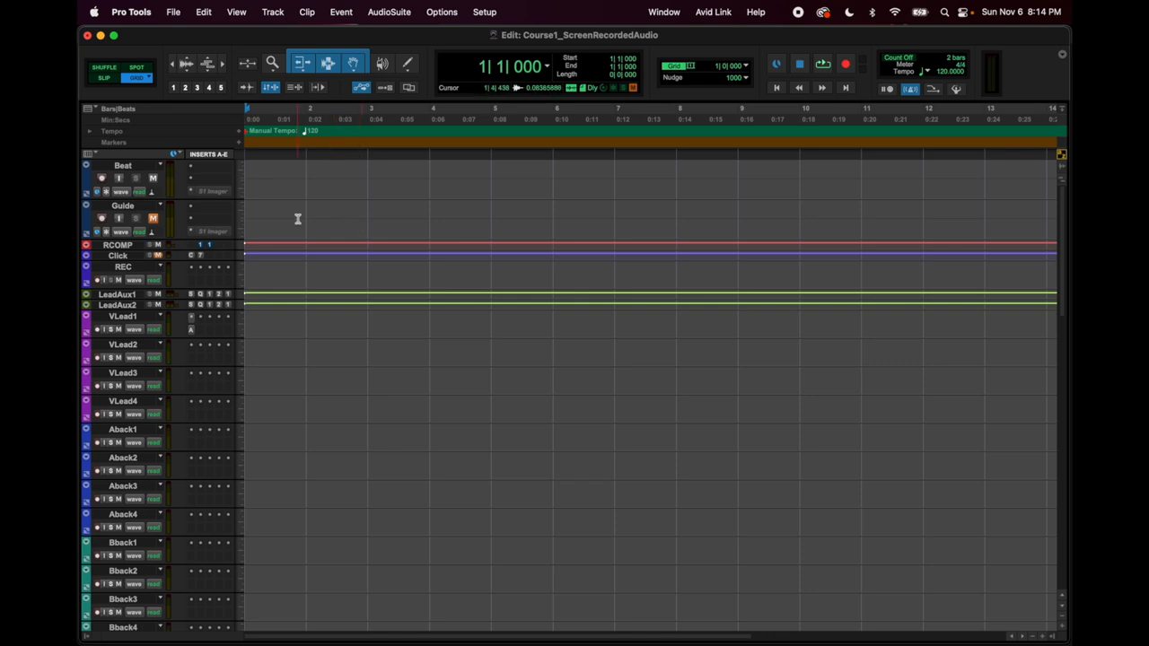
- Scroll the Edit window down to the reverb and delay return tracks
{"action": "scroll", "scroll_direction": "down", "scroll_amount": 3}
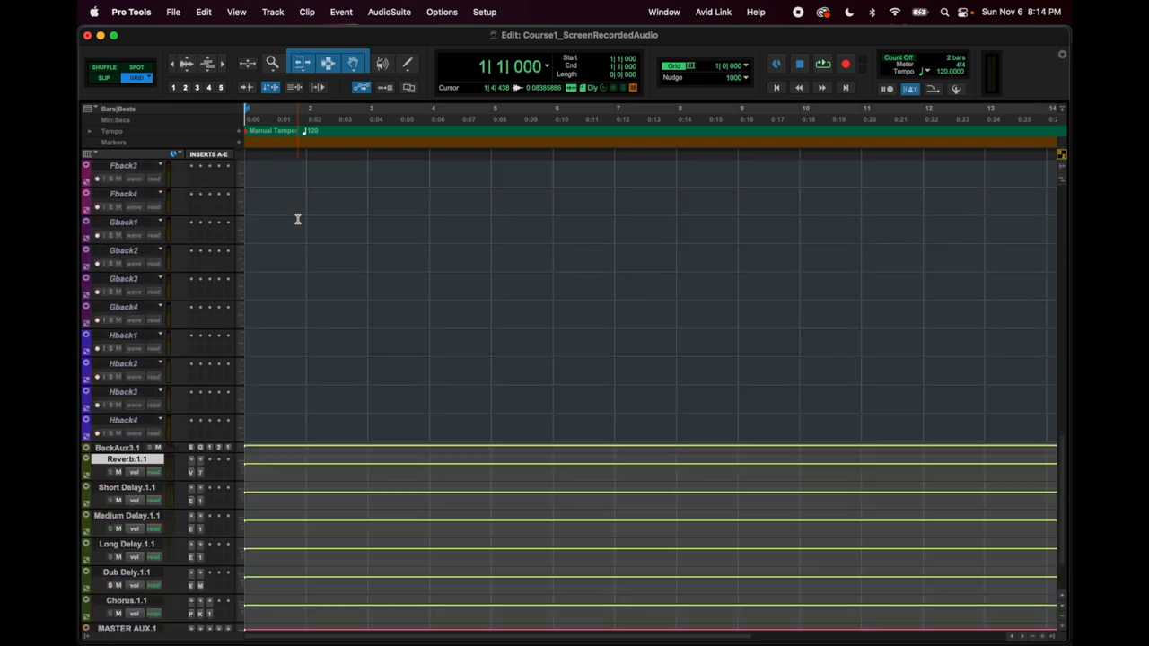